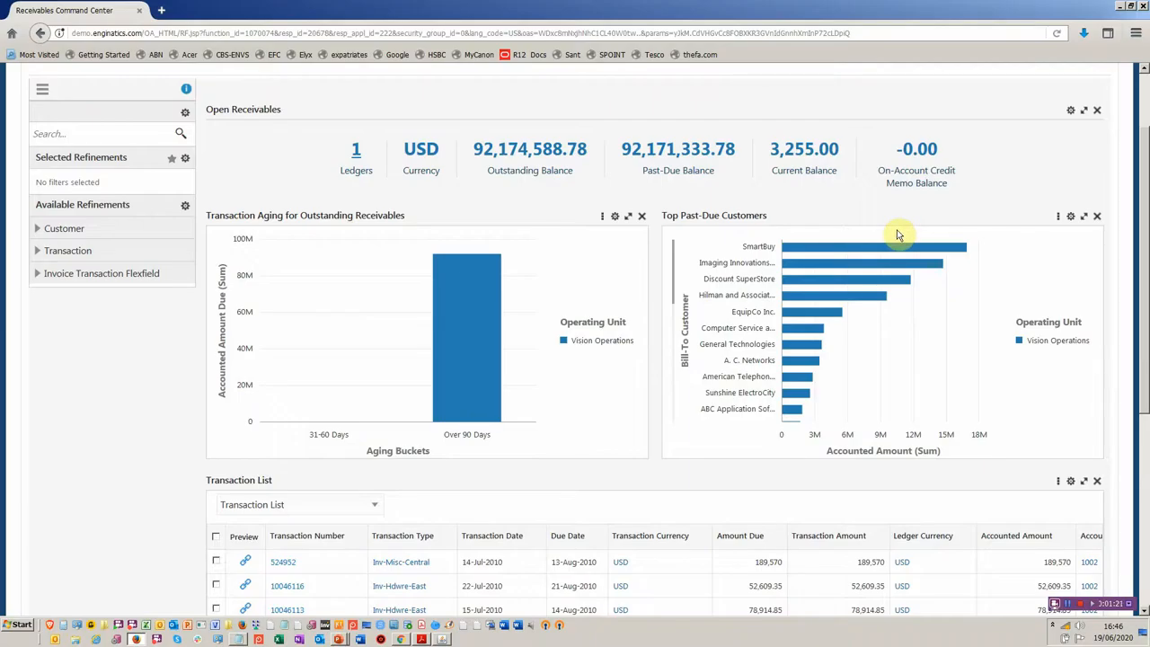
mouse_move(549, 102)
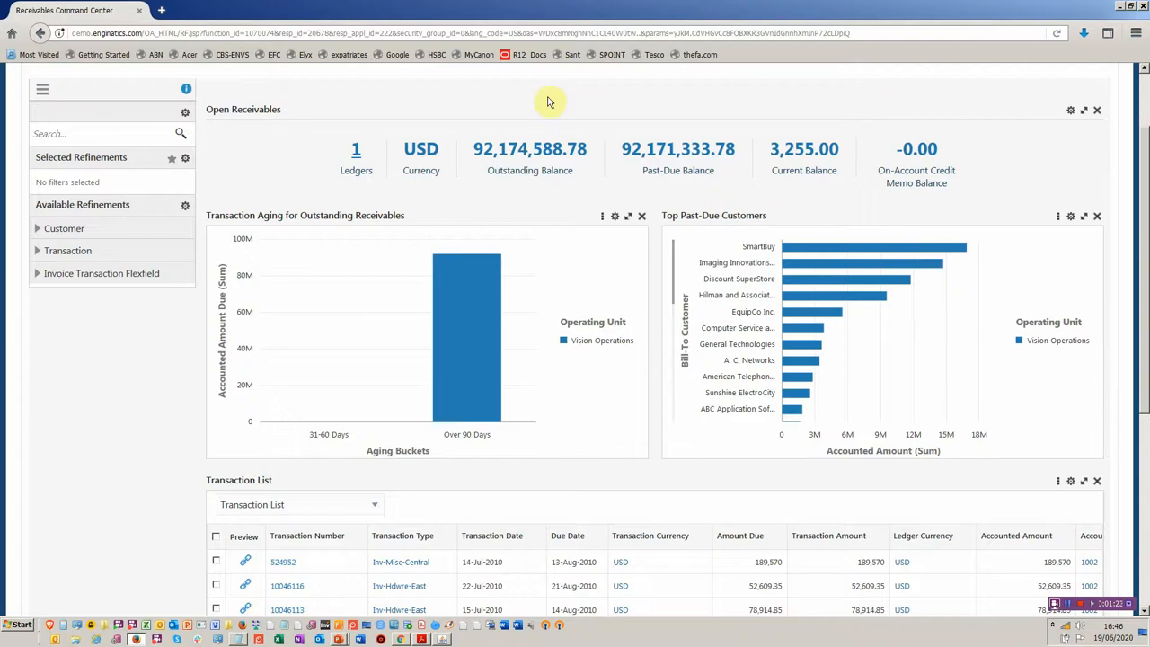
mouse_move(578, 108)
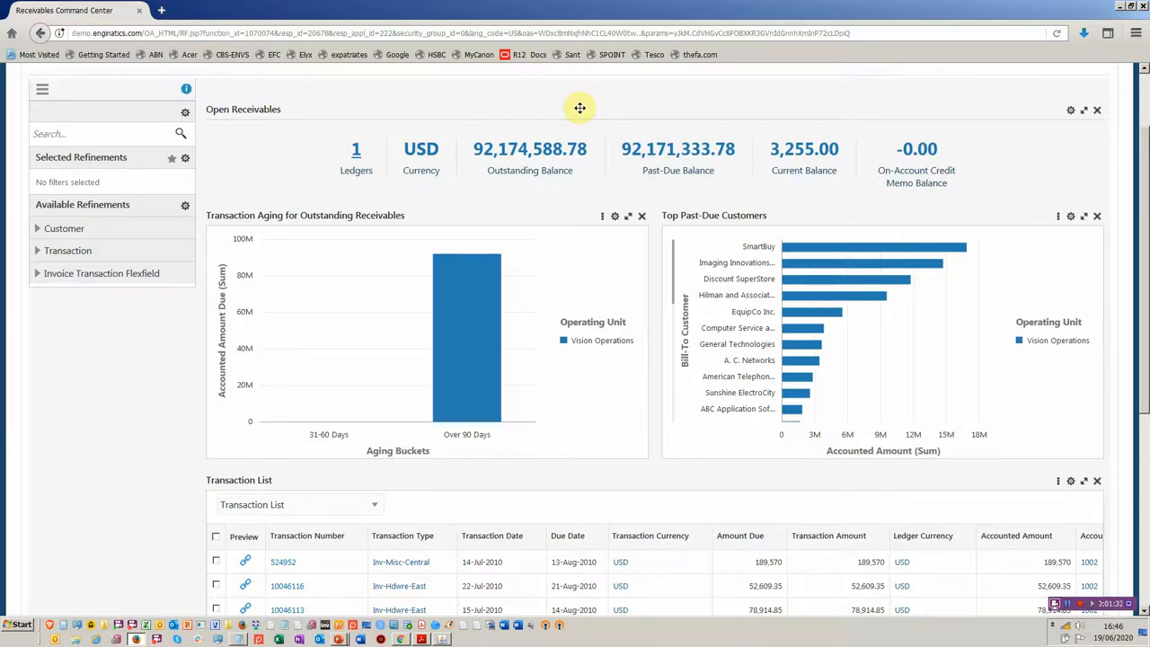
mouse_move(573, 142)
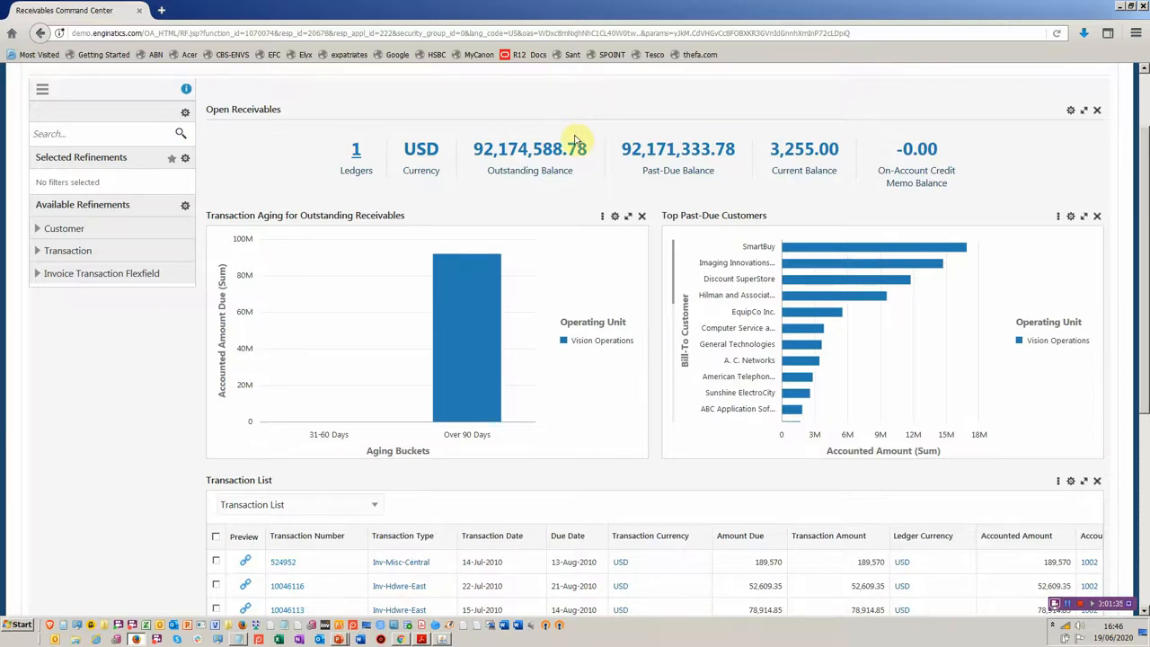
mouse_move(830, 197)
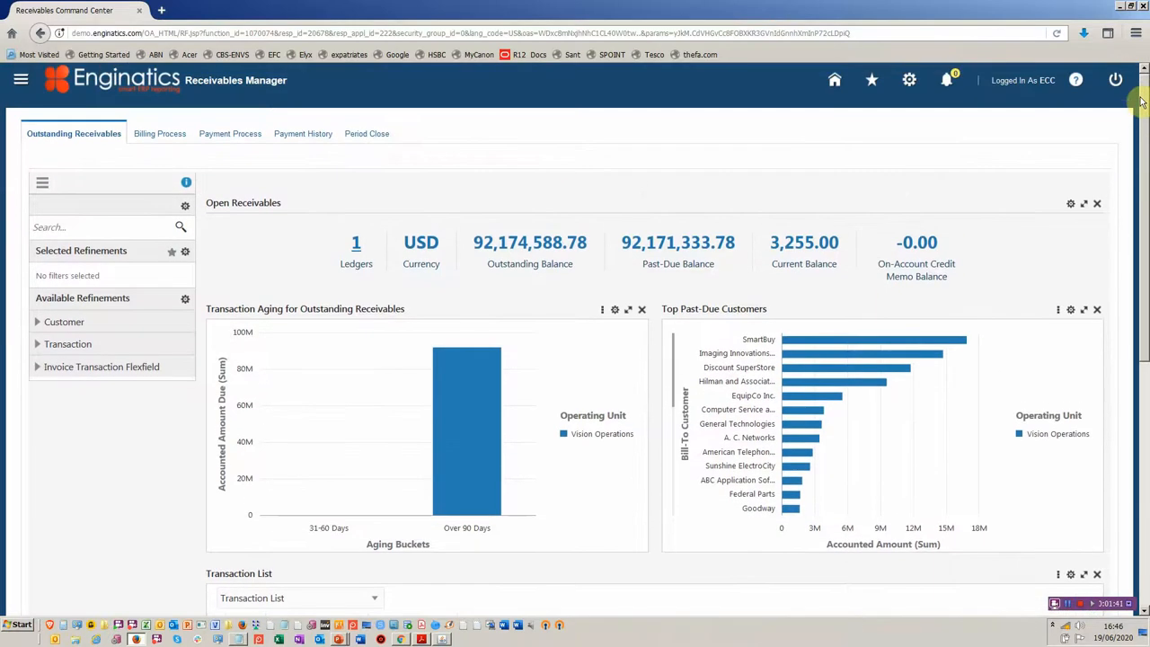
mouse_move(1140, 97)
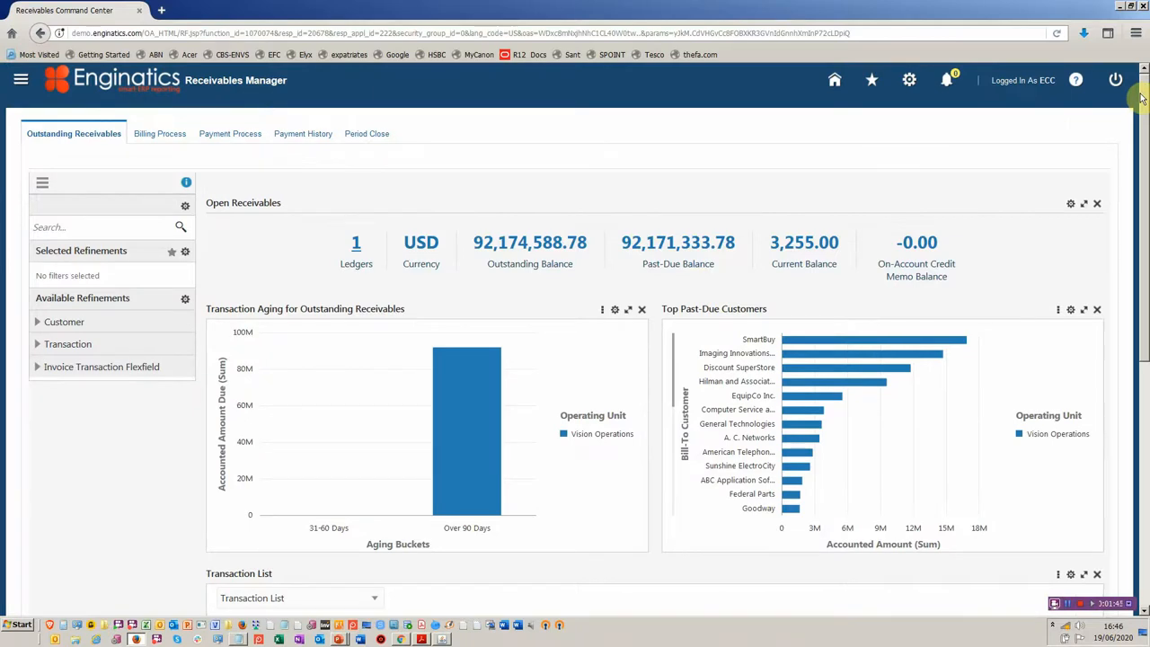
mouse_move(794, 39)
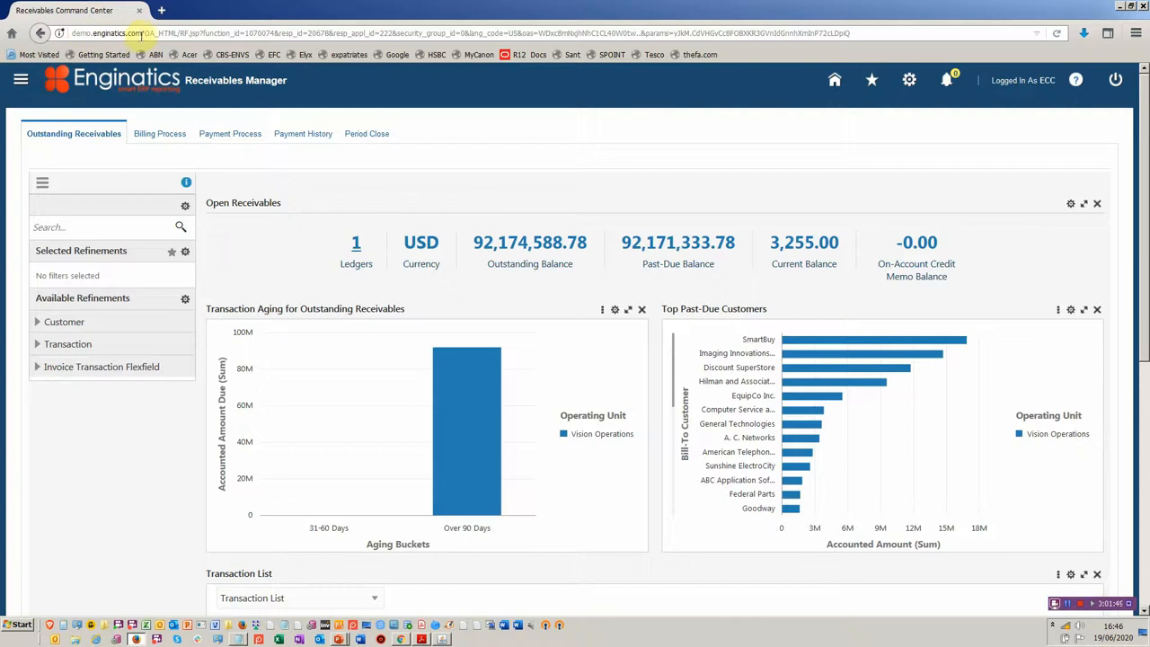
mouse_move(726, 337)
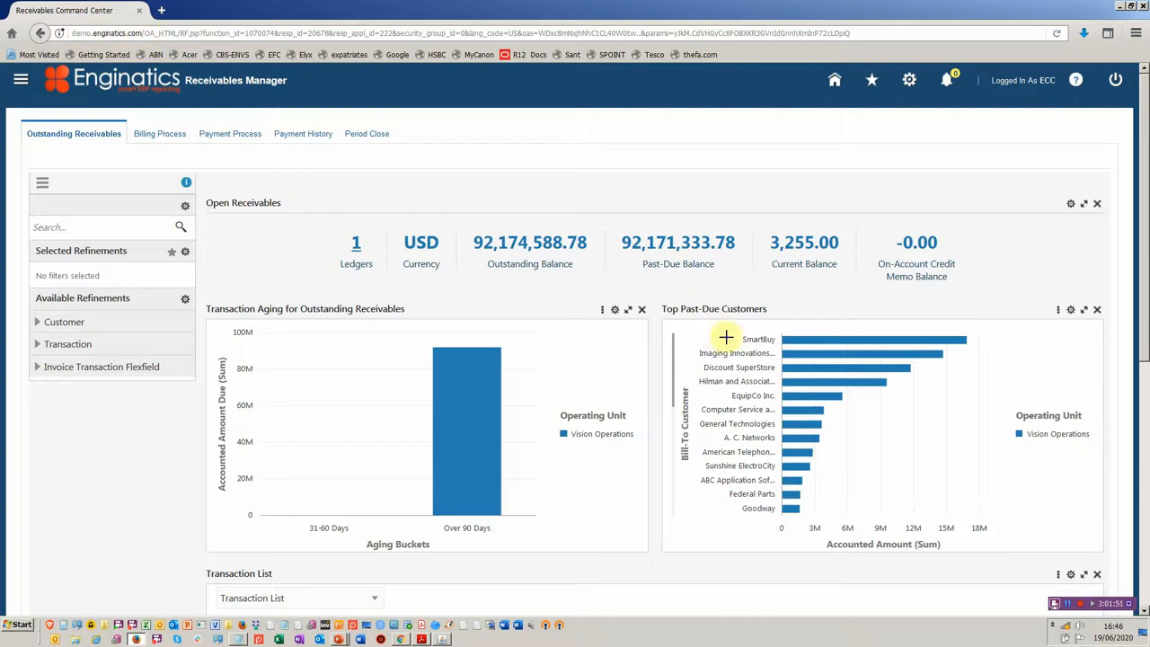
mouse_move(812, 488)
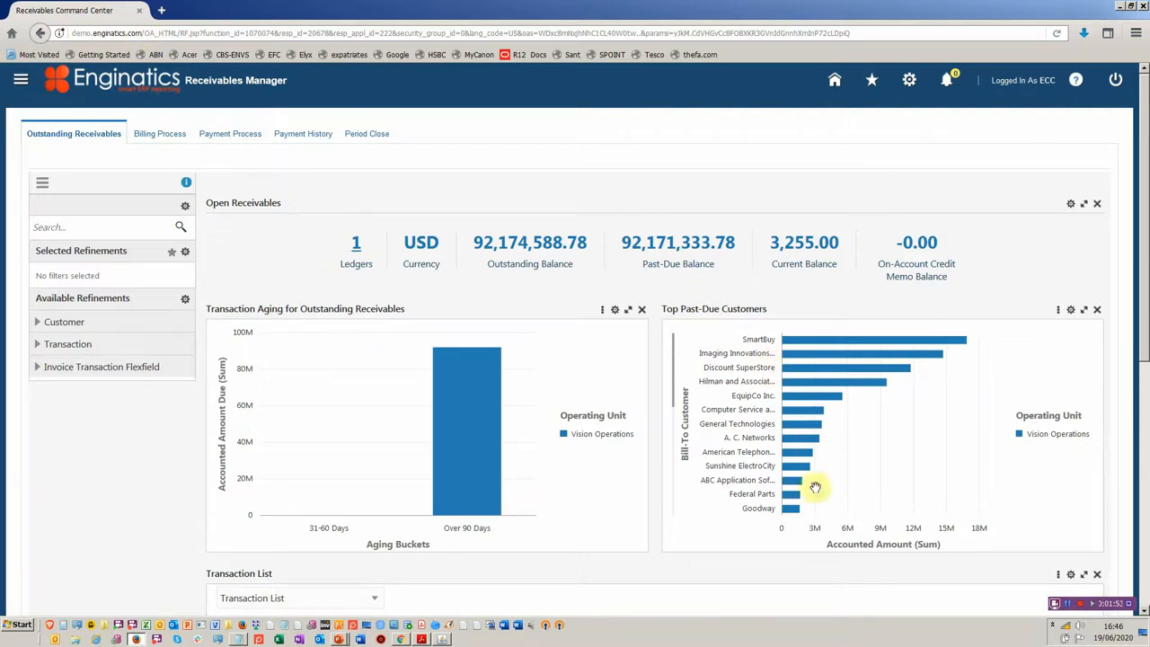
mouse_move(831, 560)
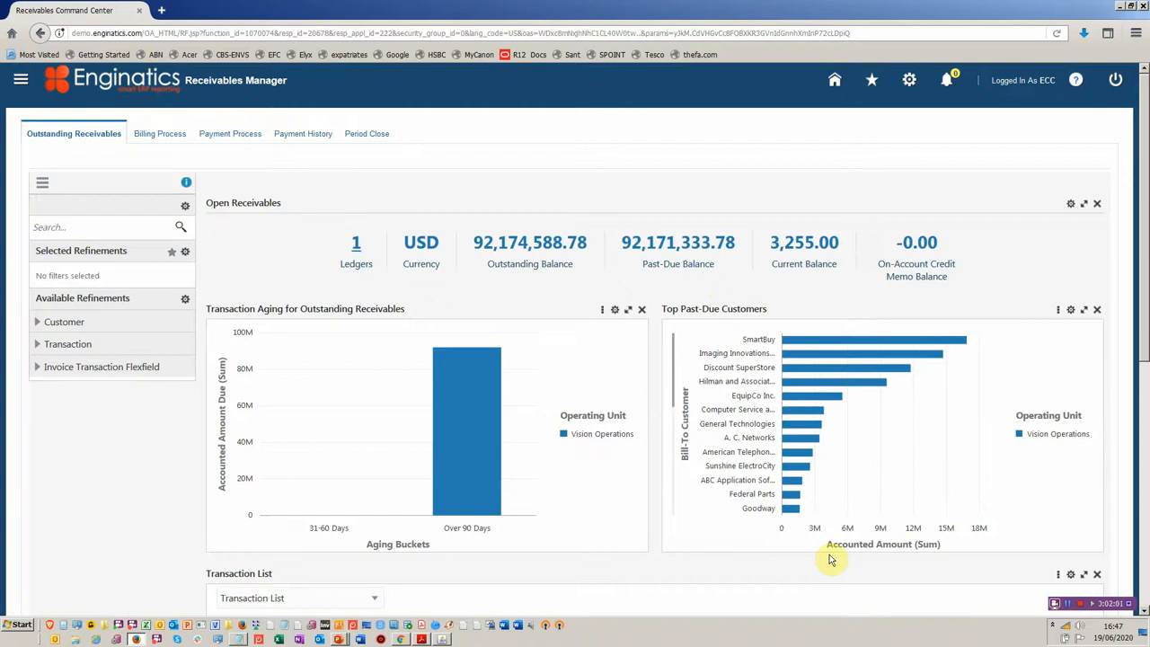
mouse_move(831, 602)
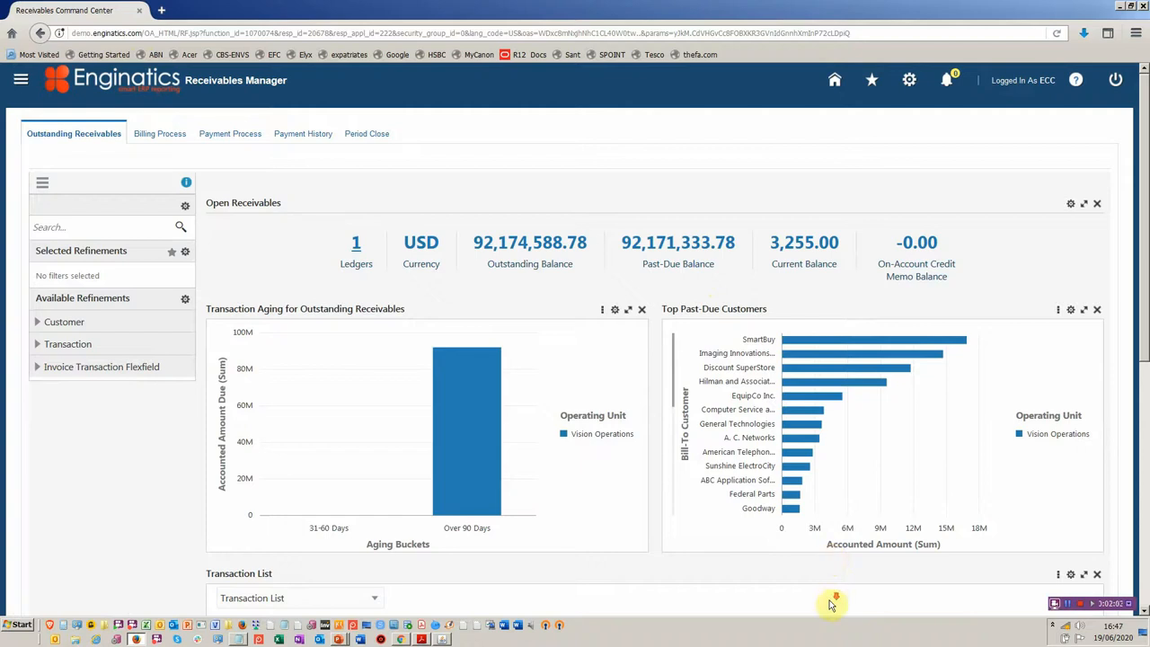
Export all 971 Transaction List records from Receivables Command Center to a CSV file.
scroll("down", 3)
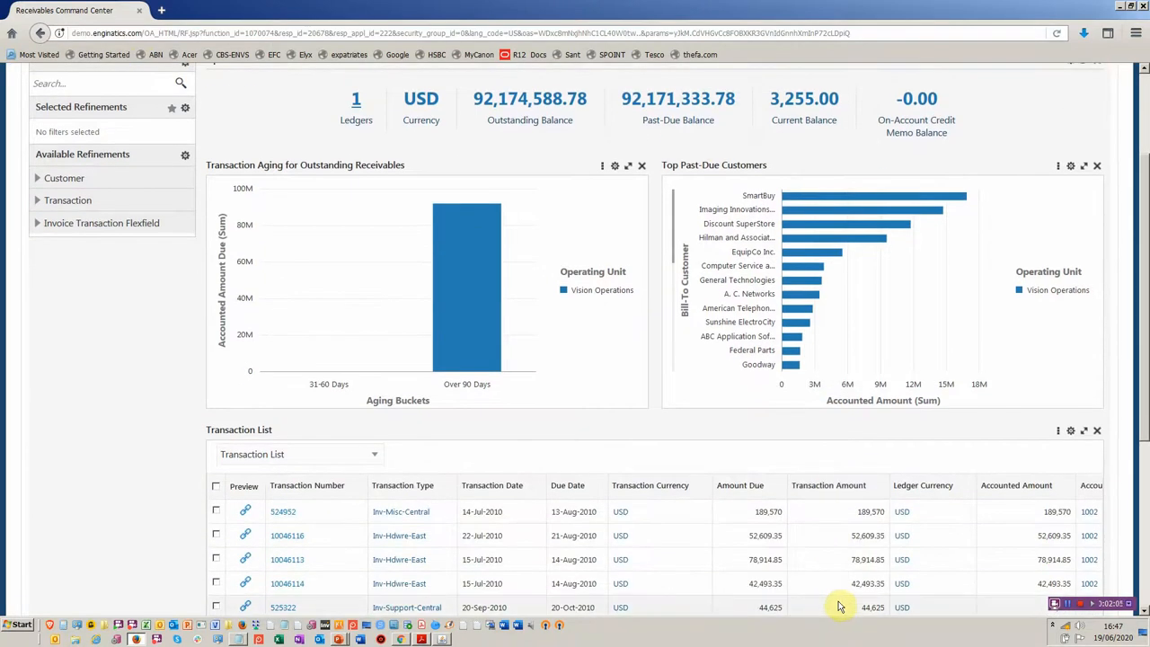
mouse_move(933, 205)
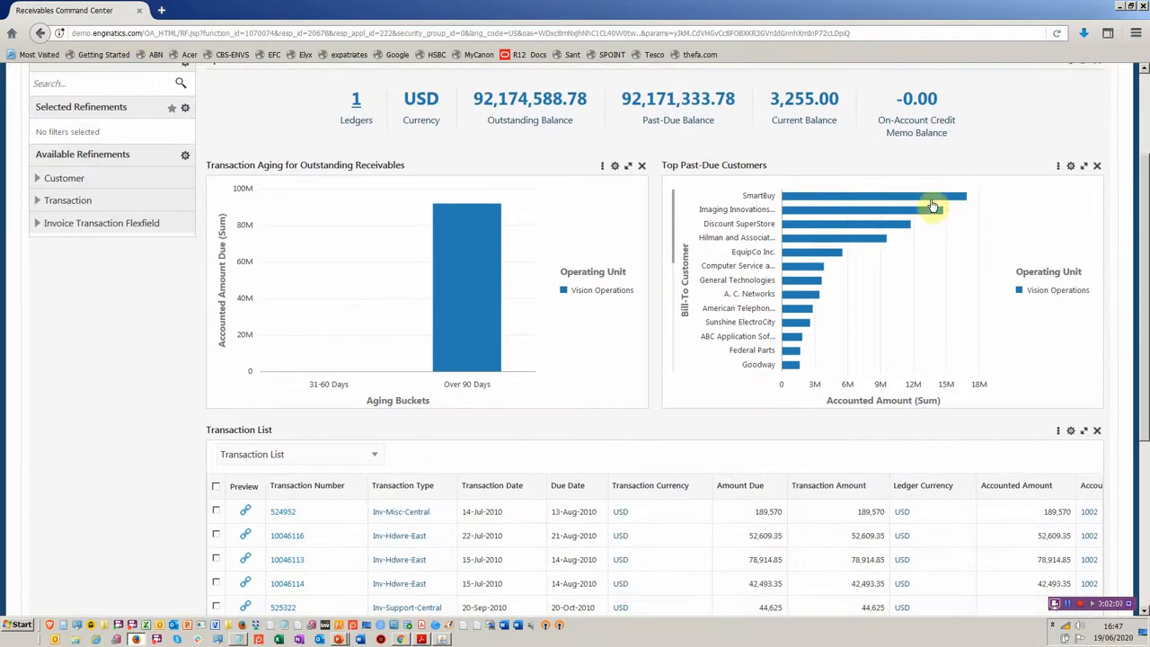
mouse_move(907, 327)
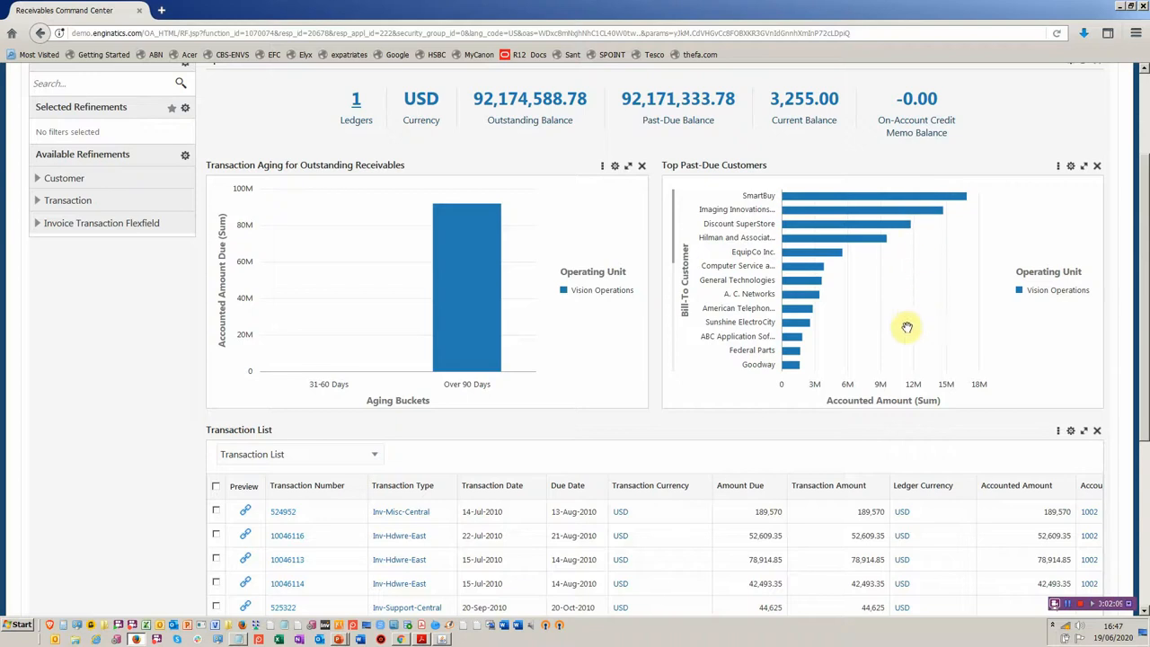
mouse_move(1032, 450)
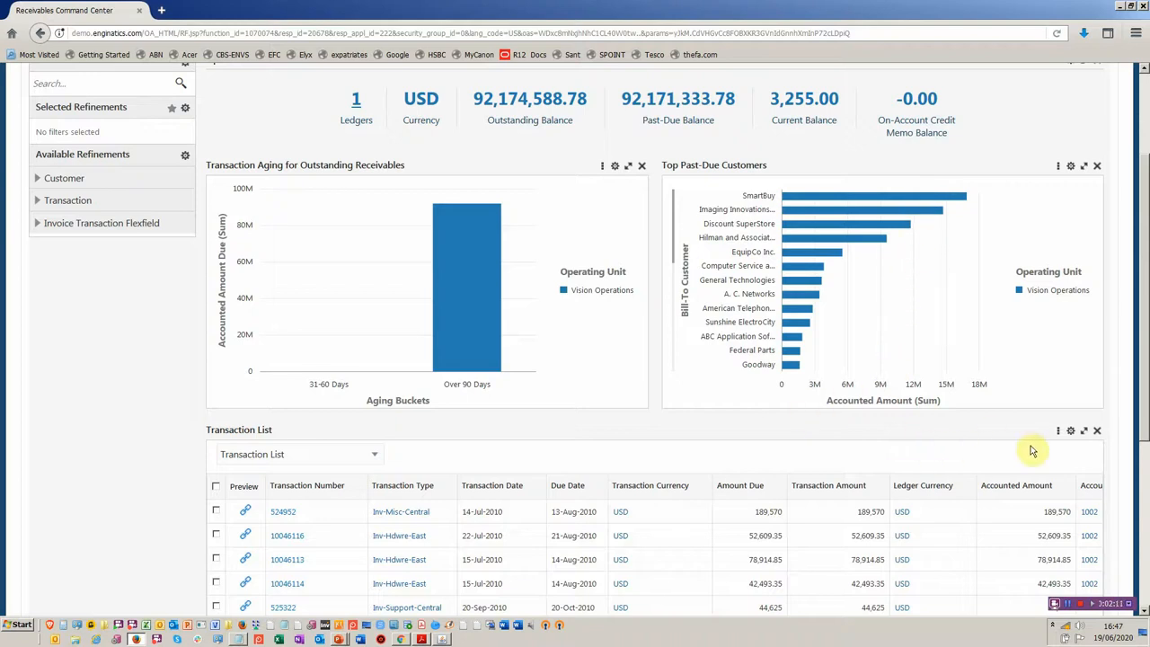
mouse_move(1060, 436)
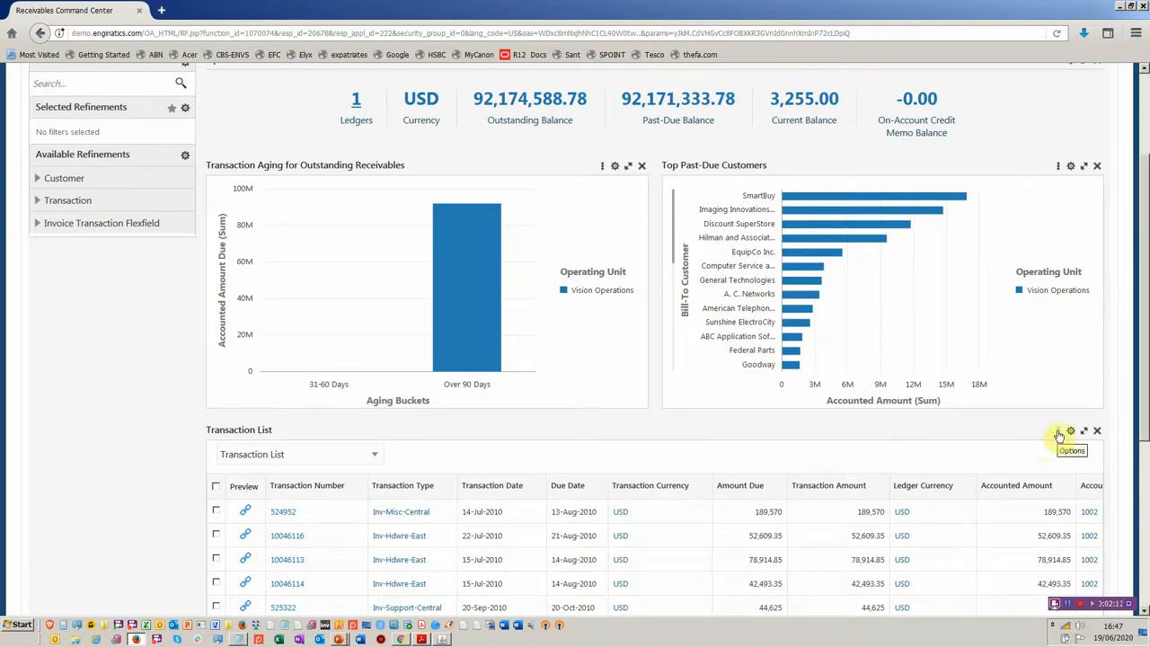
left_click(1069, 433)
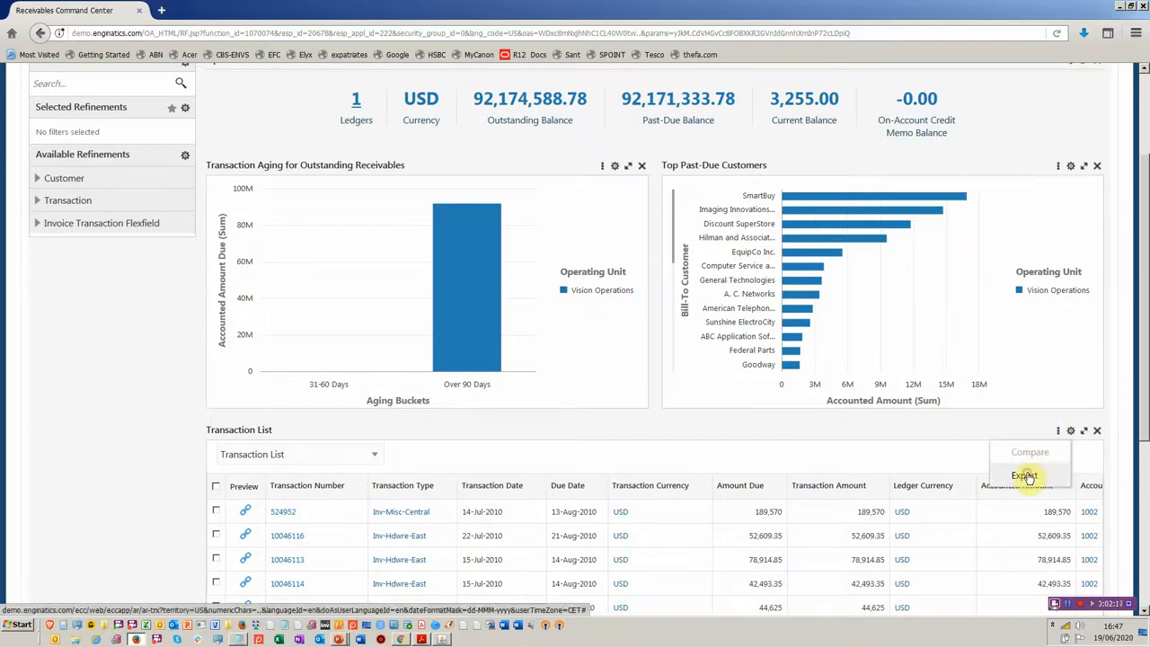
left_click(1027, 473)
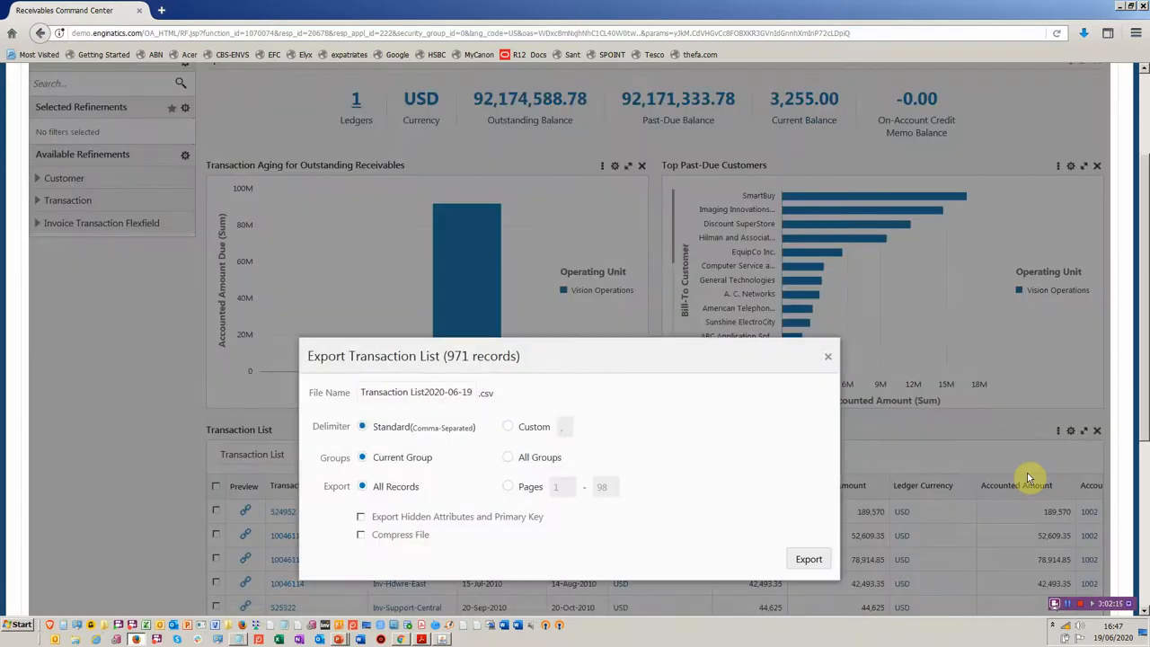
mouse_move(887, 506)
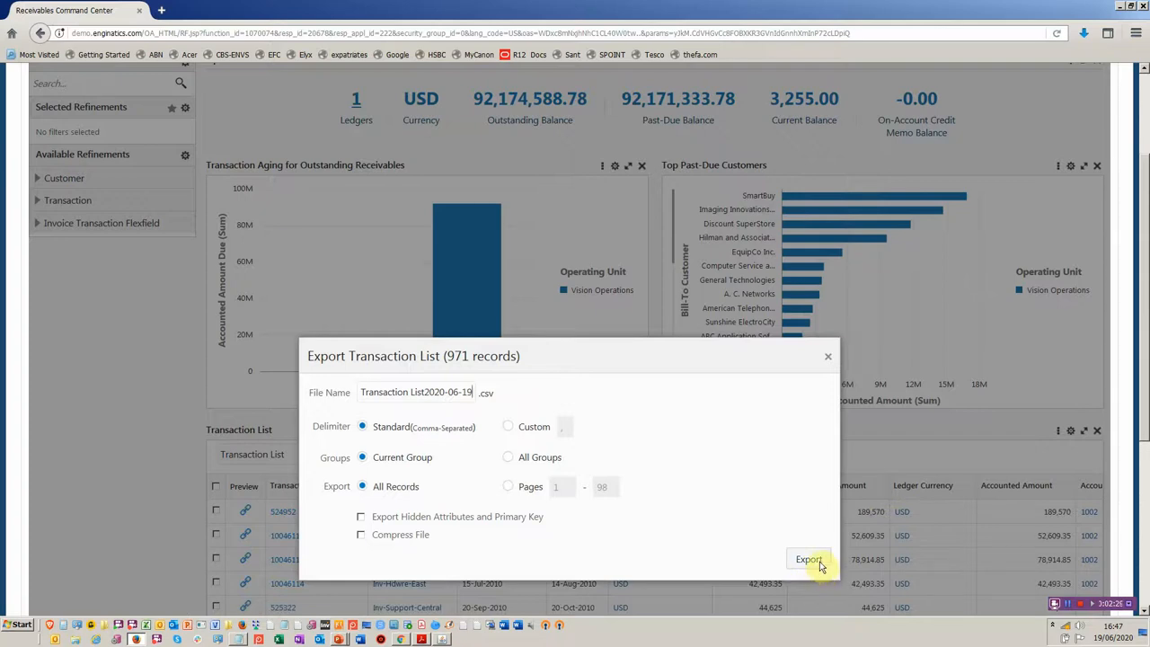
left_click(807, 559)
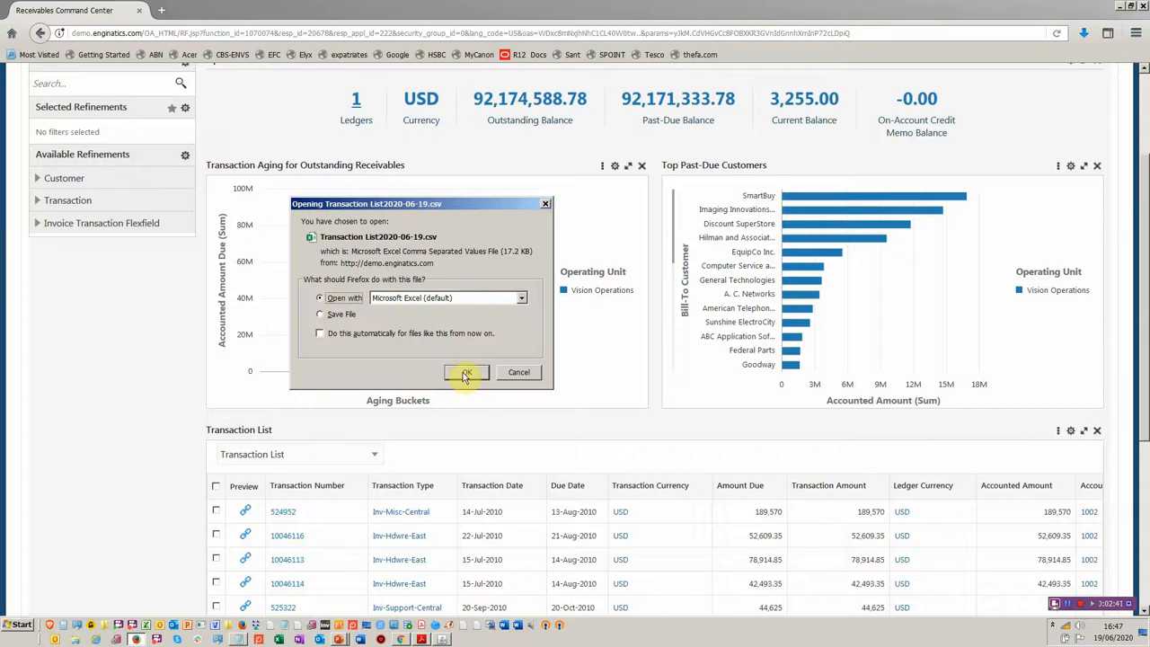
Accept the Firefox prompt so the downloaded Transaction List CSV loads in Excel.
left_click(467, 372)
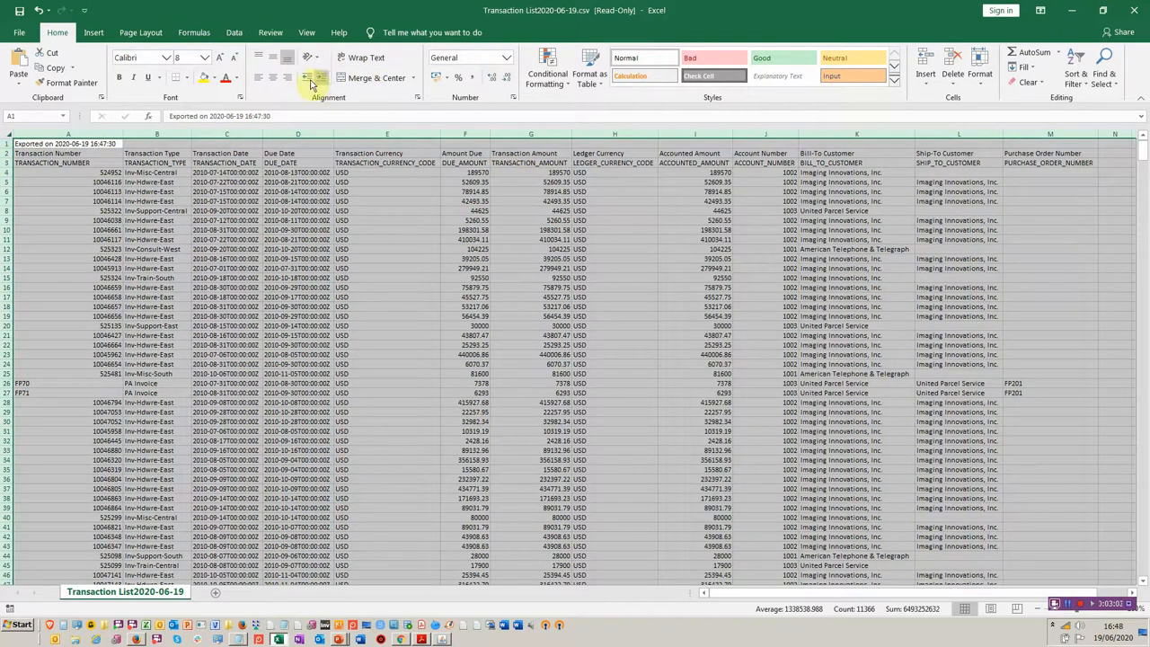
mouse_move(895, 142)
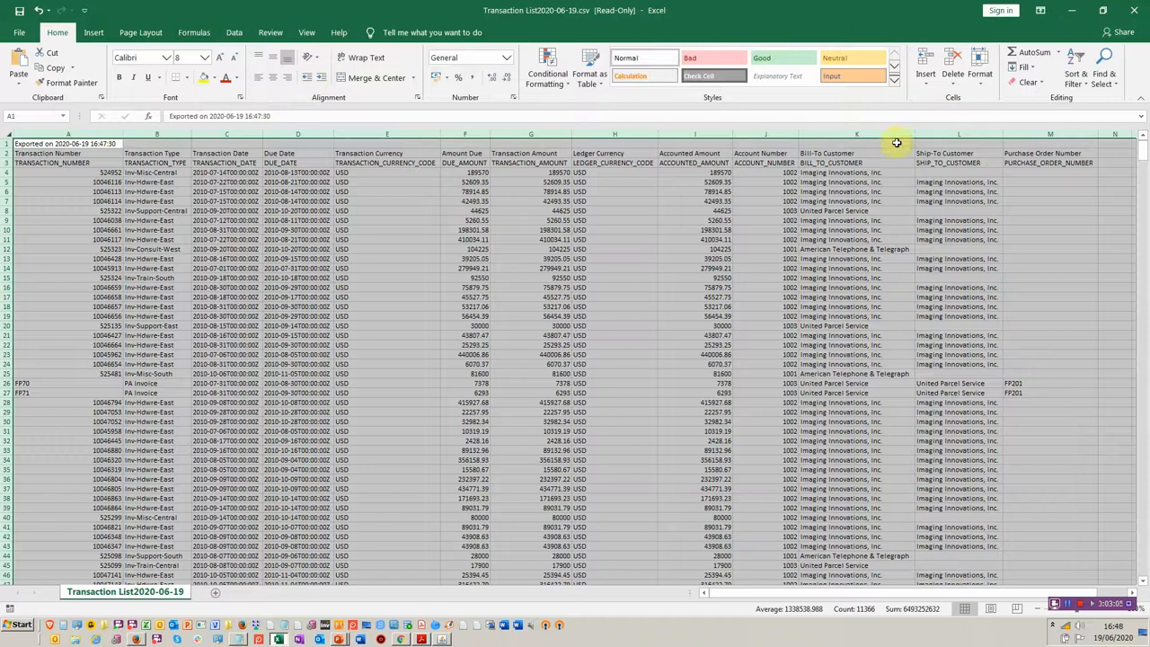
mouse_move(788, 186)
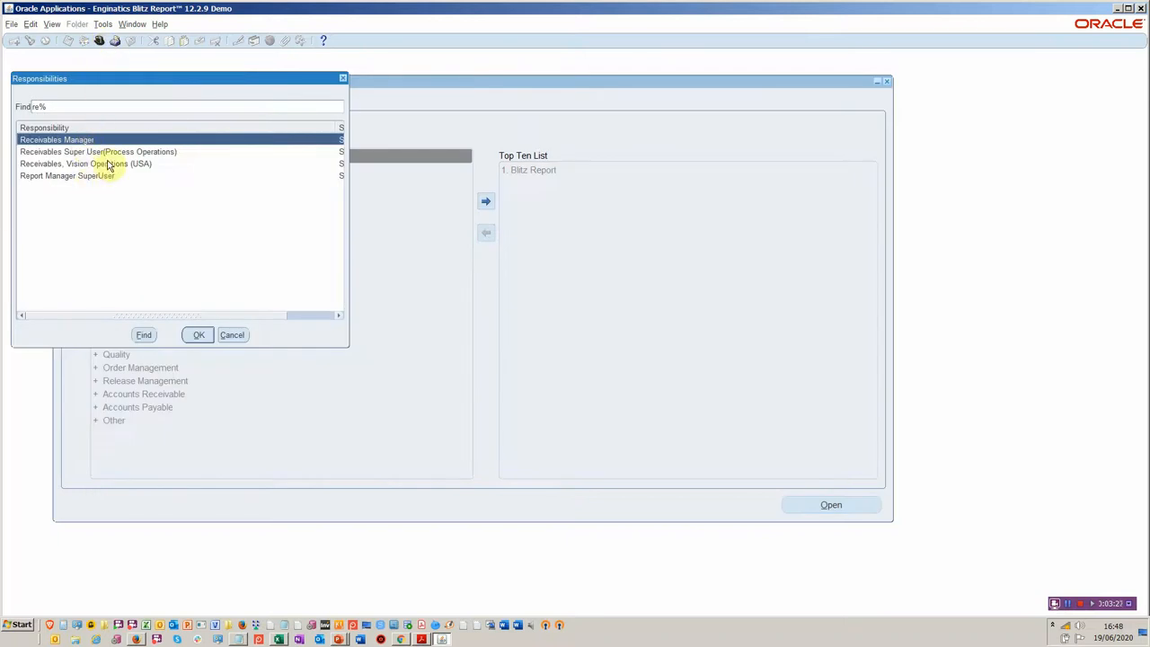
Switch to Receivables Super User (Process Operations) and look up reports matching %ECC% in Submit Request.
left_click(99, 151)
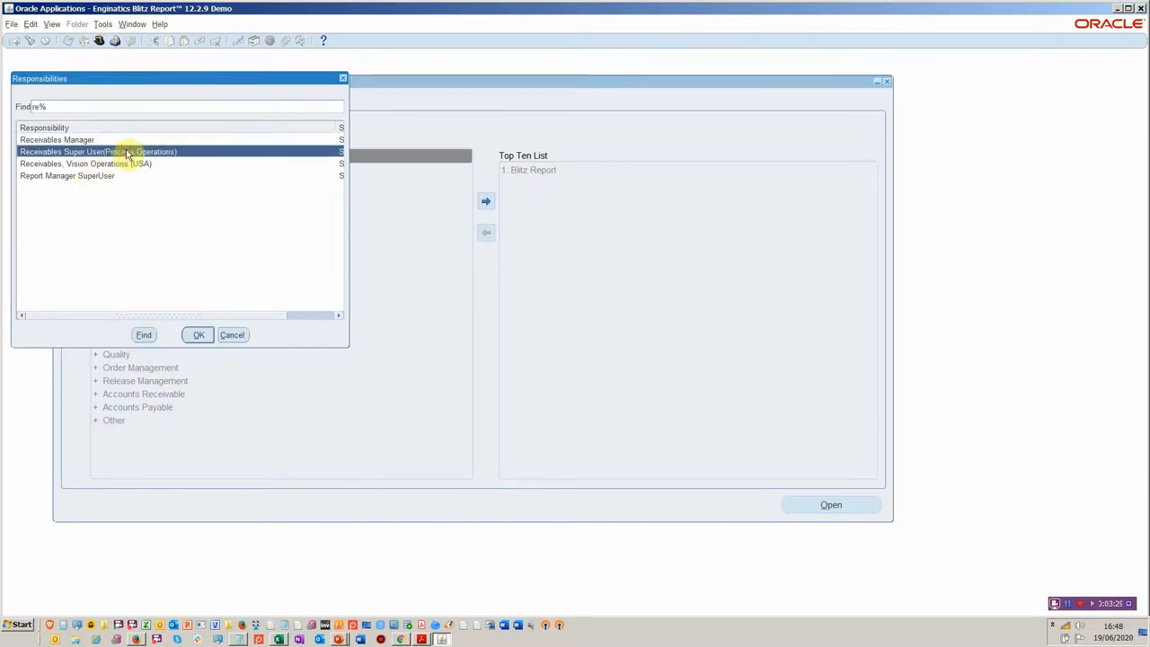
left_click(198, 334)
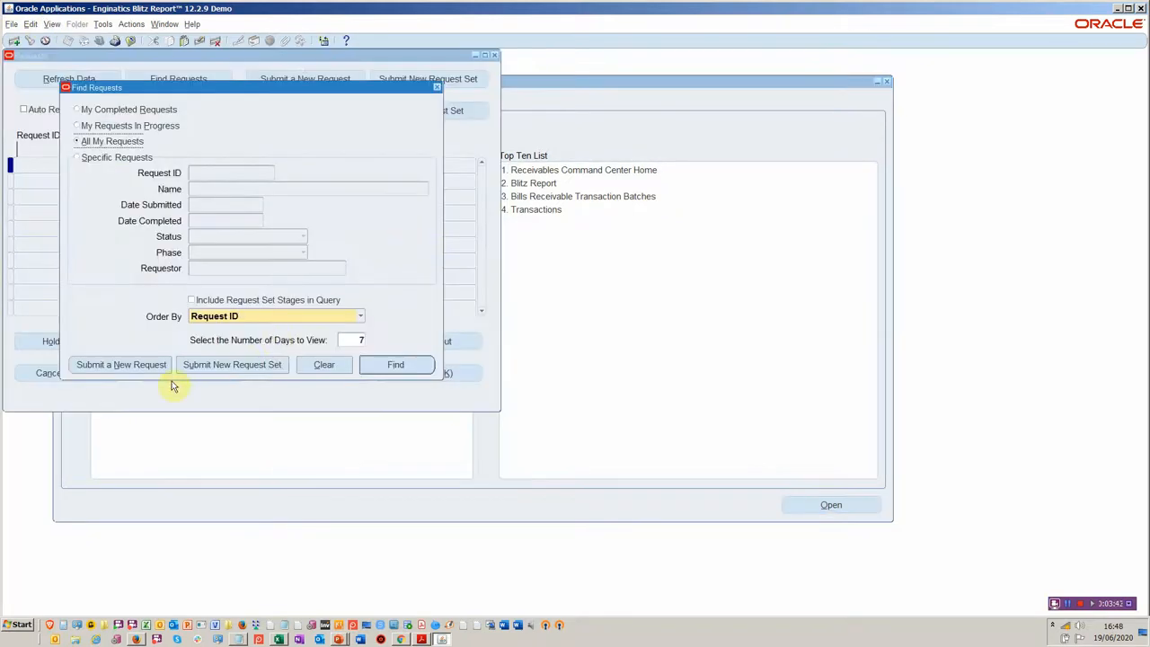
left_click(119, 364)
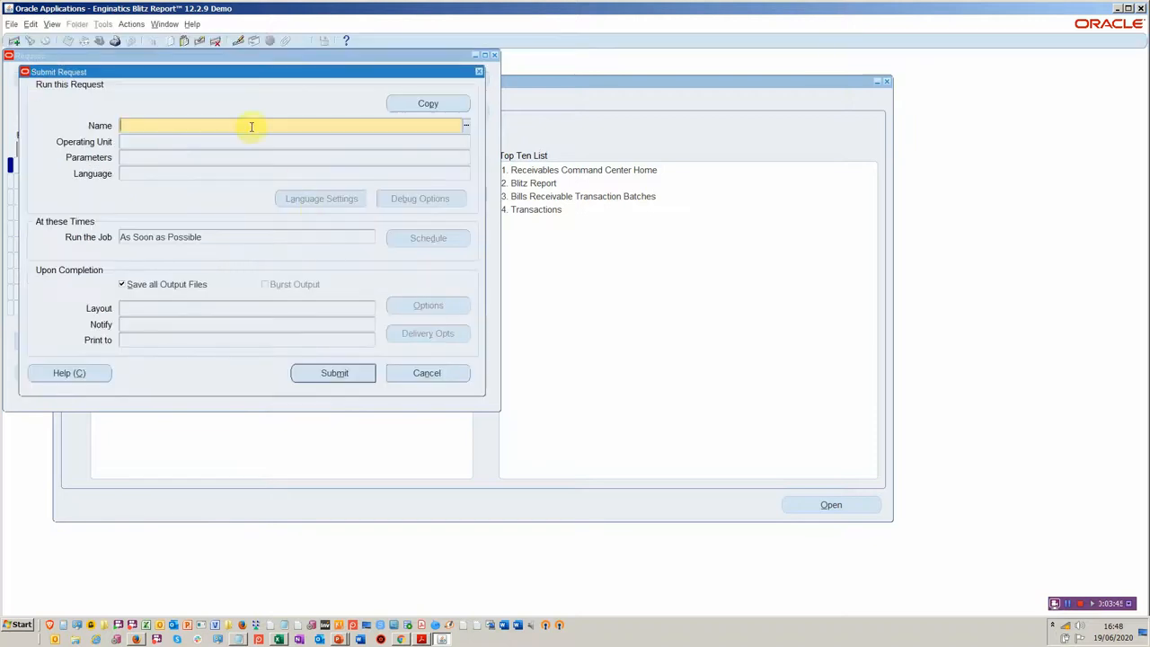
type("%")
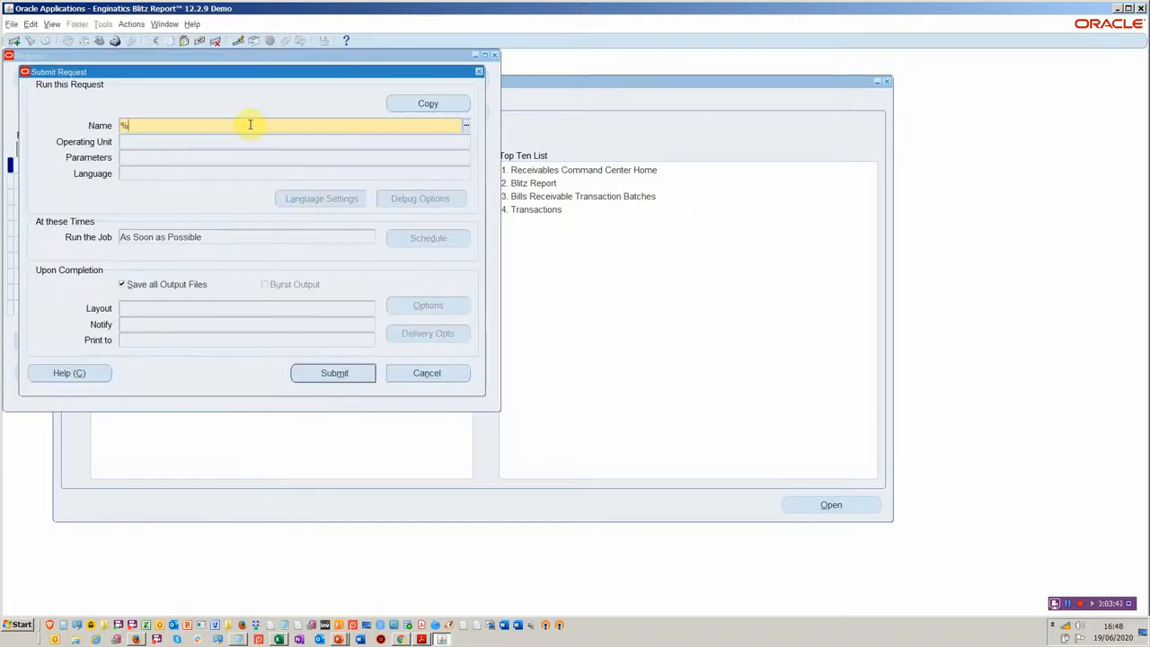
type("ECC%")
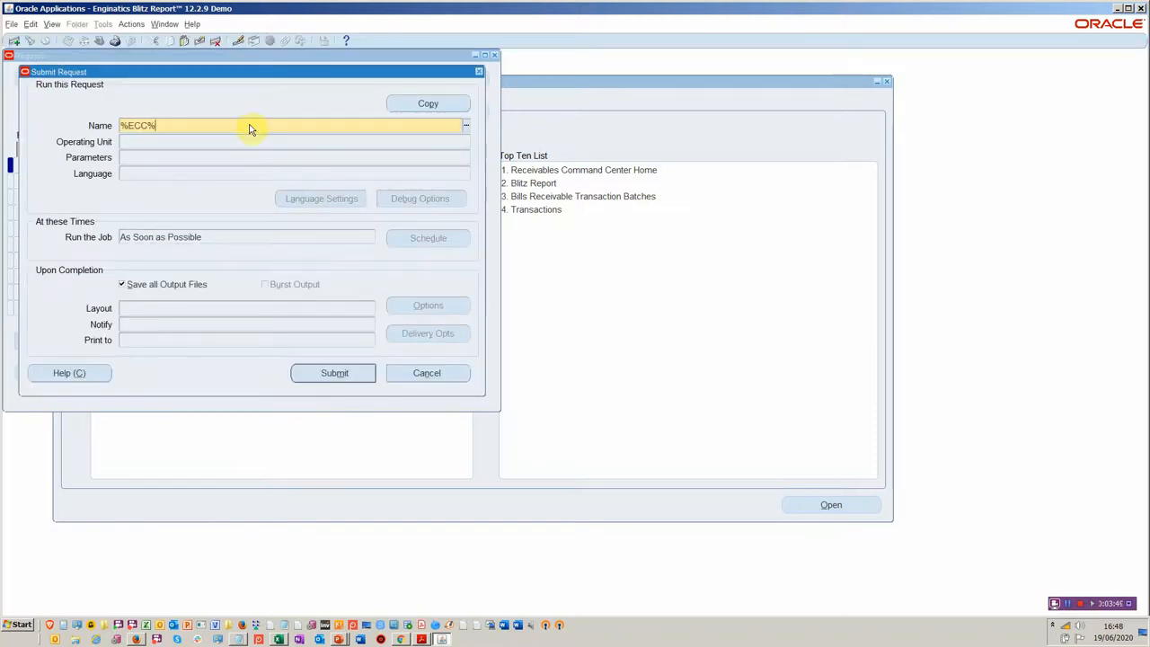
left_click(465, 125)
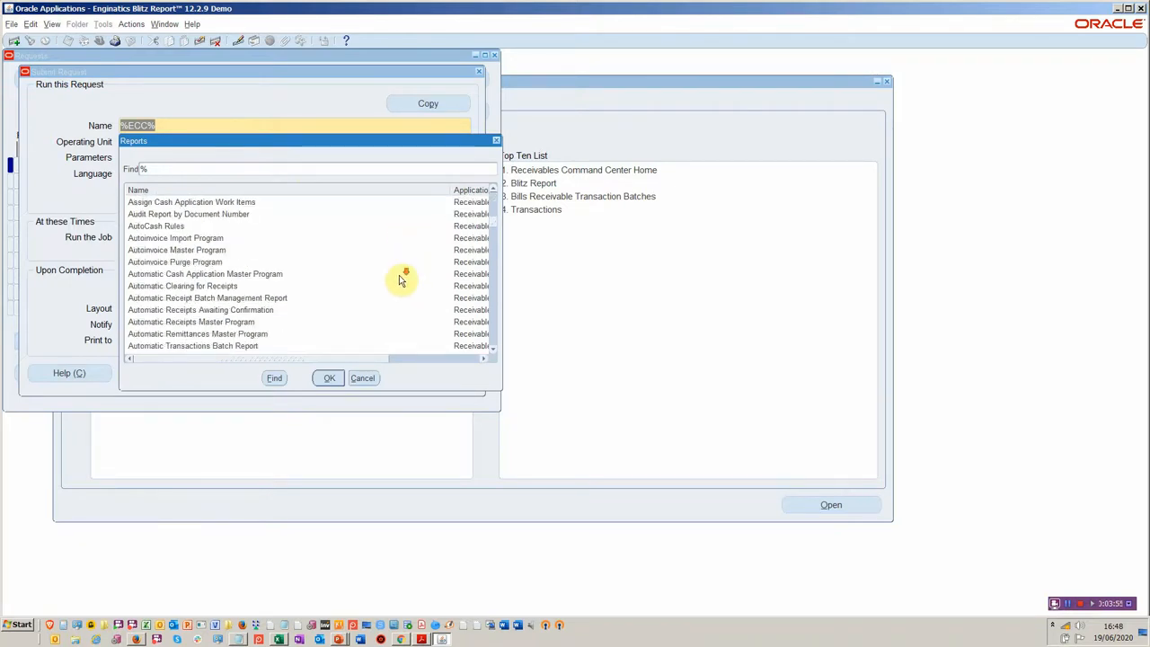
Browse the ECC report list, then cancel it and abandon the request submission.
scroll("down", 3)
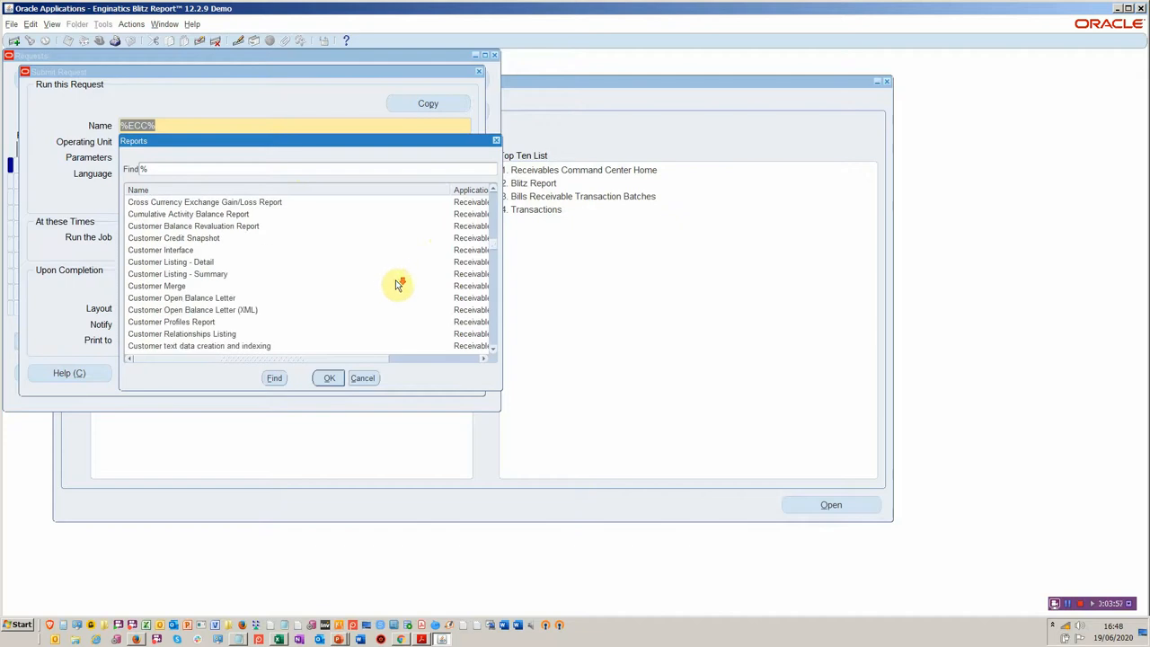
scroll("down", 3)
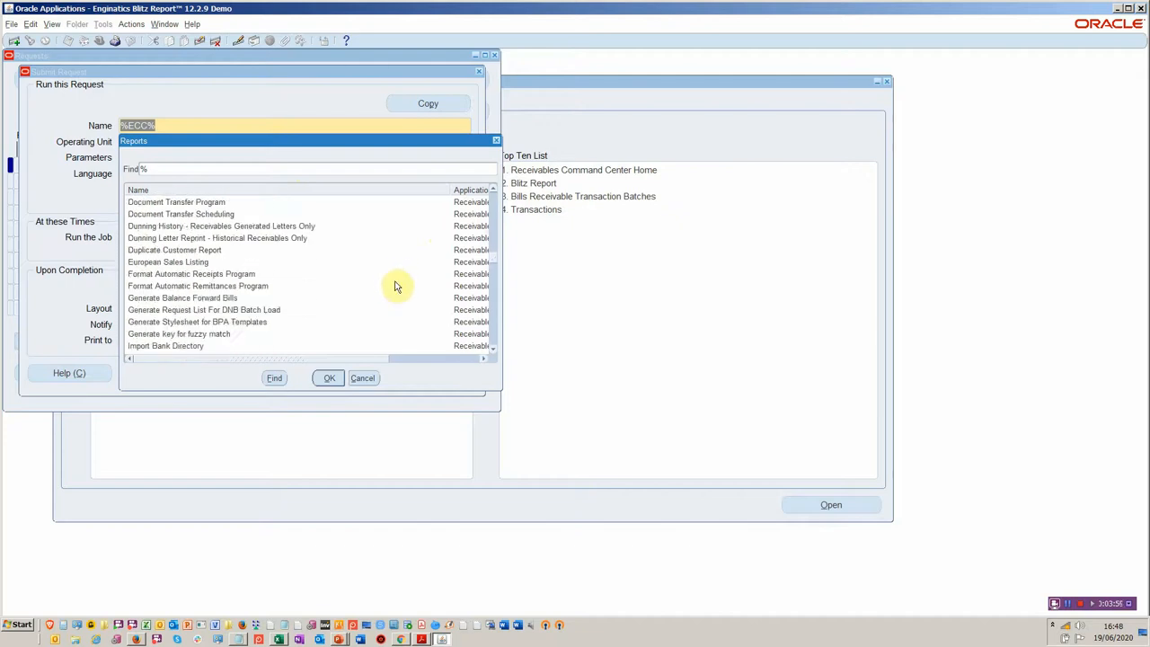
scroll("down", 3)
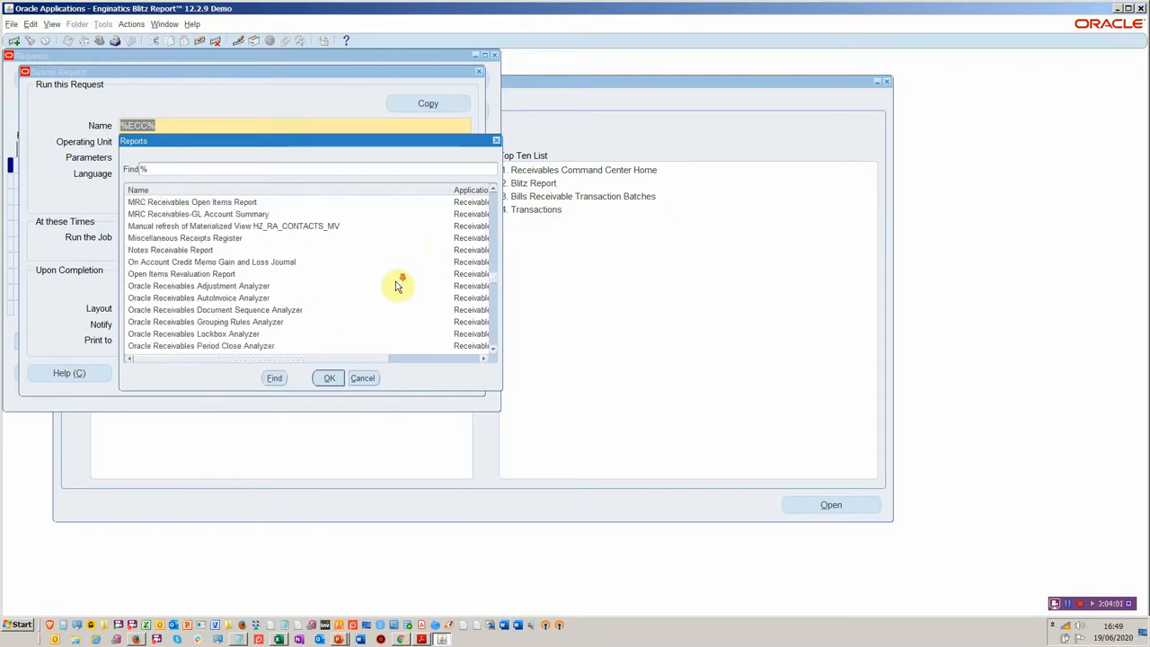
scroll("down", 3)
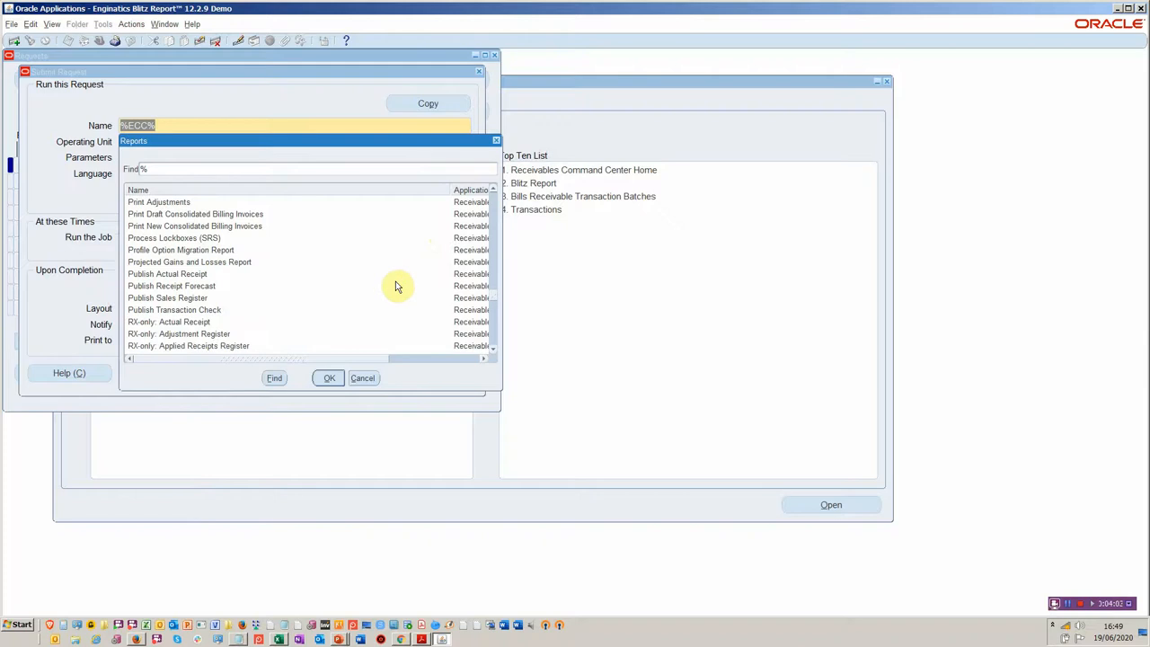
scroll("down", 3)
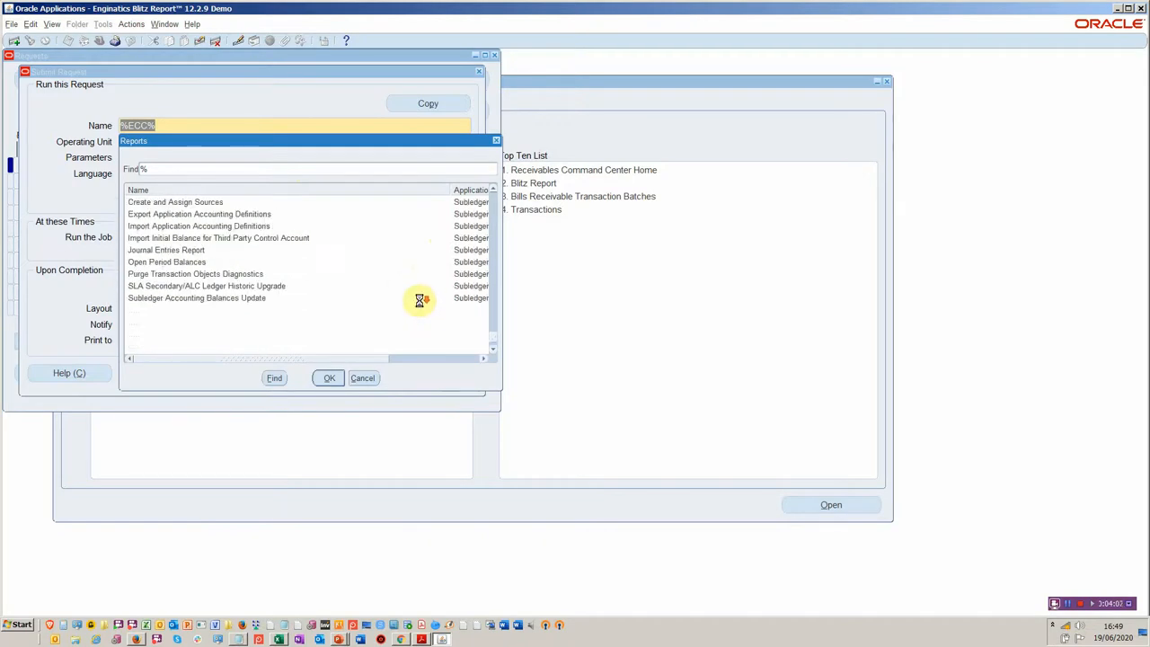
scroll("down", 3)
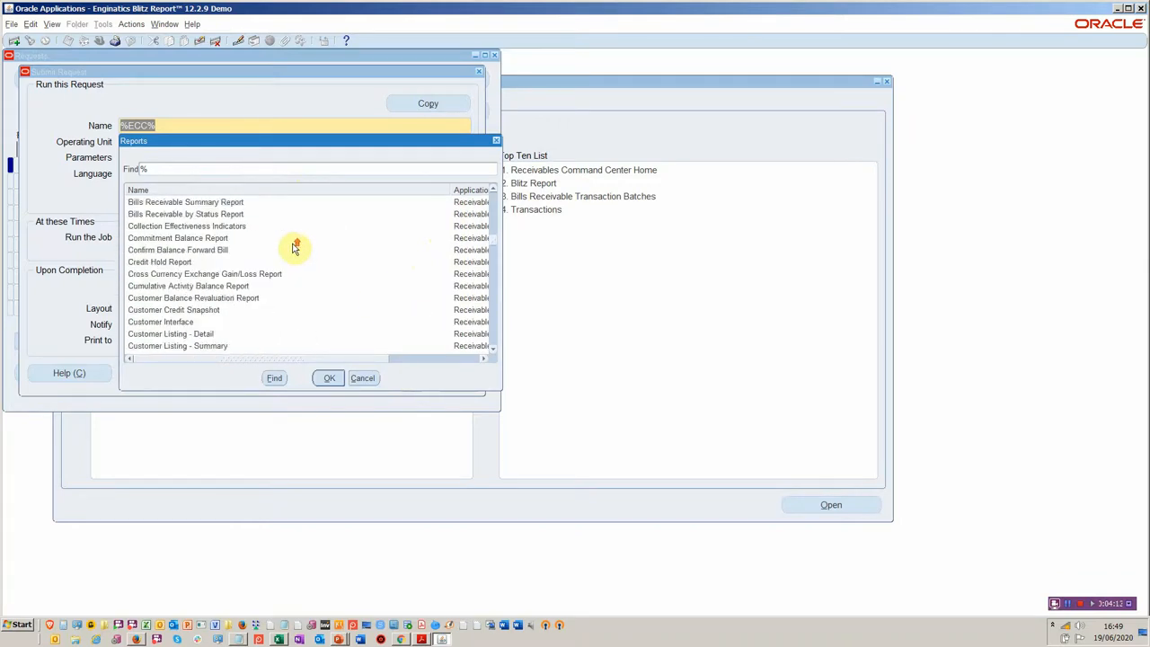
scroll("down", 3)
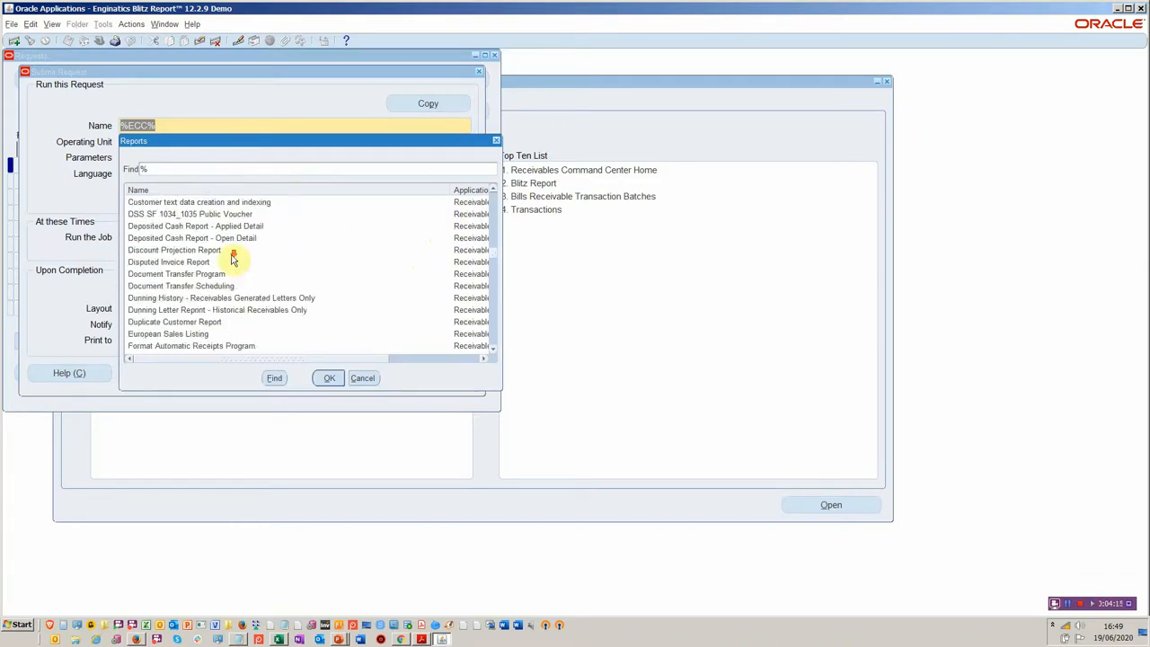
scroll("down", 3)
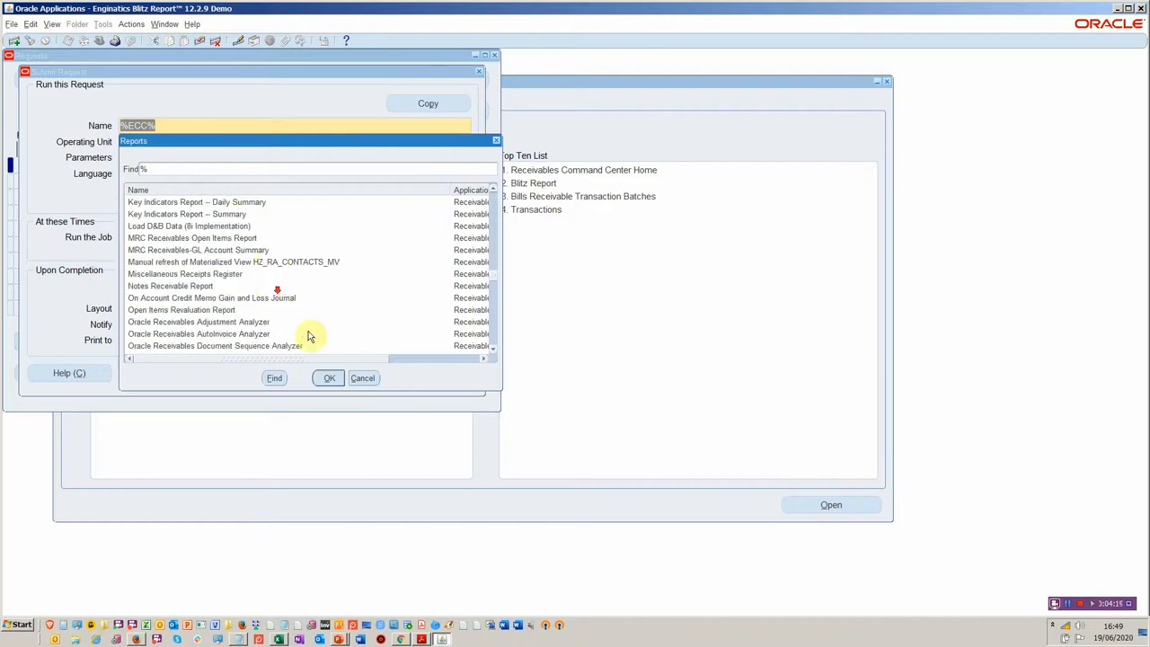
left_click(328, 377)
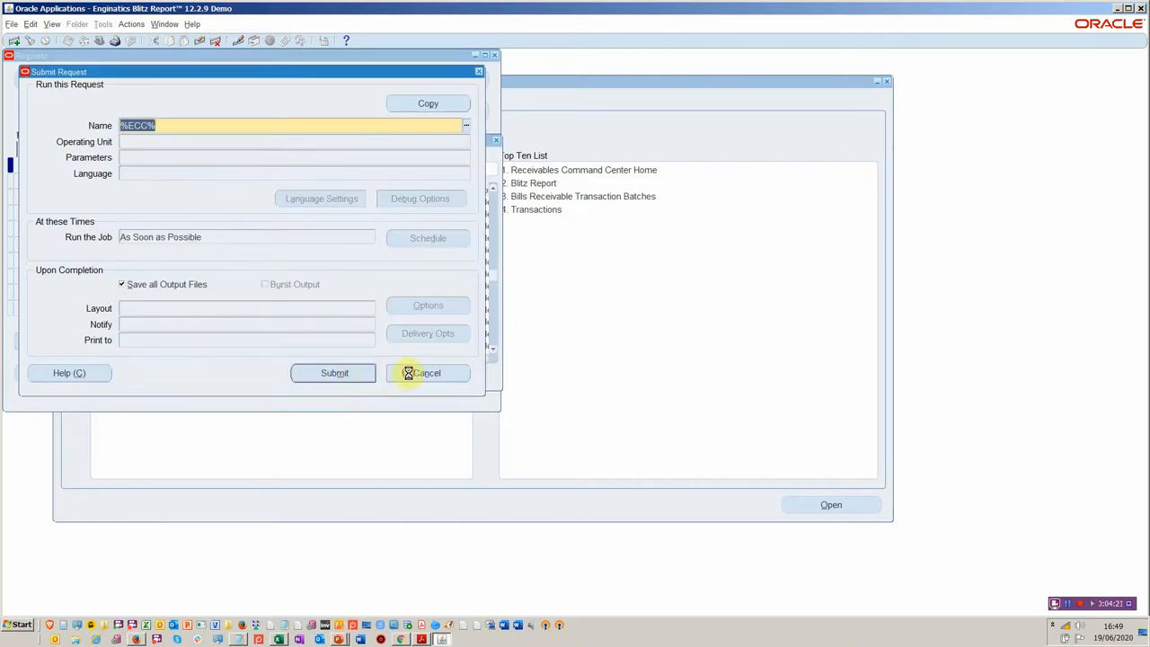
left_click(423, 373)
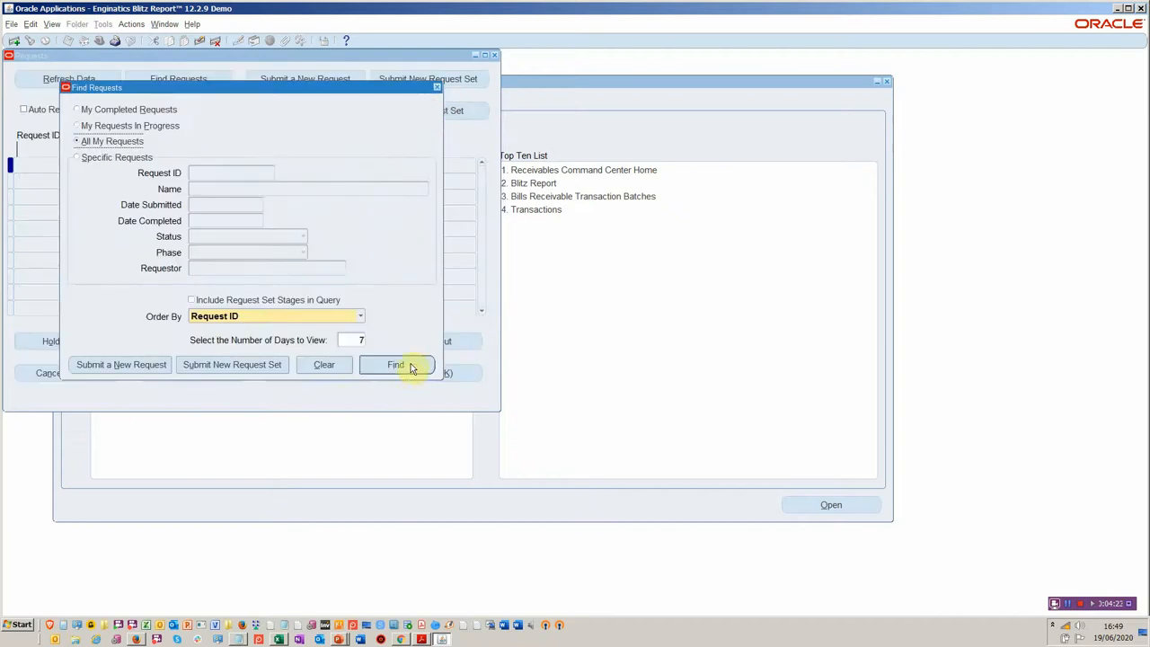
Find all my recent requests and bring up actions for the Receivables Command Center load request.
left_click(395, 364)
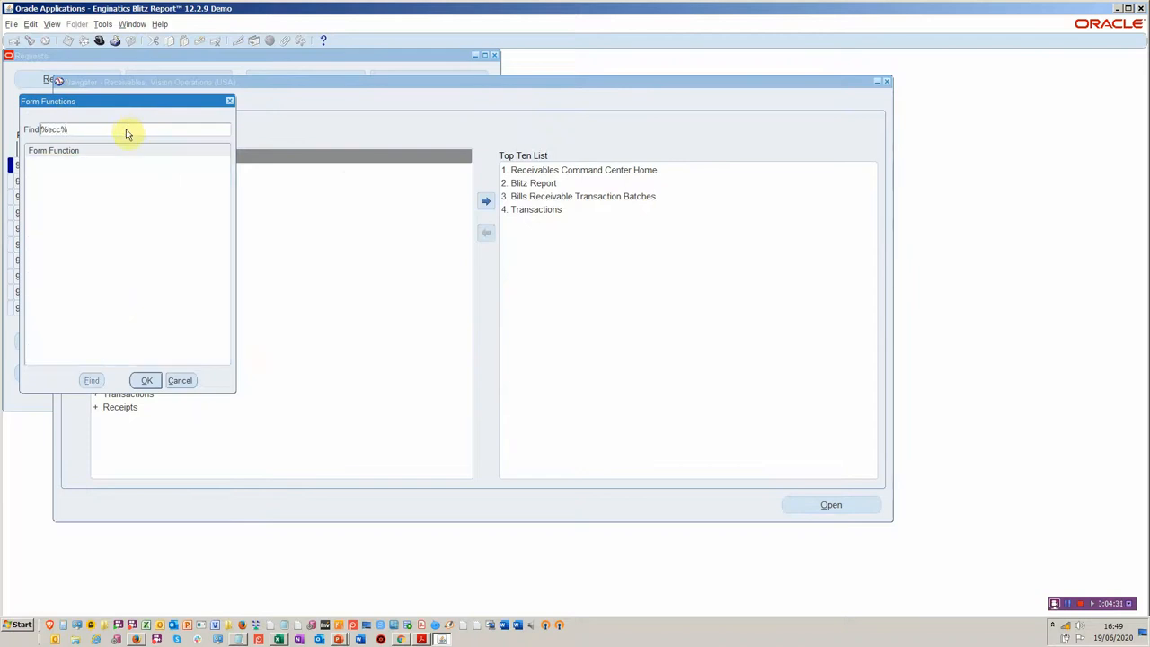
left_click(145, 380)
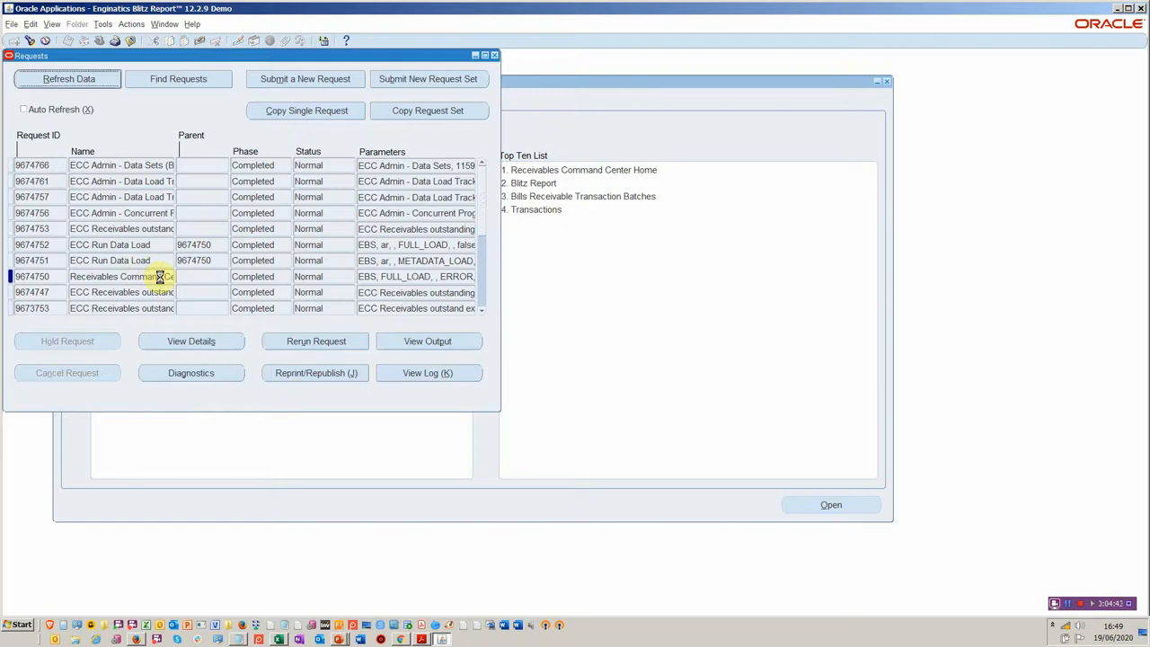
right_click(159, 276)
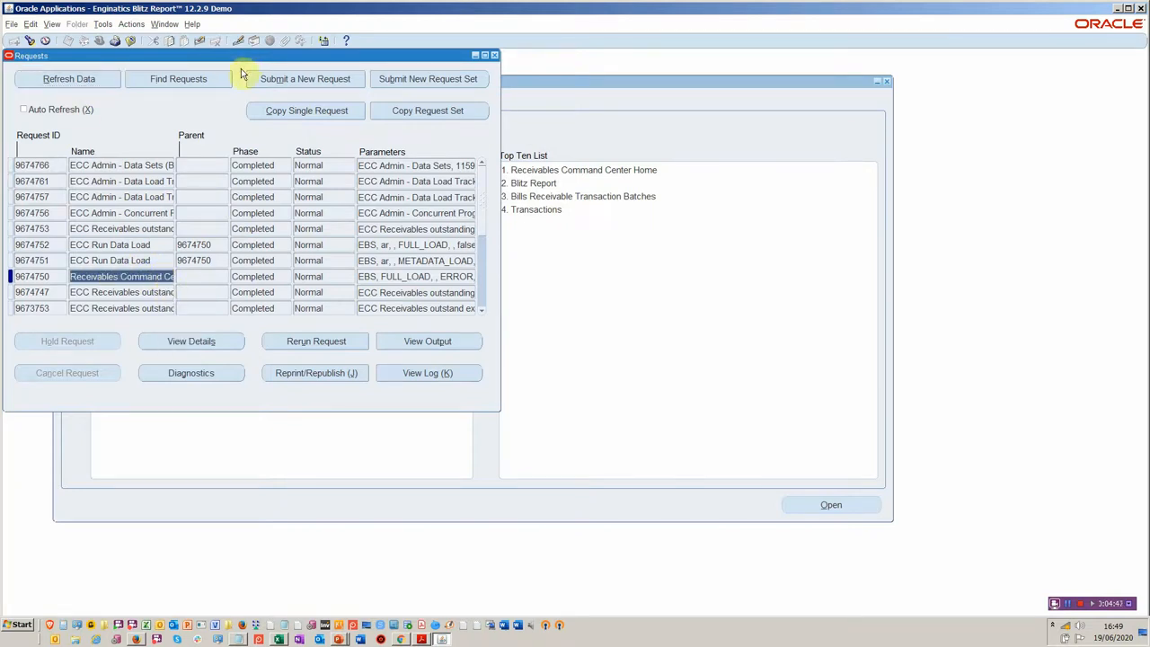
Start resubmitting the Command Center data load, view the load types, cancel it and select the errored ECC Run Data Load.
left_click(305, 78)
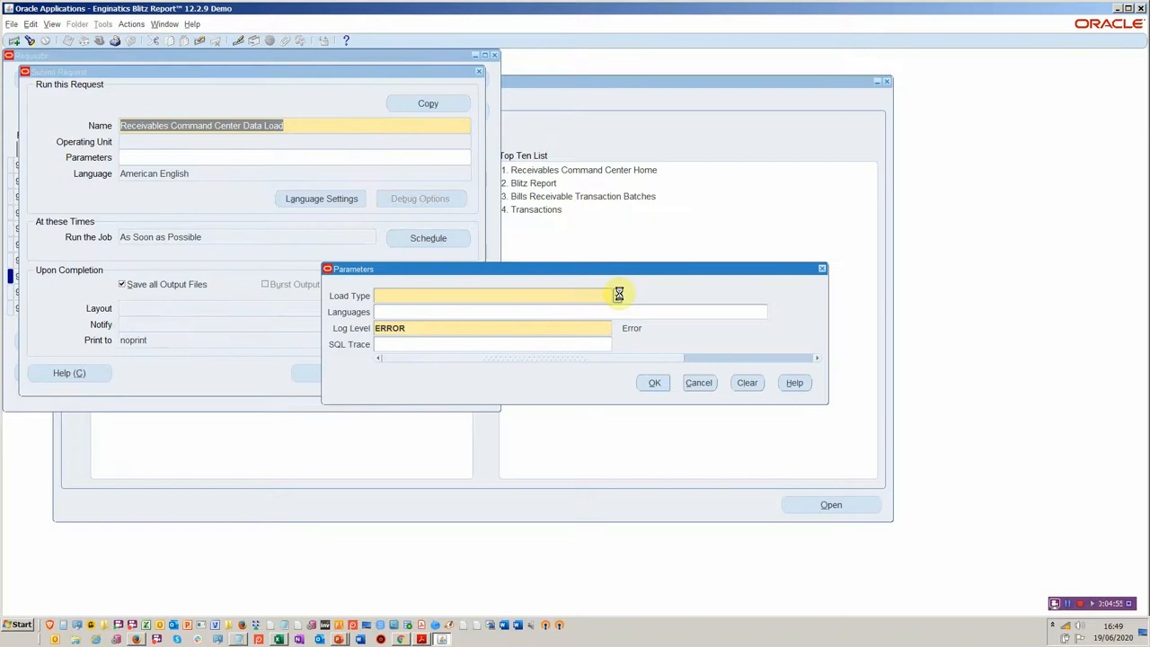
left_click(617, 295)
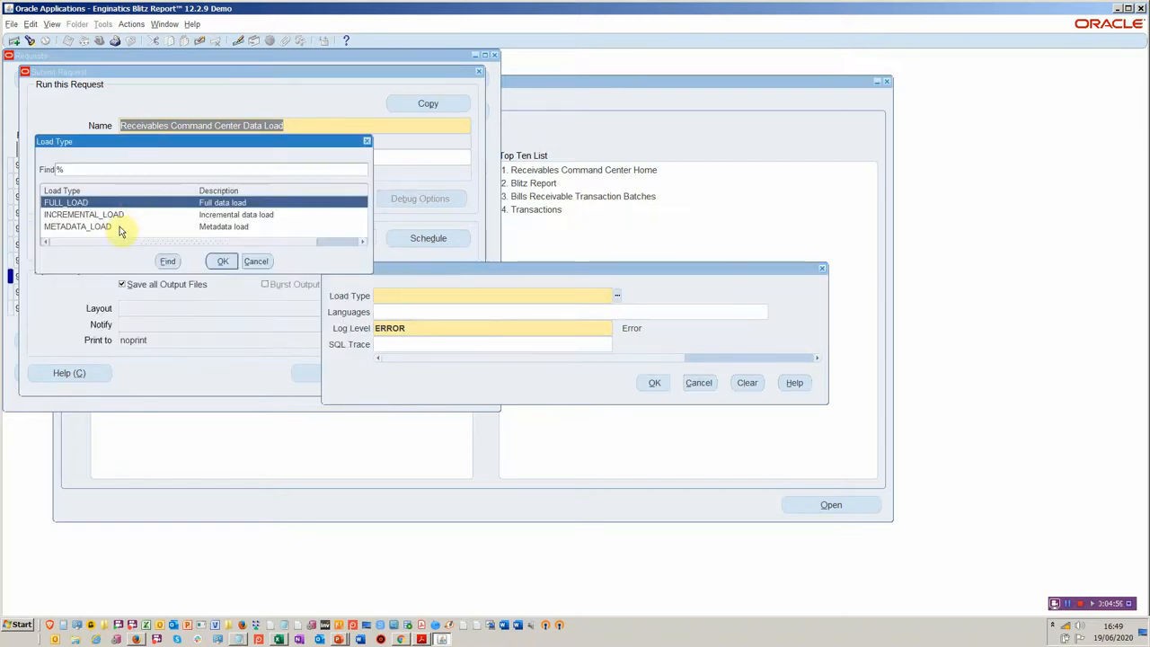
mouse_move(106, 236)
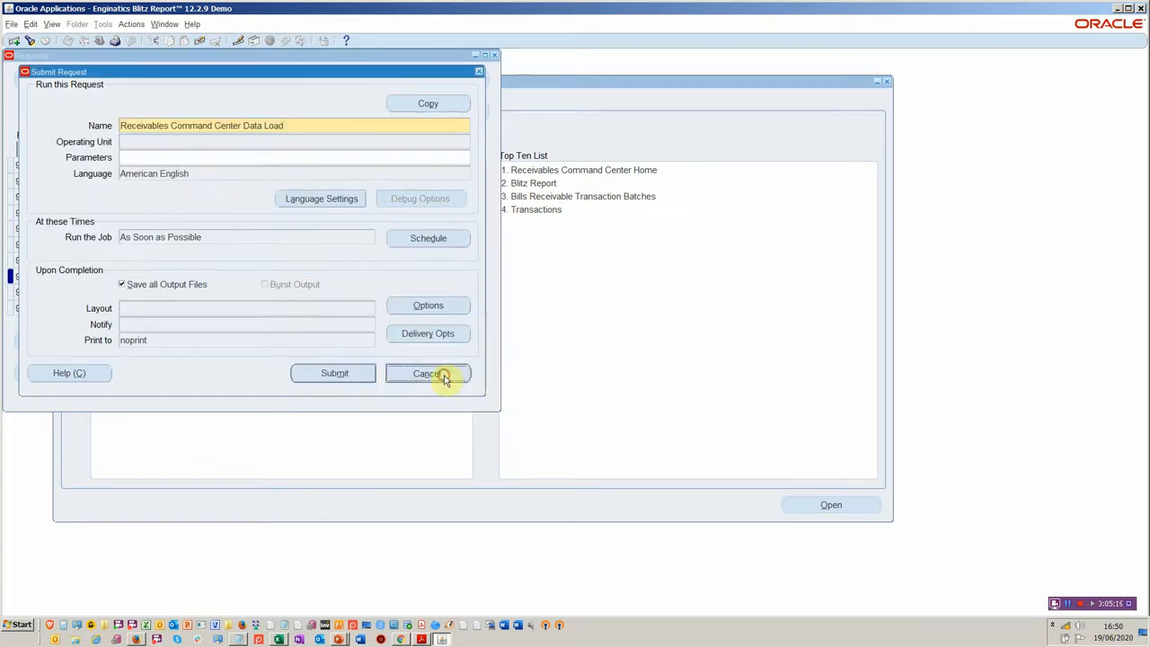
left_click(427, 373)
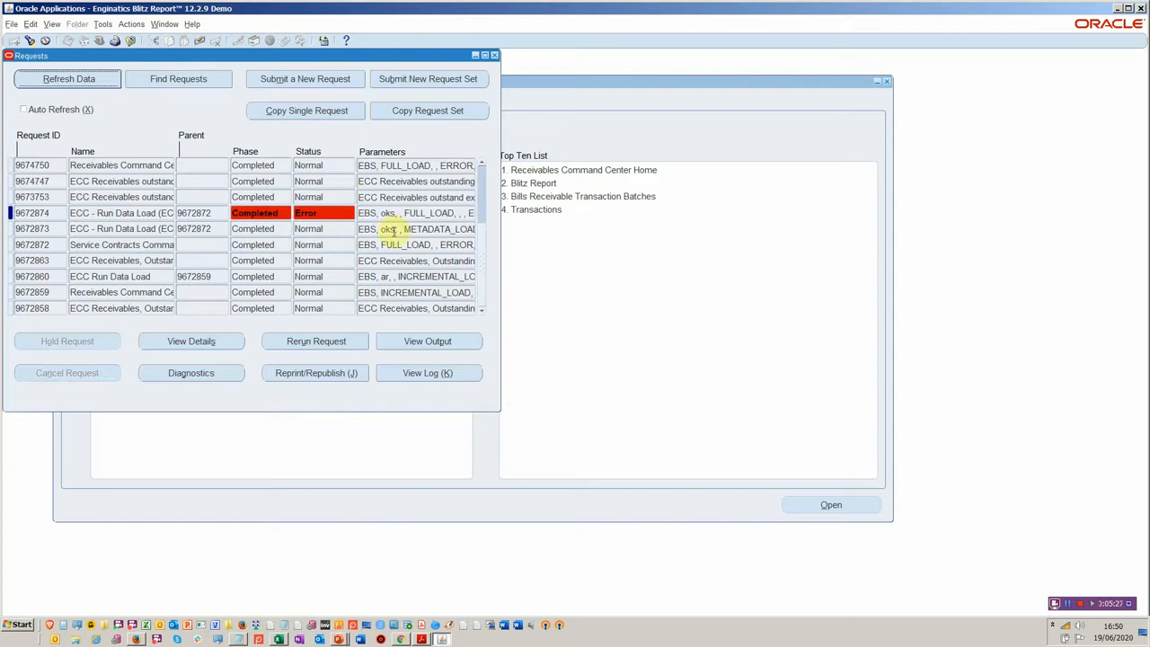
left_click(416, 213)
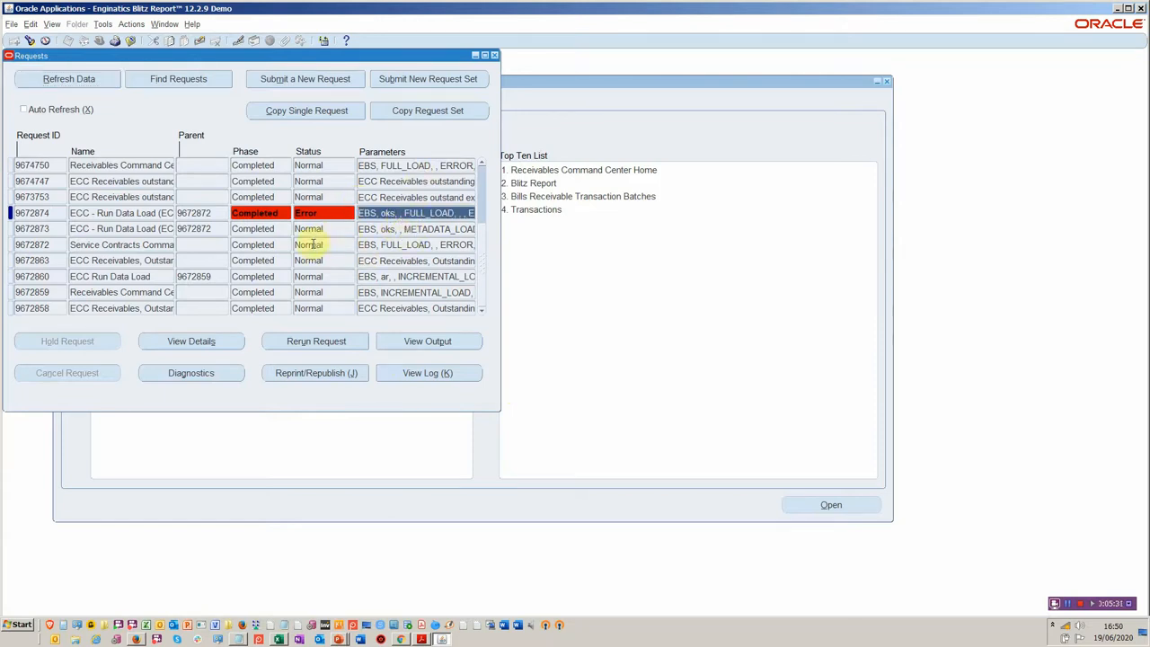
mouse_move(346, 229)
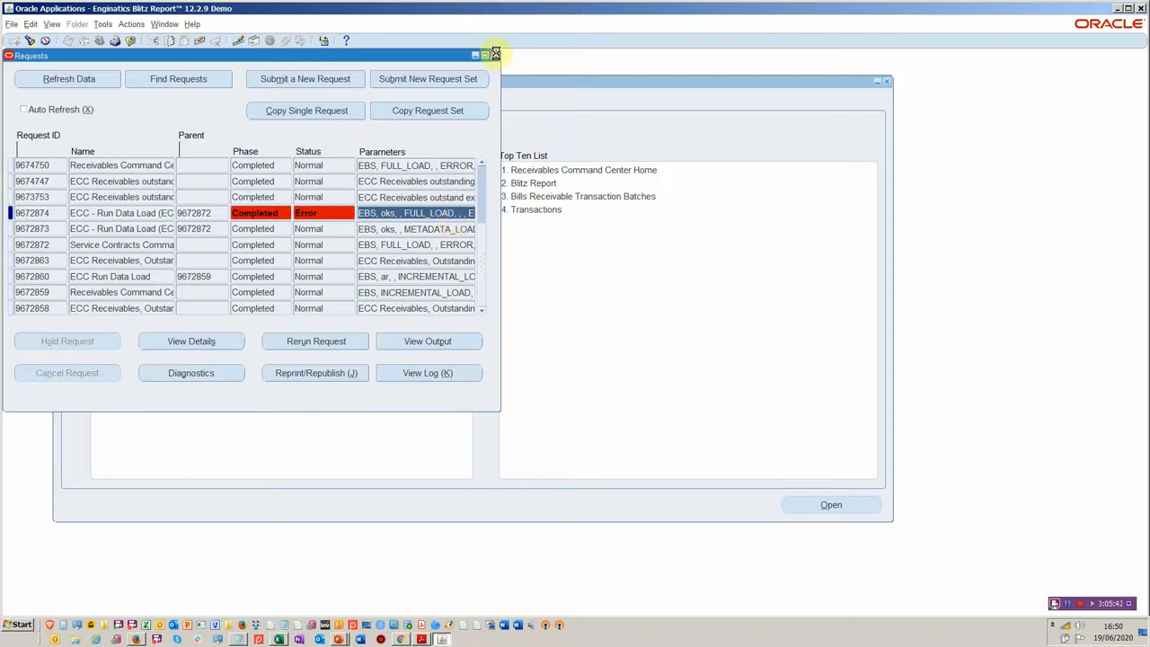
Close the Requests window to return to the Receivables Navigator.
left_click(495, 52)
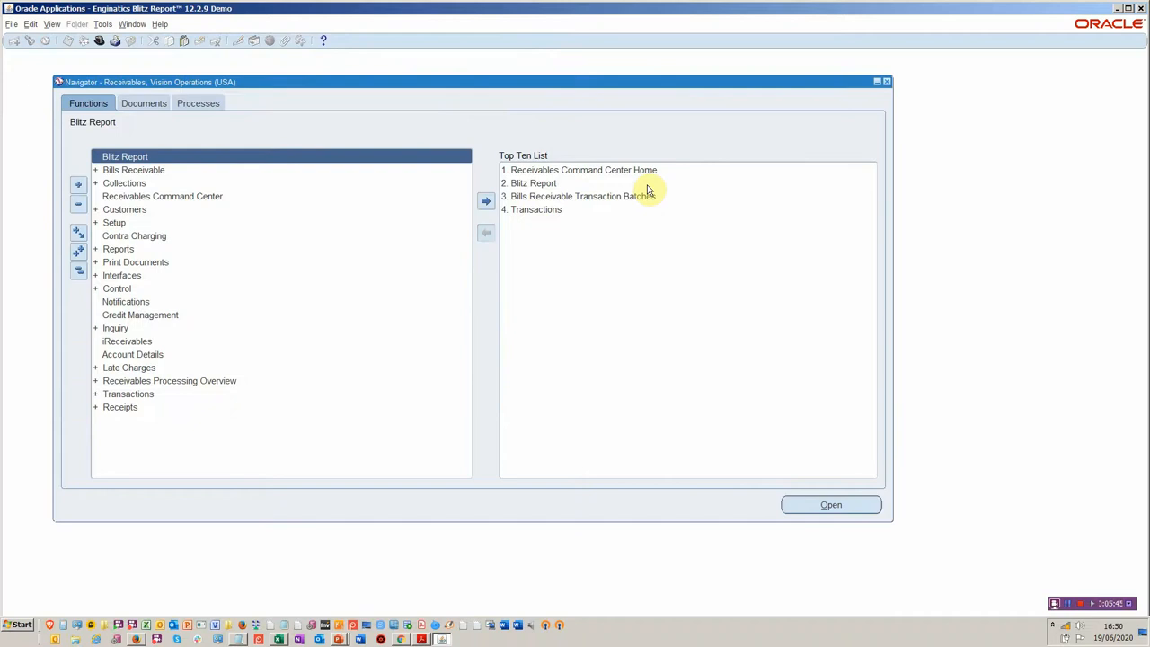
Launch Blitz Report from the Top Ten List and choose the Toolkit - Time Critical category.
left_click(558, 183)
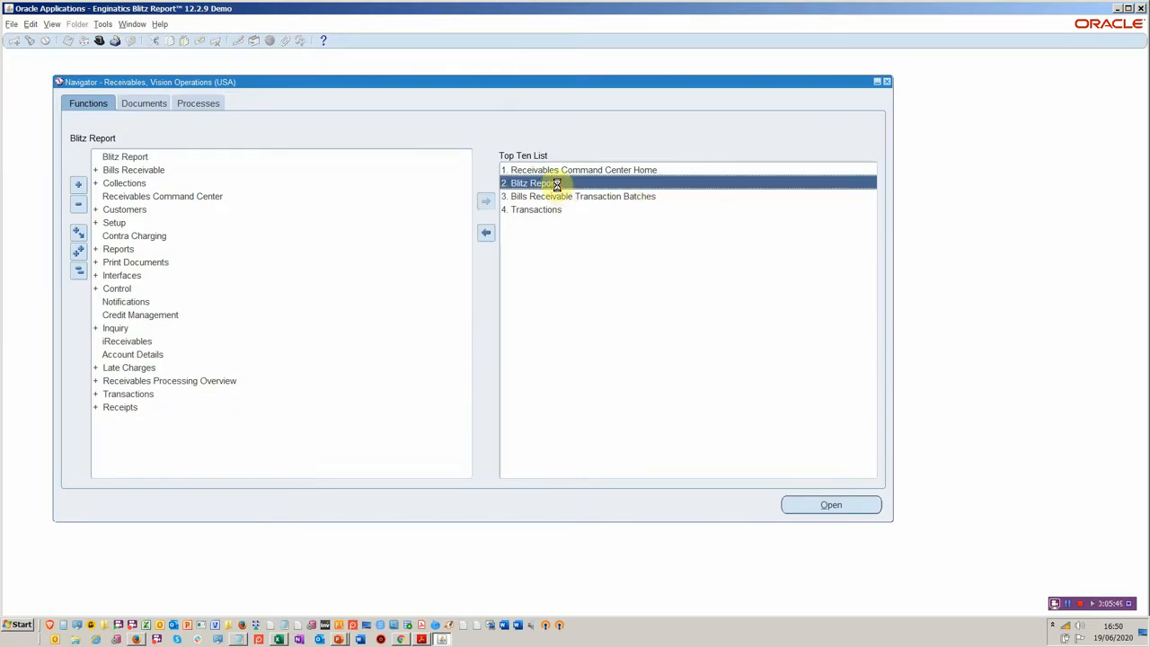
double_click(531, 183)
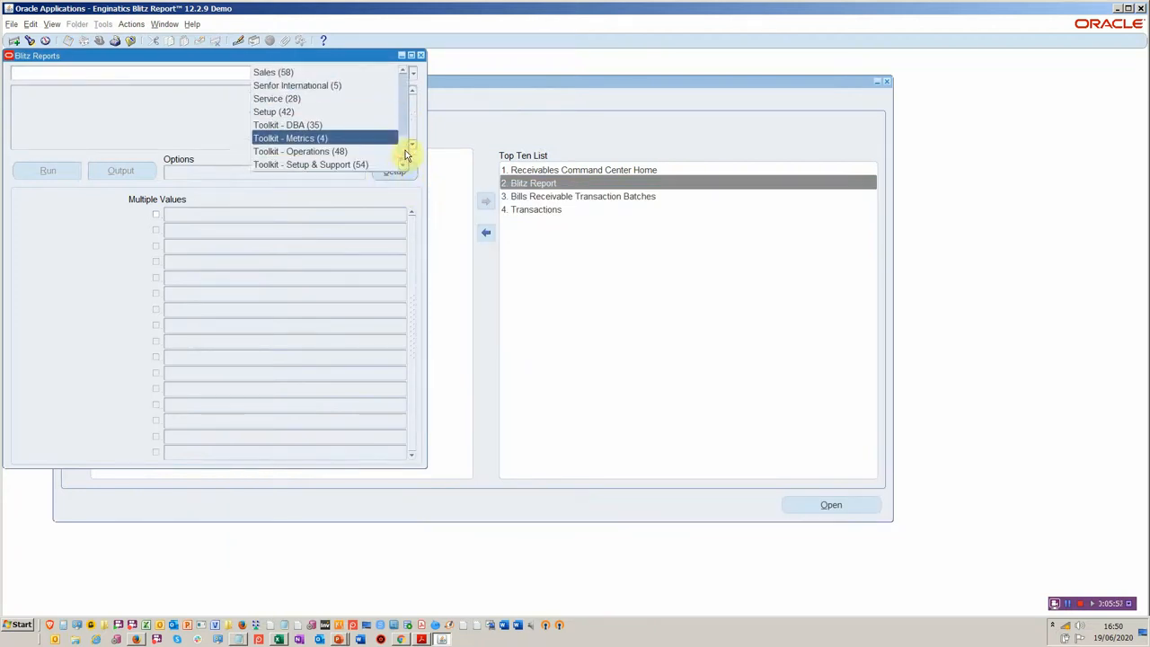
scroll("down", 3)
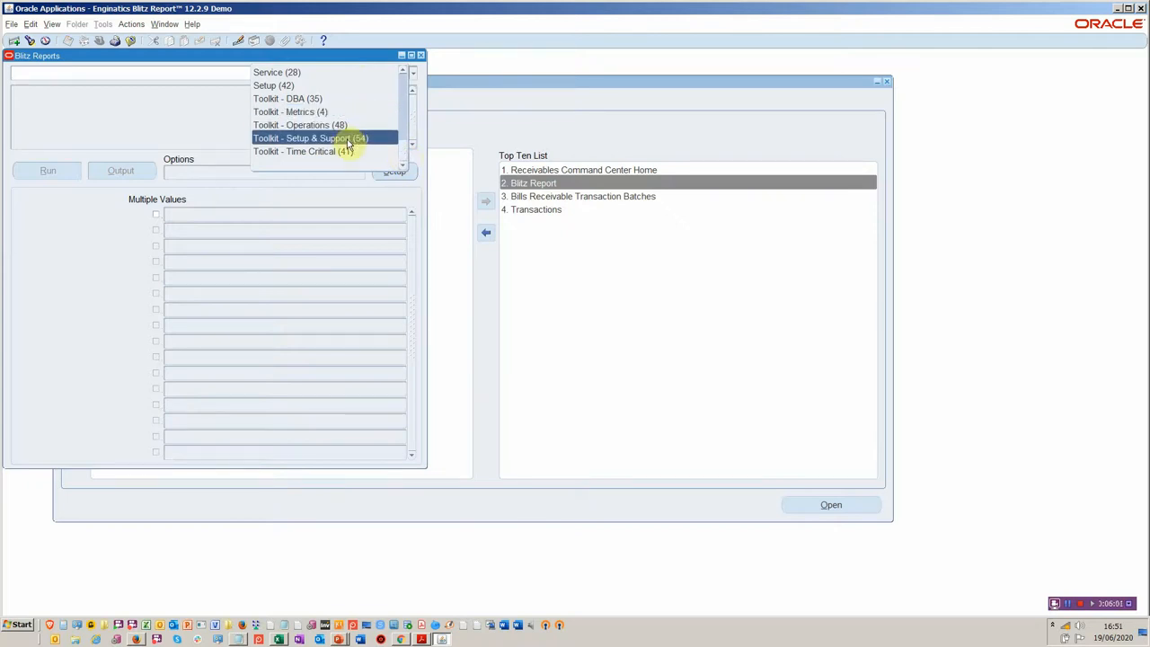
mouse_move(319, 151)
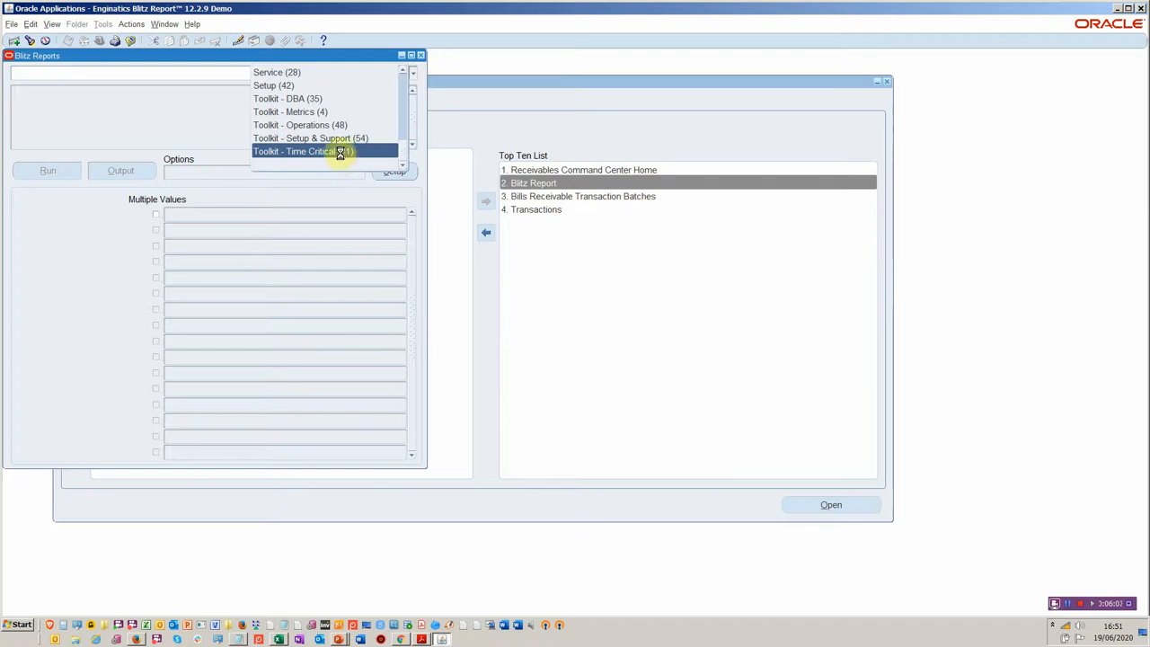
left_click(306, 151)
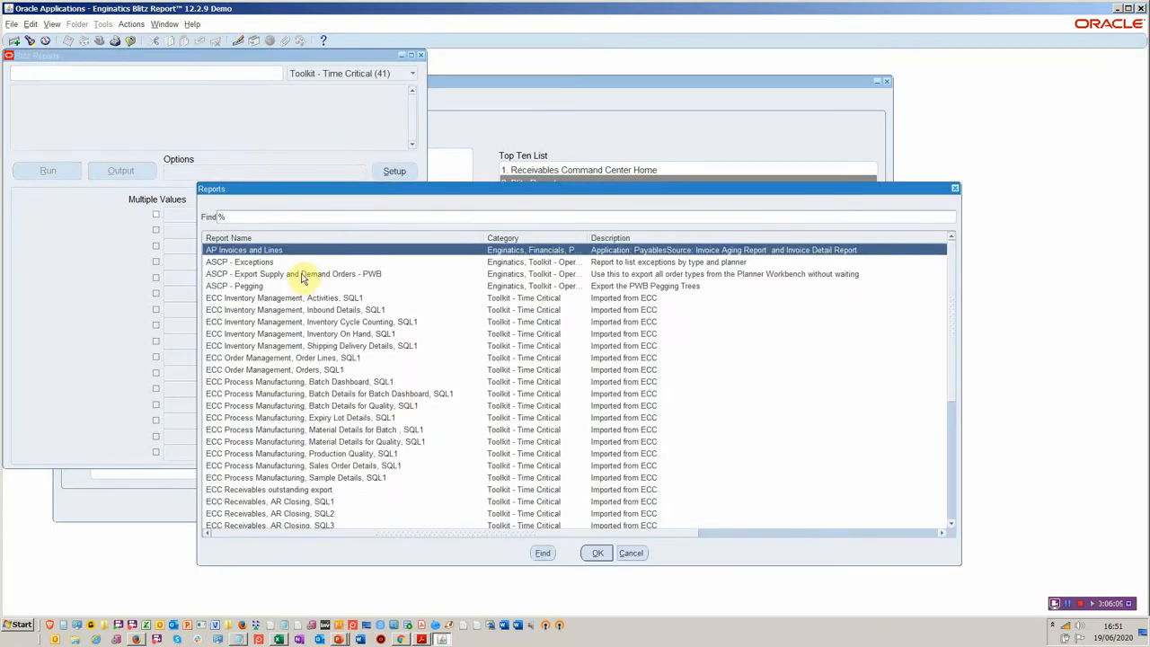
Choose ECC Receivables outstanding export from the report list, with Vision Operations as operating unit.
left_click(305, 297)
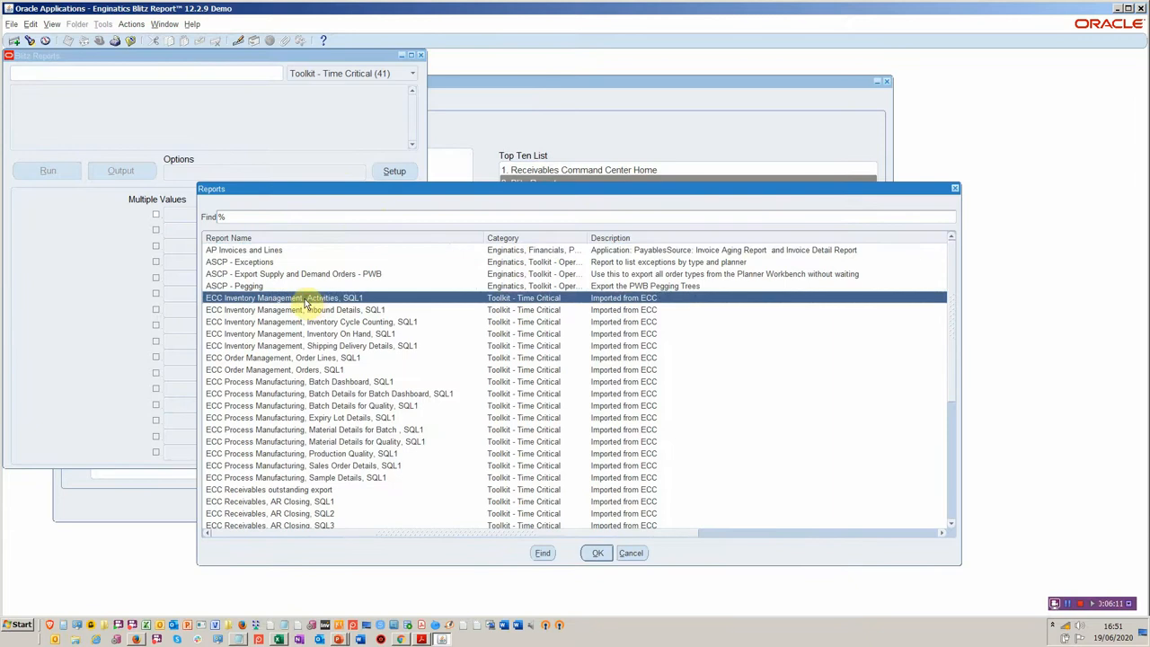
scroll("down", 3)
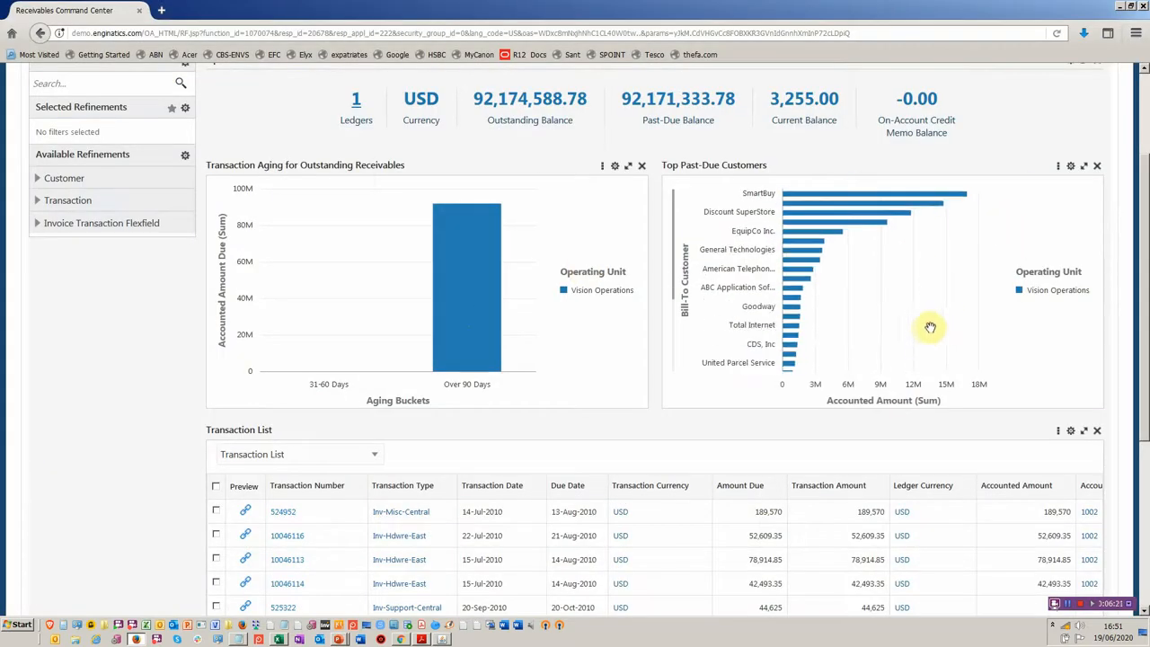
mouse_move(874, 369)
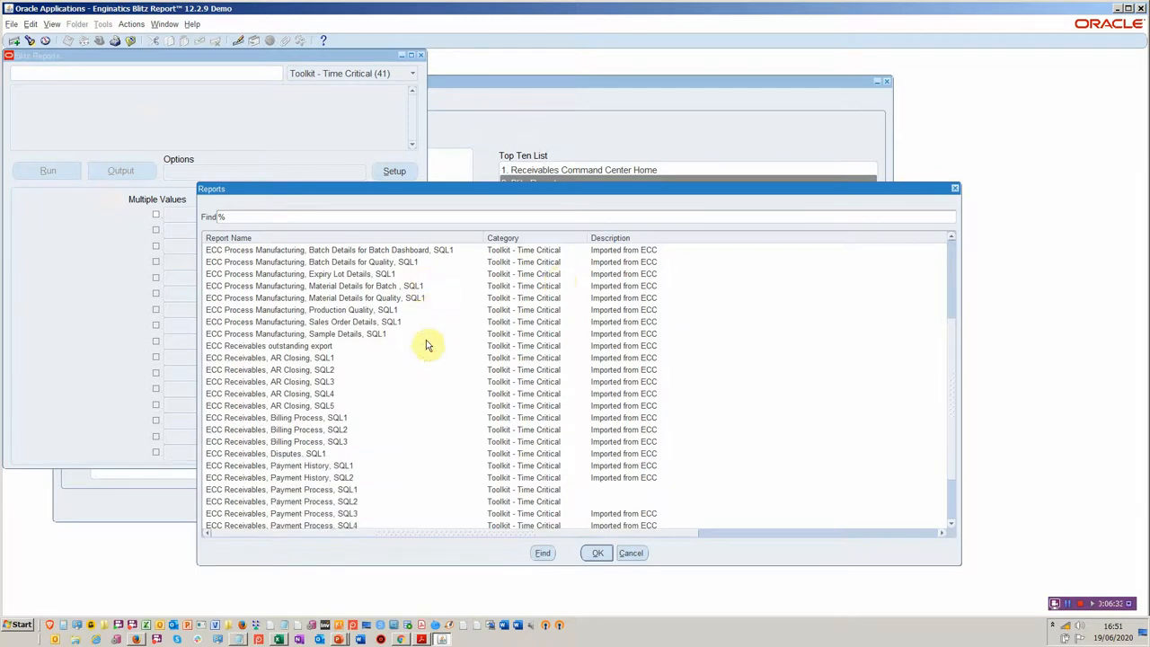
scroll("down", 3)
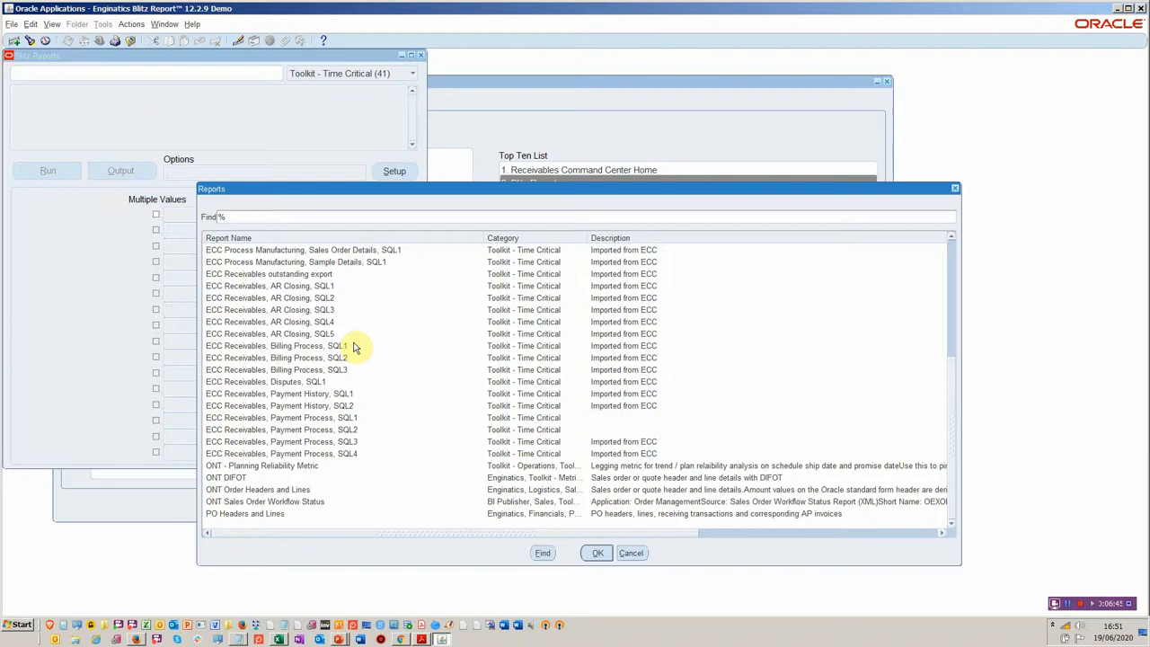
mouse_move(363, 357)
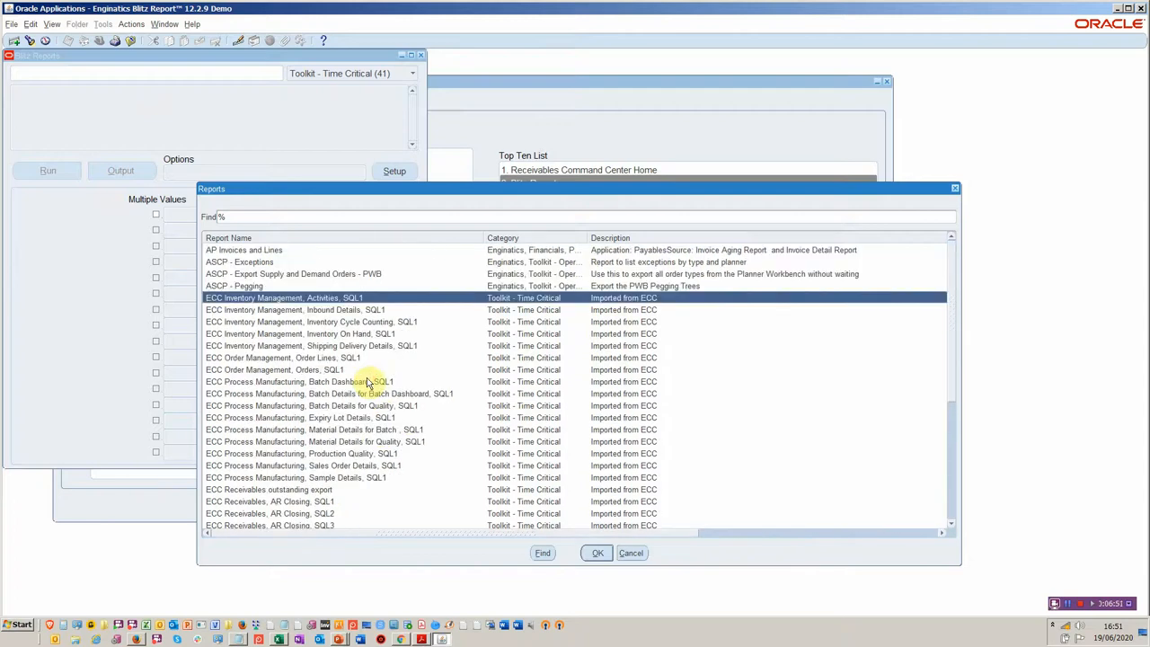
scroll("down", 3)
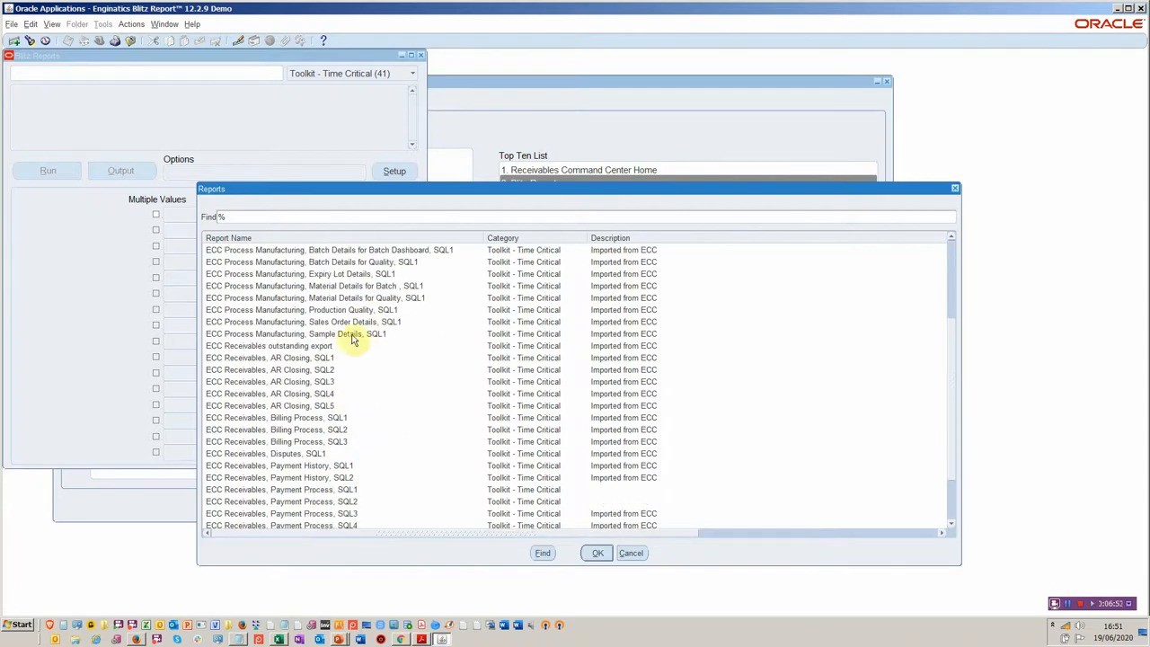
left_click(269, 346)
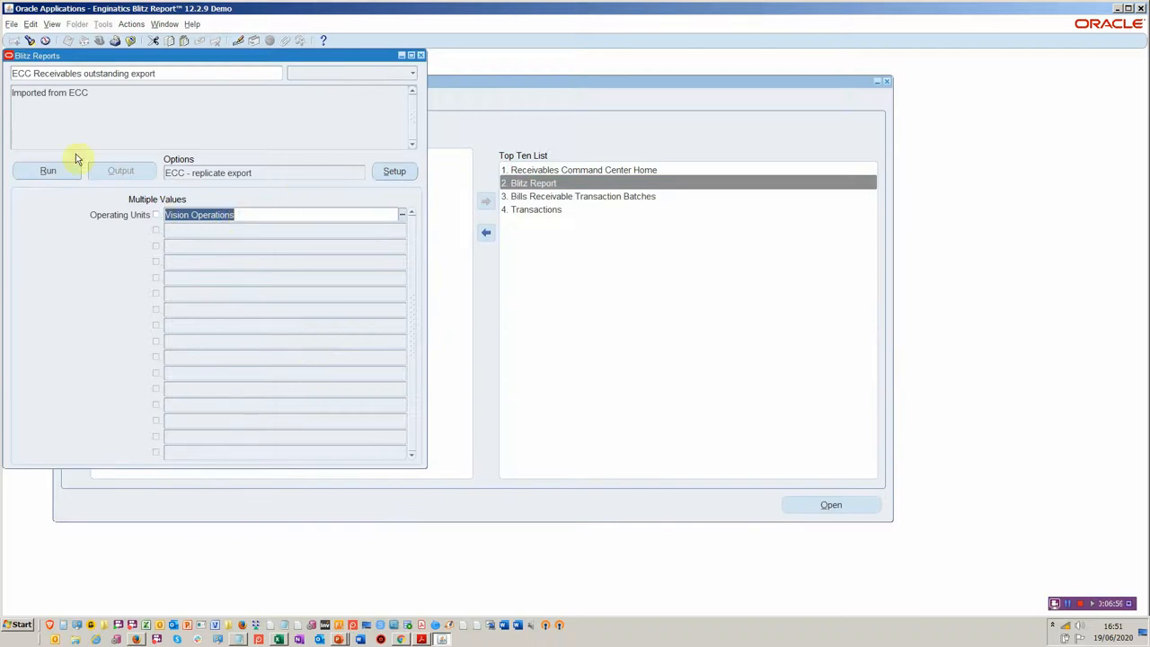
left_click(46, 170)
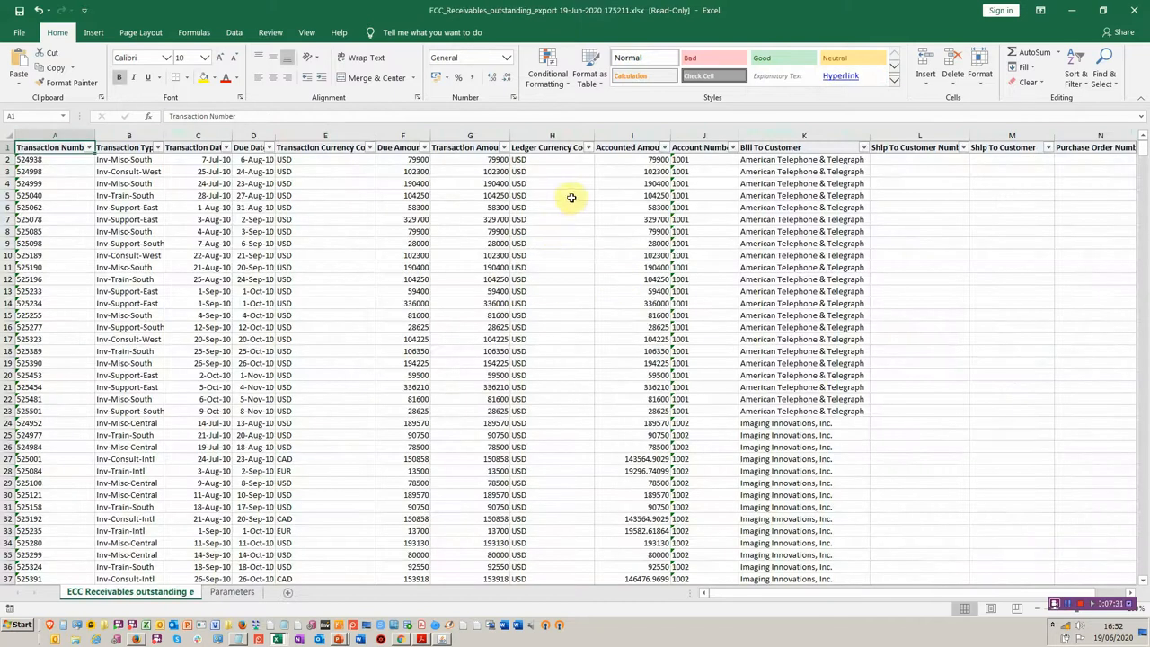
mouse_move(637, 146)
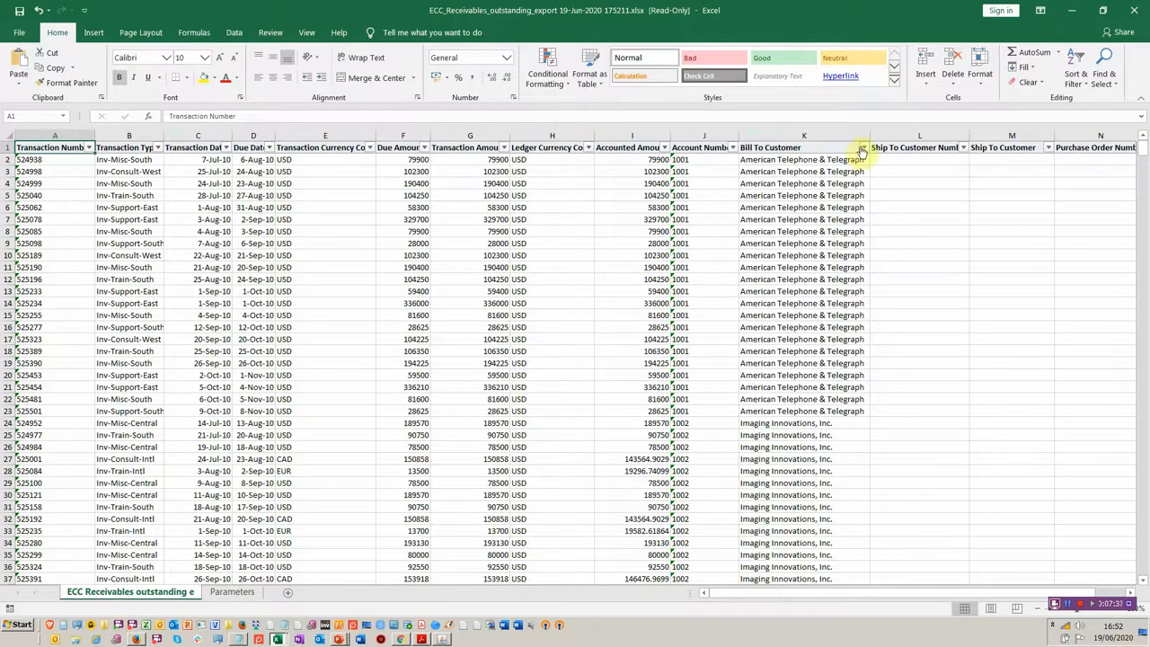
Filter the Blitz export's Bill To Customer column to A. C. Networks, then to ABC Application Software only.
left_click(861, 148)
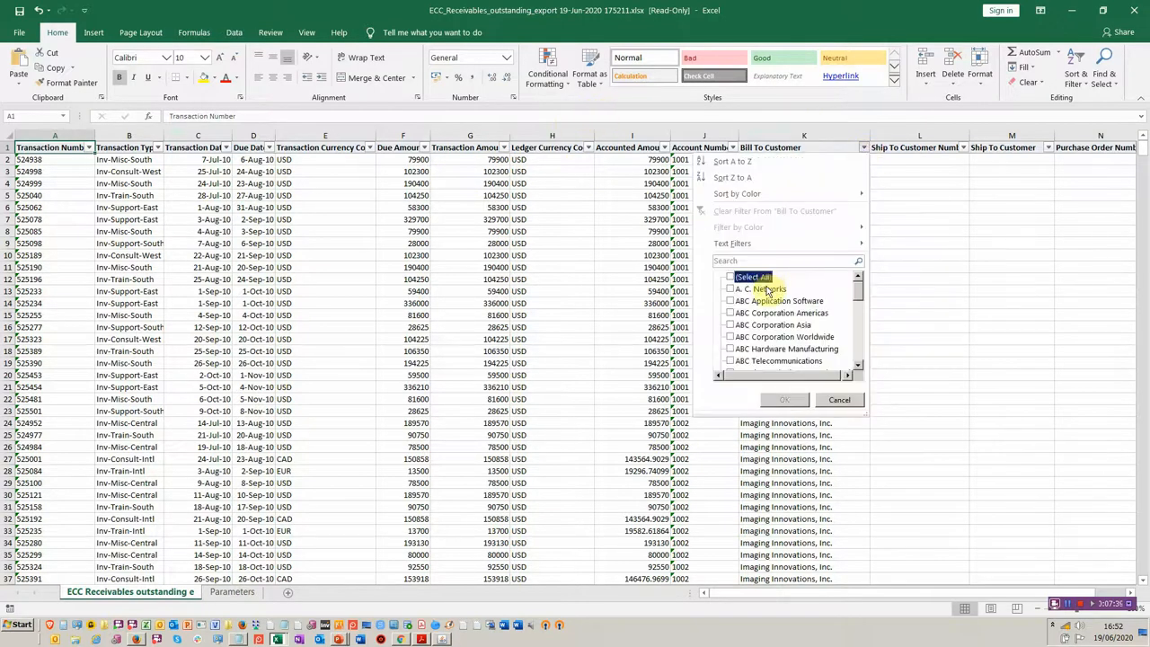
left_click(785, 400)
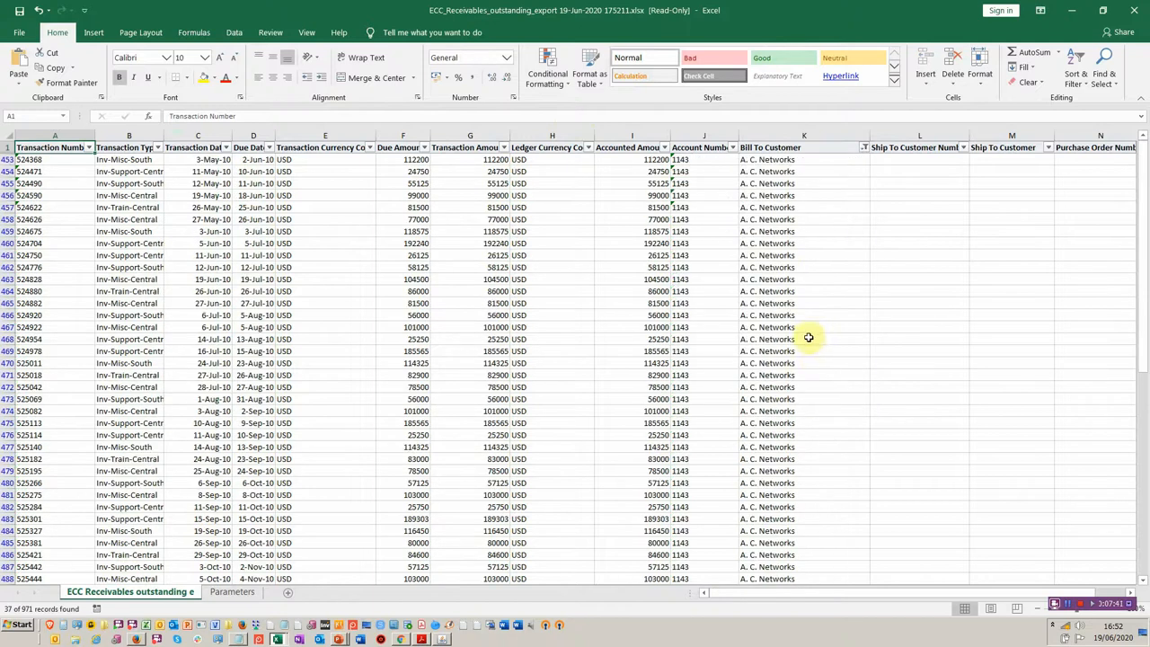
left_click(862, 148)
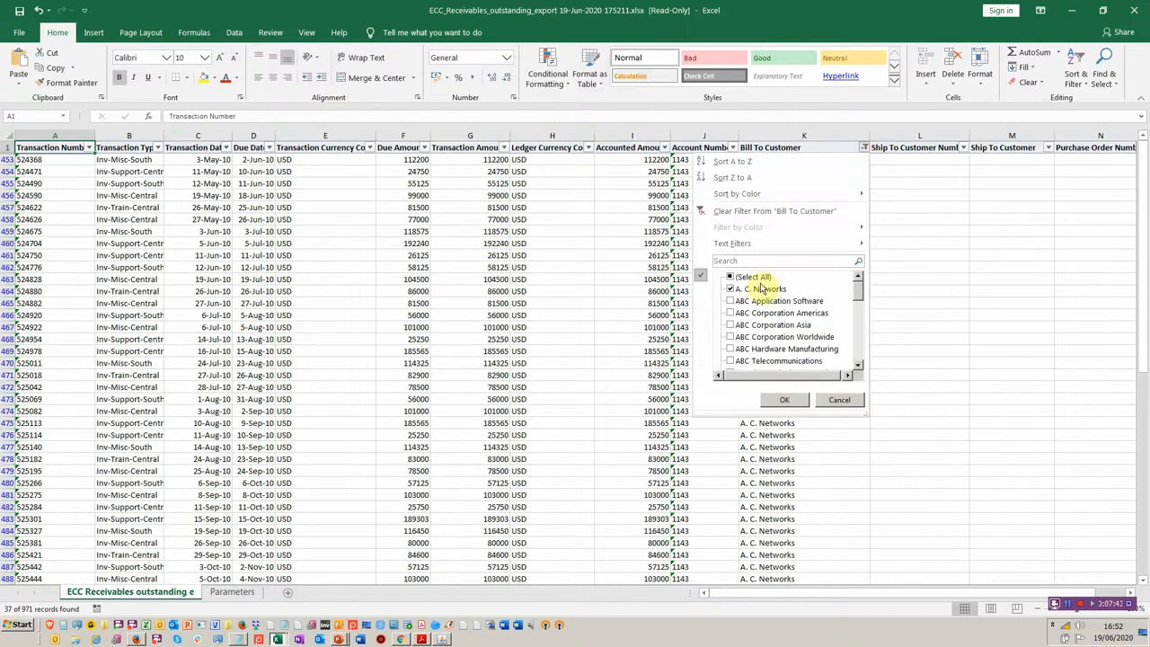
left_click(729, 276)
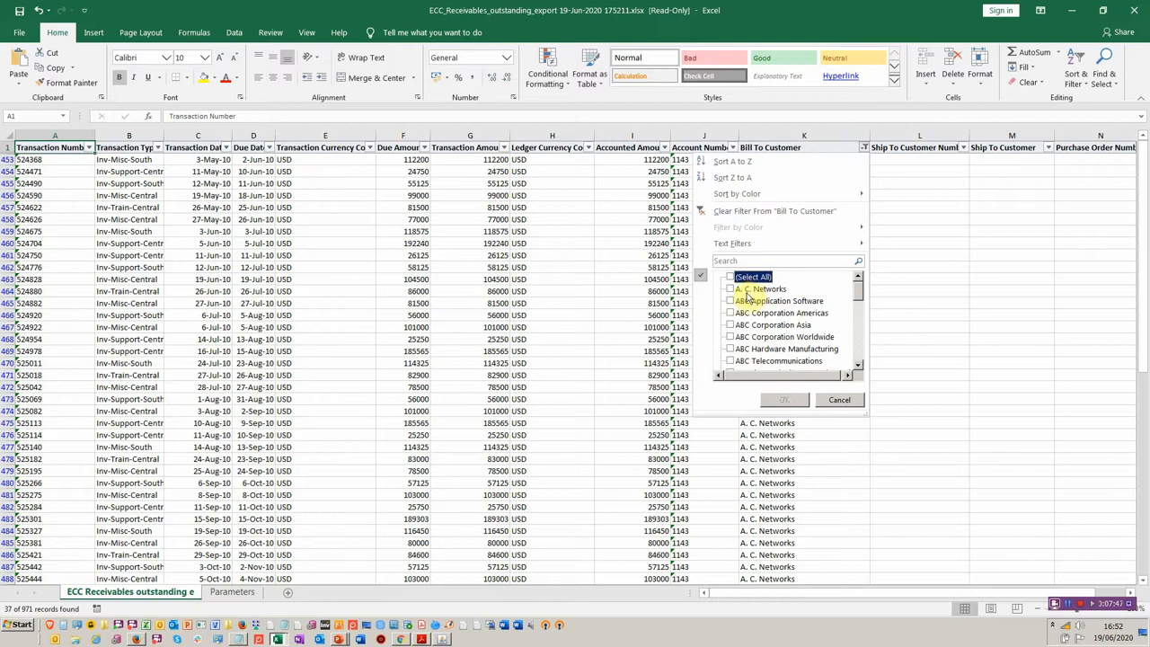
left_click(730, 300)
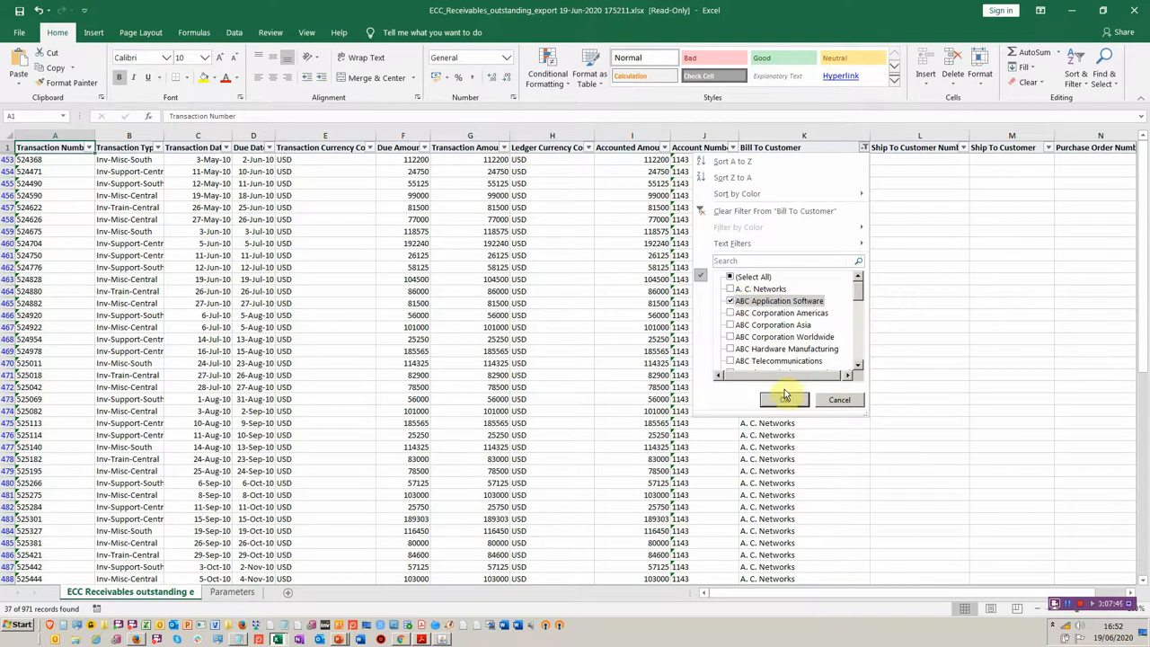
left_click(785, 400)
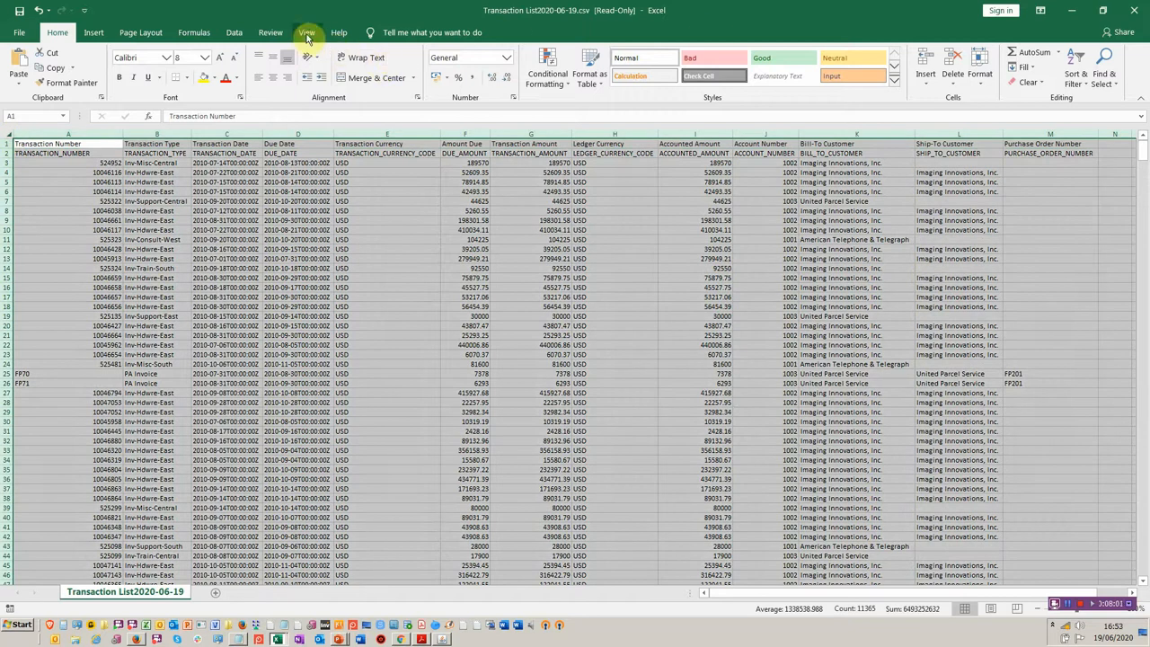
Add header AutoFilters to the Transaction List CSV and keep only the 12 ABC Application Software bill-to rows.
left_click(234, 32)
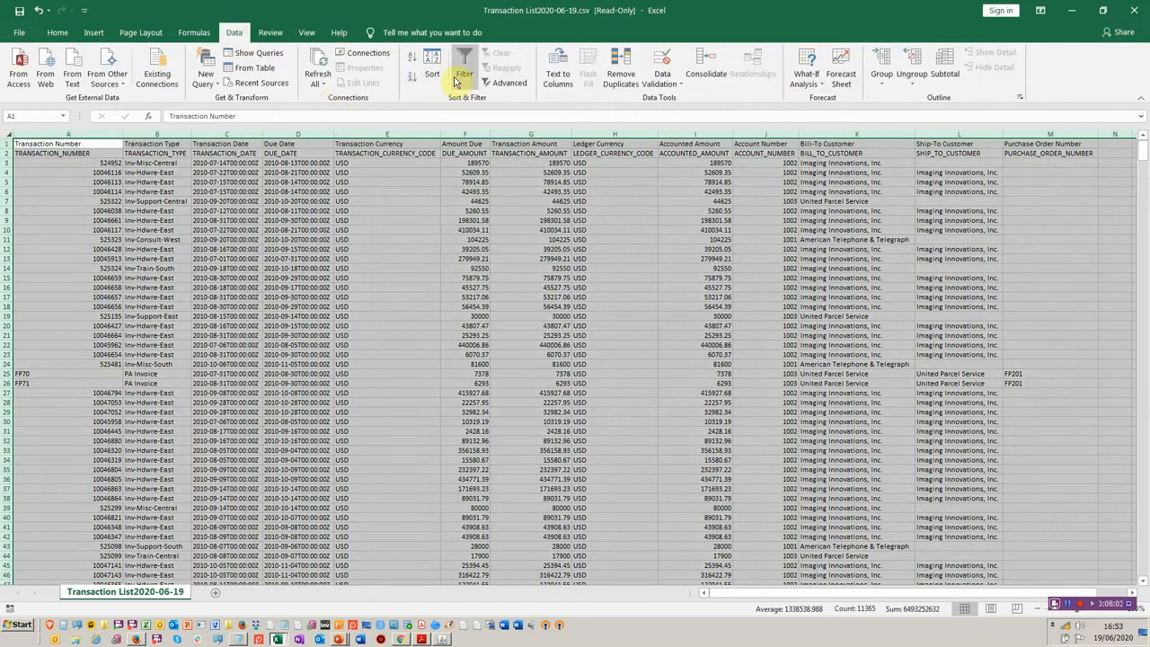
left_click(465, 70)
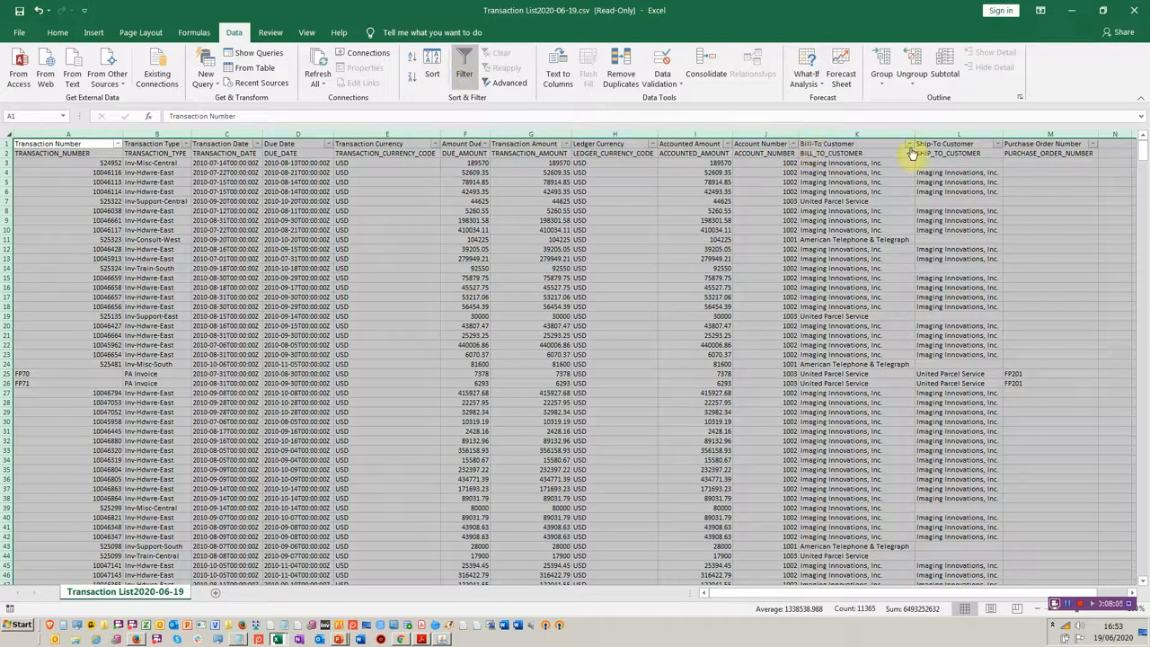
mouse_move(882, 143)
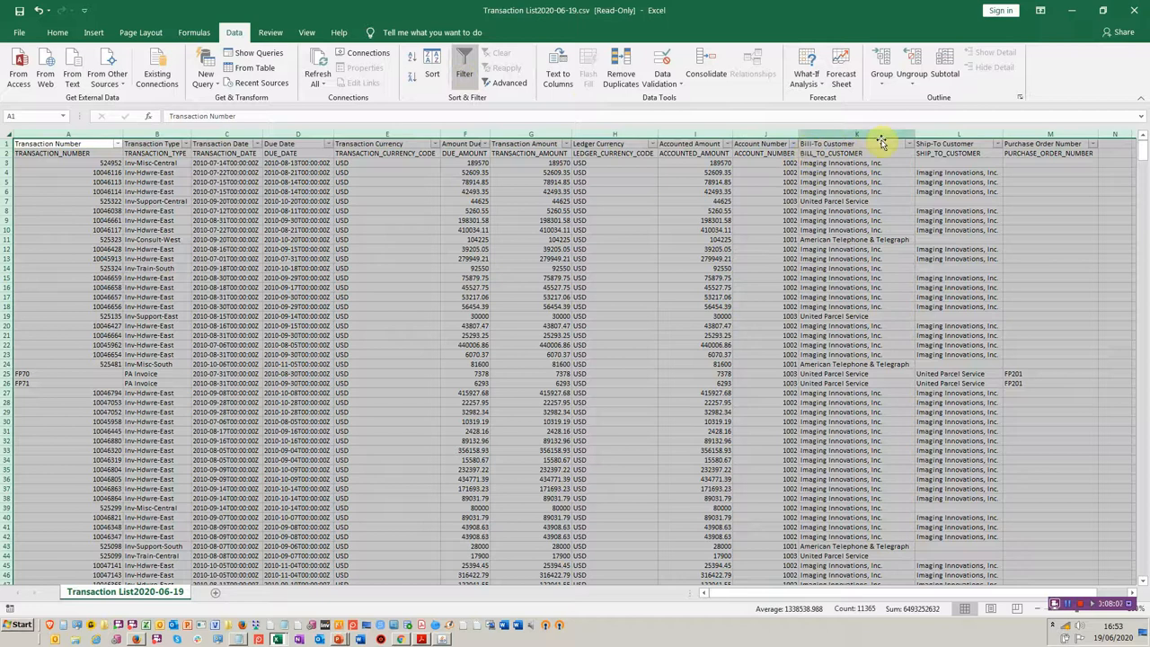
left_click(909, 143)
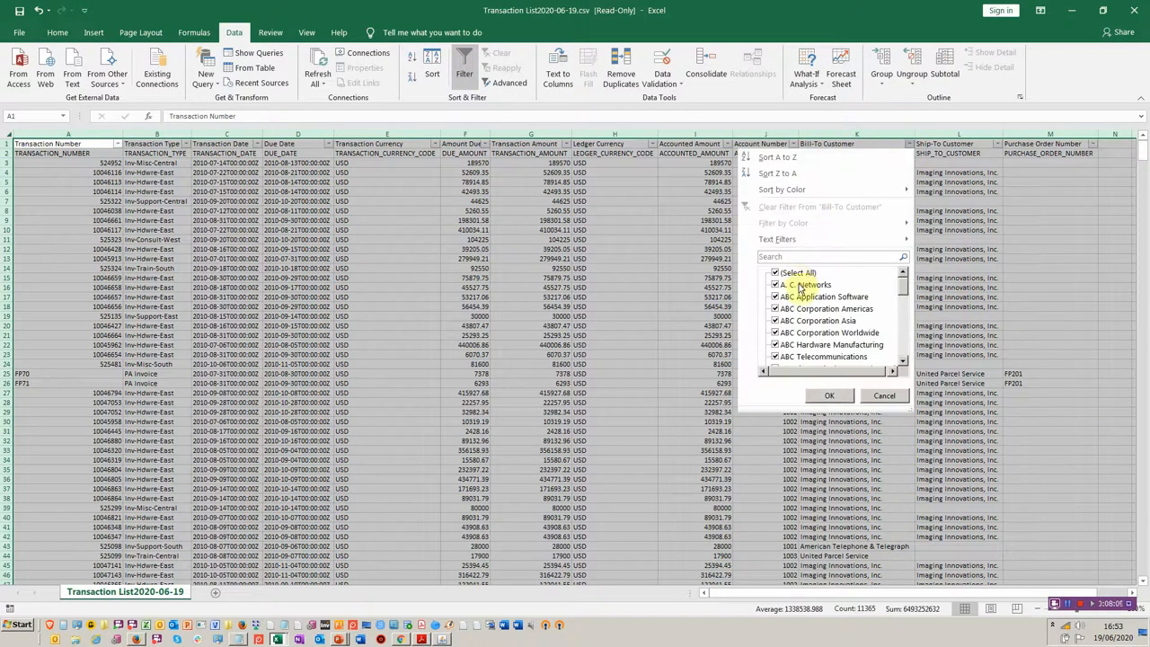
left_click(775, 272)
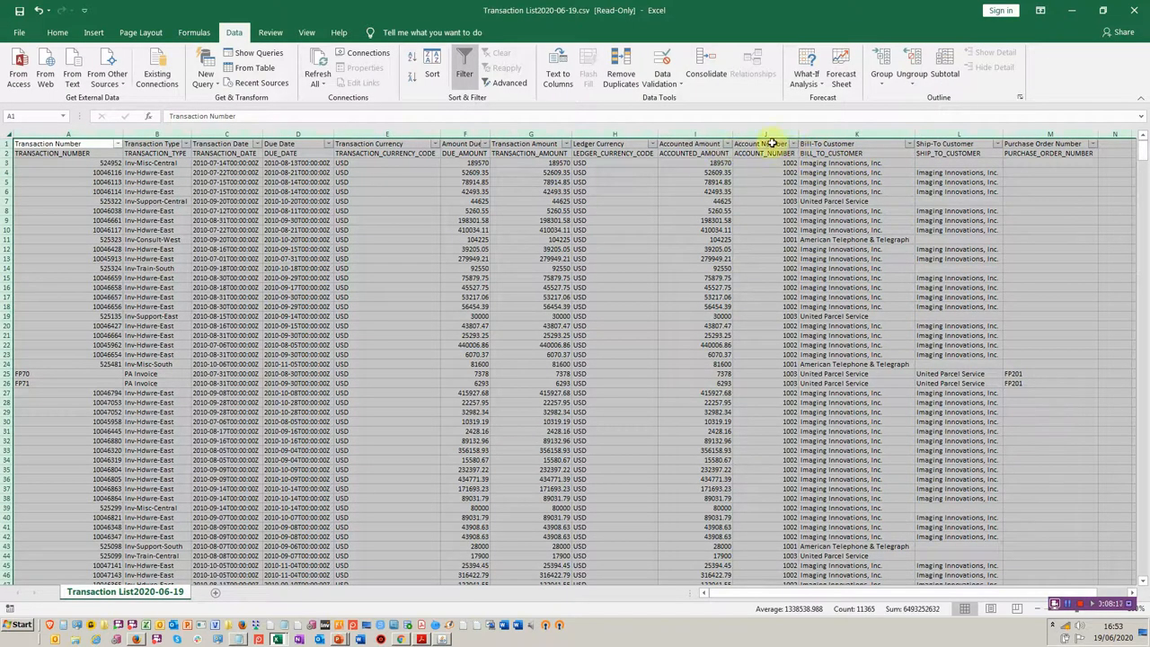
left_click(911, 144)
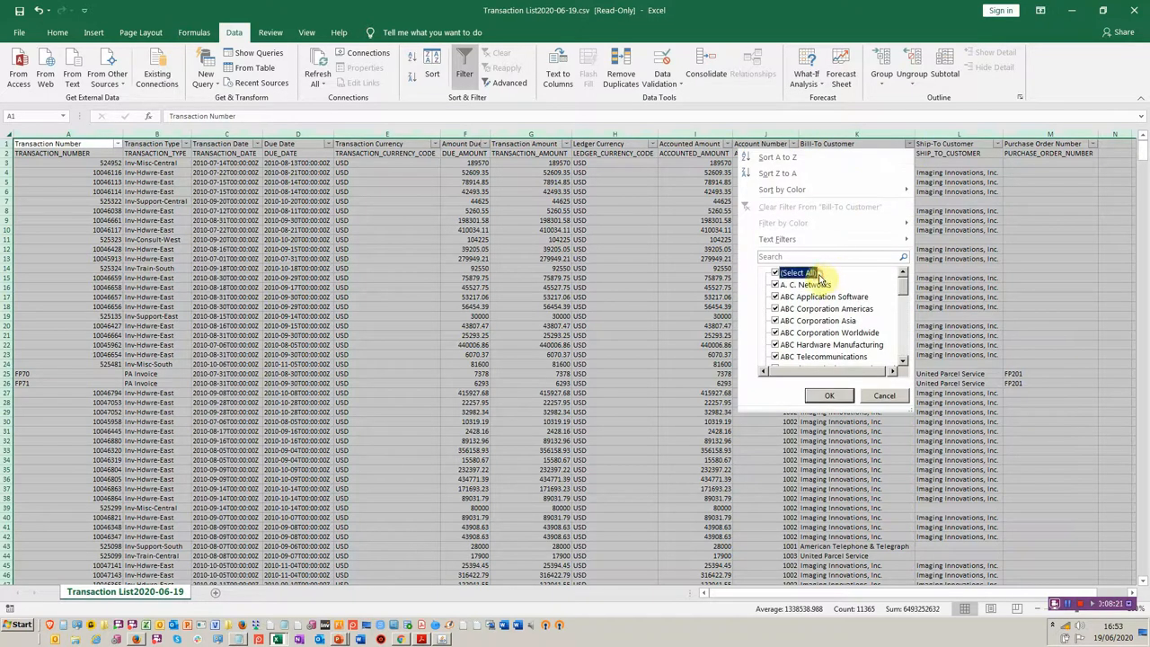
left_click(775, 273)
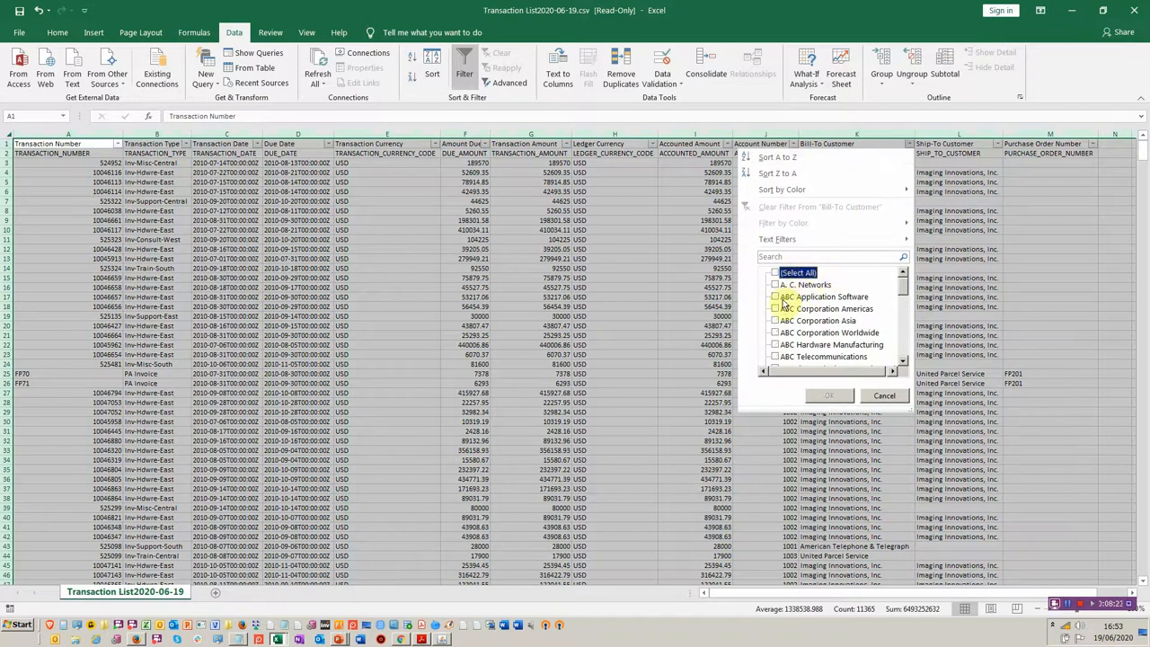
left_click(829, 395)
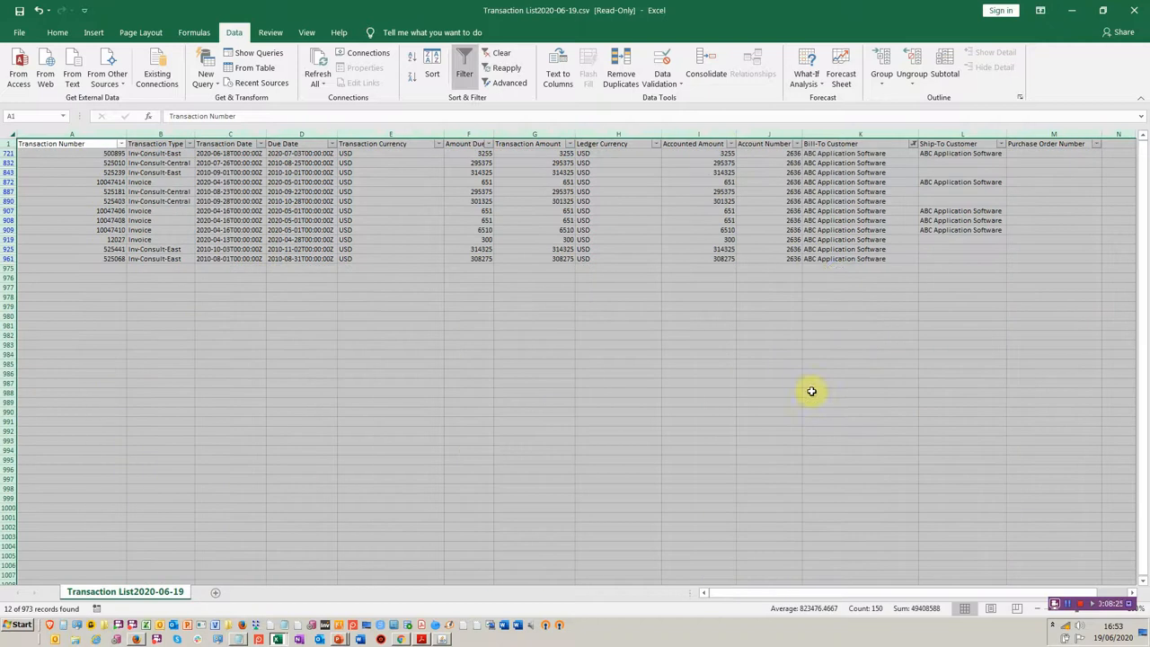
mouse_move(704, 231)
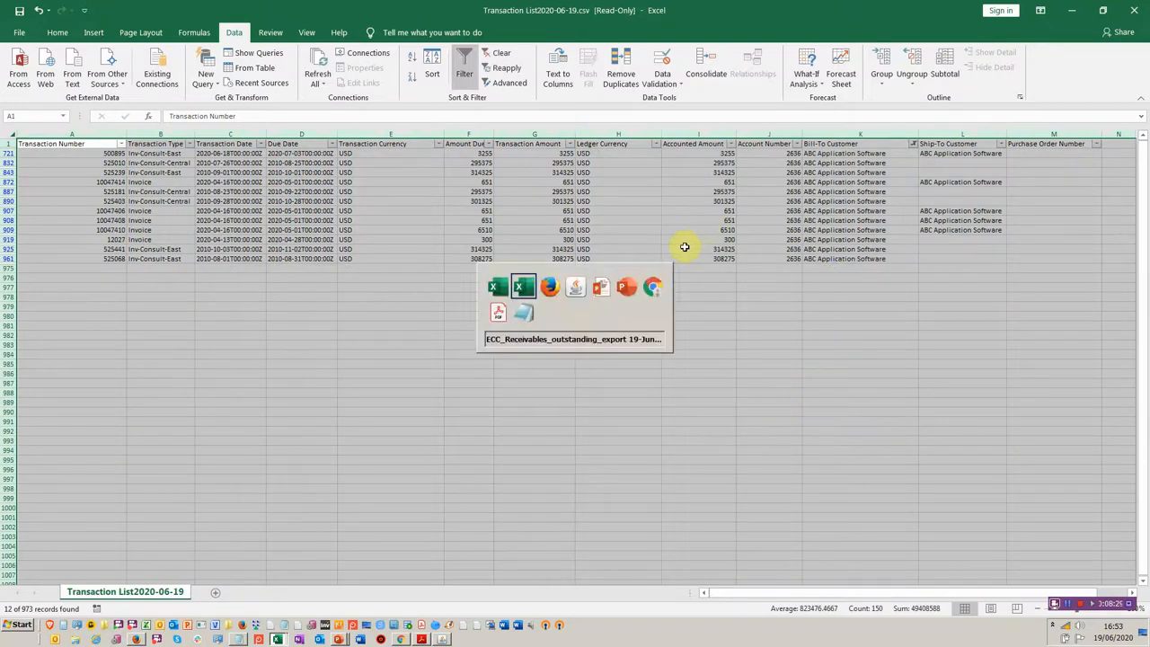
Return to the receivables outstanding export workbook to compare the filtered ABC Application Software rows.
left_click(523, 286)
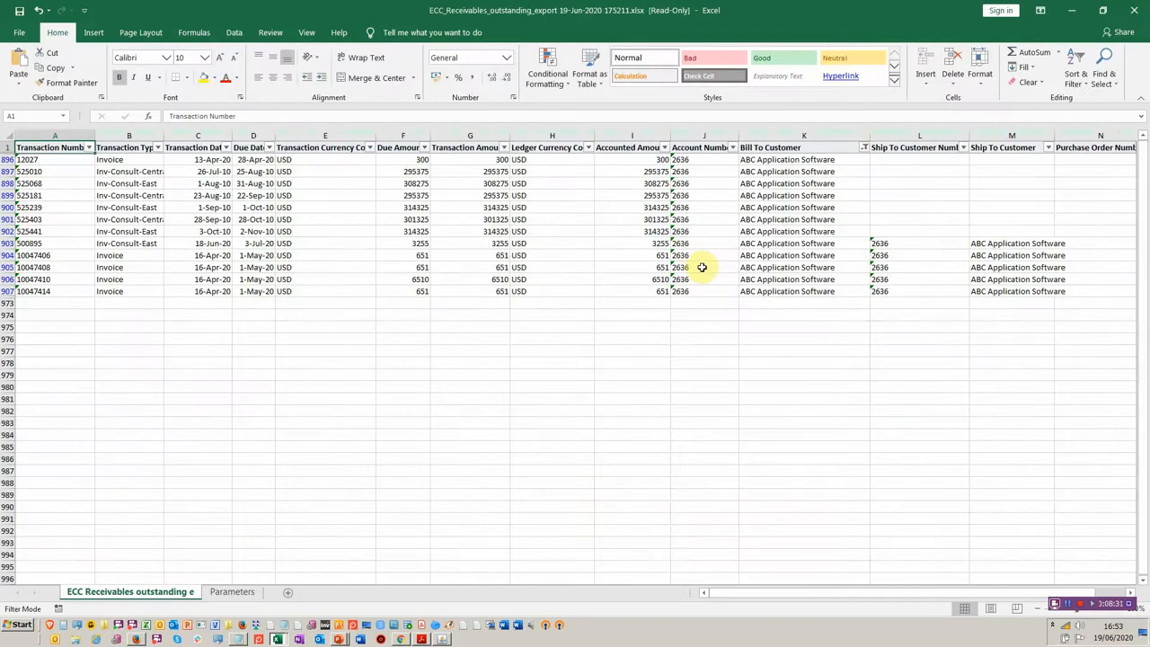
mouse_move(722, 255)
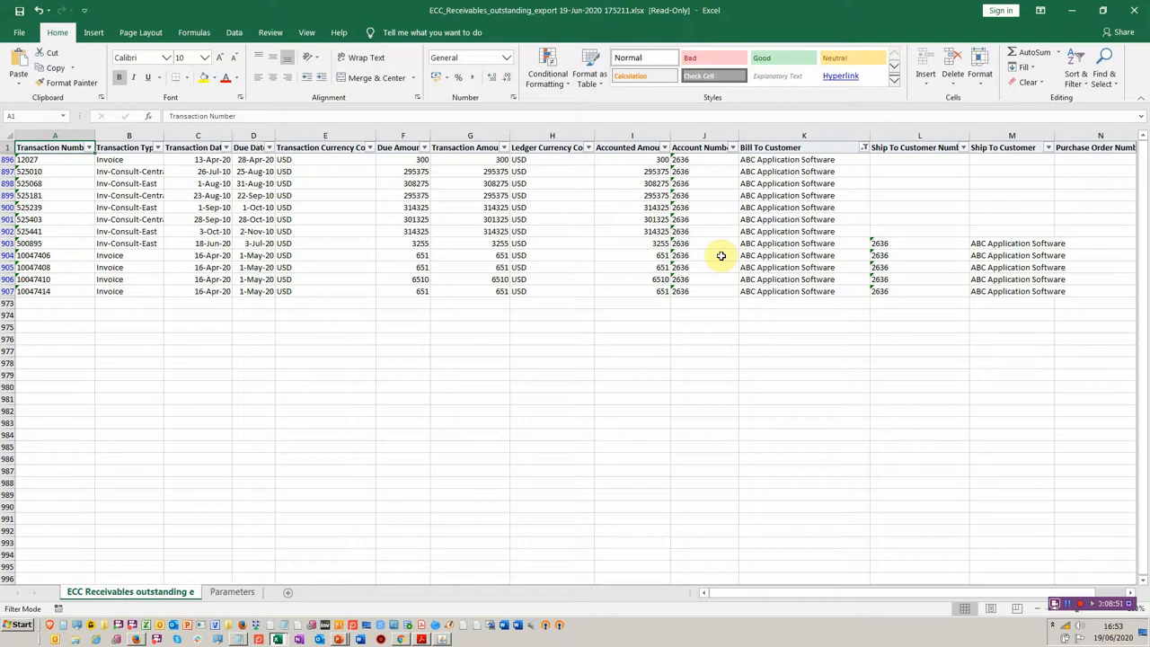
mouse_move(592, 241)
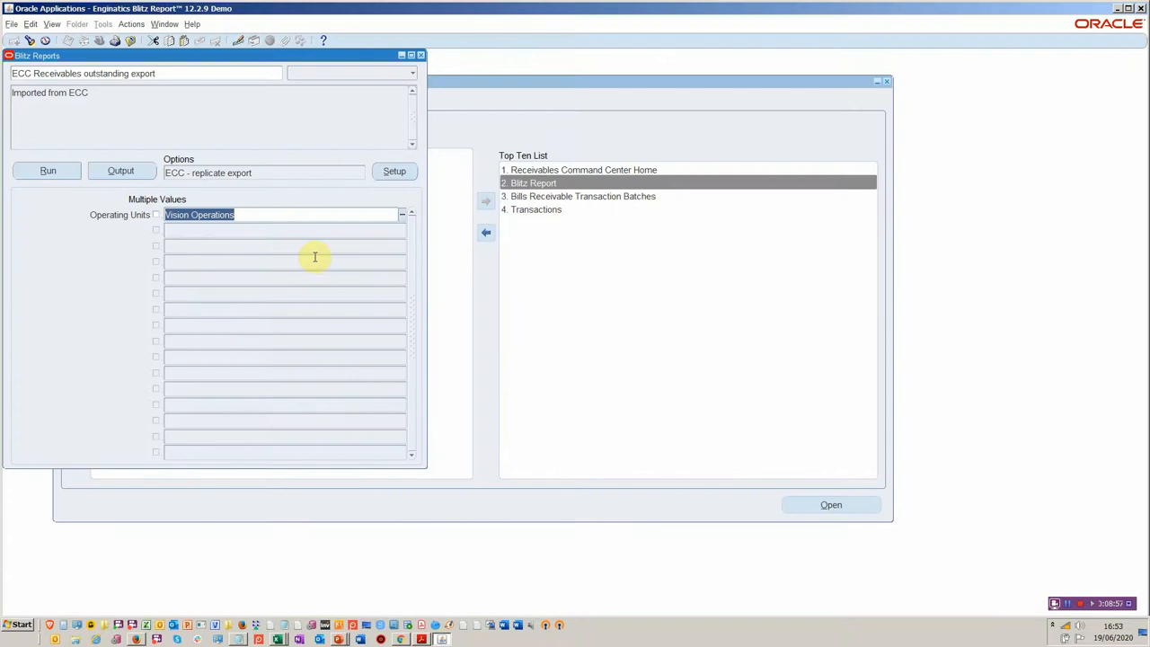
mouse_move(315, 262)
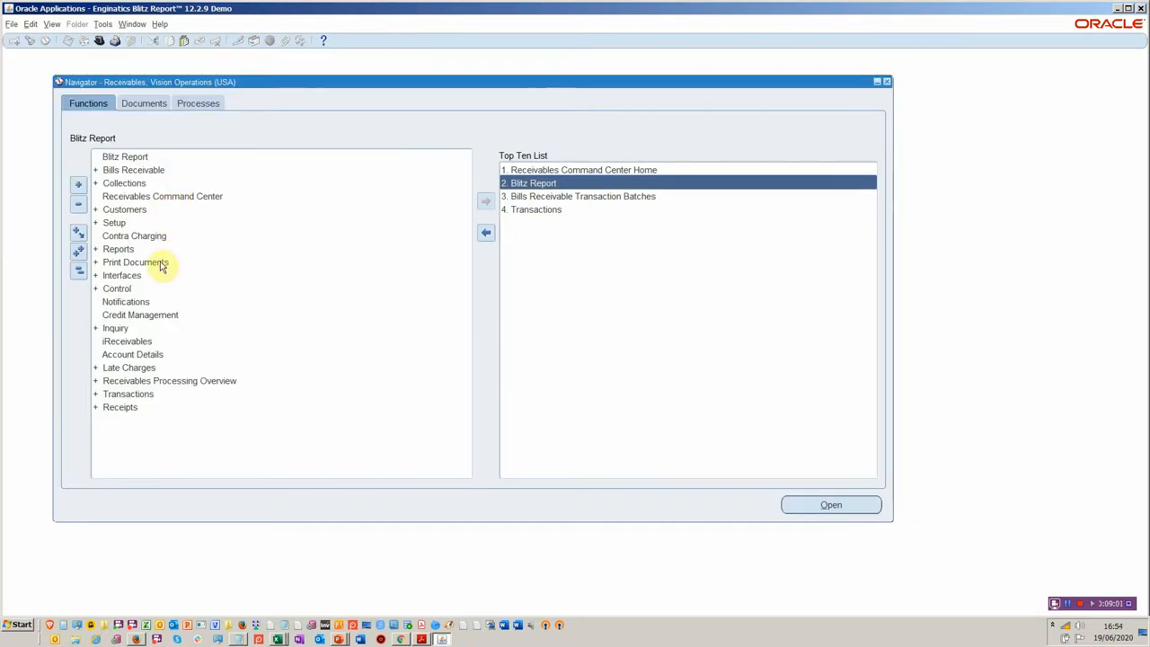
mouse_move(148, 301)
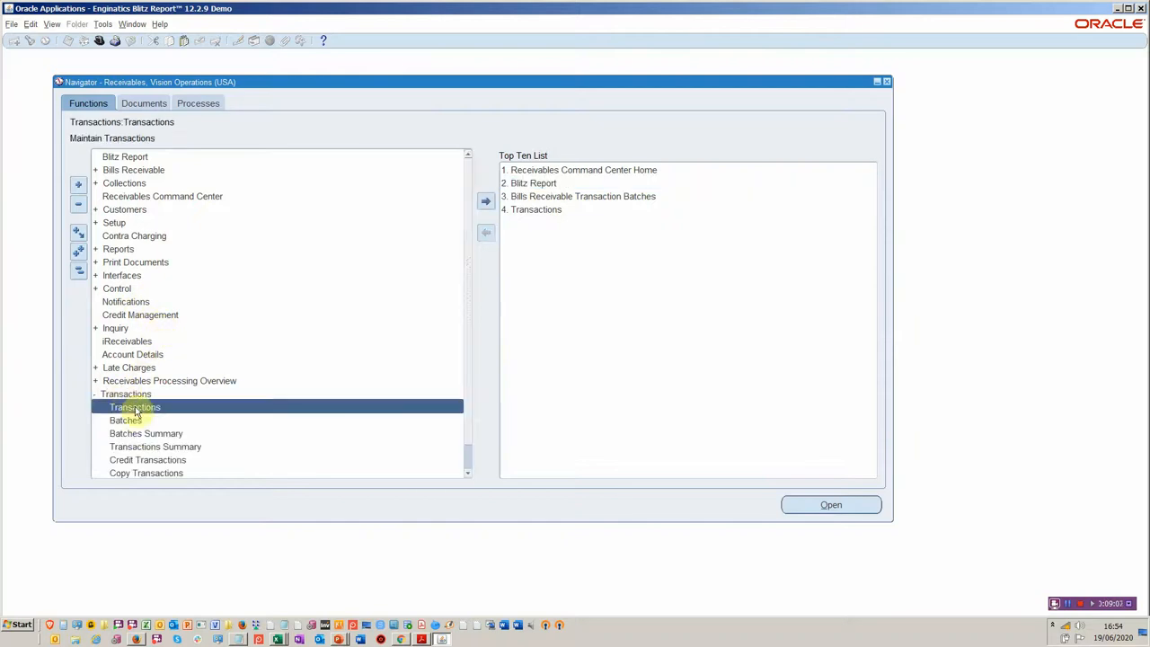
Launch the Transactions form for Vision Operations from the Navigator.
double_click(135, 406)
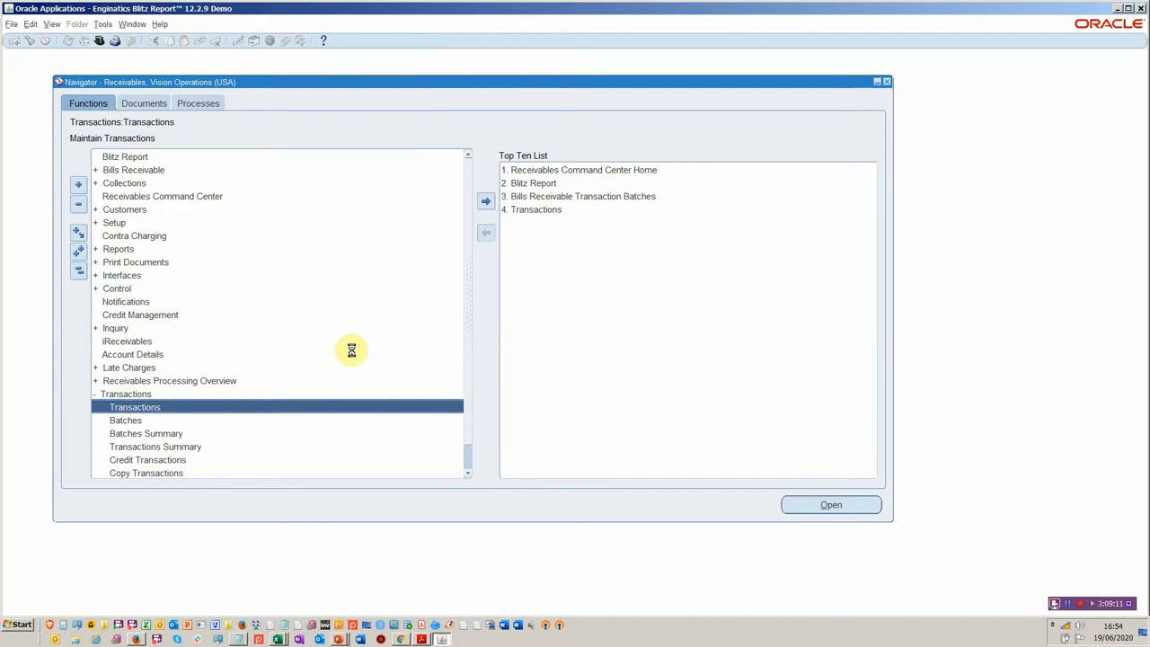
double_click(135, 406)
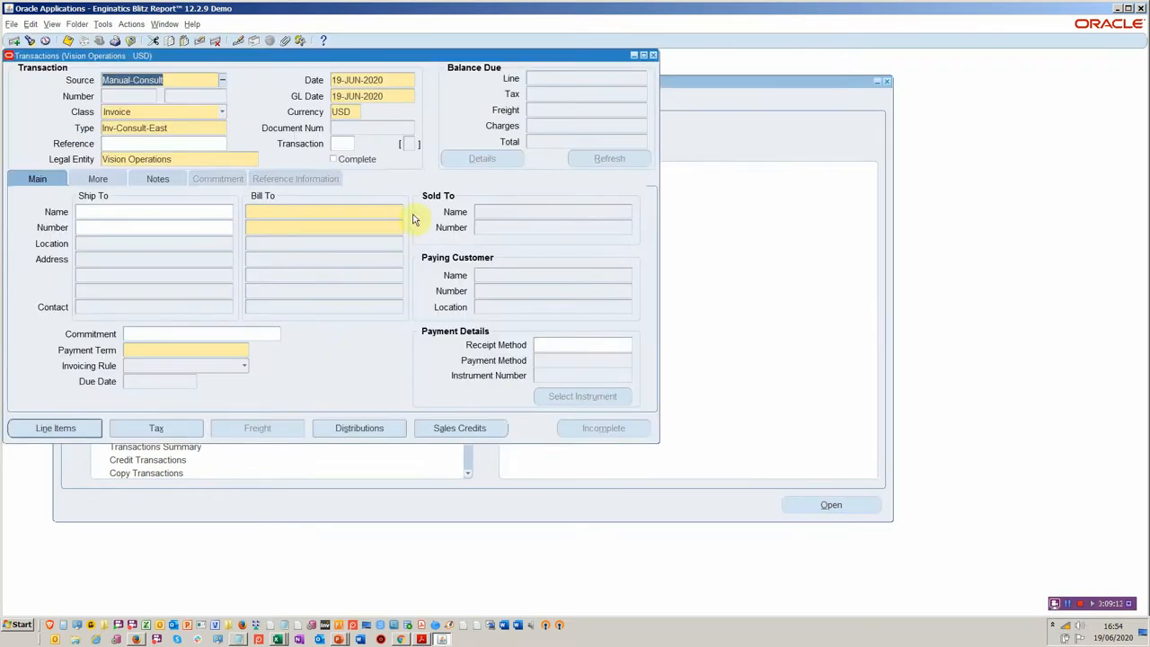
Bring up the Actions list of the blank Transactions form.
left_click(131, 24)
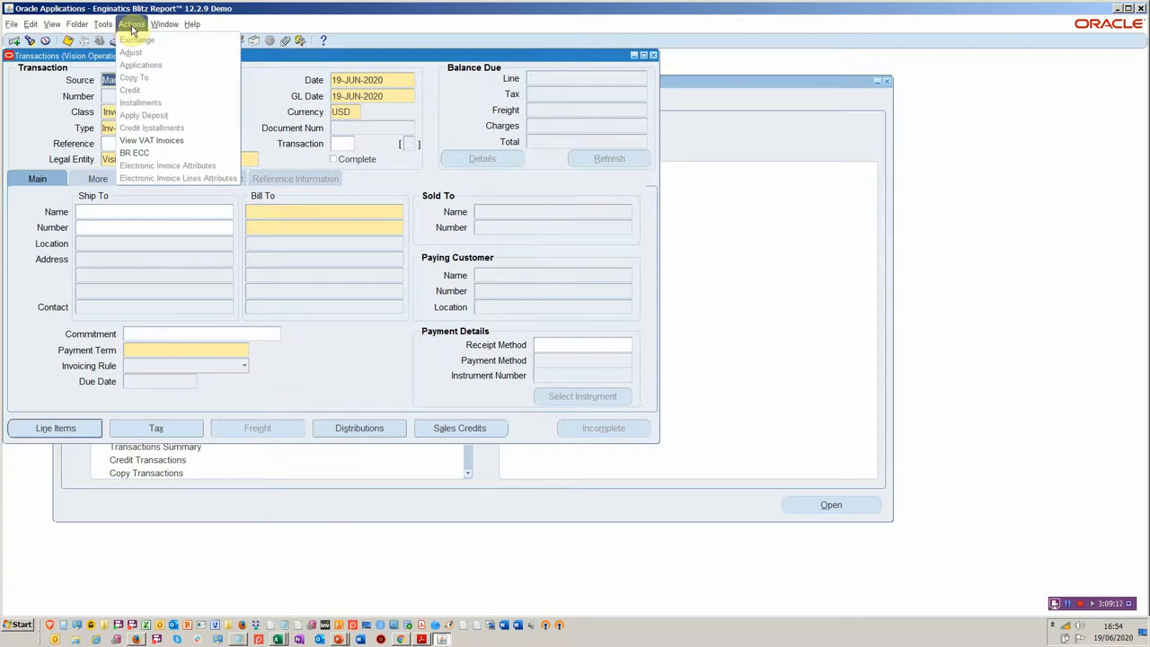
mouse_move(134, 153)
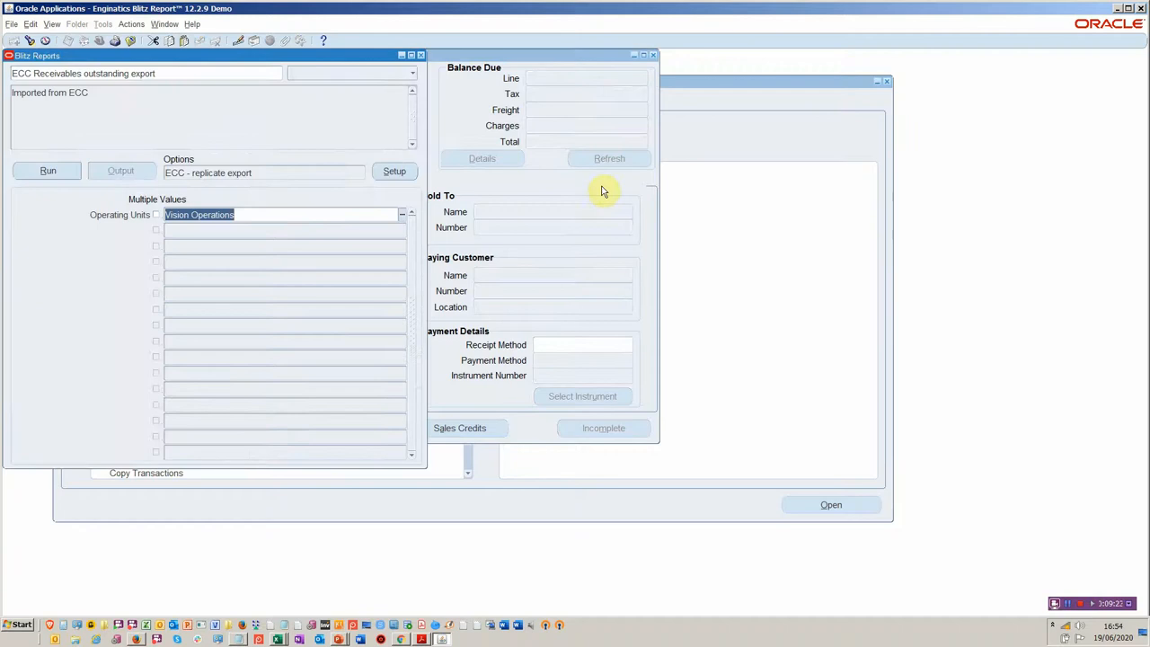
mouse_move(398, 203)
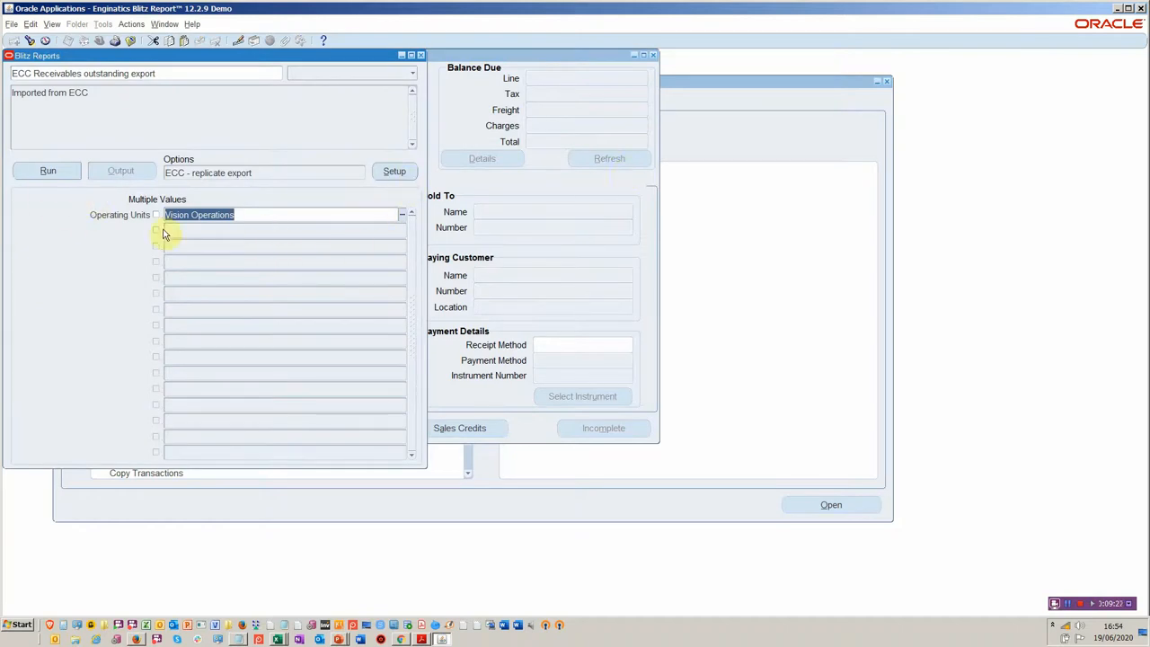
mouse_move(195, 232)
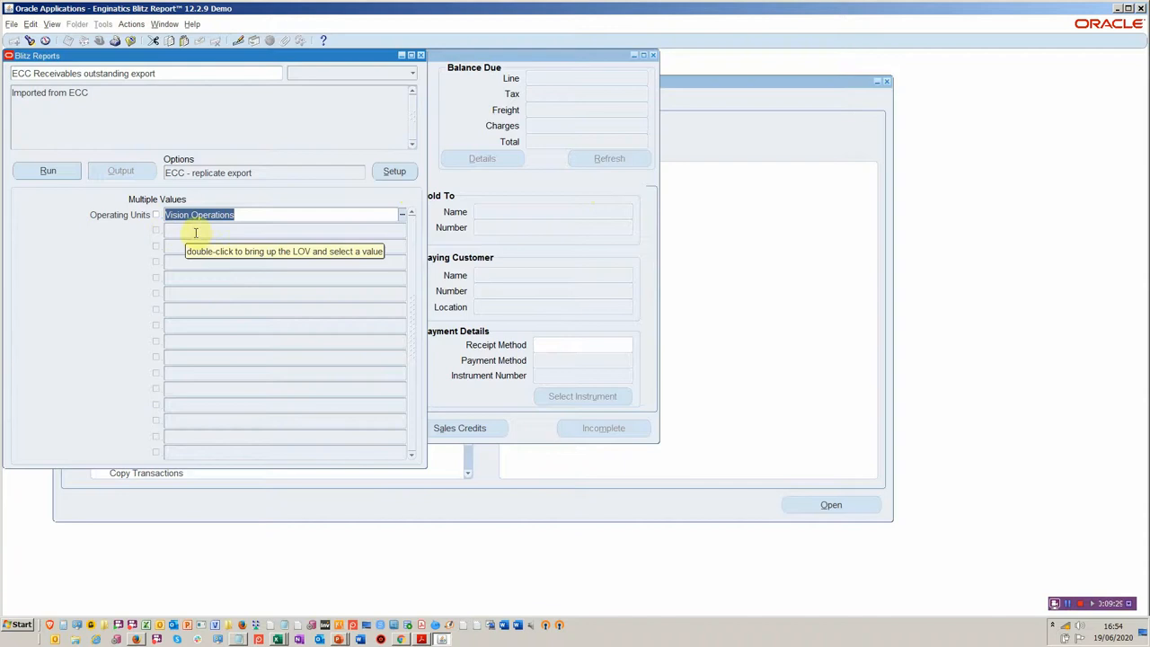
mouse_move(285, 177)
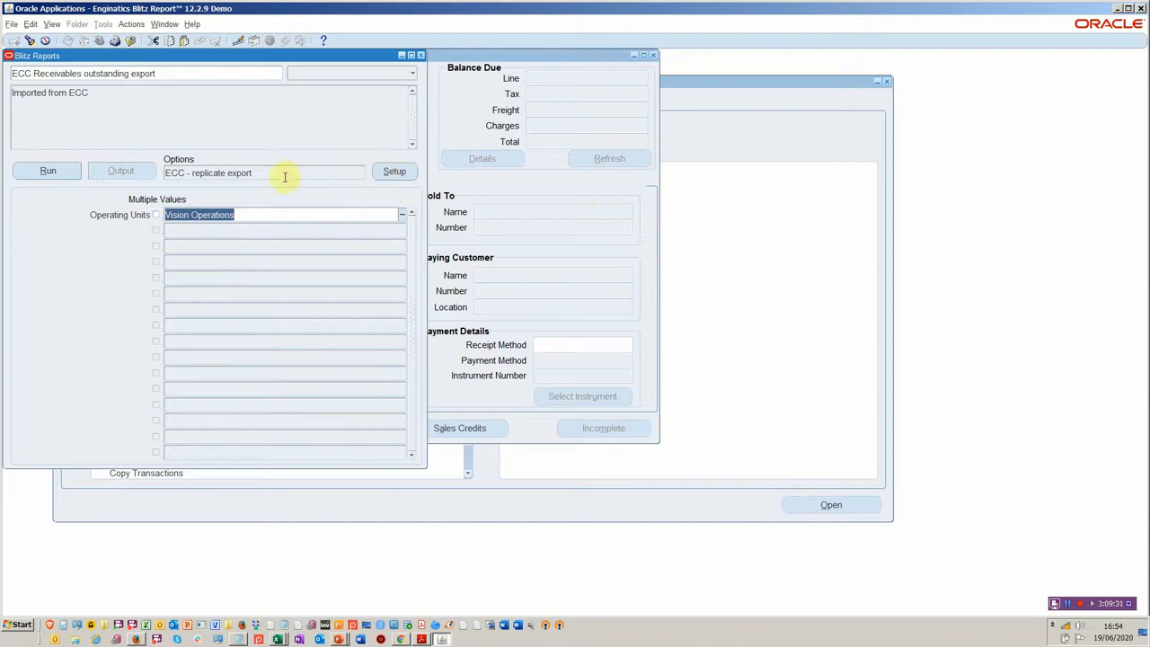
mouse_move(352, 163)
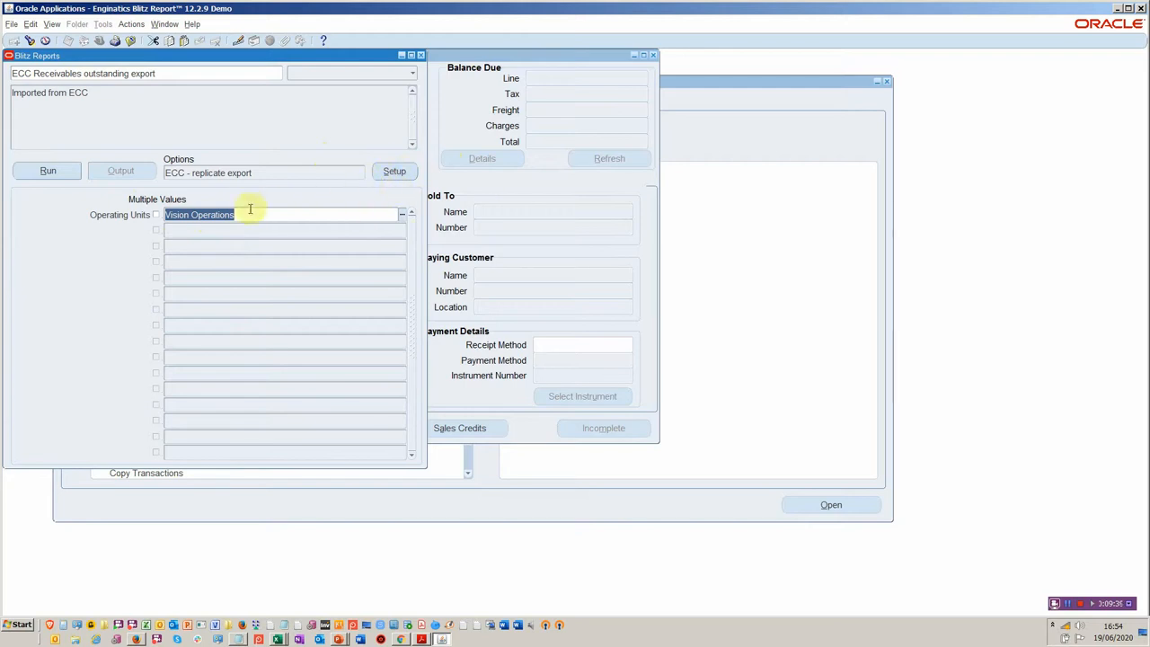
In the replicate export column template, move Account Number to eighth and remove Purchase Order Number.
left_click(293, 172)
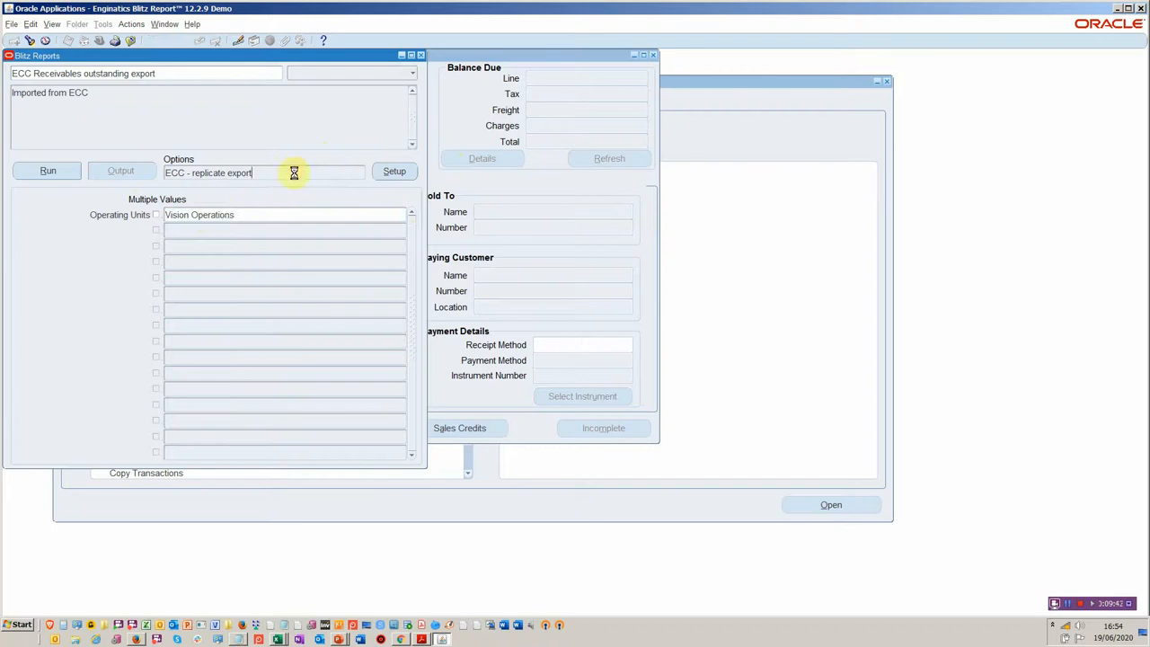
left_click(394, 170)
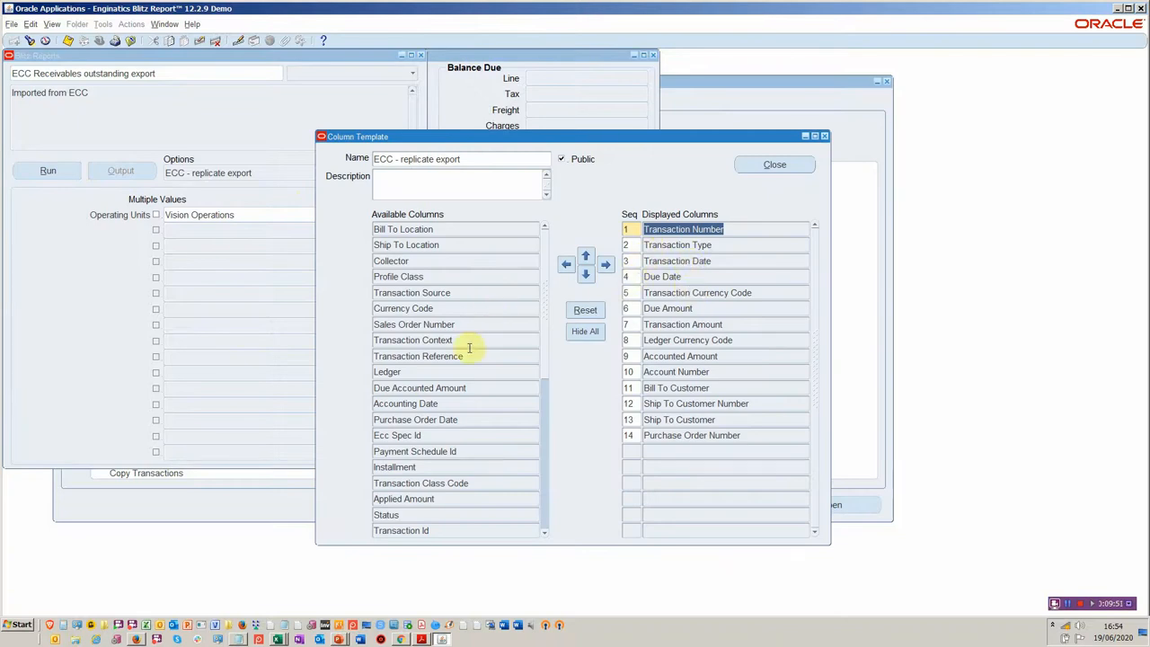
mouse_move(484, 379)
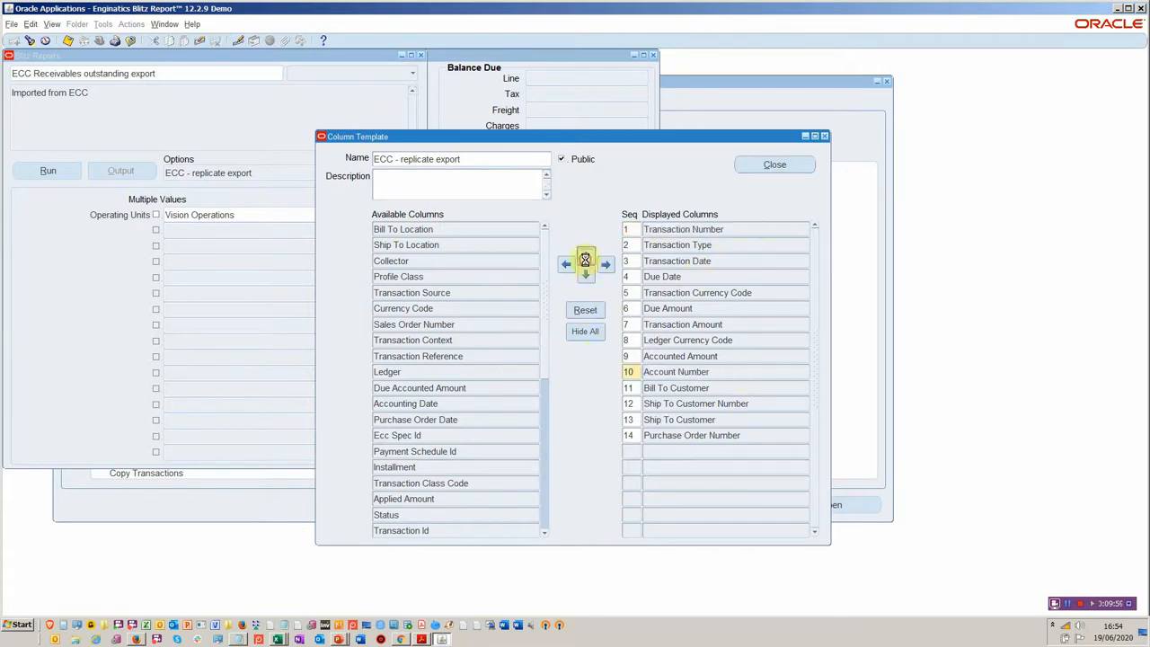
left_click(586, 258)
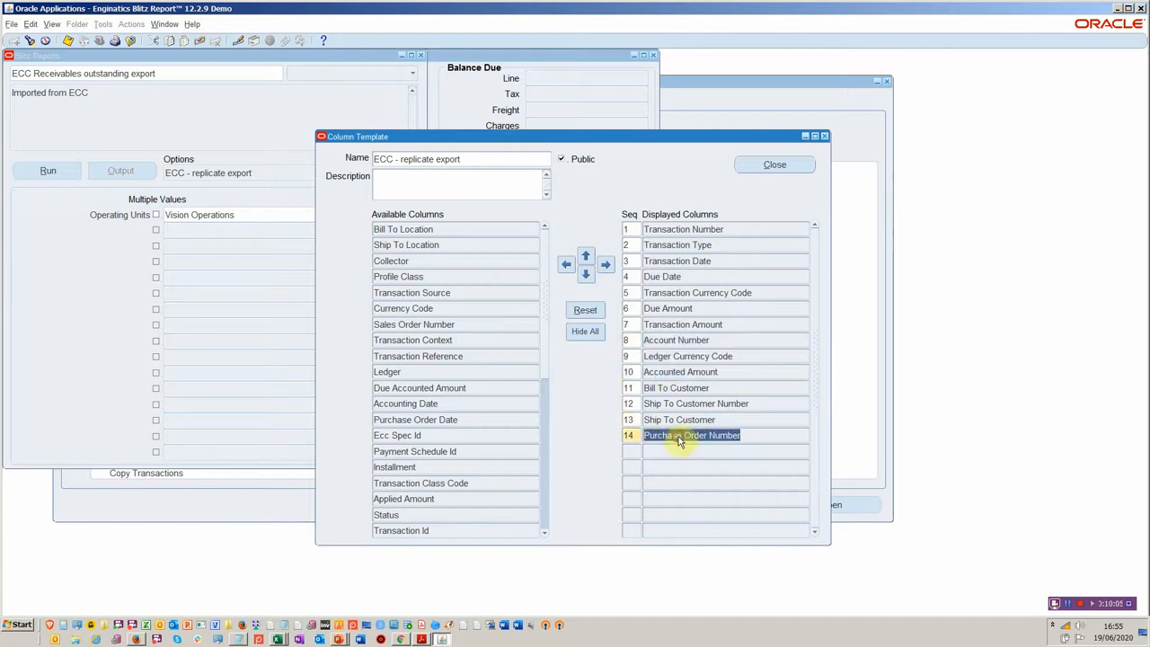
left_click(565, 263)
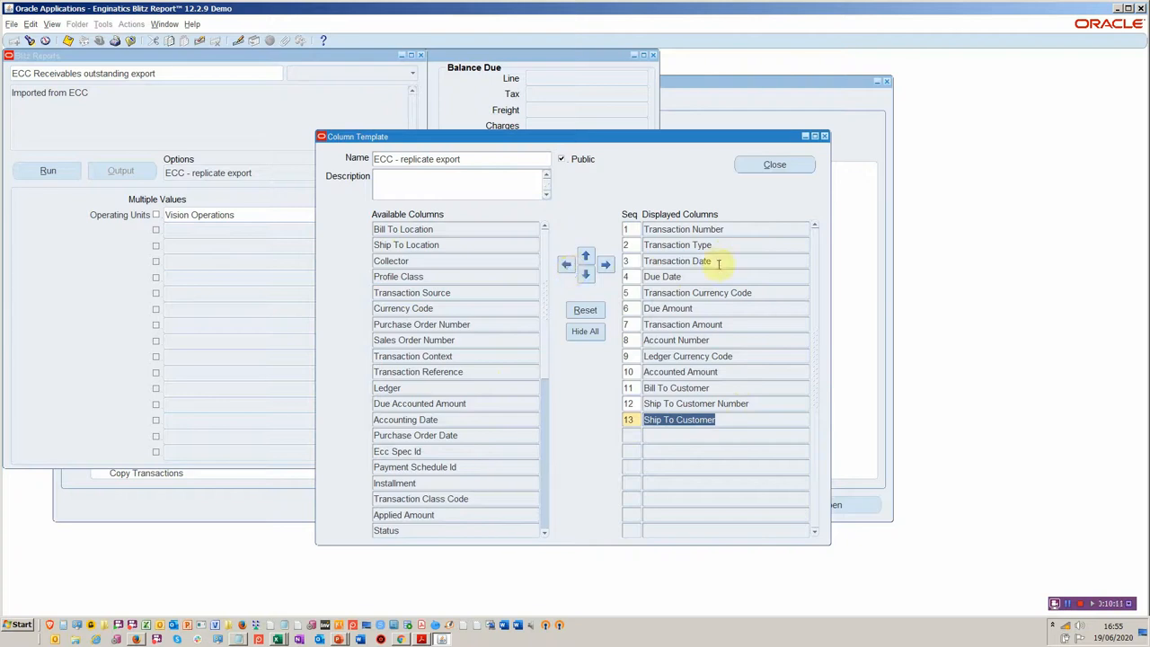
In the report setup's Parameters, search Copy Parameter for 'cust%' and cancel, leaving a new blank row.
left_click(774, 165)
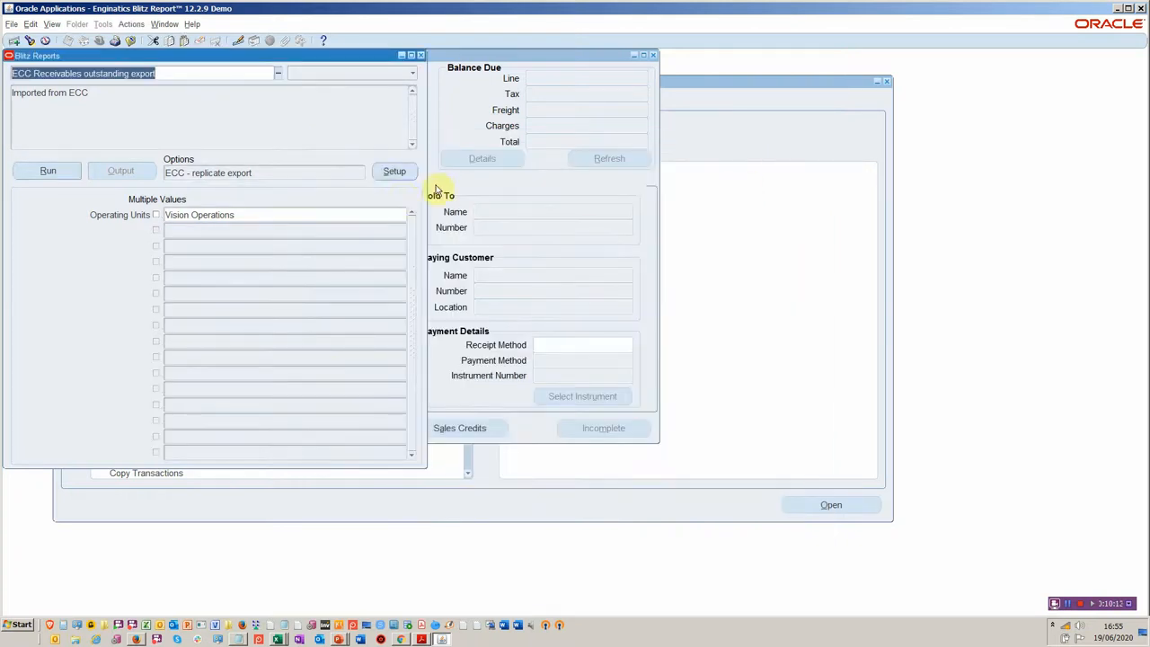
left_click(395, 171)
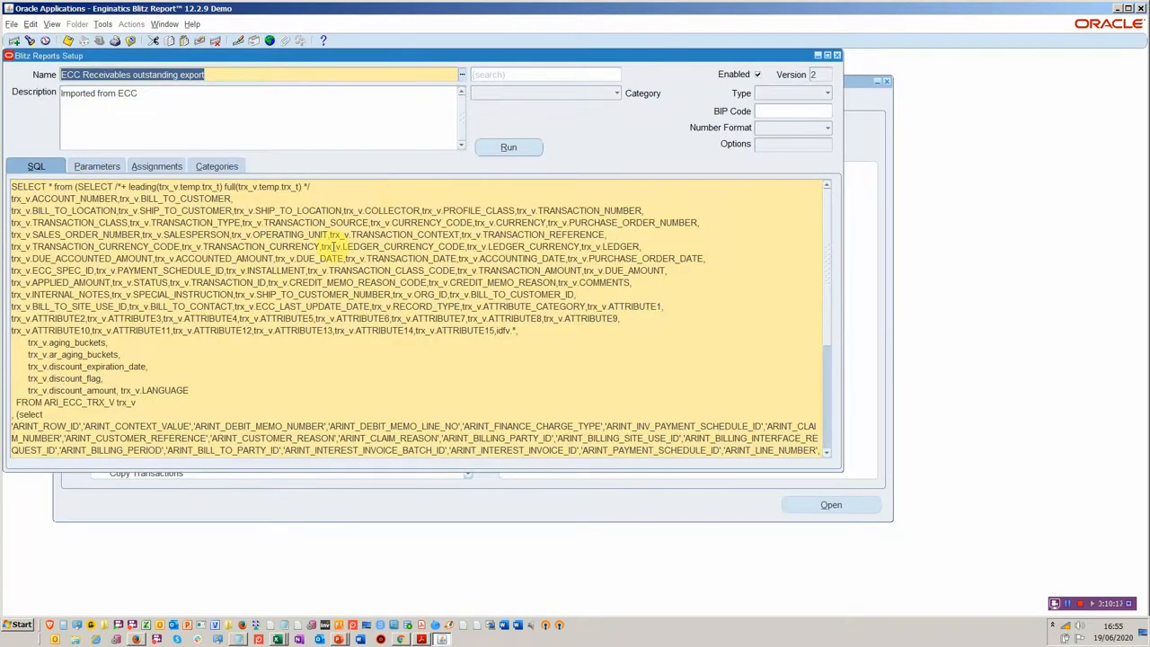
left_click(71, 165)
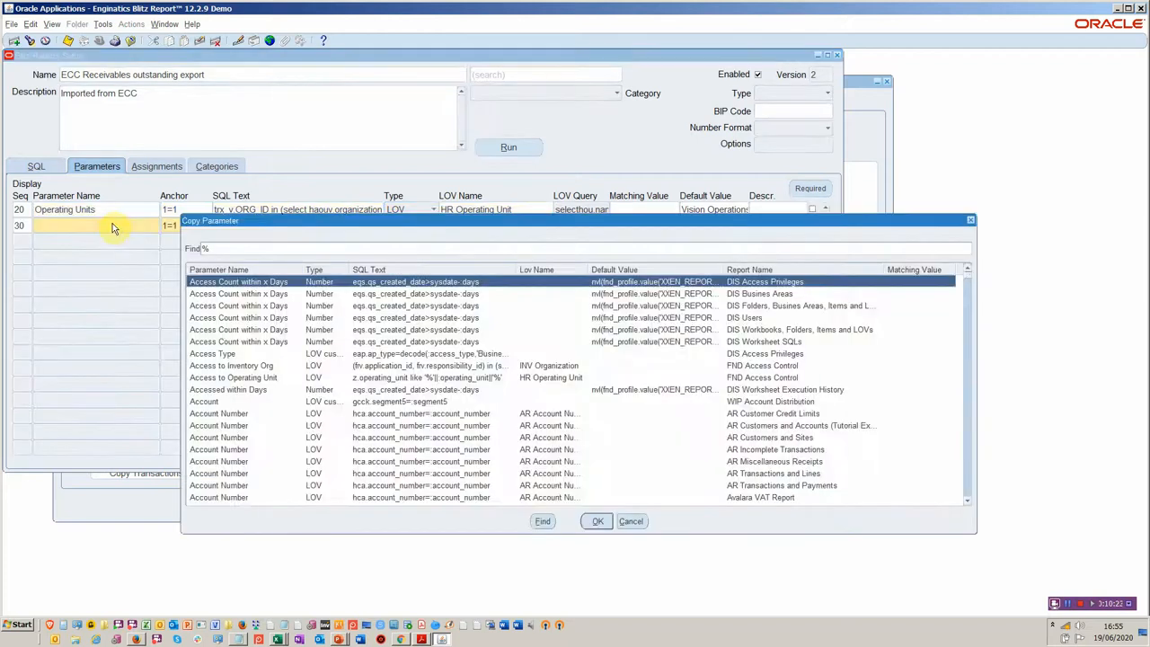
type("cust")
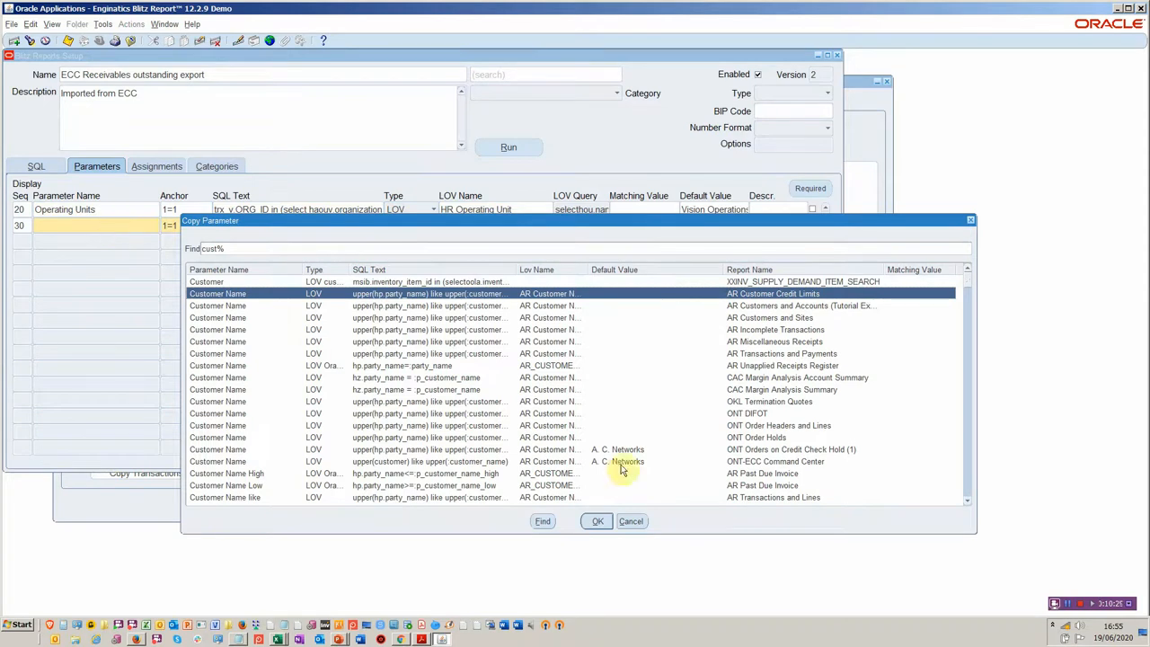
left_click(632, 521)
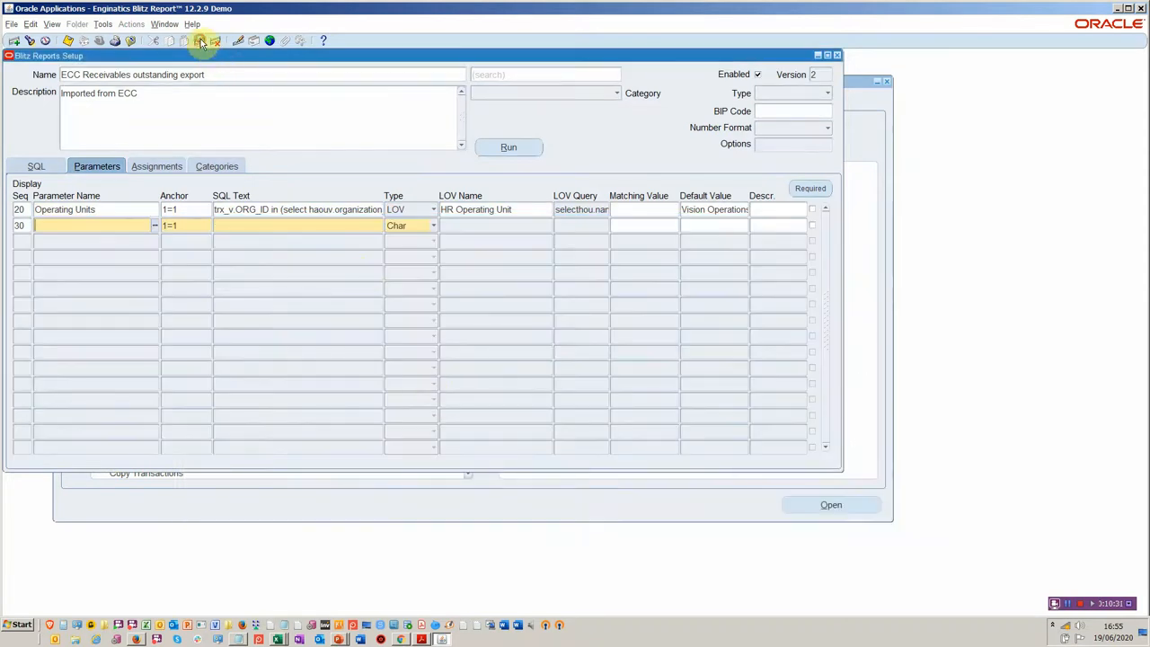
Add an Include assignment at User level for DEVELOPER on the Assignments tab.
left_click(156, 167)
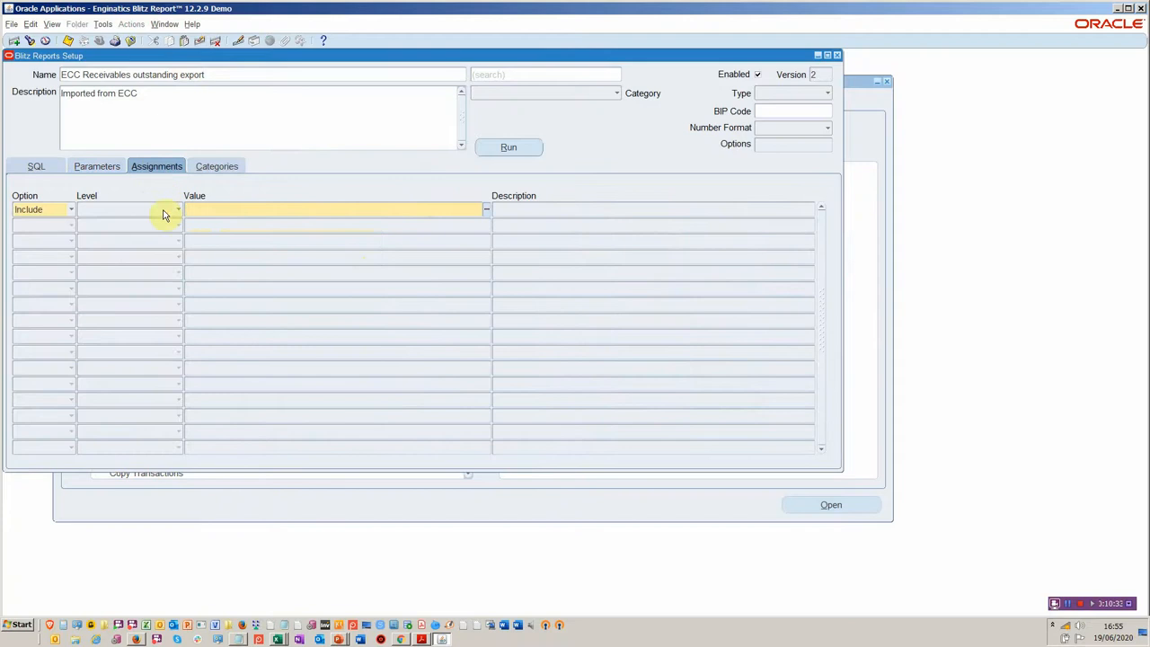
left_click(178, 209)
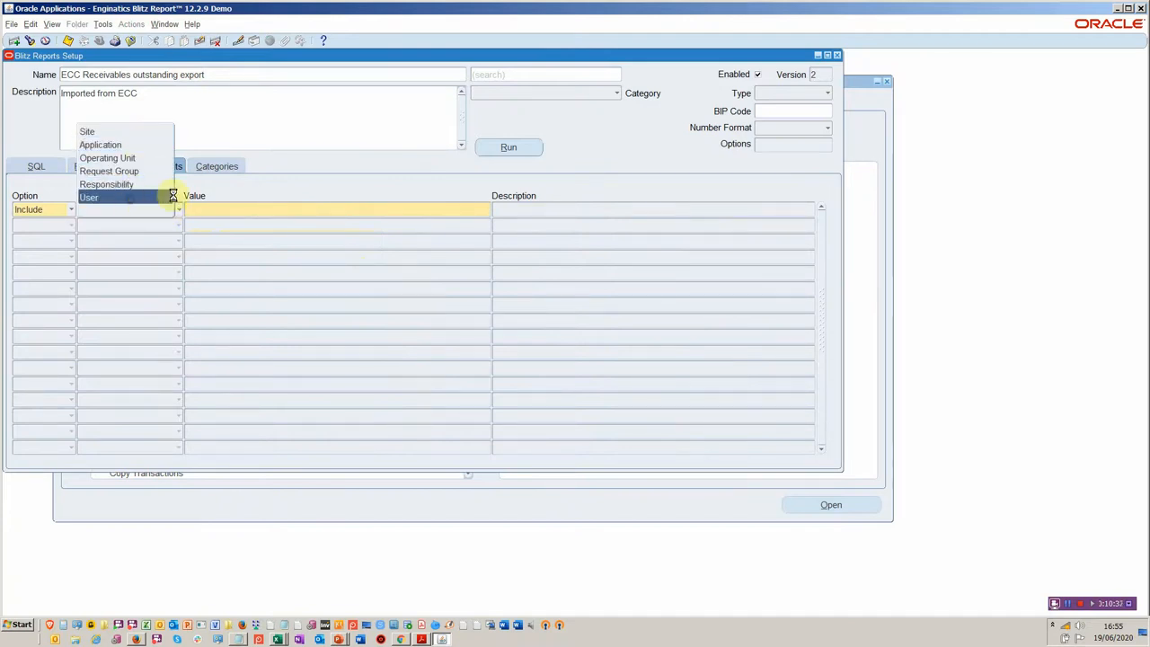
left_click(89, 196)
type("DEVELOPER")
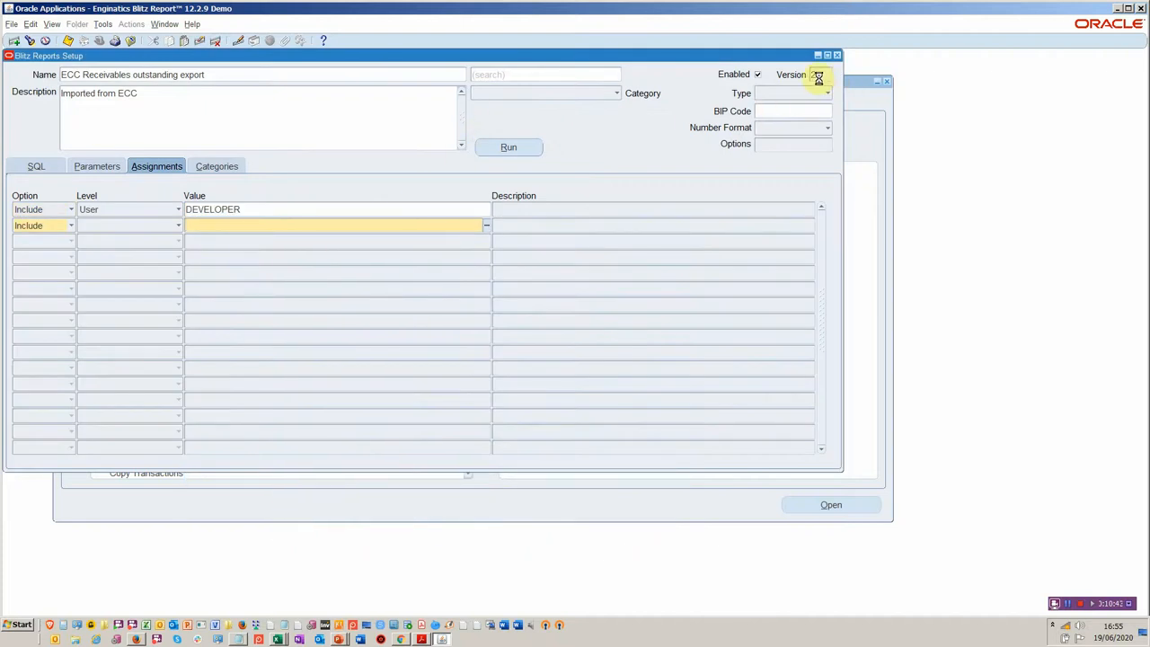
Record 'tested by glen and ready for unit' on version 2 in Version History and save.
left_click(820, 78)
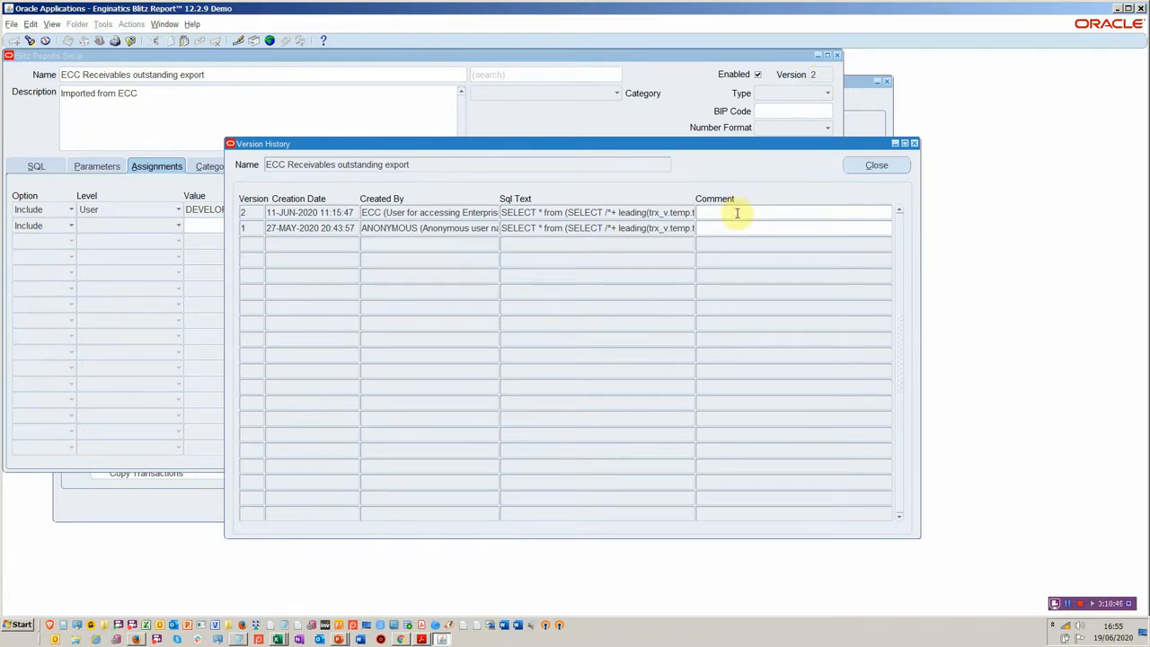
type("tested by glen a")
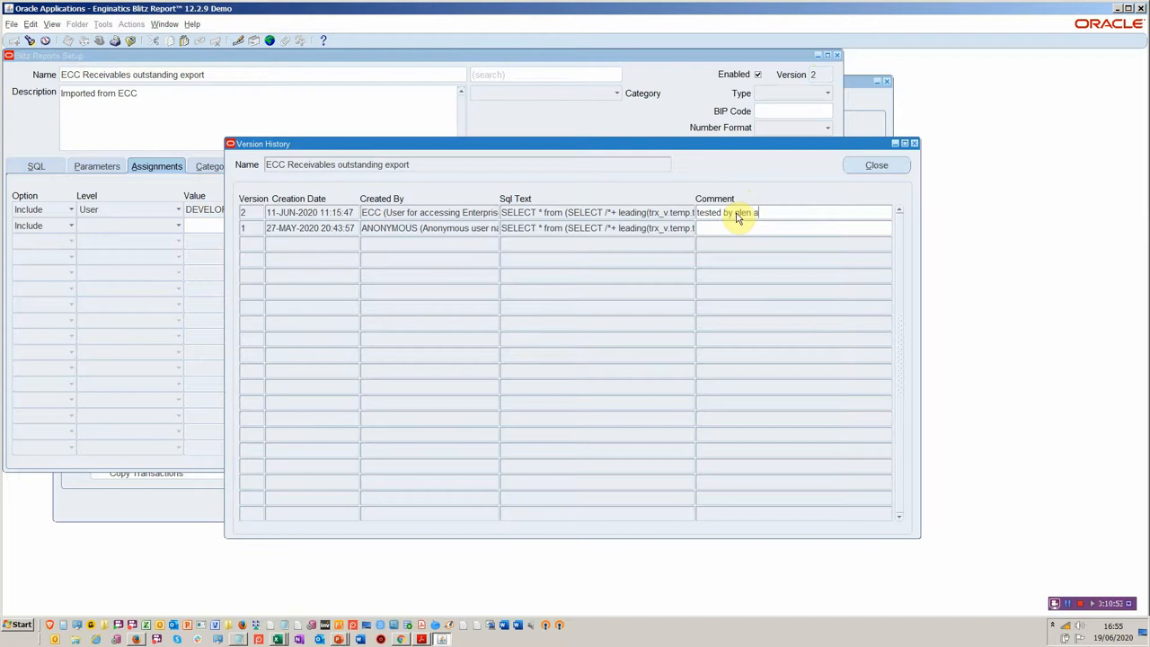
type("nd ready for unit")
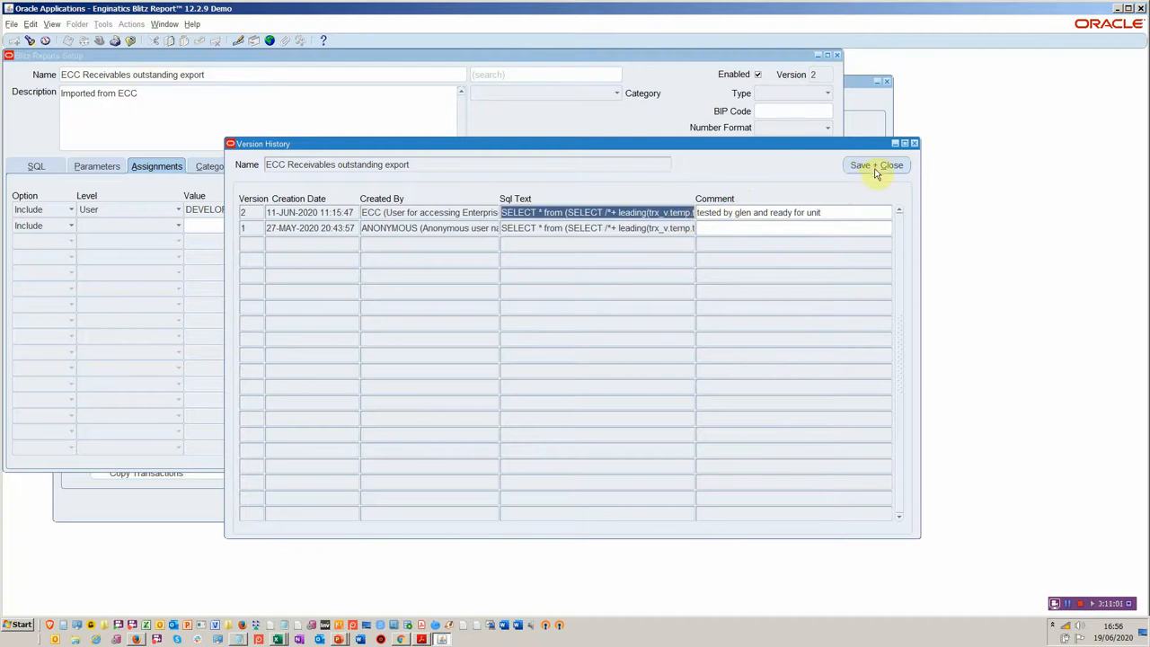
left_click(876, 164)
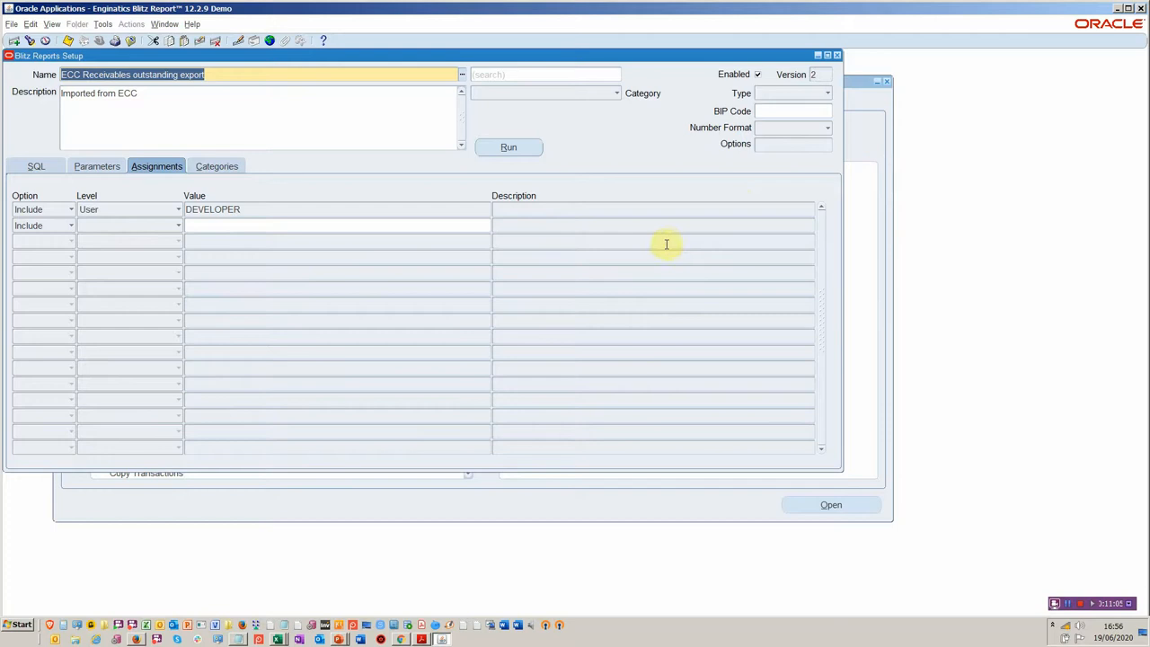
Import the BI Publisher All Inventories Value Report (XML) as a Blitz Report via Tools.
left_click(106, 24)
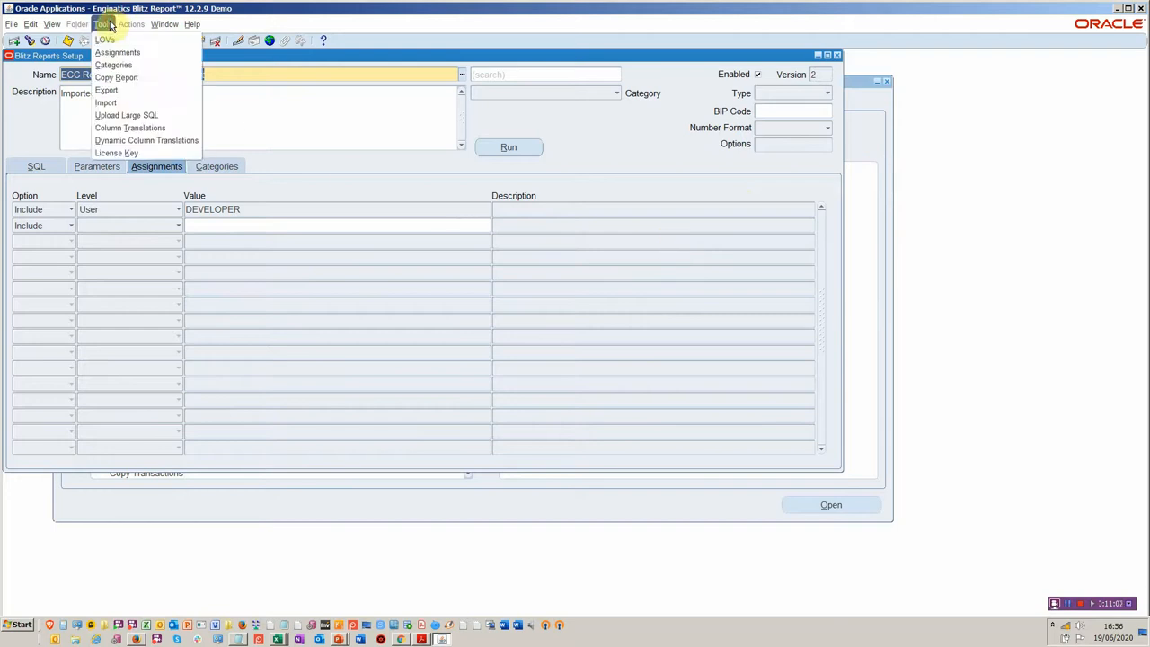
mouse_move(117, 104)
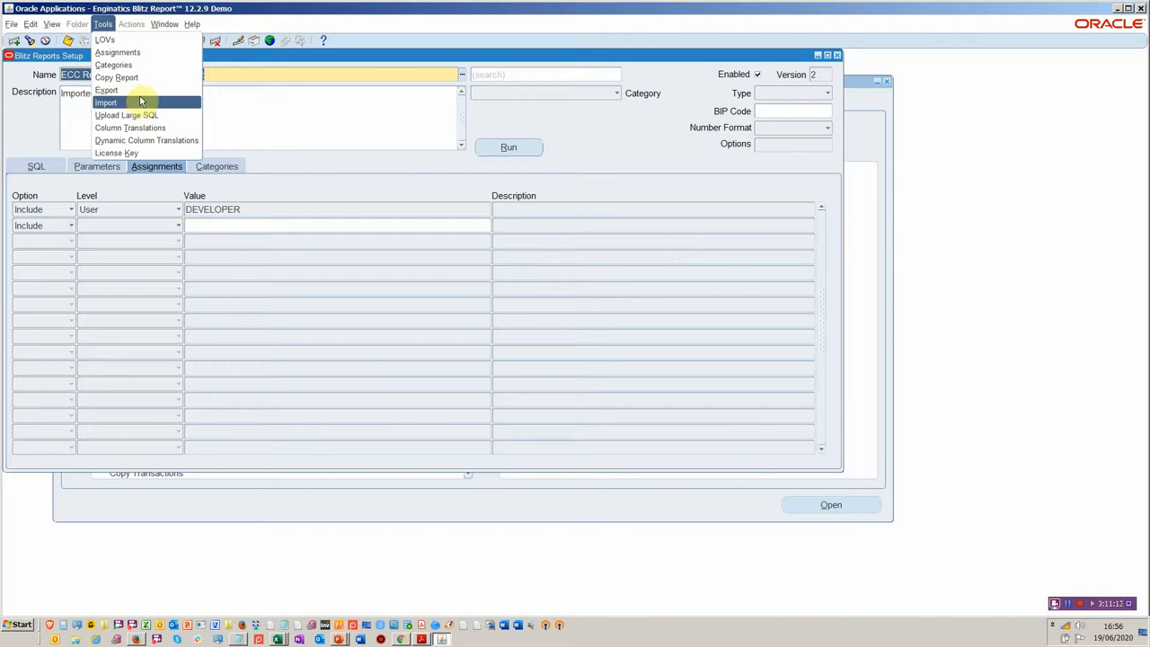
mouse_move(135, 95)
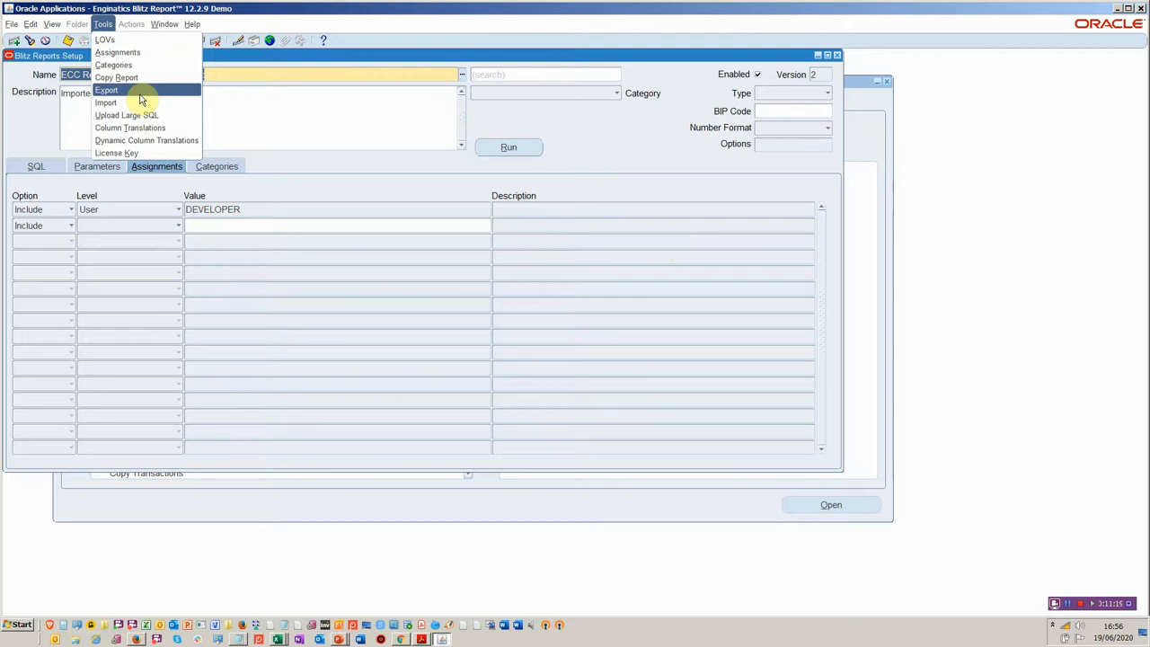
left_click(103, 103)
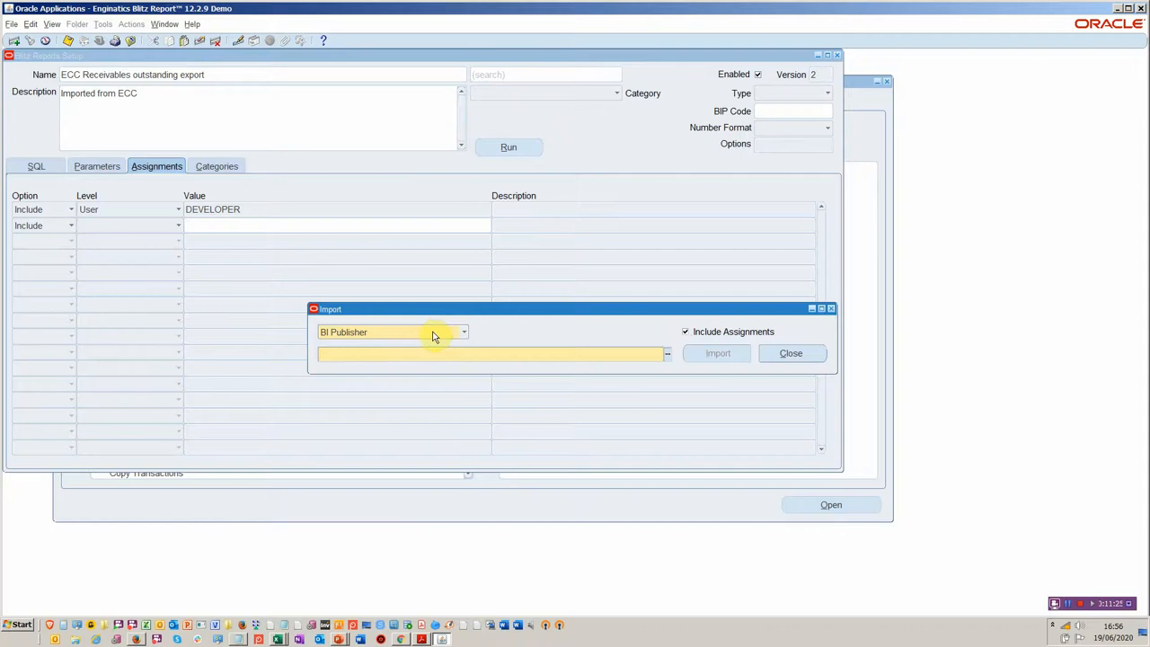
mouse_move(415, 356)
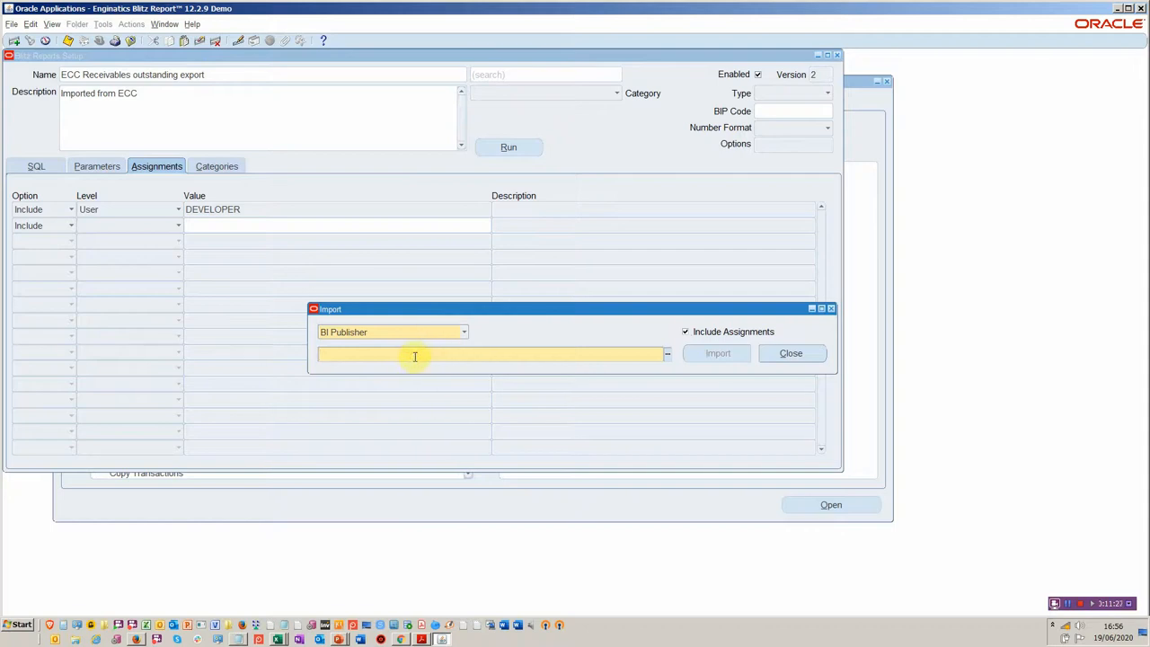
left_click(416, 354)
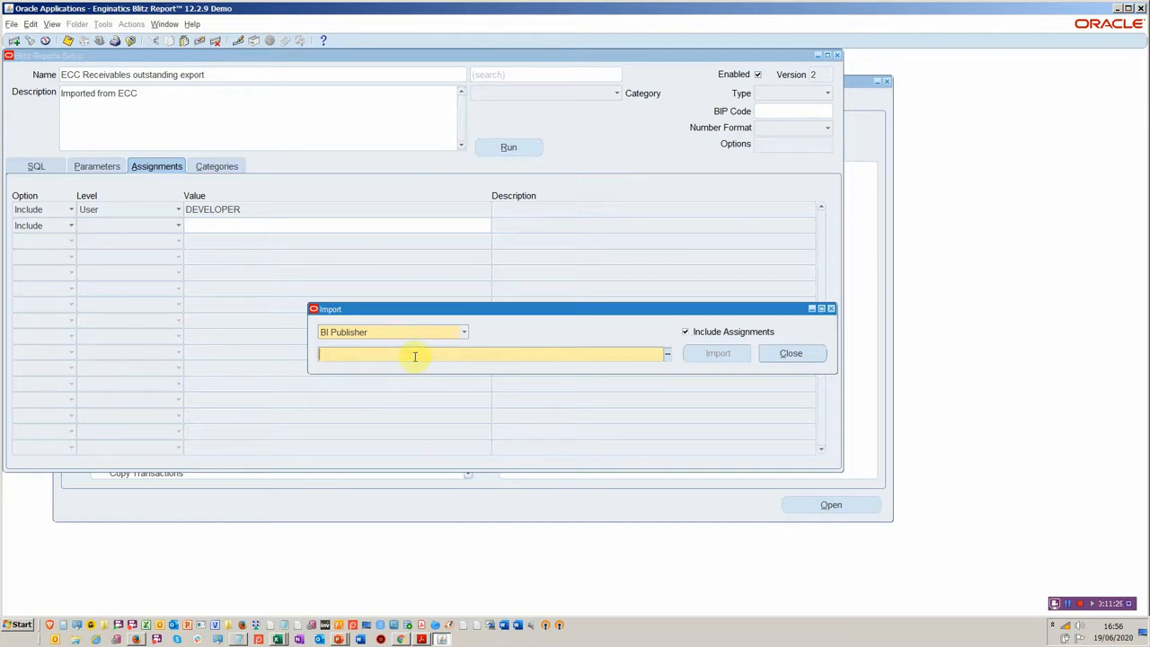
type("all inv")
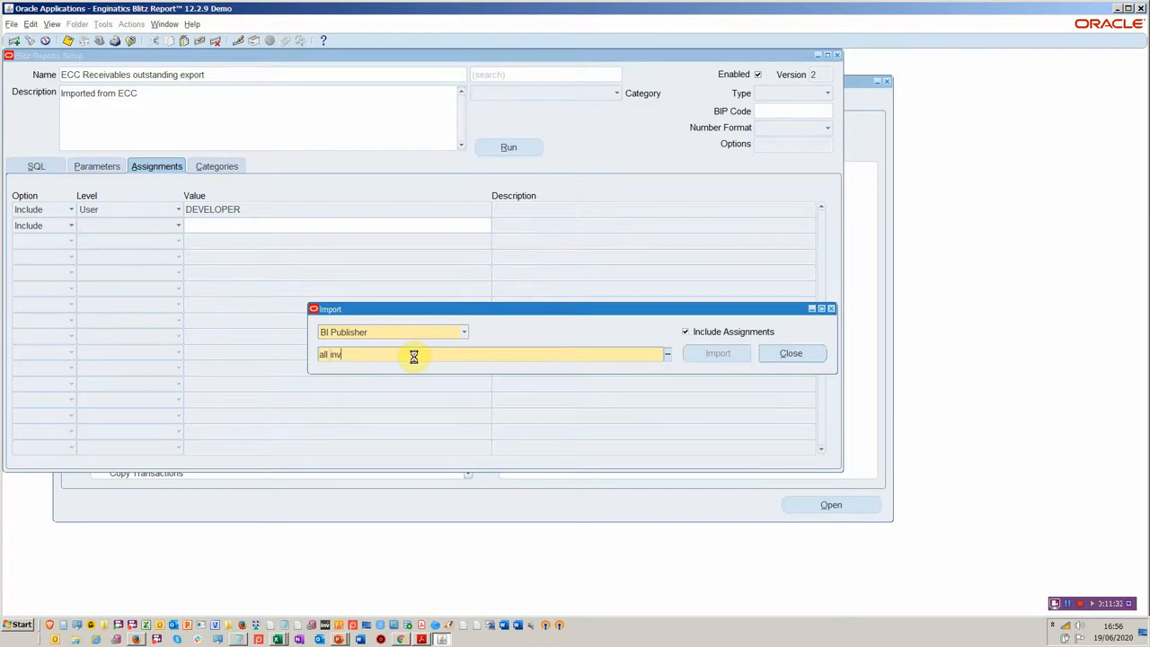
left_click(664, 354)
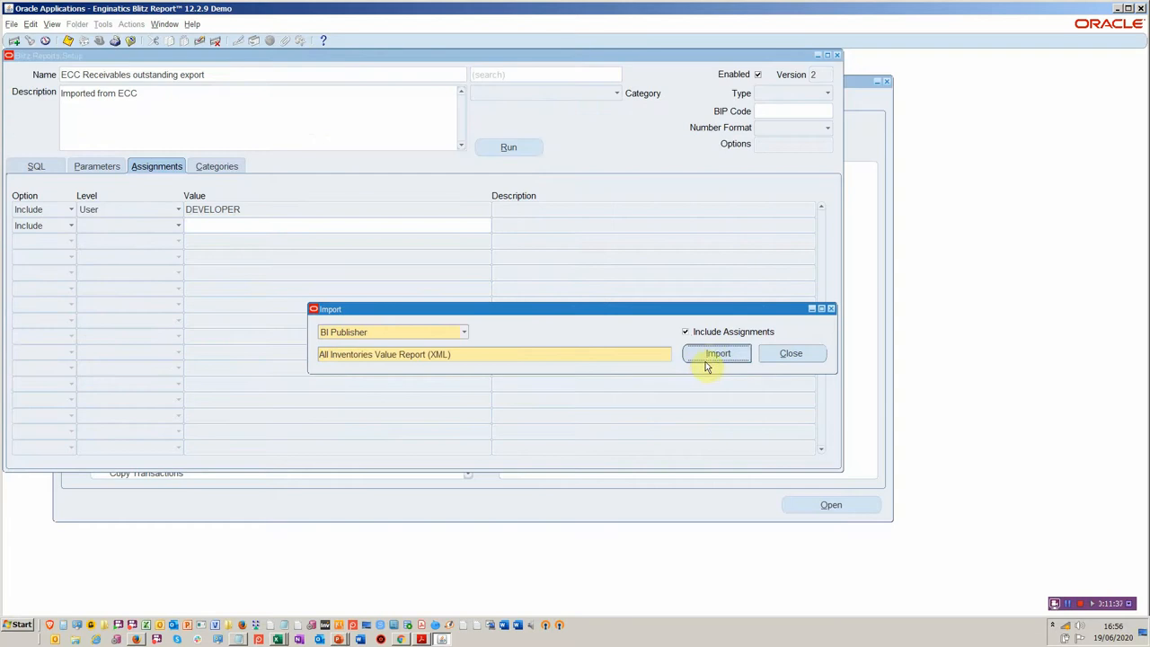
left_click(717, 354)
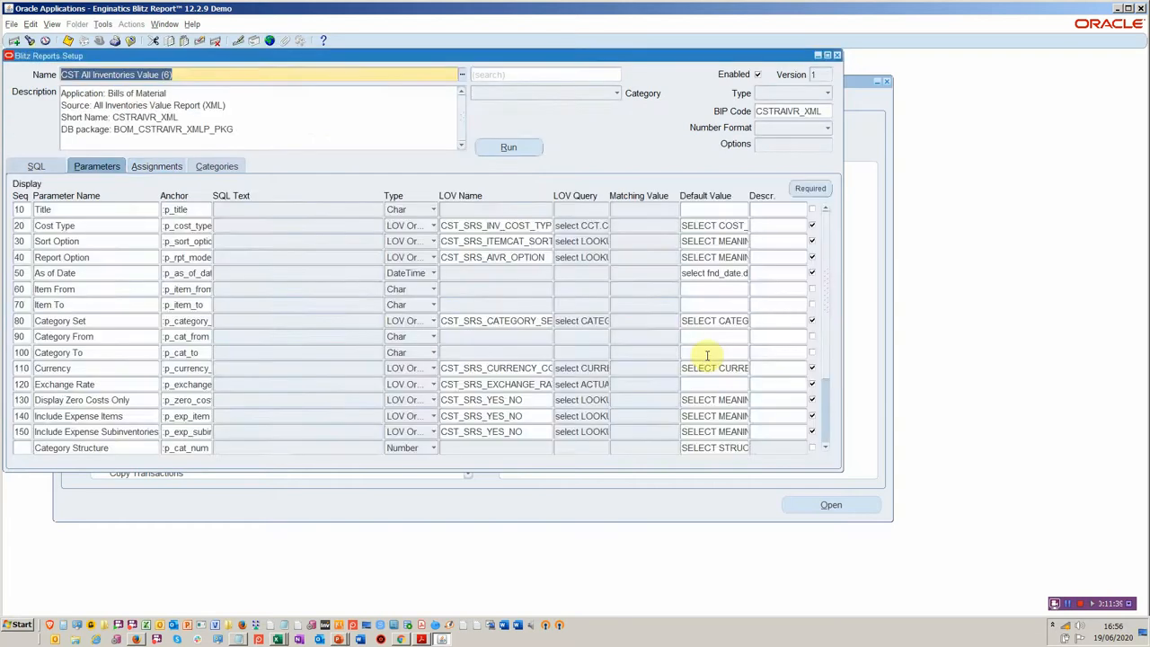
Review the imported report's SQL, Parameters and Assignments, then bring up its run form.
left_click(36, 166)
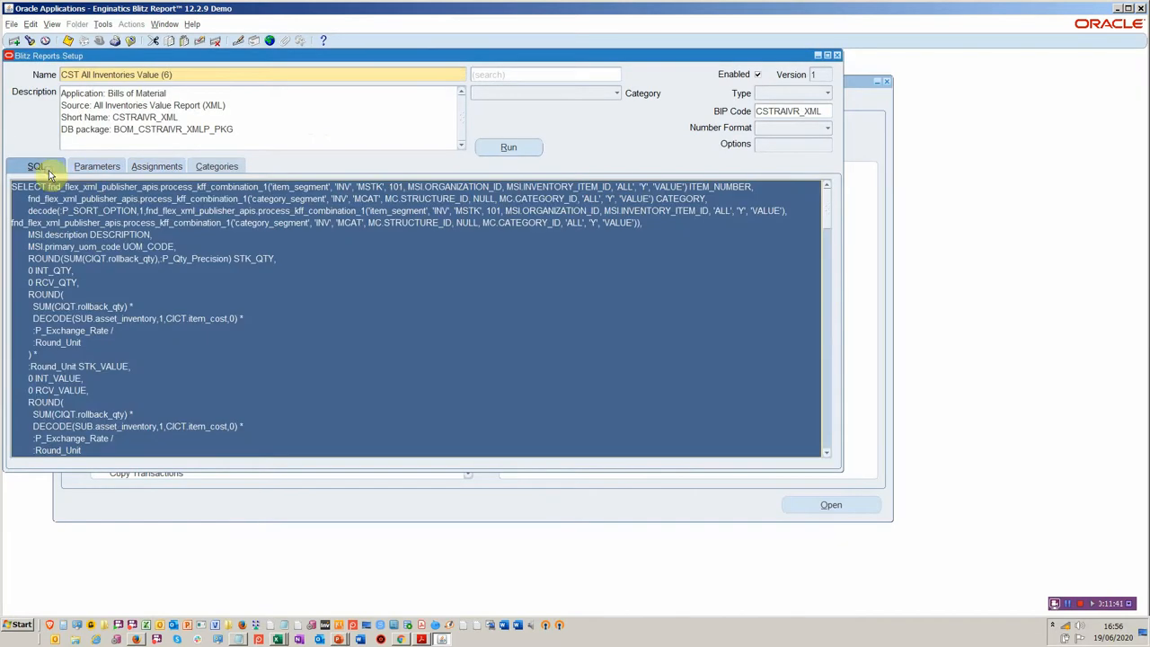
left_click(96, 167)
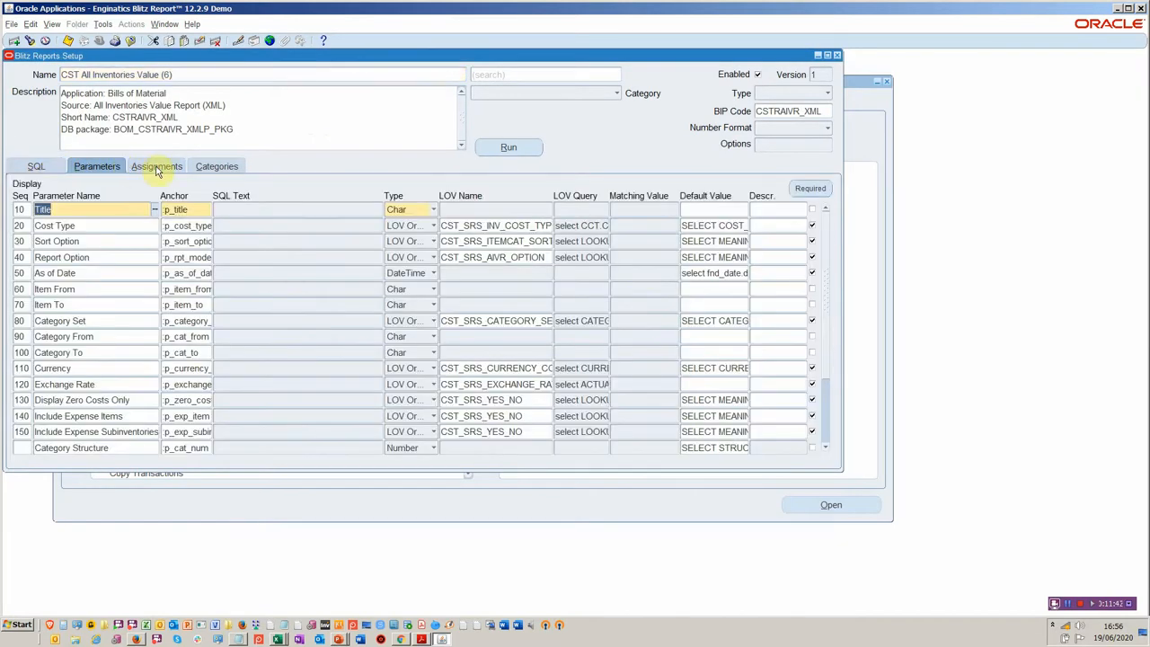
left_click(156, 165)
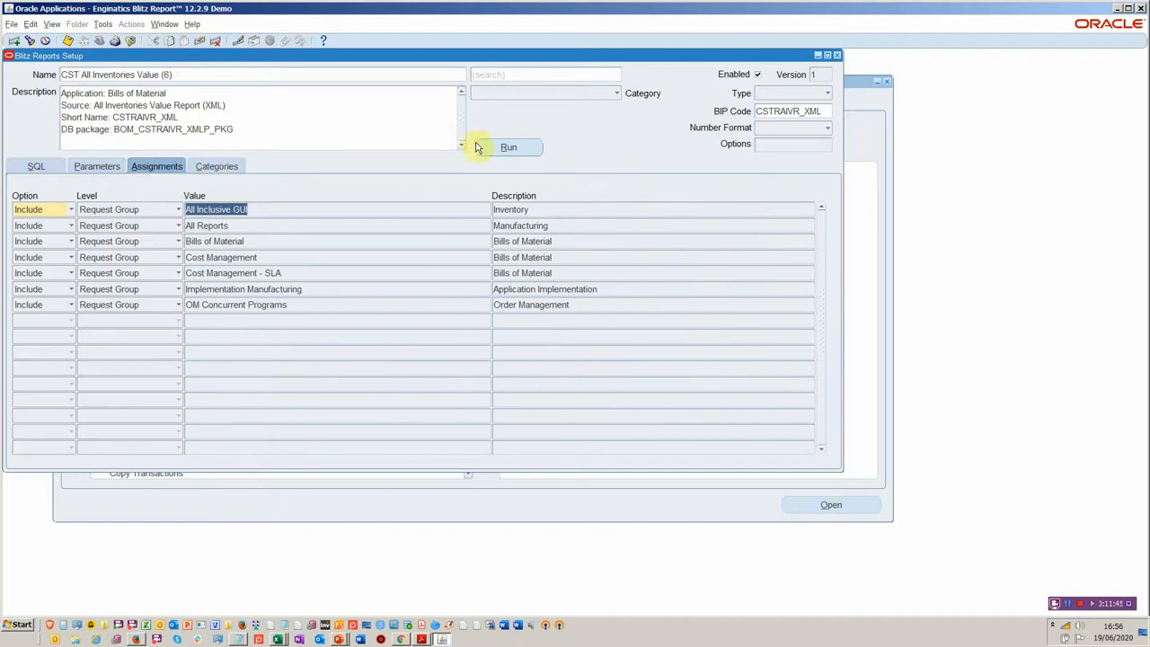
left_click(508, 146)
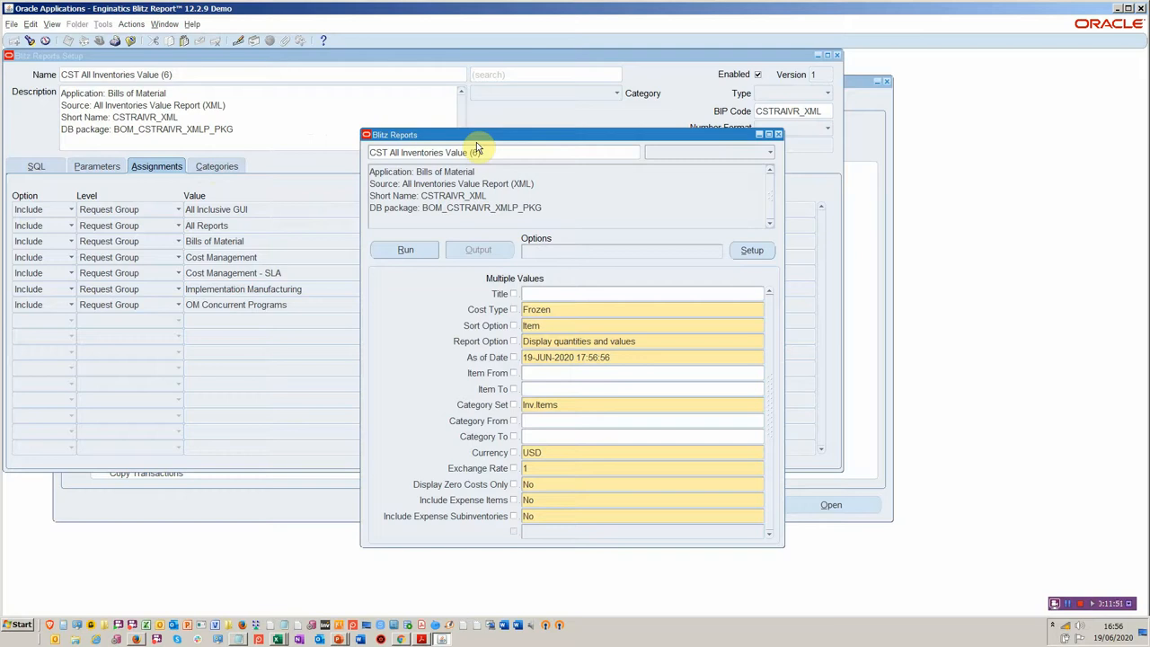
mouse_move(422, 269)
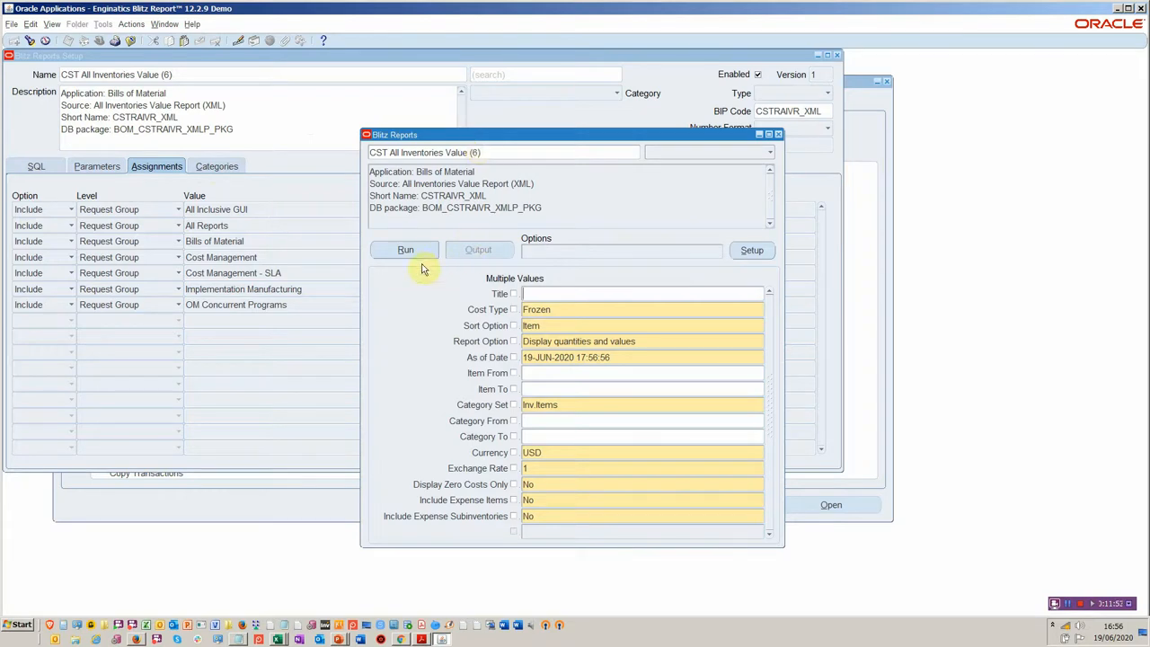
Submit CST All Inventories Value (6) with its default Frozen cost type and USD parameters.
left_click(404, 250)
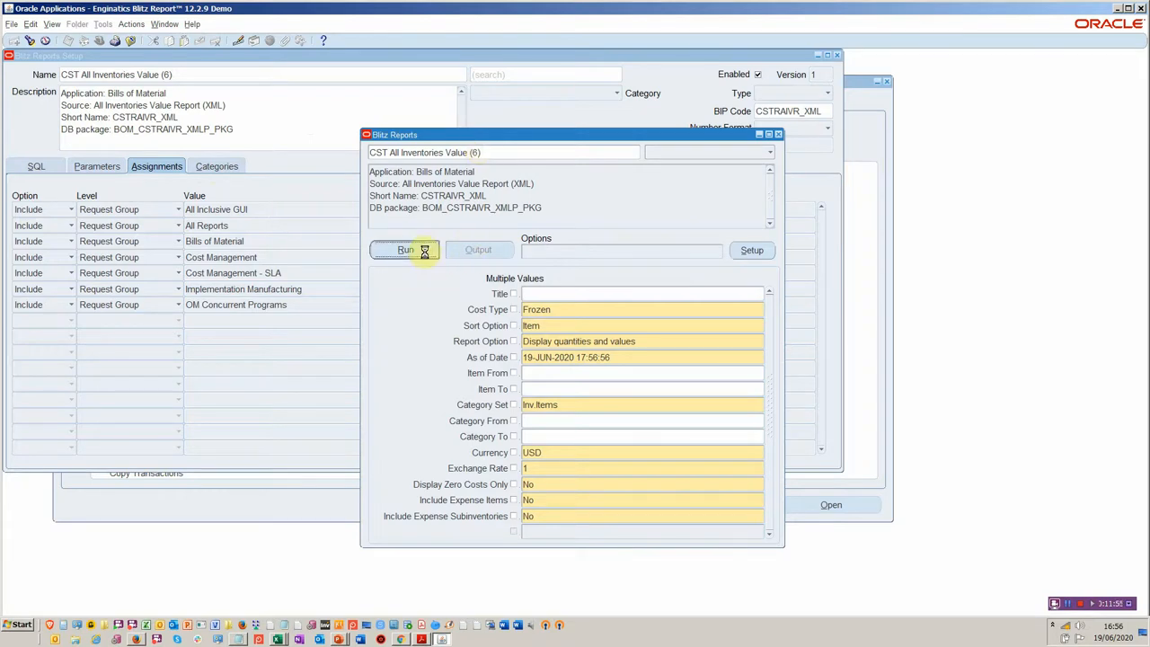
left_click(405, 250)
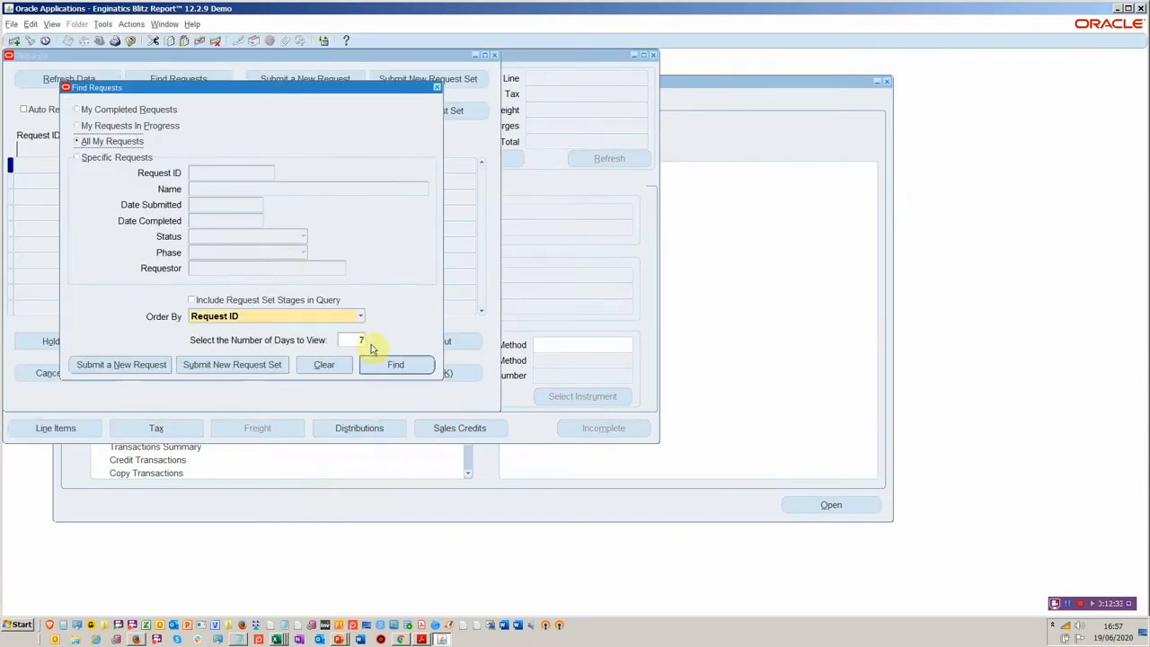
Find all my requests and view the full name of the completed CST All Inventories Value request.
left_click(395, 365)
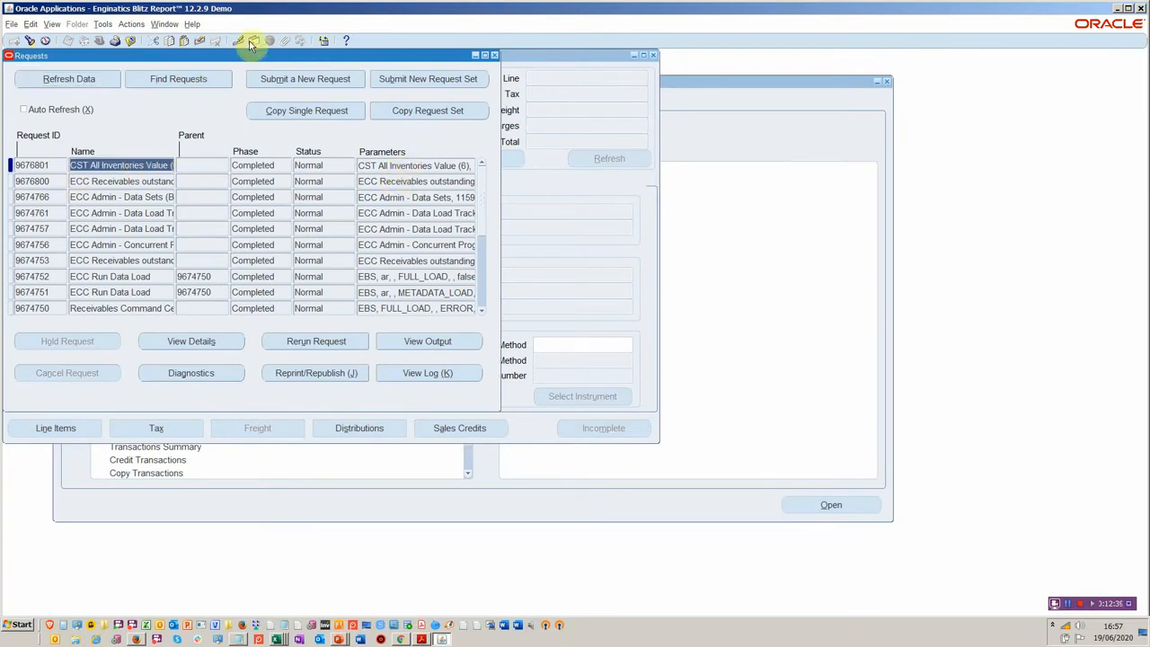
left_click(241, 42)
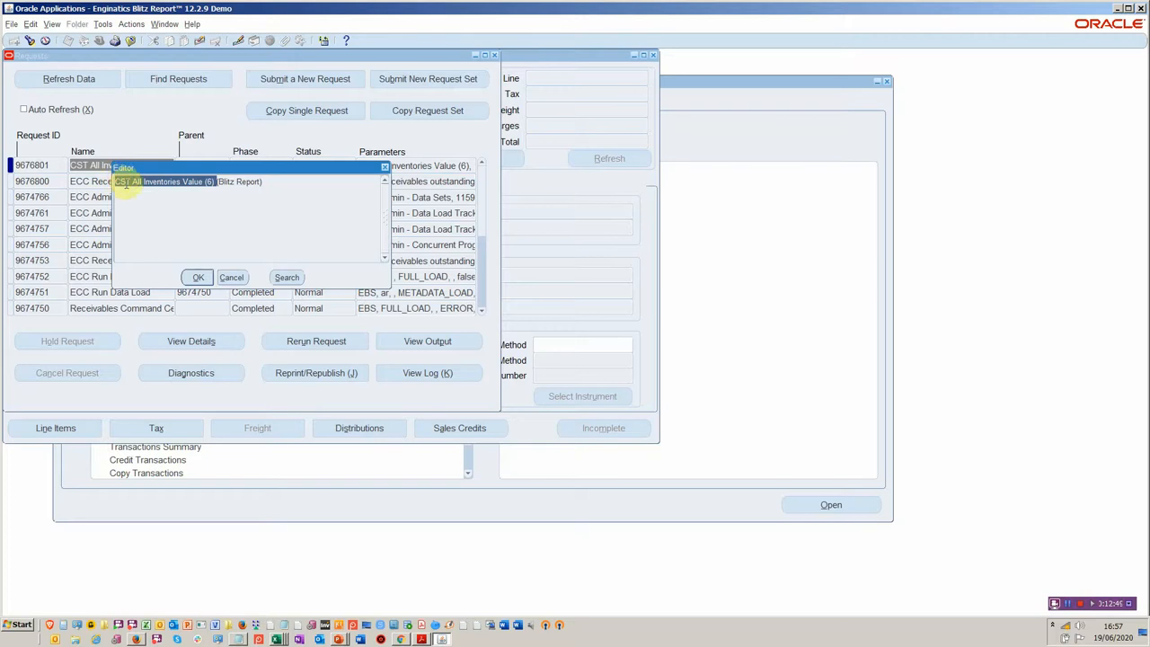
mouse_move(352, 286)
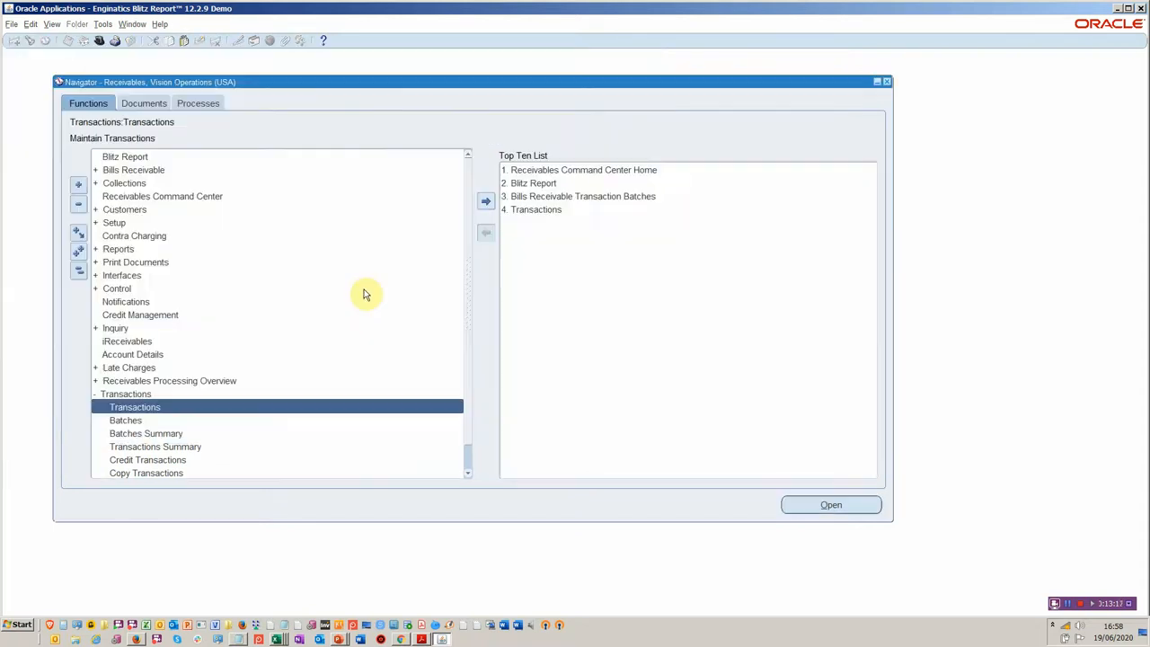
mouse_move(434, 276)
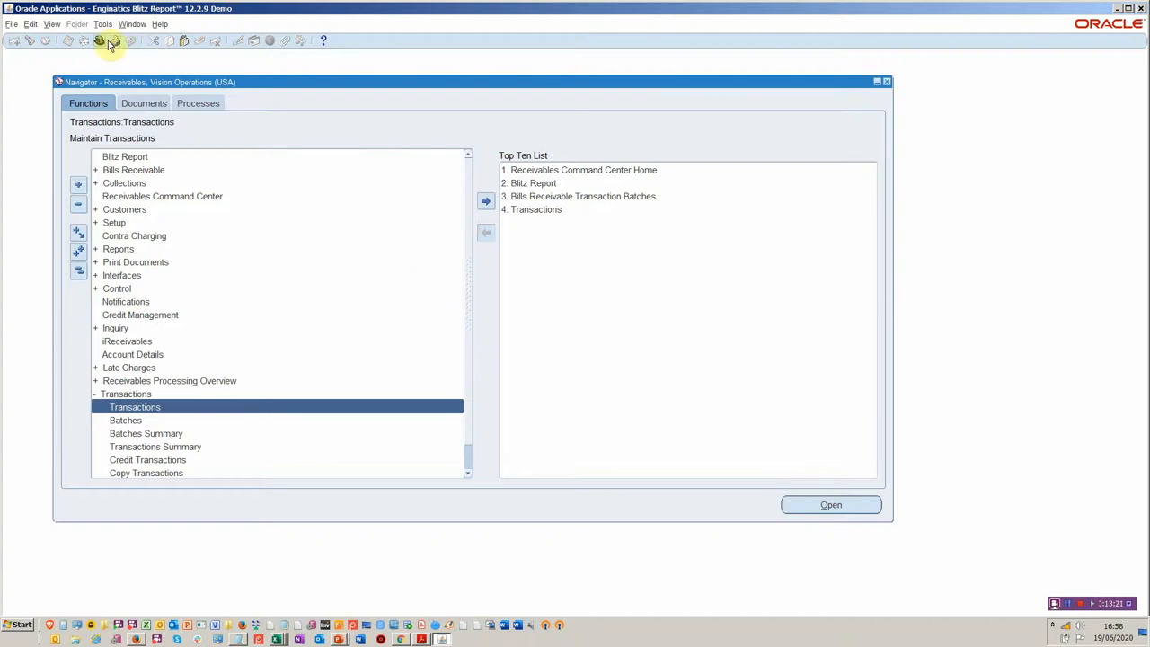
Switch responsibility, reopen Blitz Report and narrow the report list to 'ECC %'.
left_click(101, 42)
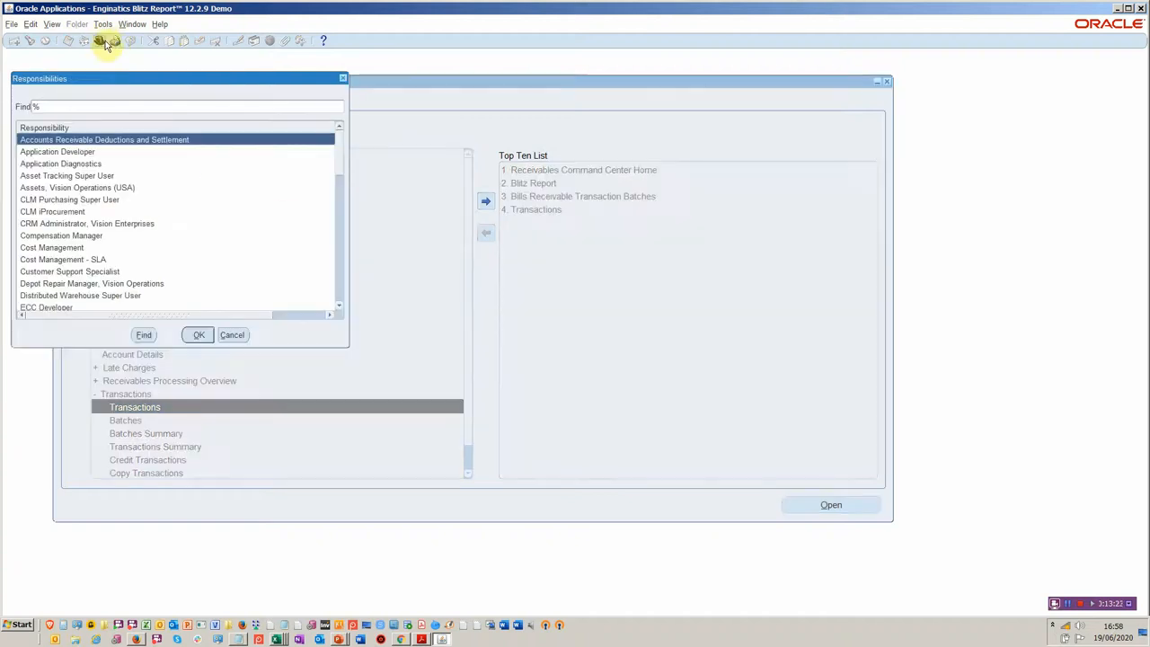
type("s")
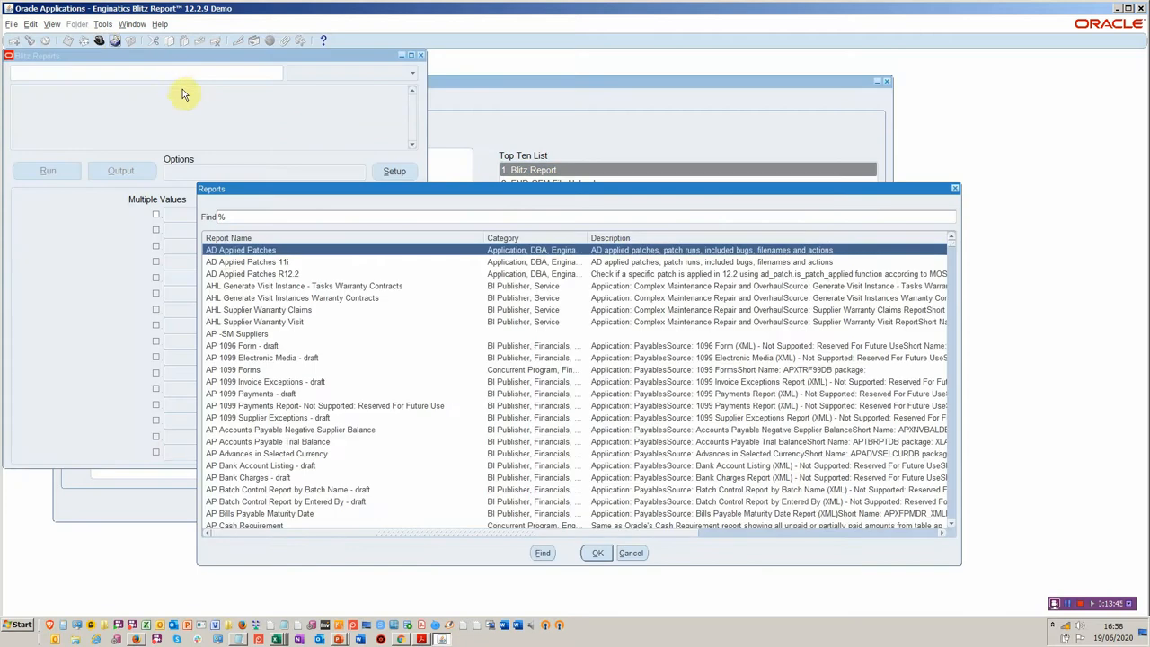
type("e")
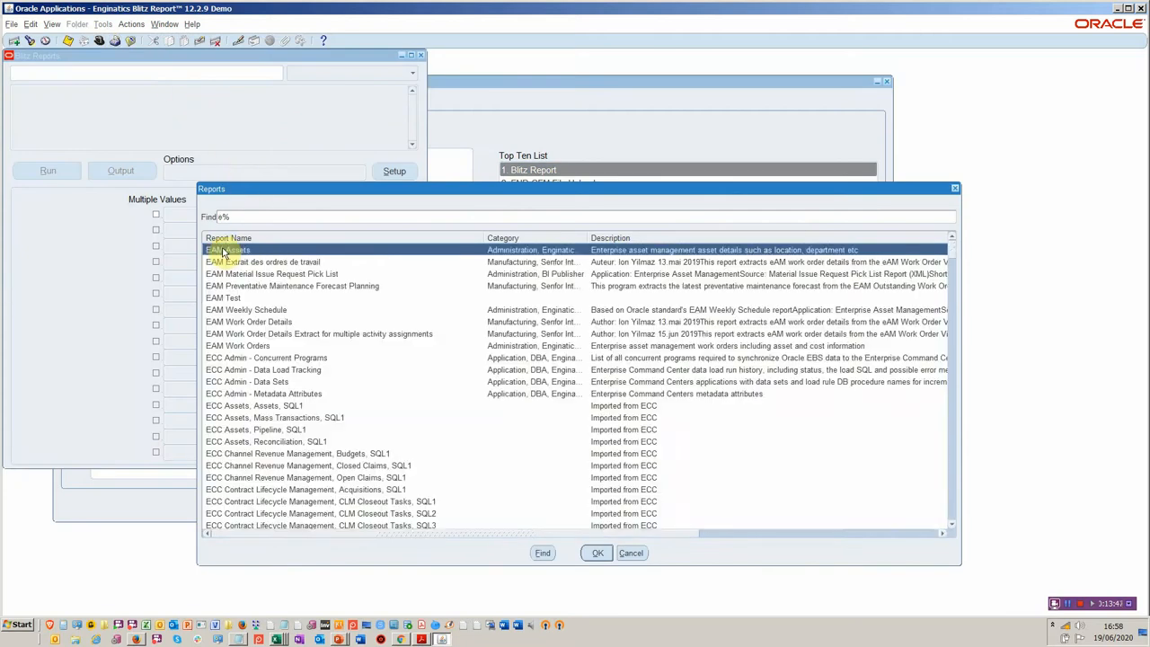
type("ecC %")
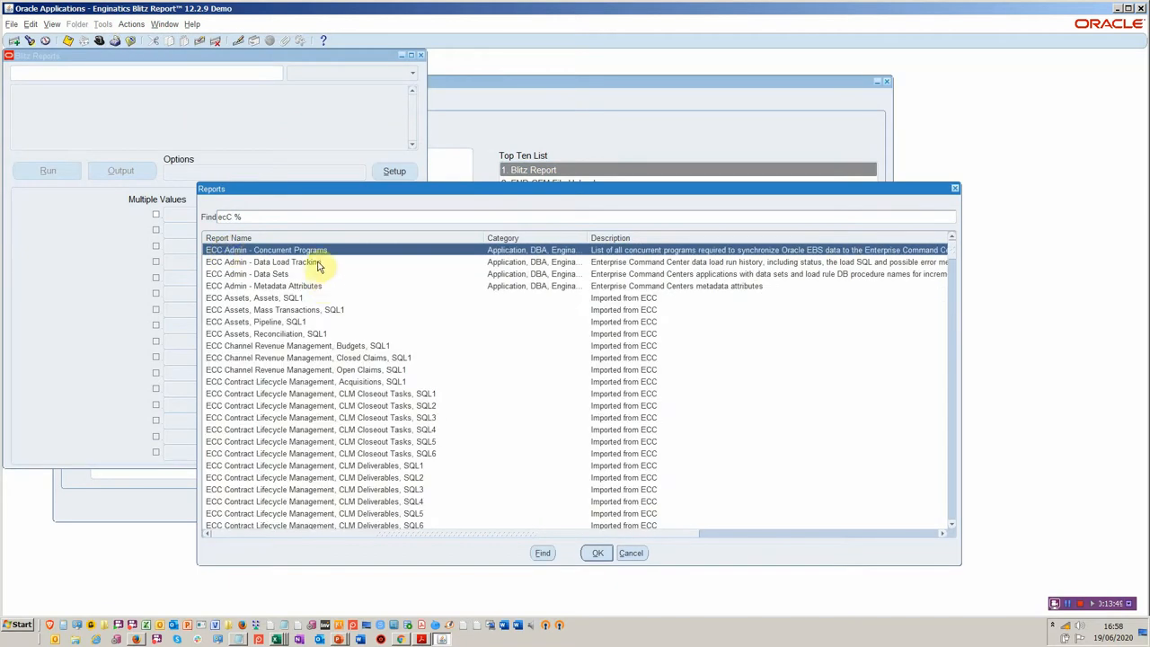
mouse_move(324, 262)
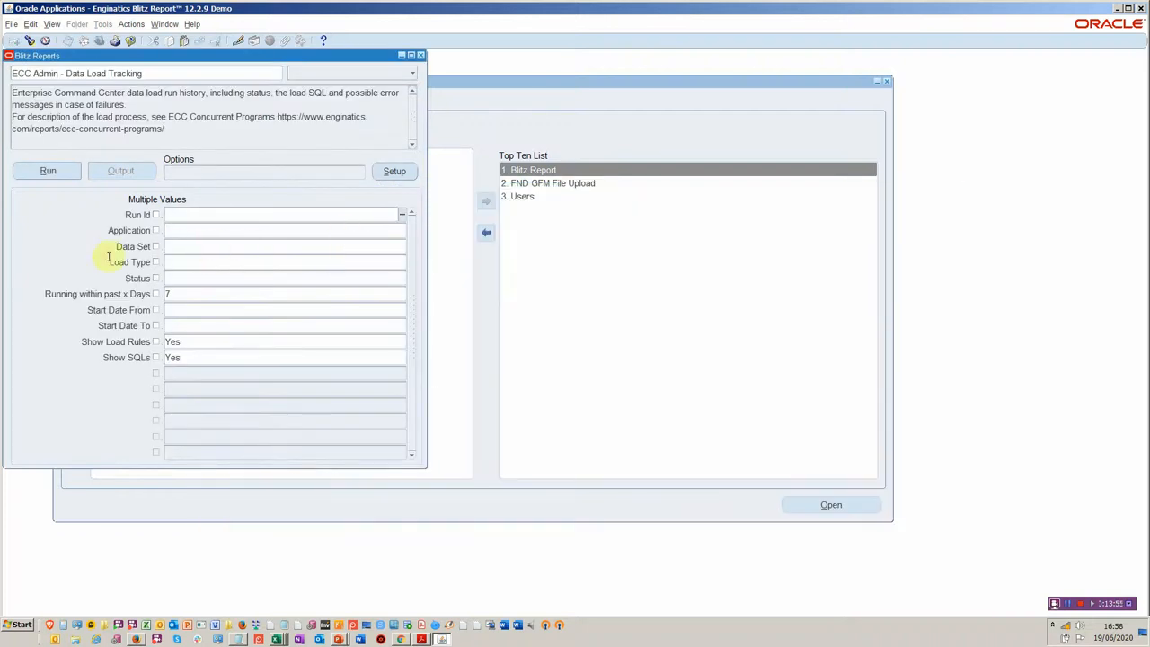
Run the Data Load Tracking report and view the ECC_Admin_Data_Load_Tracking output in Excel.
left_click(46, 171)
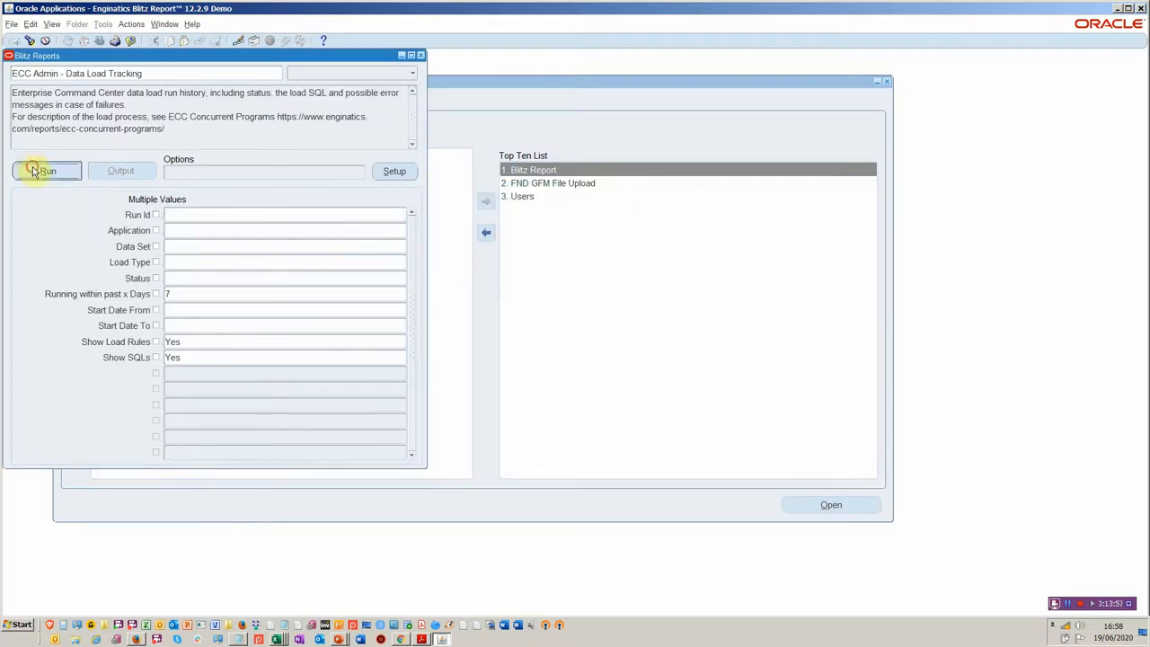
left_click(46, 170)
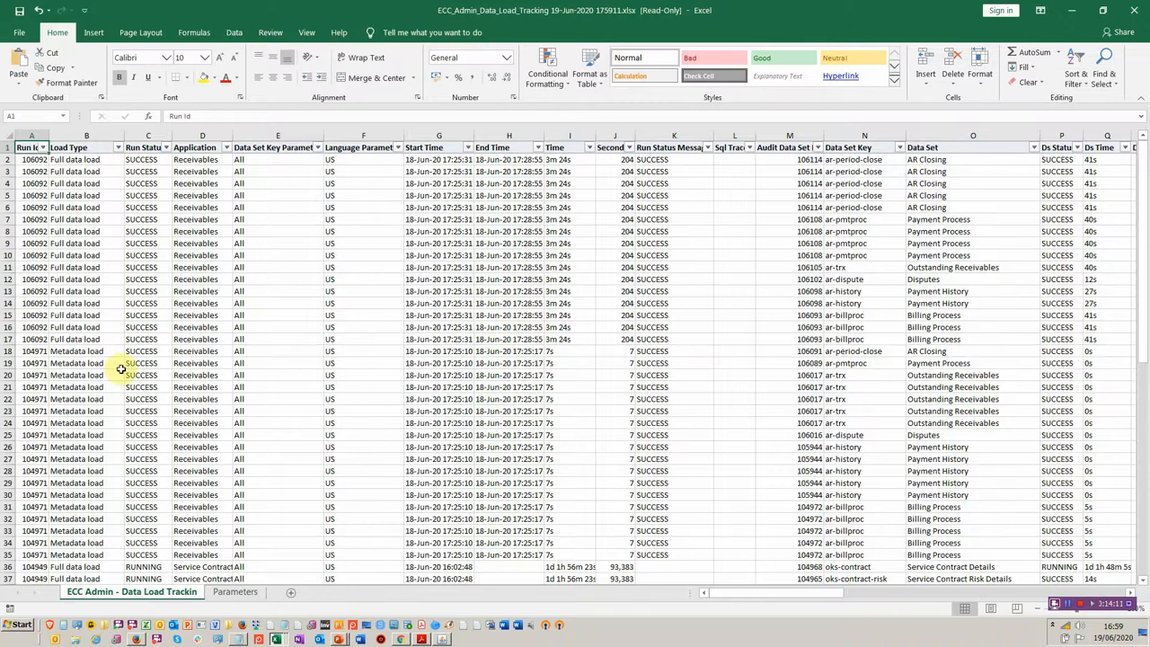
left_click(166, 147)
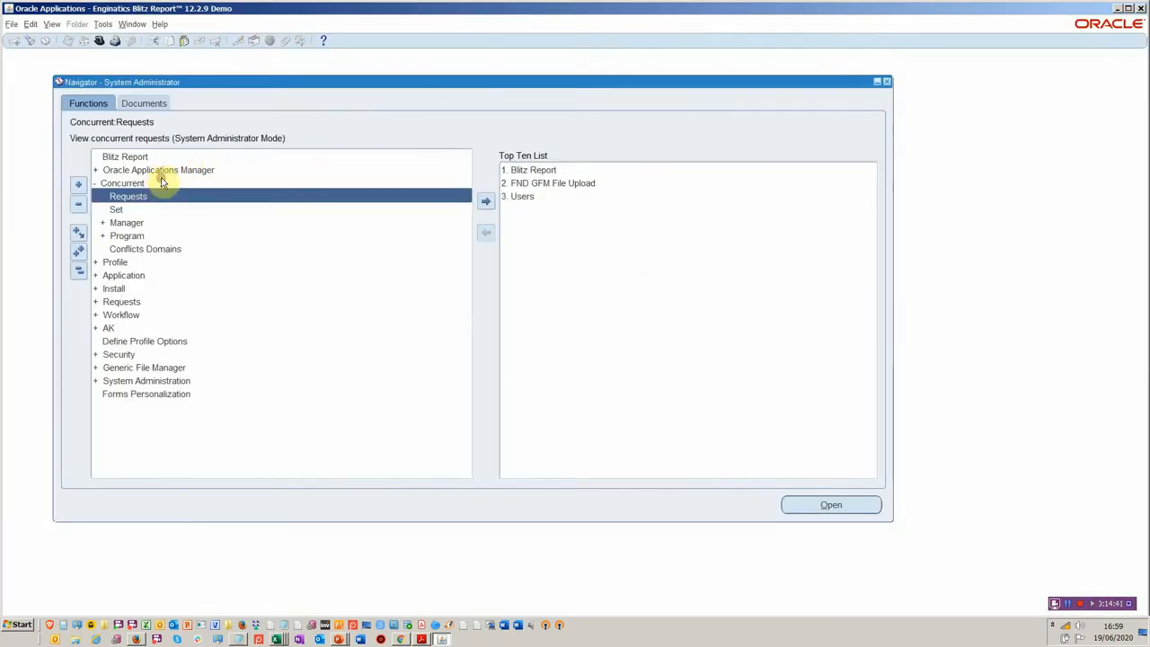
From Concurrent Requests launch the Toolkit - CR Blitz Report with Started within Days set to 1.
double_click(127, 196)
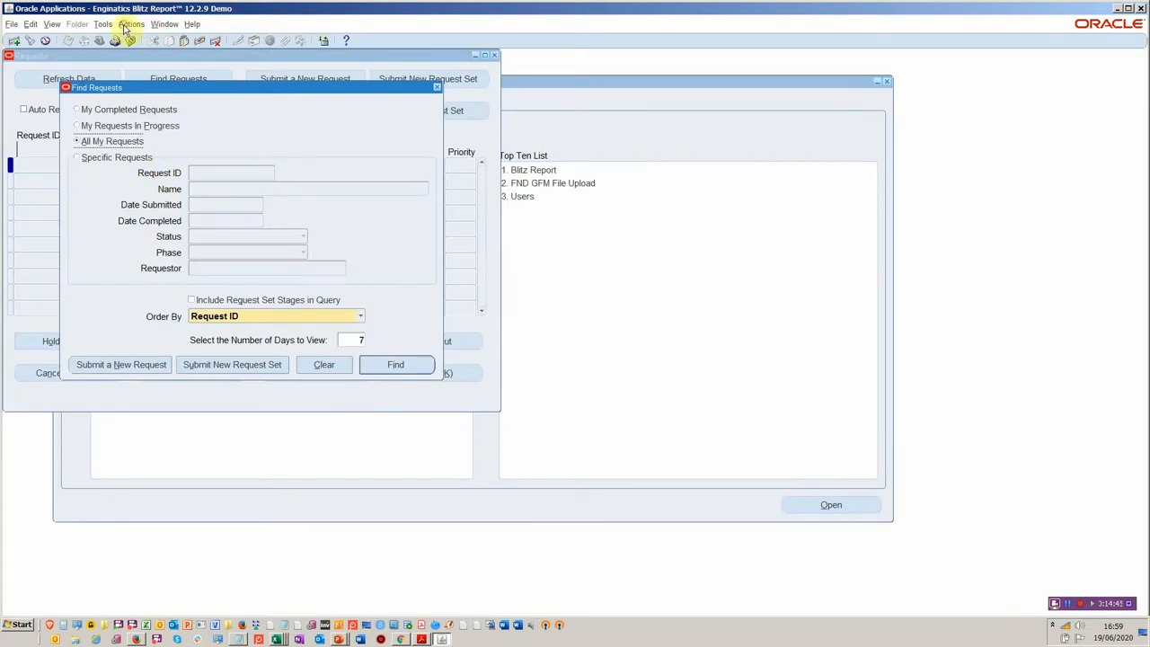
left_click(396, 365)
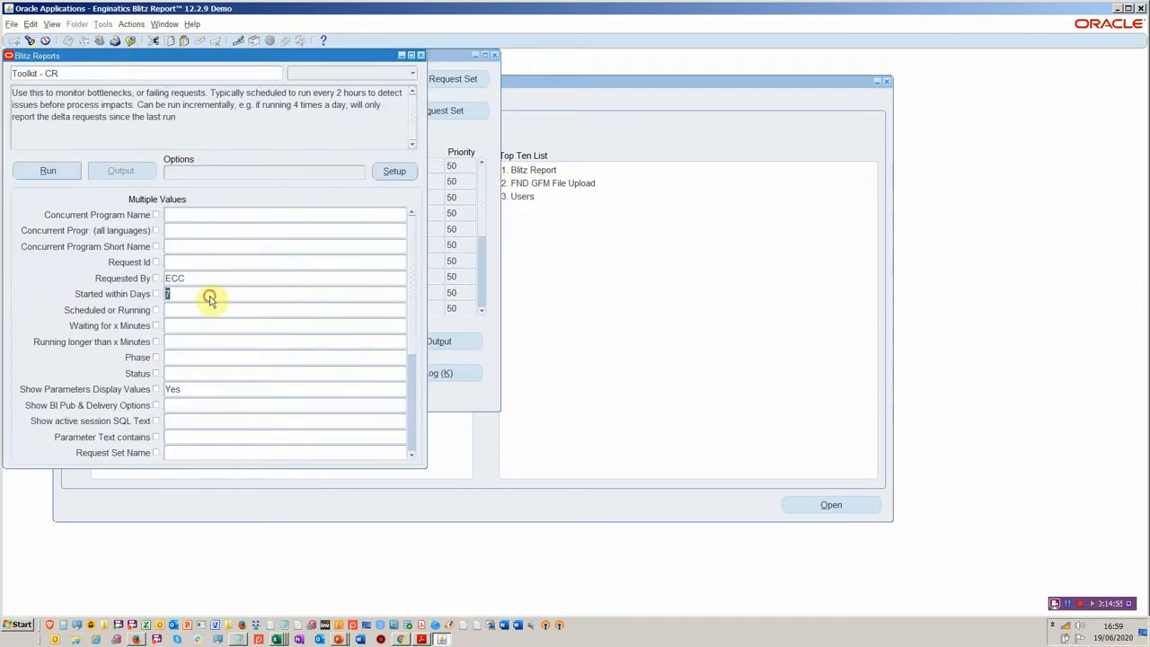
type("1")
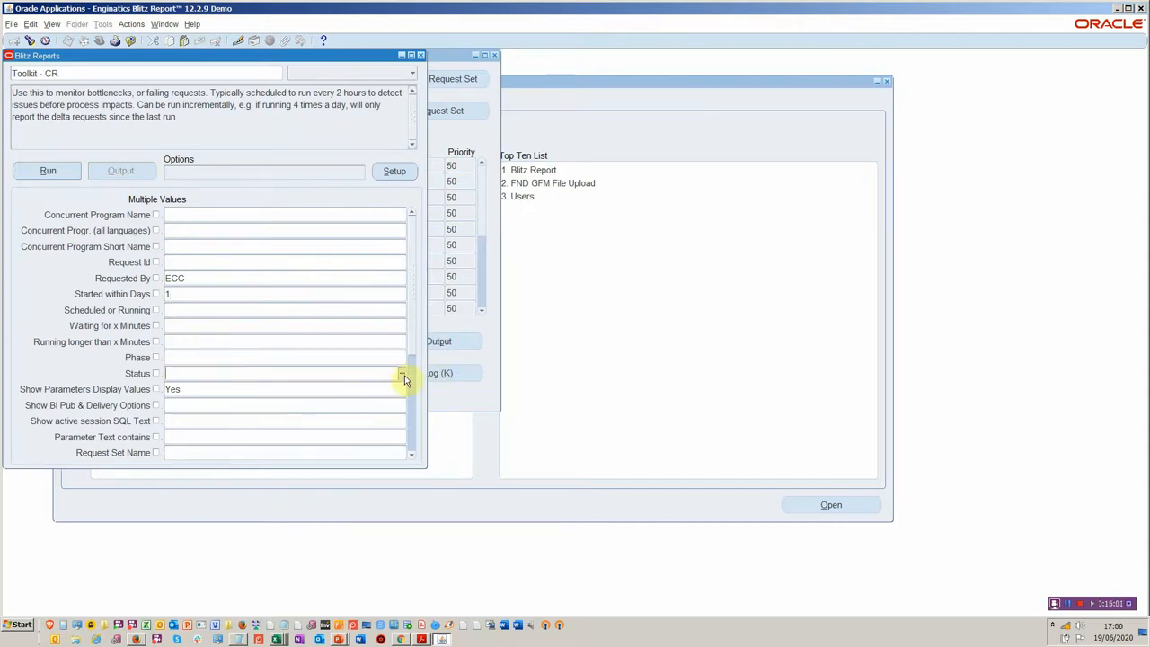
Filter the Toolkit - CR report to Status Error and submit it.
left_click(403, 373)
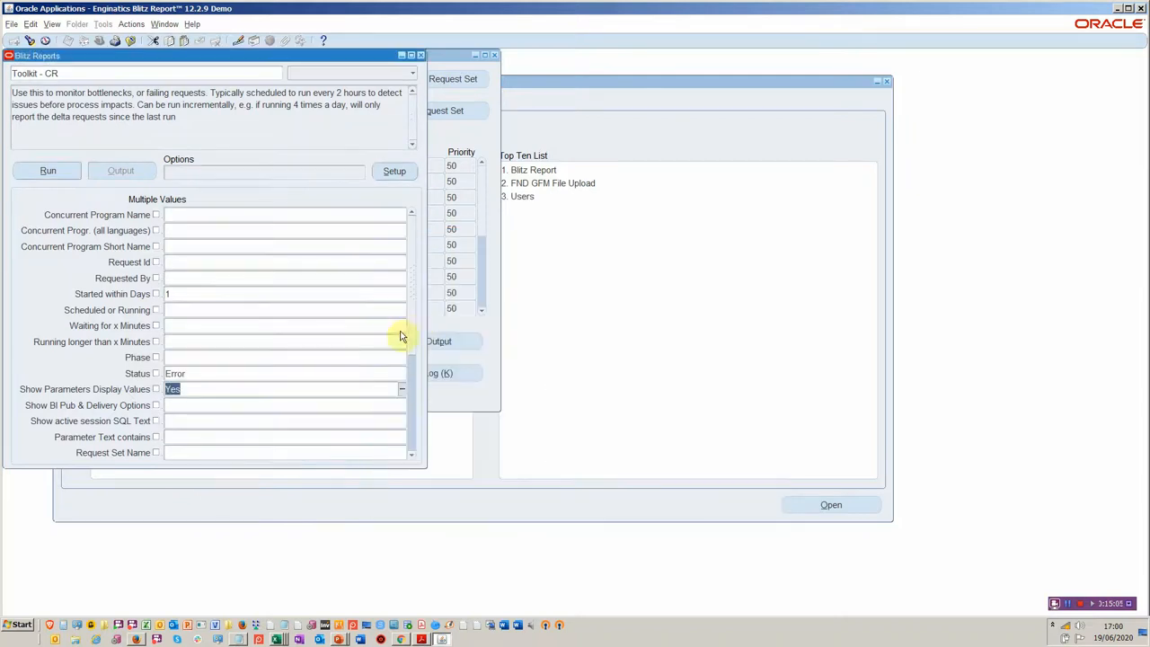
left_click(46, 170)
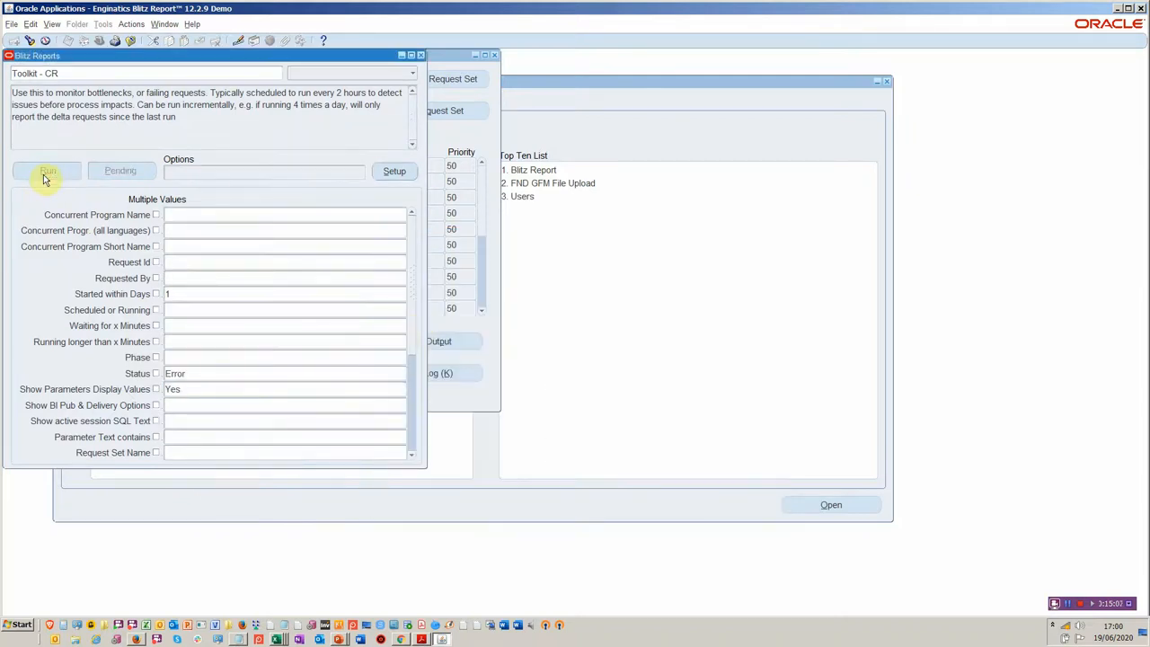
mouse_move(47, 178)
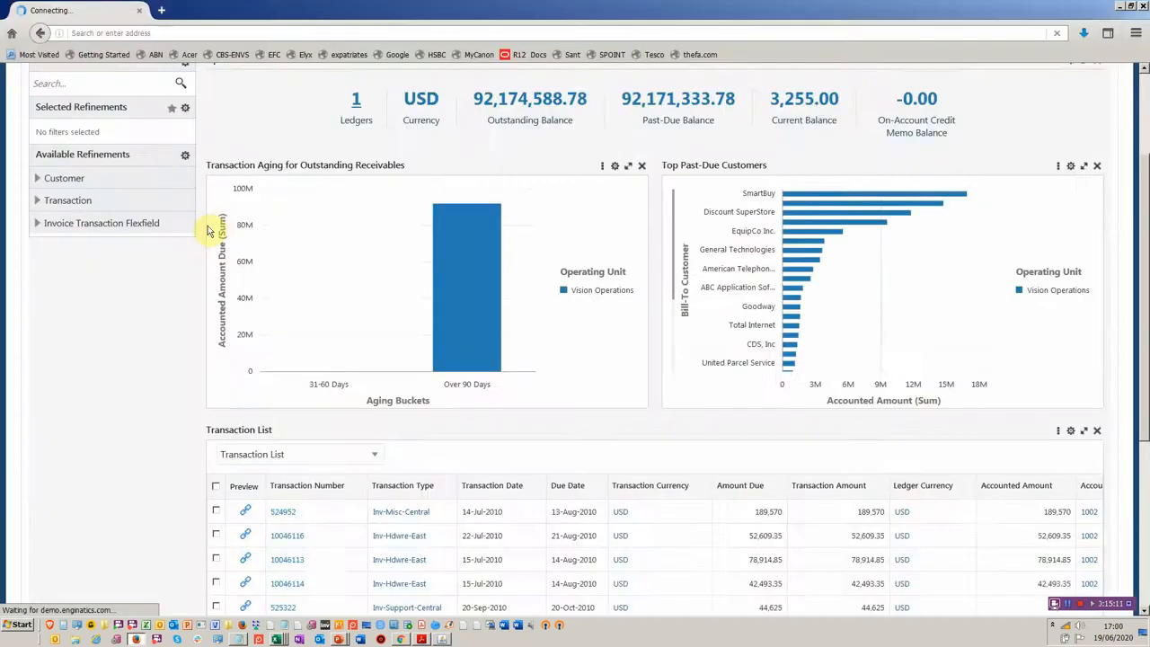
mouse_move(494, 250)
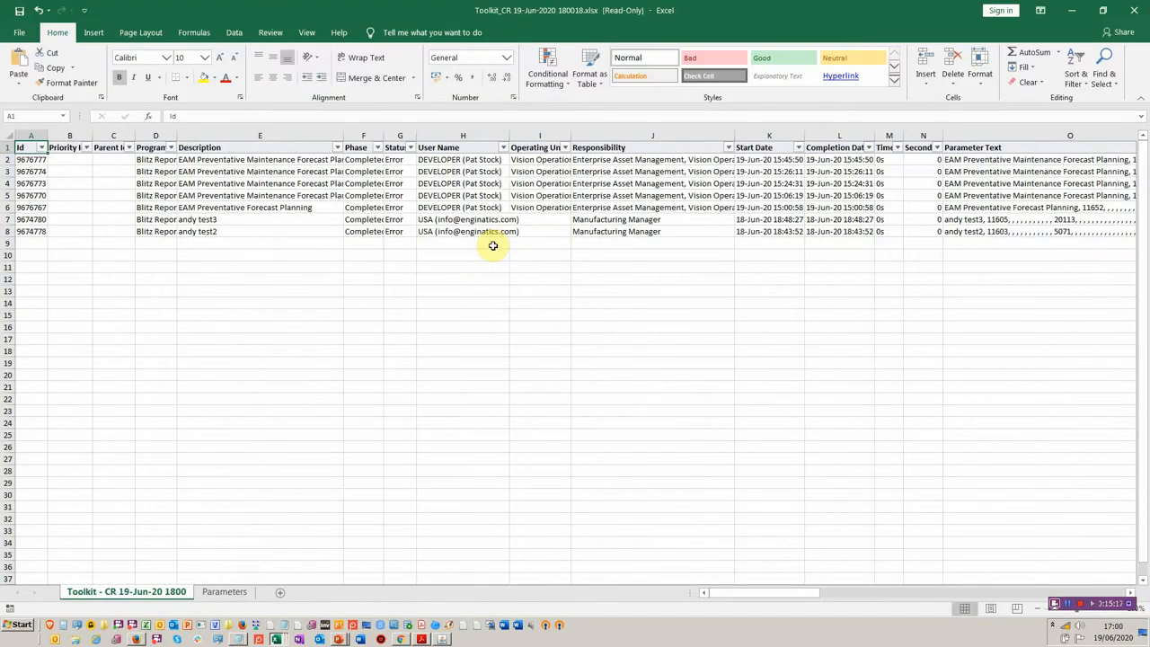
mouse_move(412, 171)
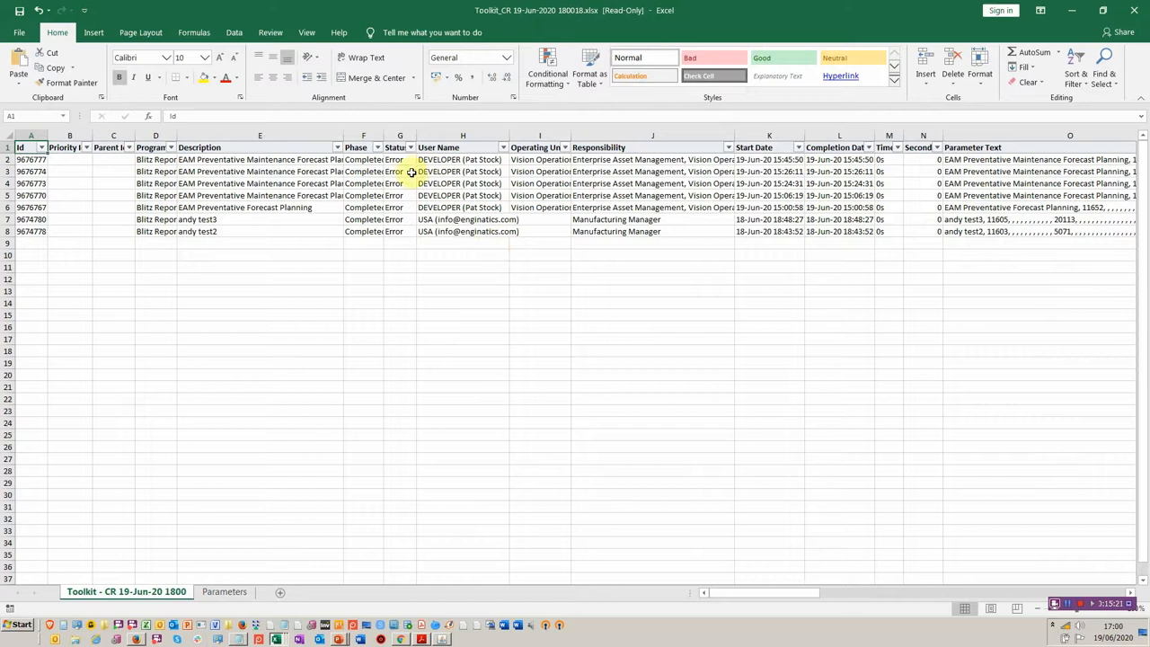
Wrap text in the Parameter Display Values column so each request's parameters show on separate lines.
left_click(460, 159)
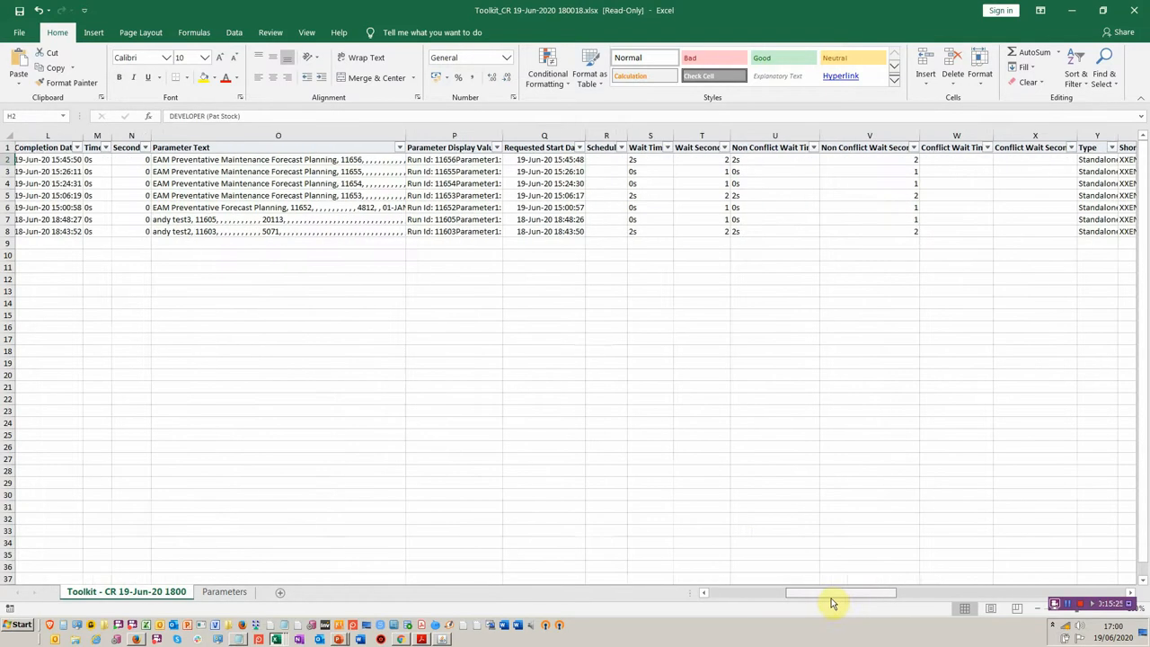
left_click_drag(840, 591, 896, 591)
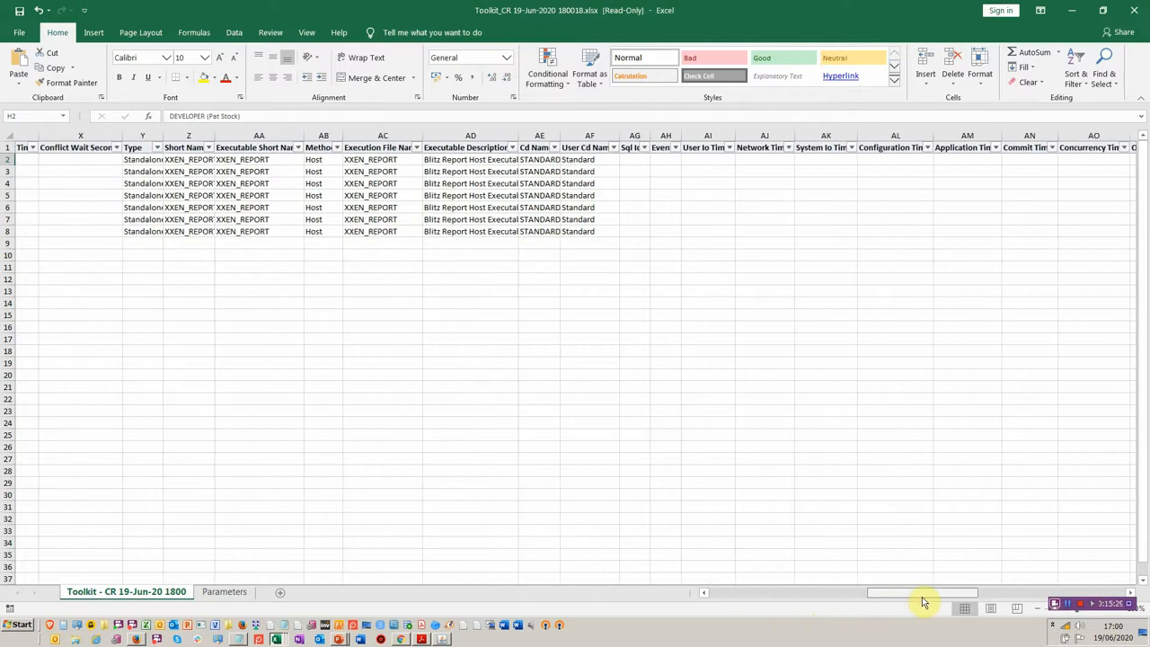
scroll("right", 3)
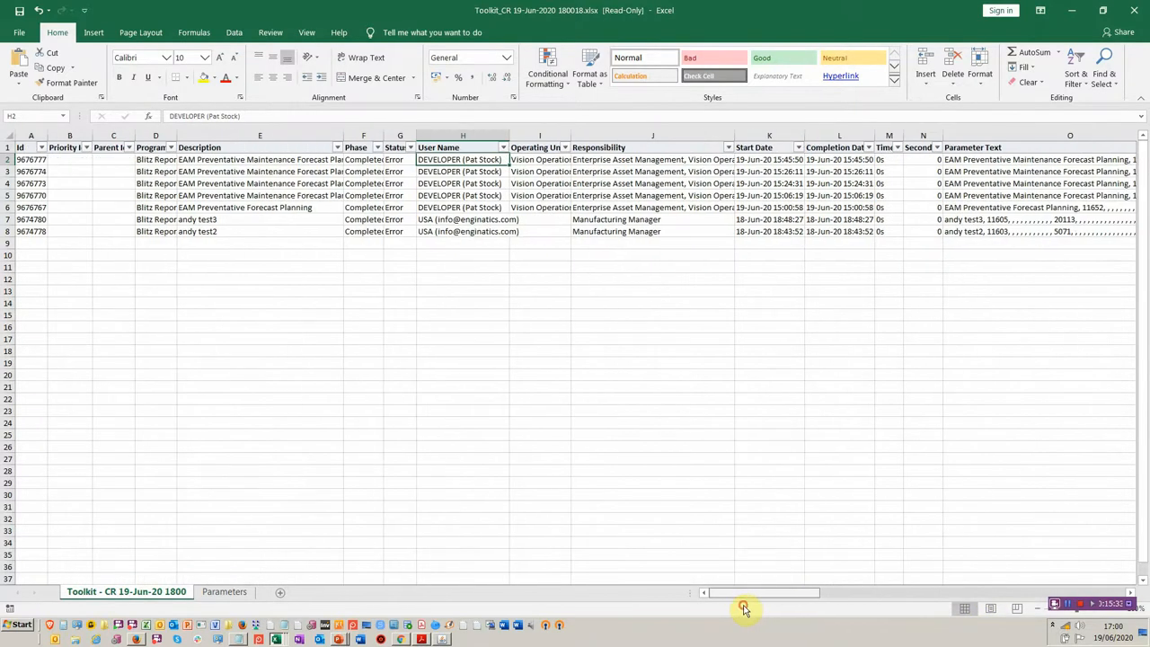
mouse_move(483, 285)
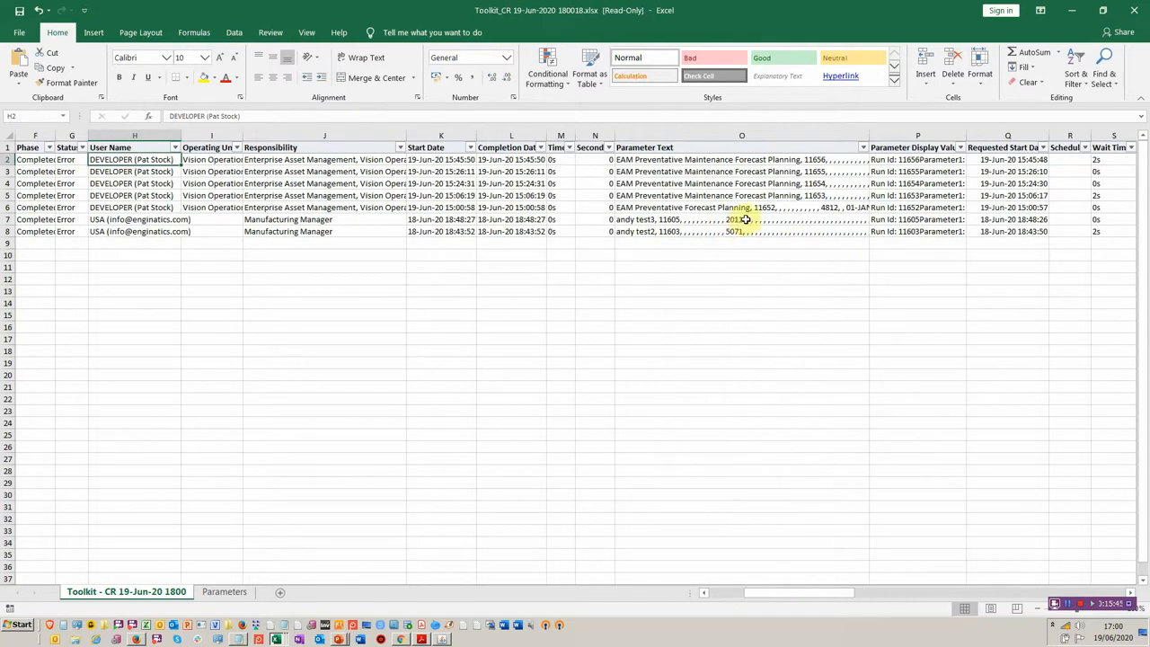
mouse_move(793, 214)
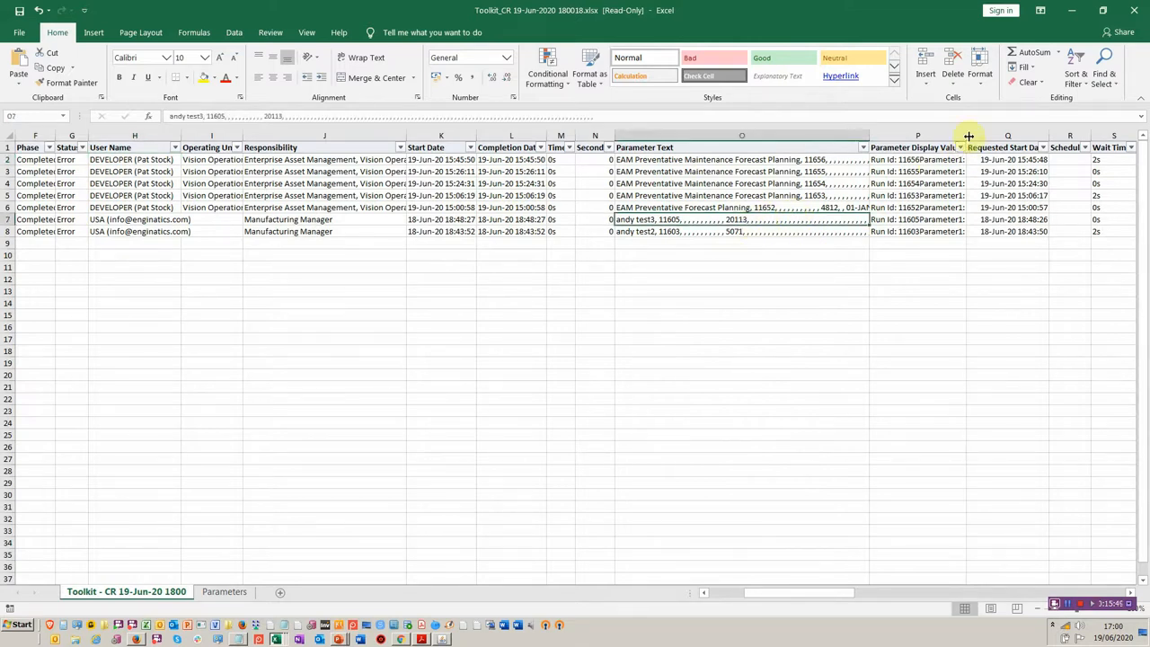
left_click(918, 146)
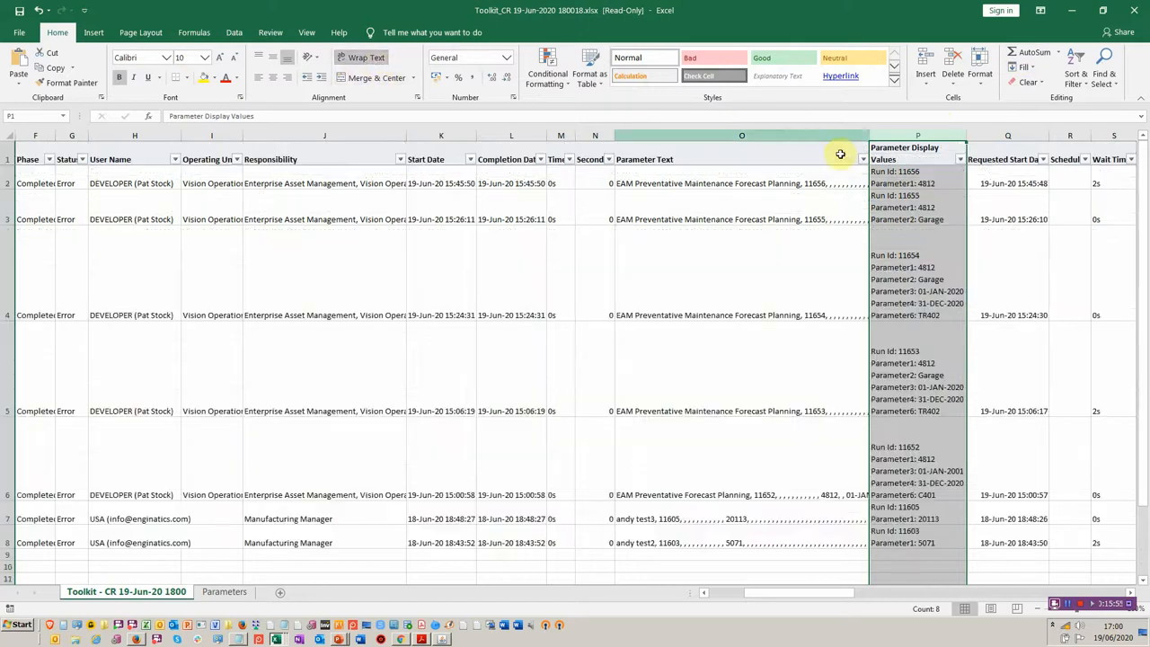
left_click(908, 283)
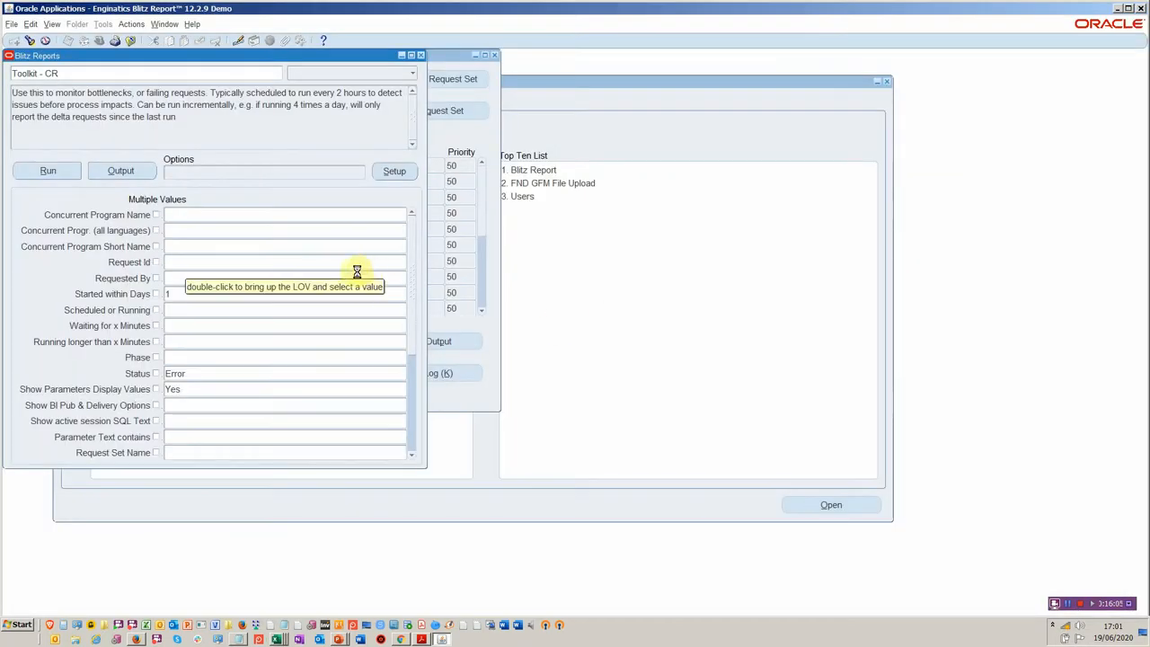
mouse_move(304, 240)
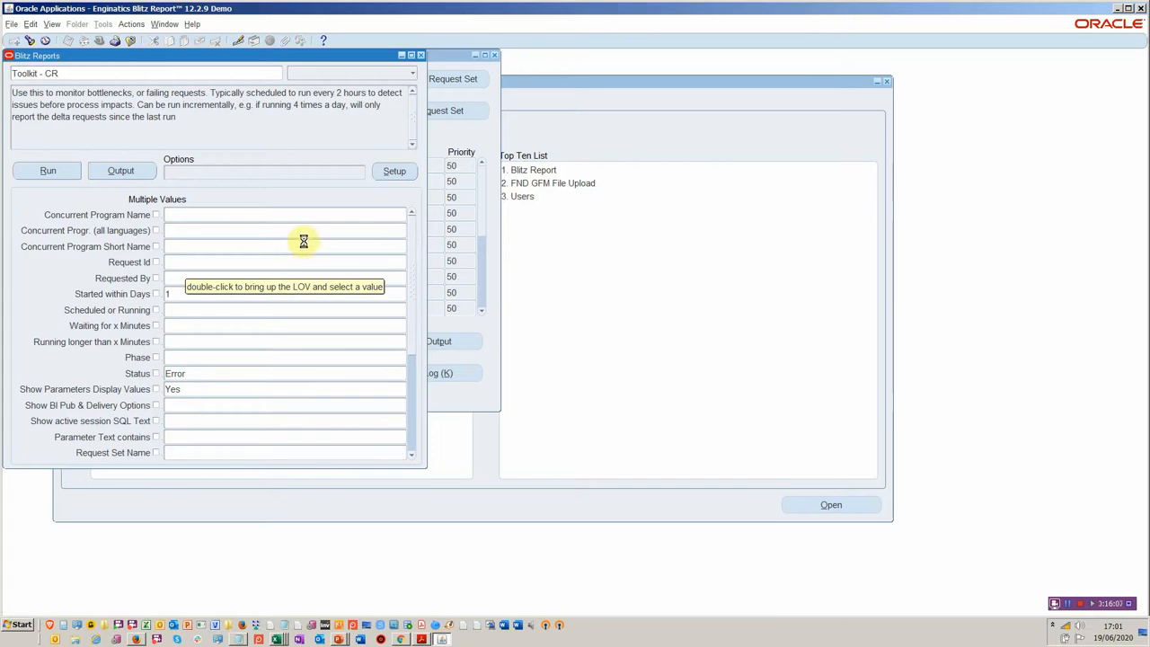
mouse_move(471, 137)
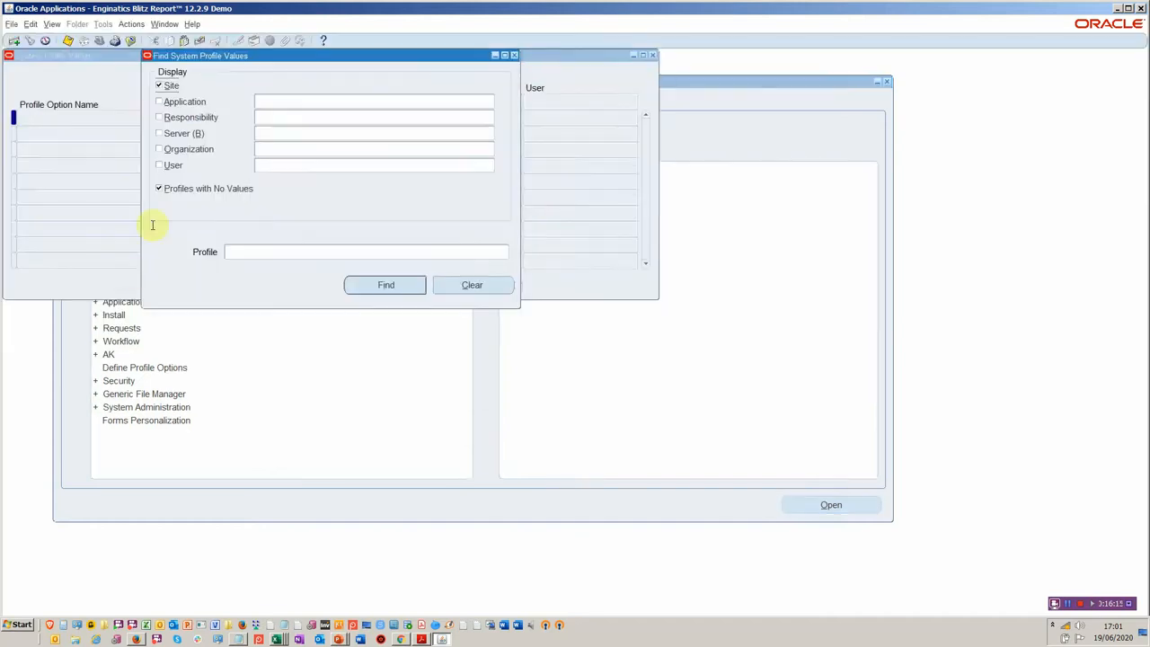
Submit Profile Setup Track and Change at Site level with Last Update Date From 01-JUN-2019.
left_click(384, 285)
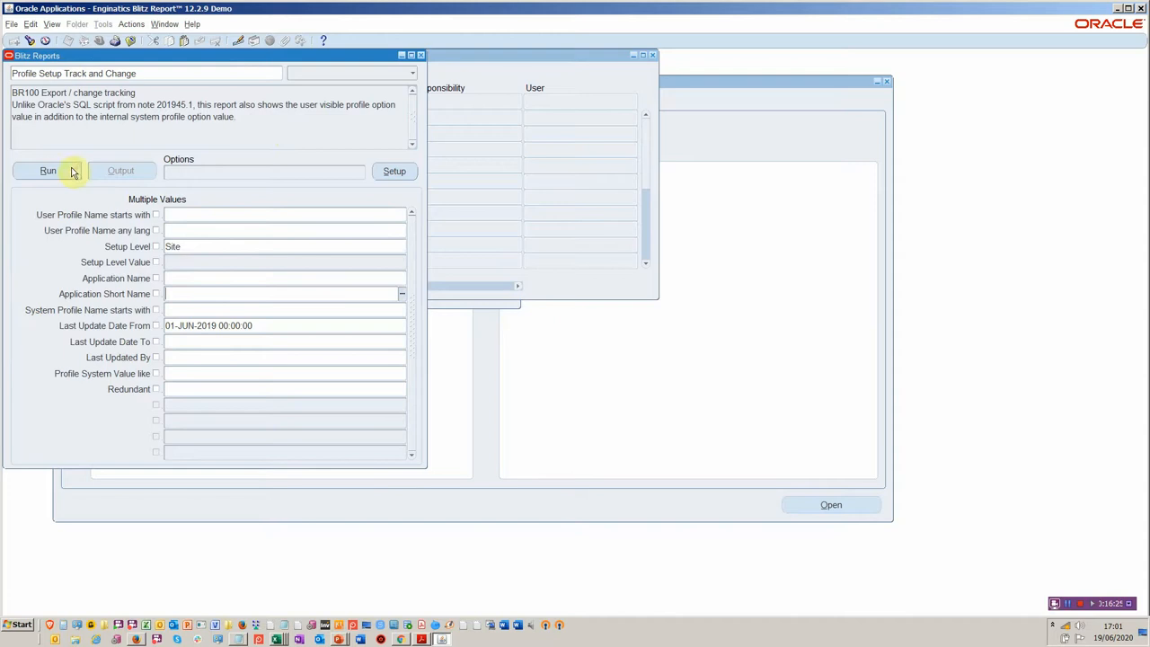
left_click(44, 171)
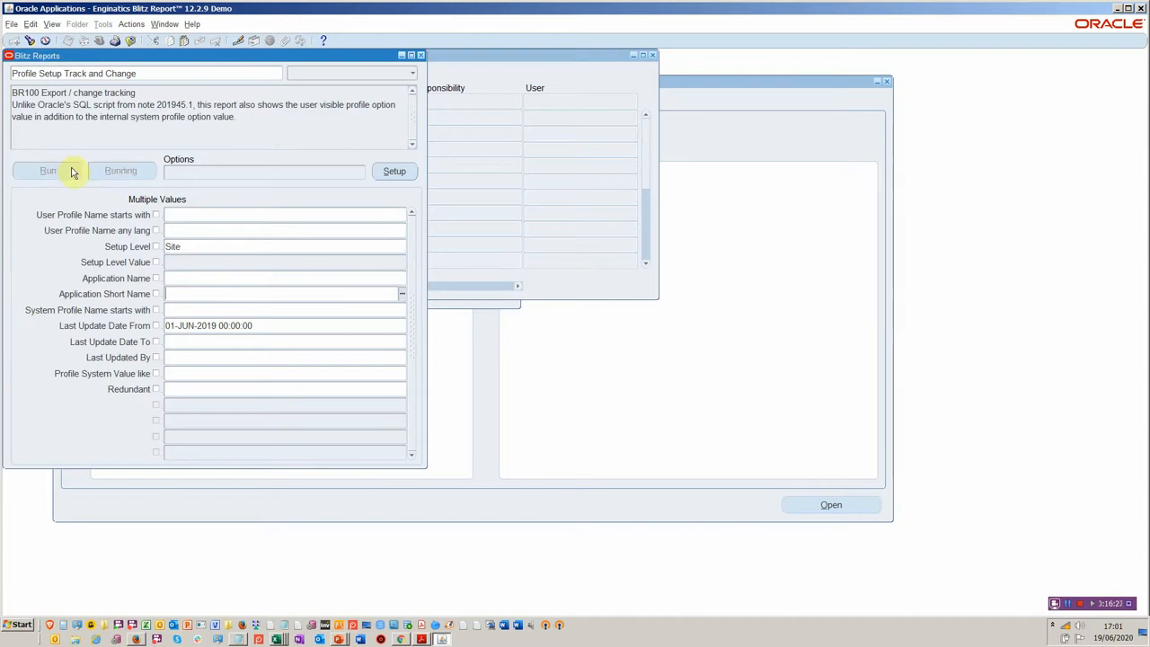
mouse_move(329, 197)
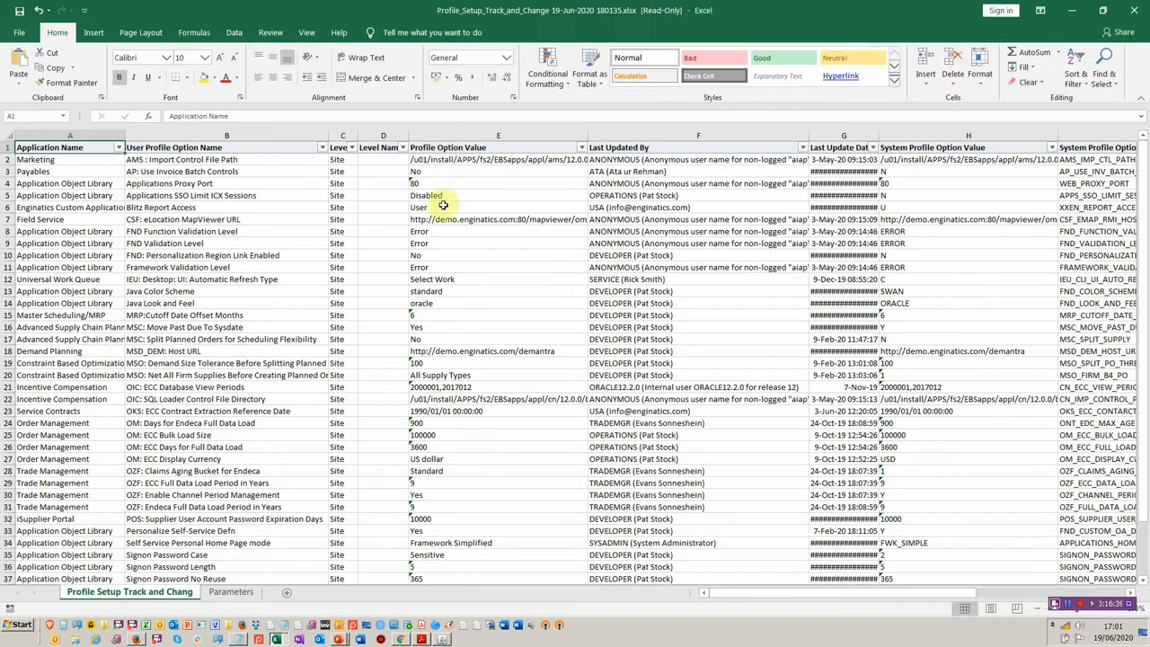
Scroll through the site-level profile option rows in the Profile_Setup_Track_and_Change workbook.
scroll("down", 3)
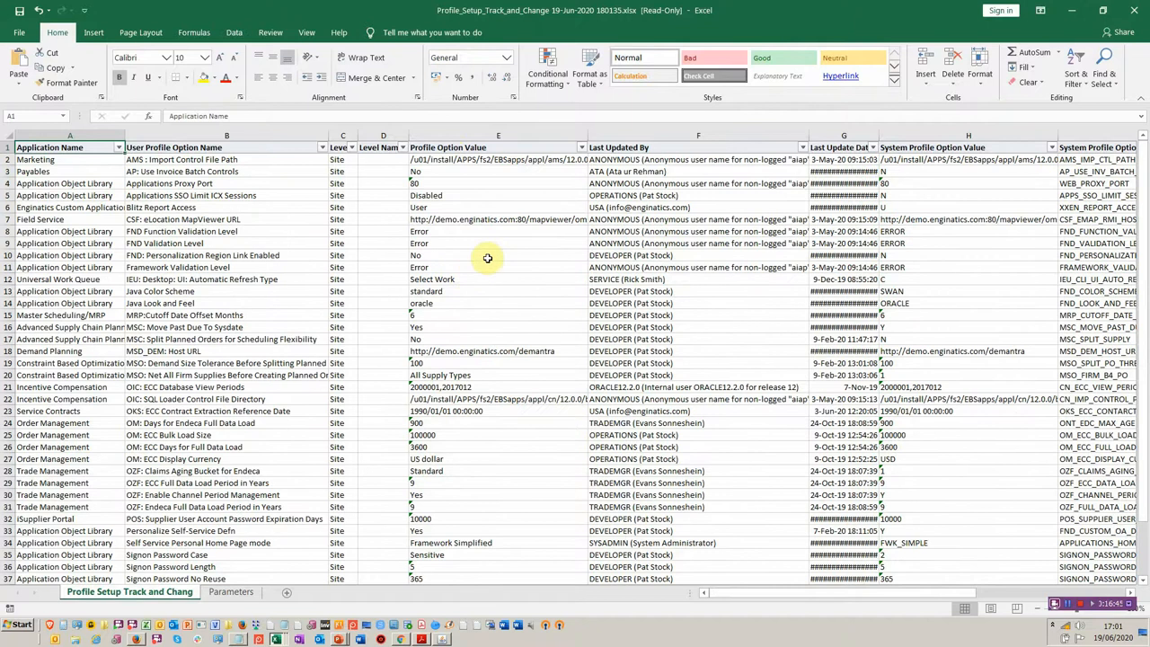
scroll("down", 3)
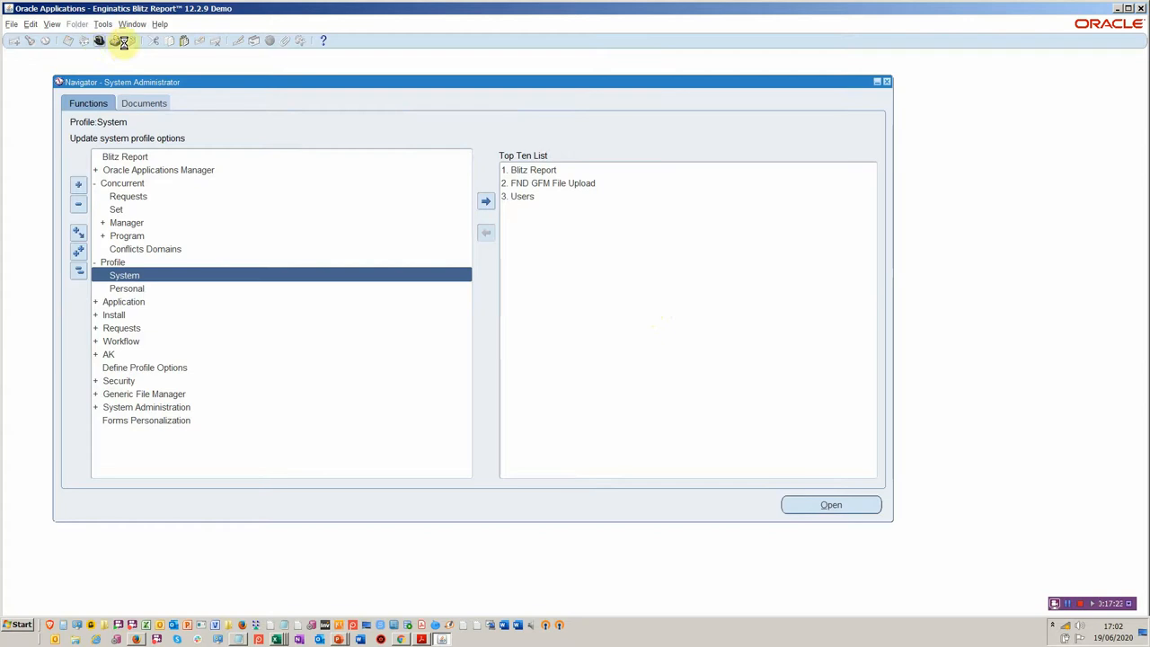
Bring up the Switch Responsibility list filtered to responsibilities starting with O.
left_click(114, 42)
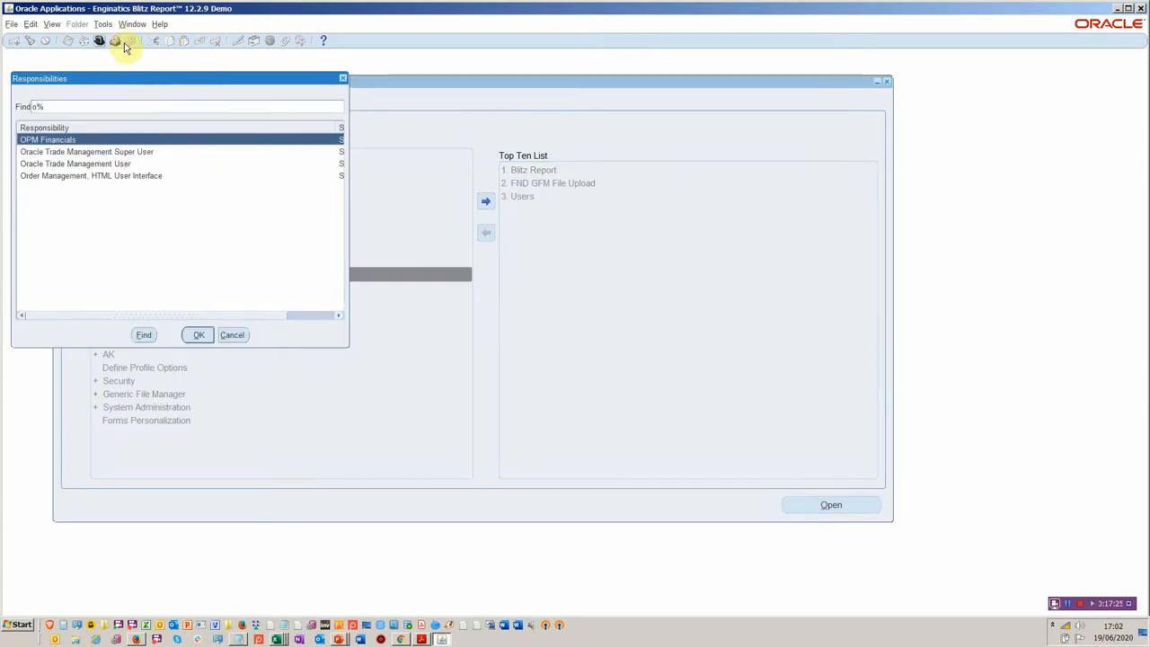
mouse_move(140, 30)
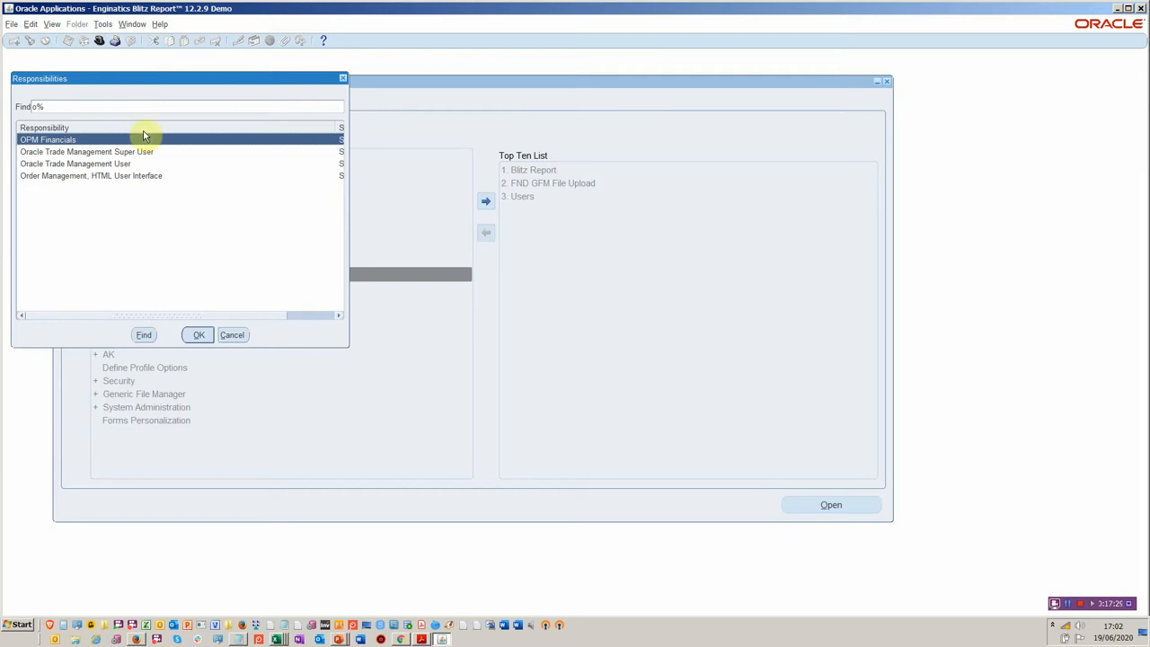
mouse_move(164, 160)
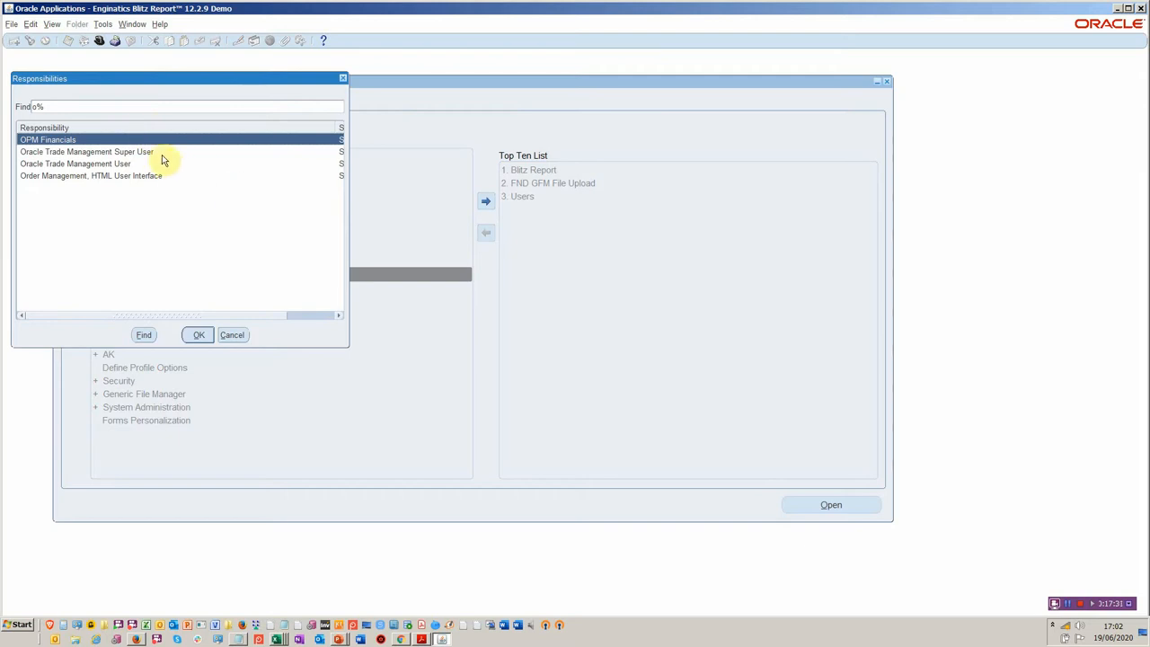
mouse_move(545, 205)
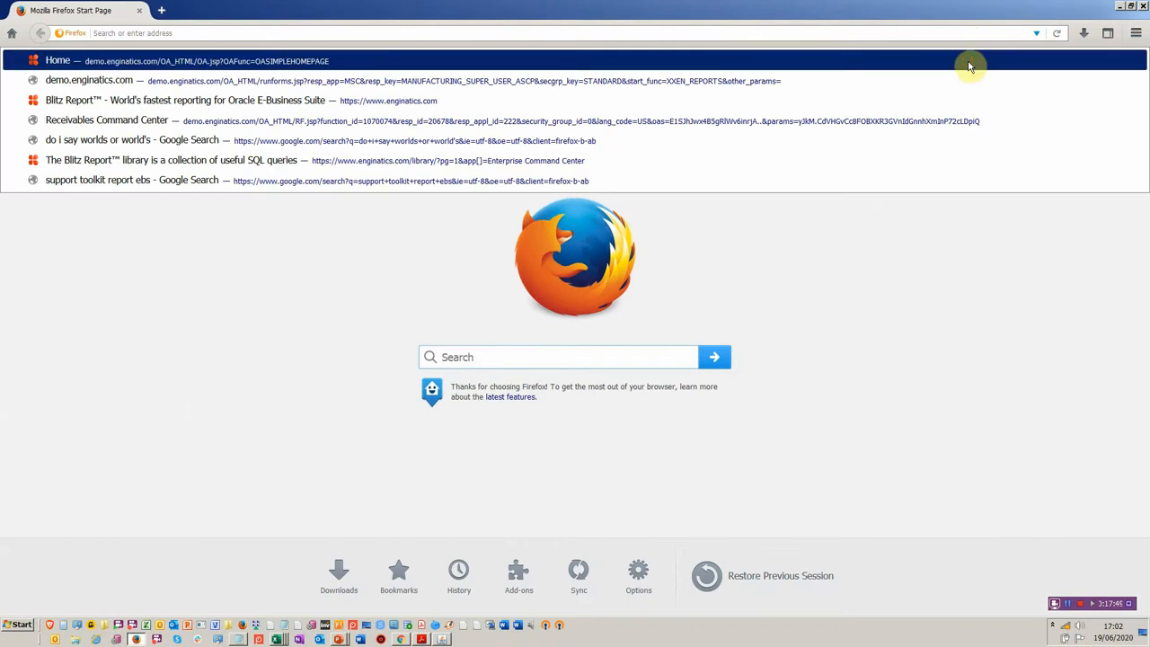
Log in to the demo.enginatics.com home page as user developer.
left_click(81, 62)
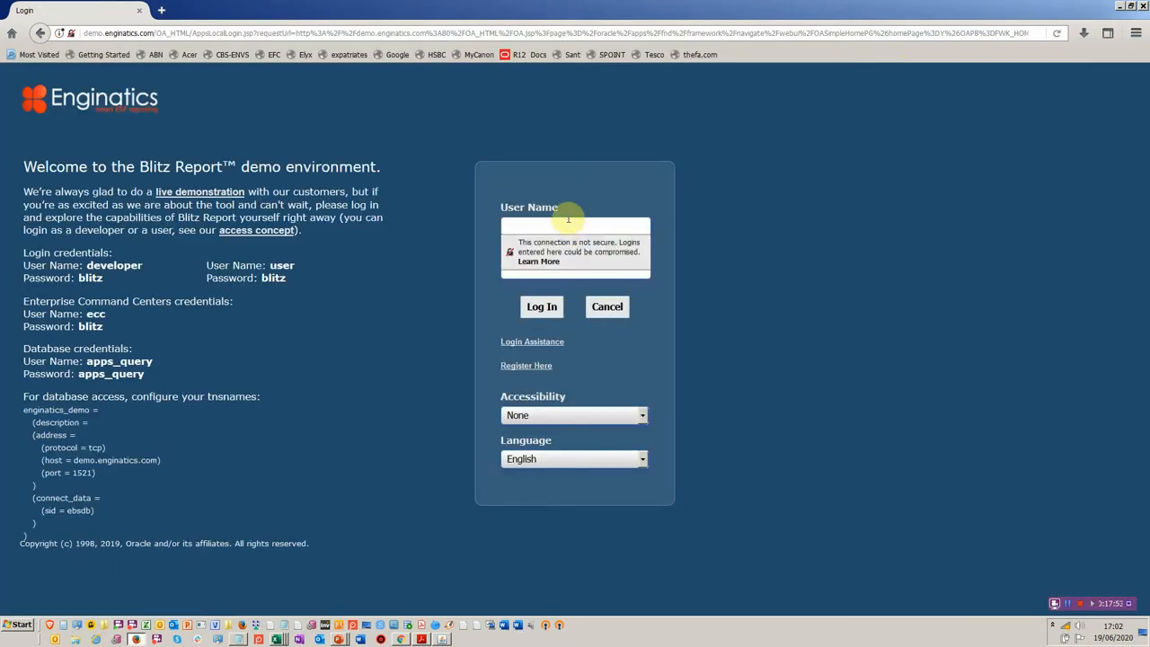
type("developer")
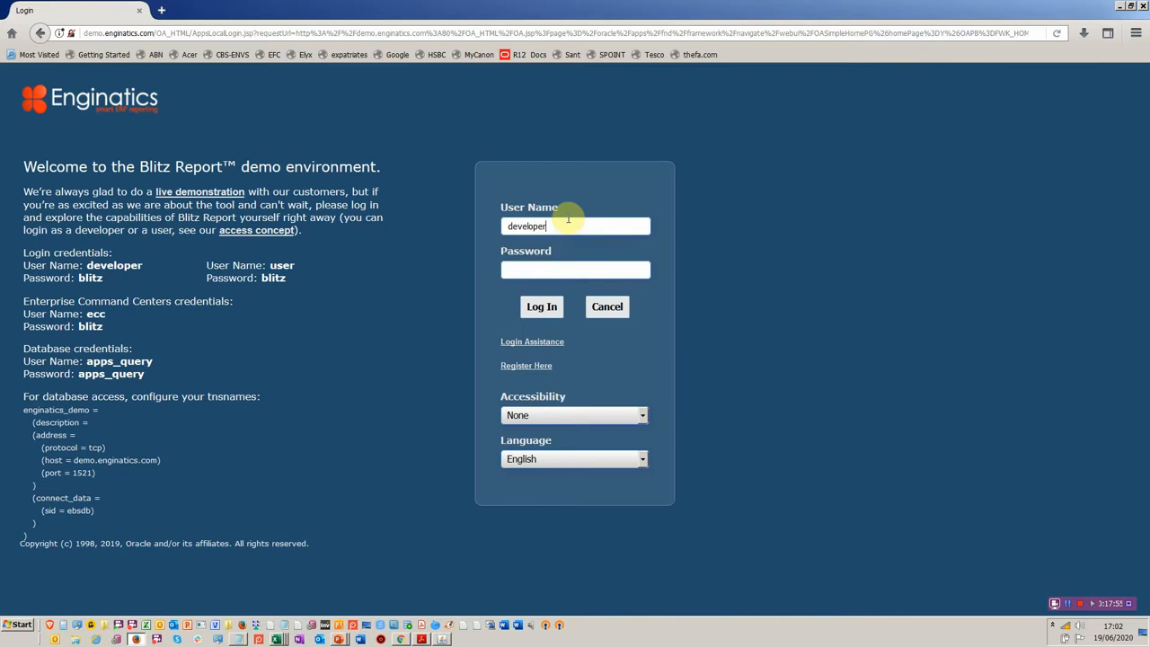
type("blitz")
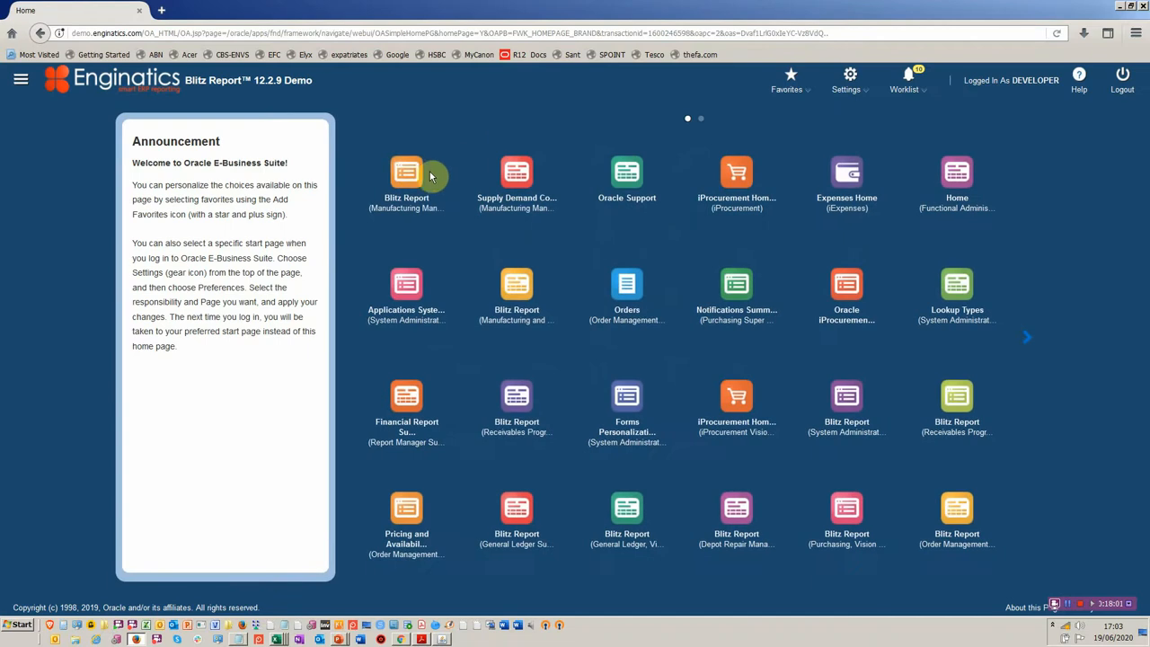
Launch the Blitz Report (Manufacturing Manager) forms window from the home page.
left_click(407, 171)
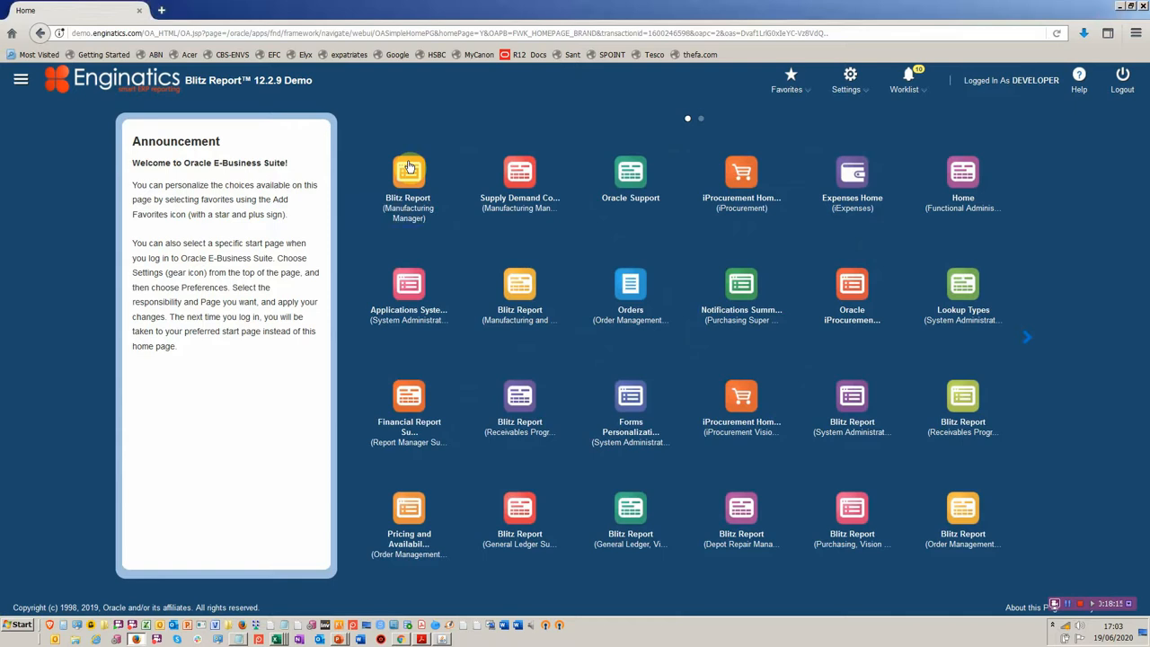
left_click(408, 169)
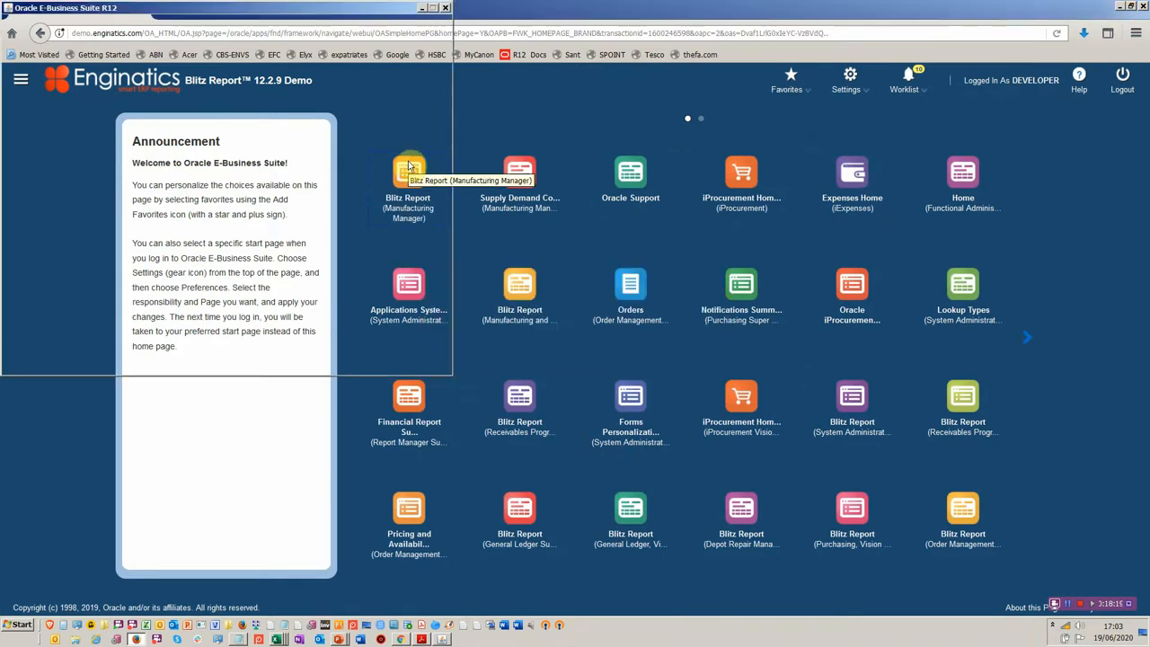
left_click(409, 166)
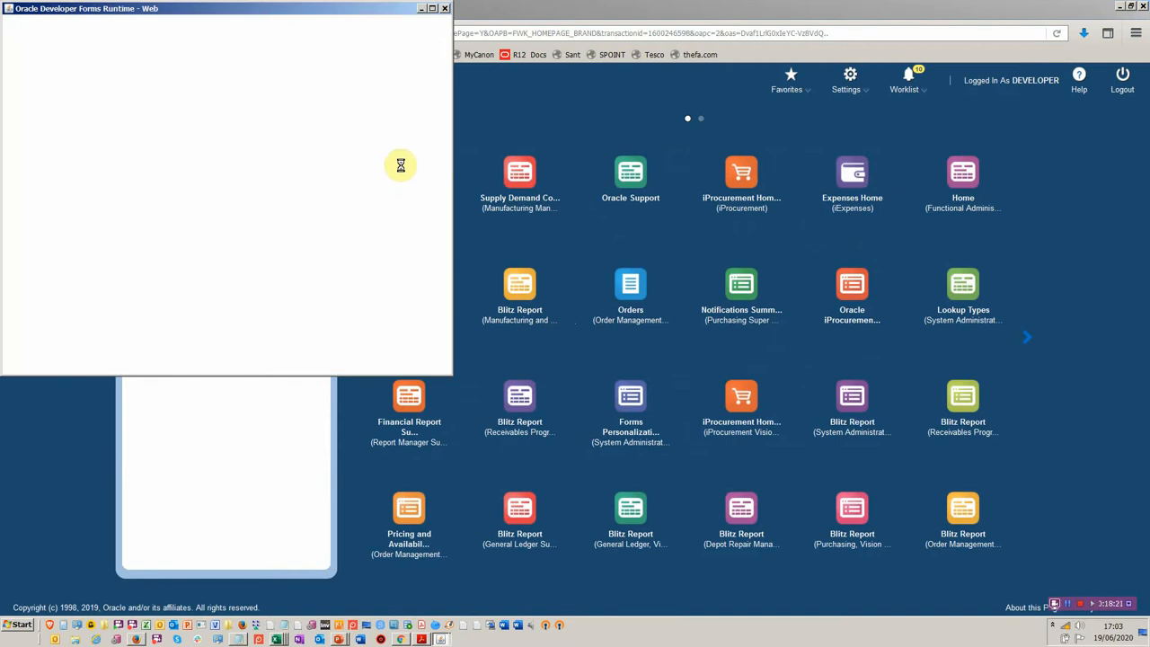
mouse_move(377, 169)
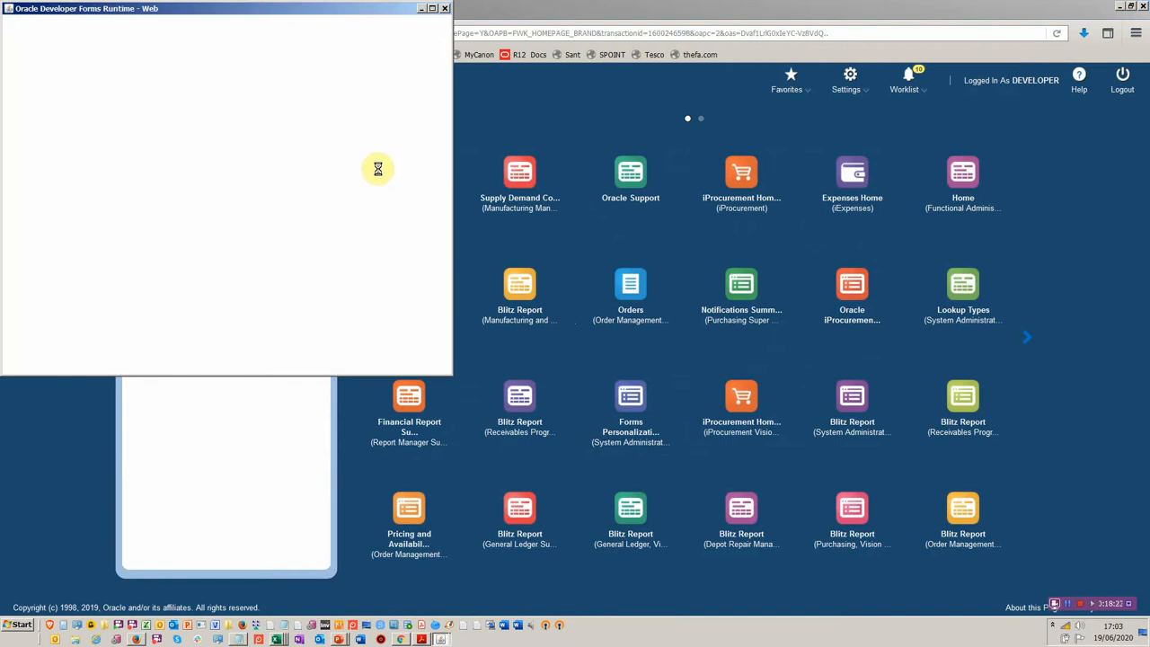
mouse_move(376, 183)
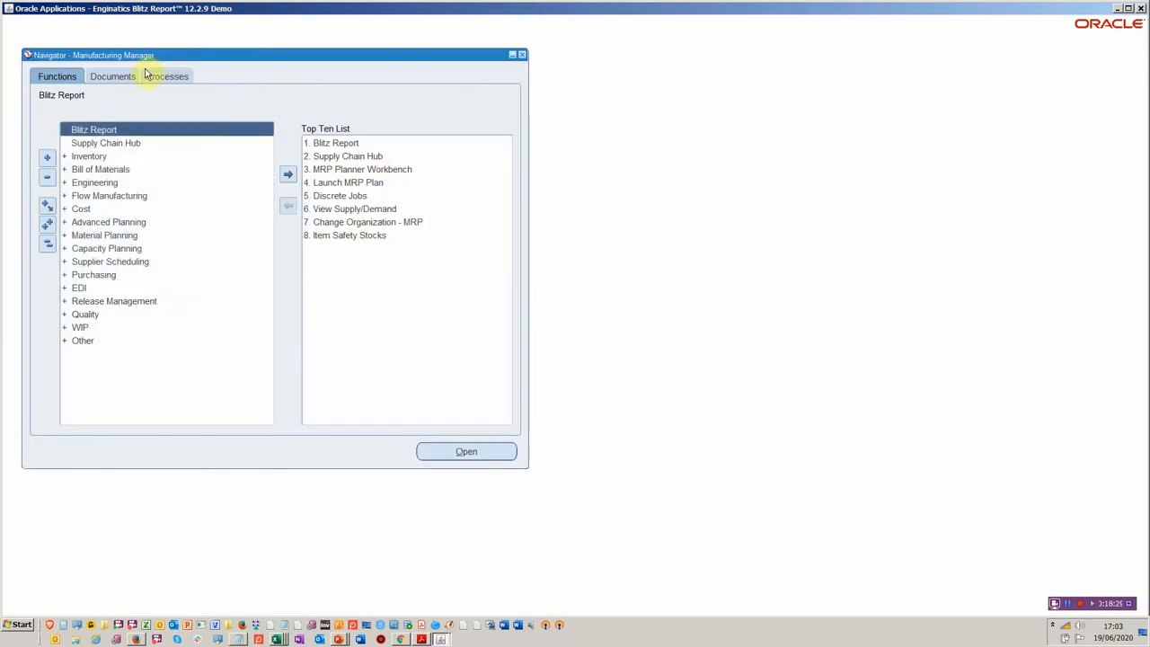
Switch responsibility to Order Management Super User, Vision Operations (USA).
double_click(96, 129)
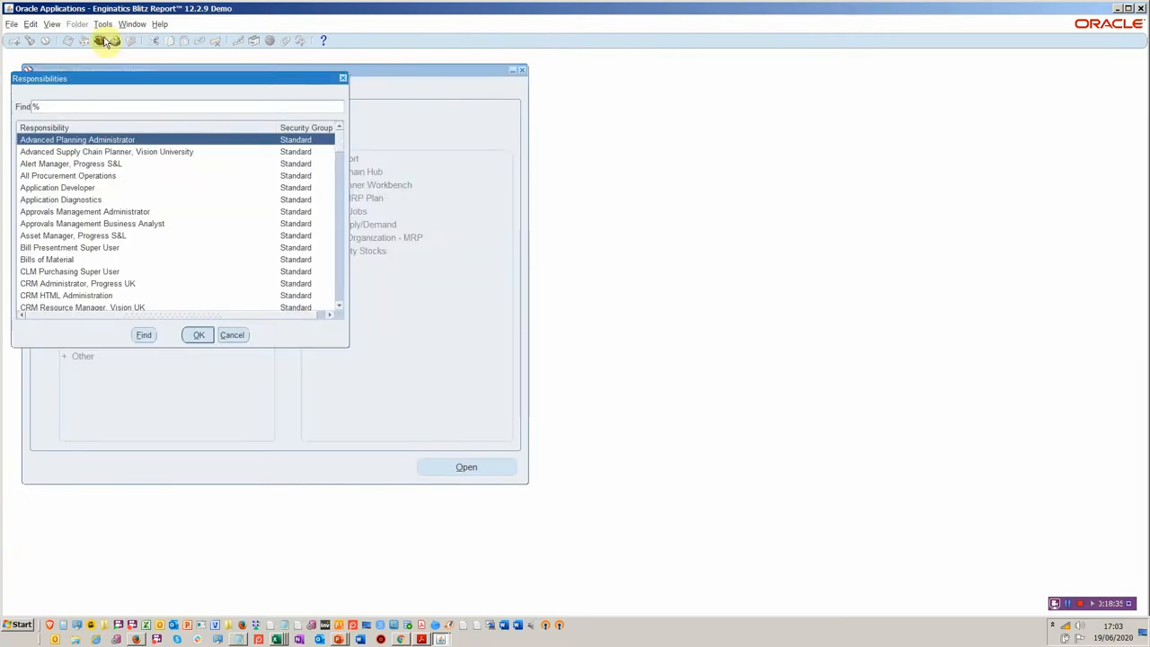
type("o")
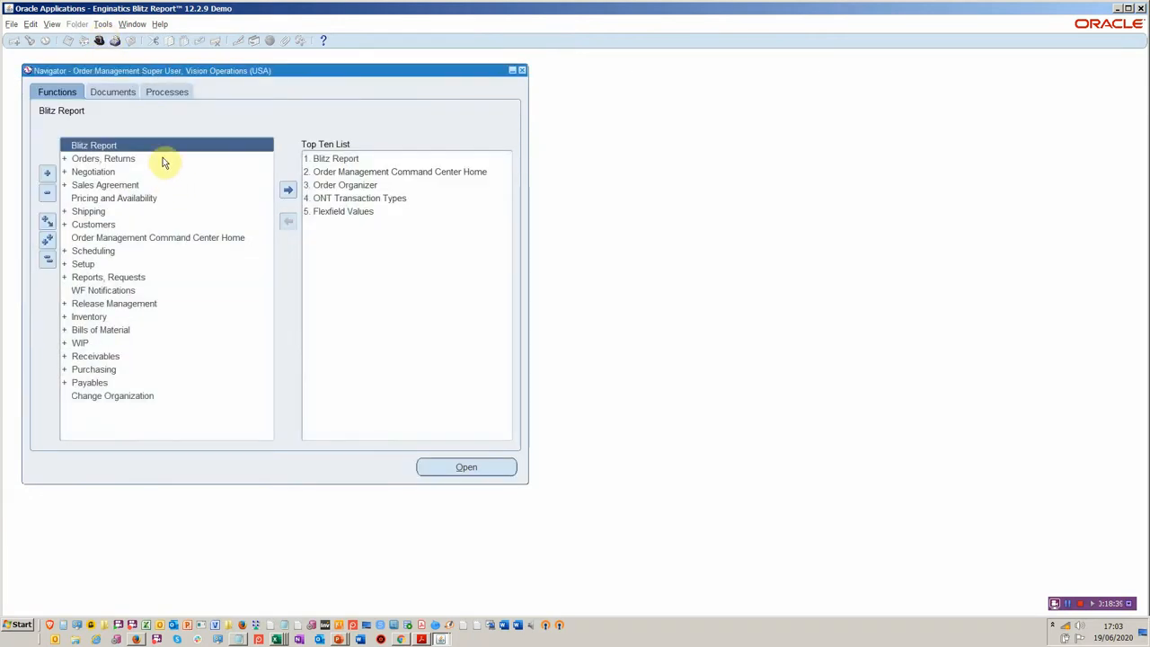
left_click(399, 172)
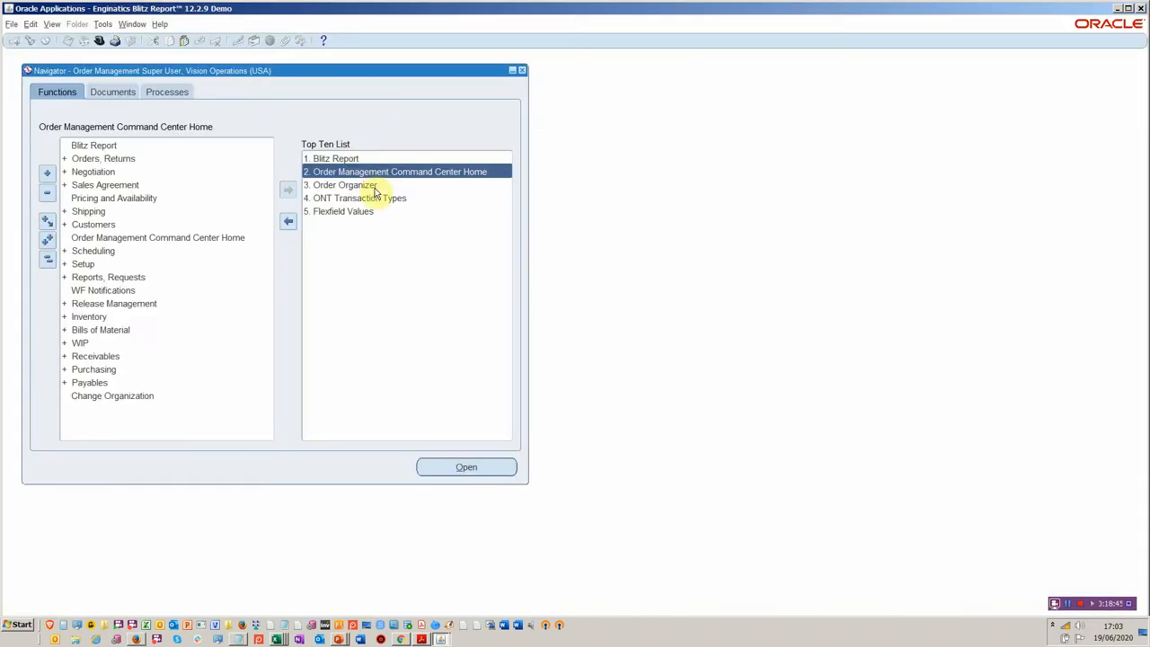
Find all orders in the Order Organizer, confirming the long-query warning.
left_click(346, 184)
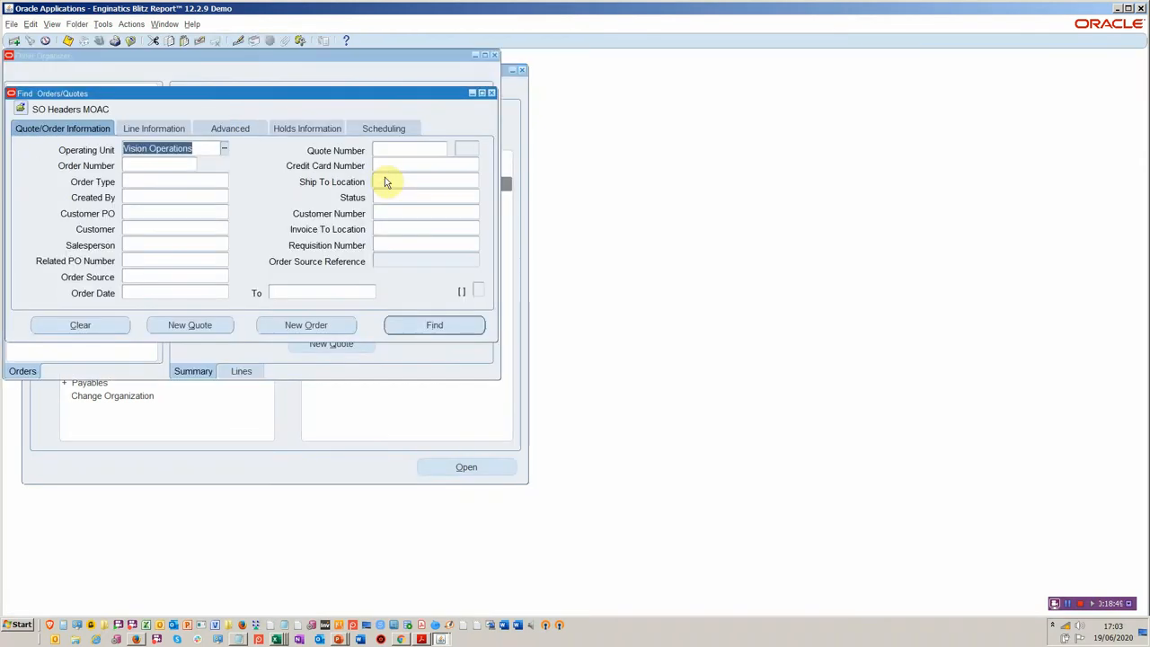
left_click(434, 326)
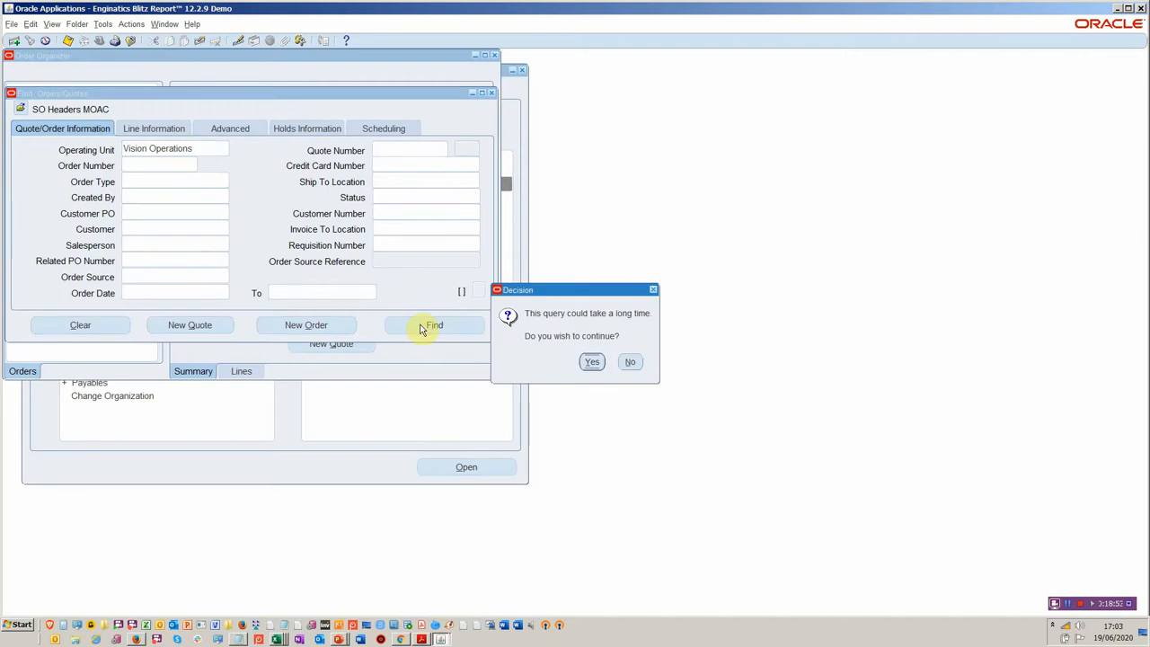
mouse_move(592, 366)
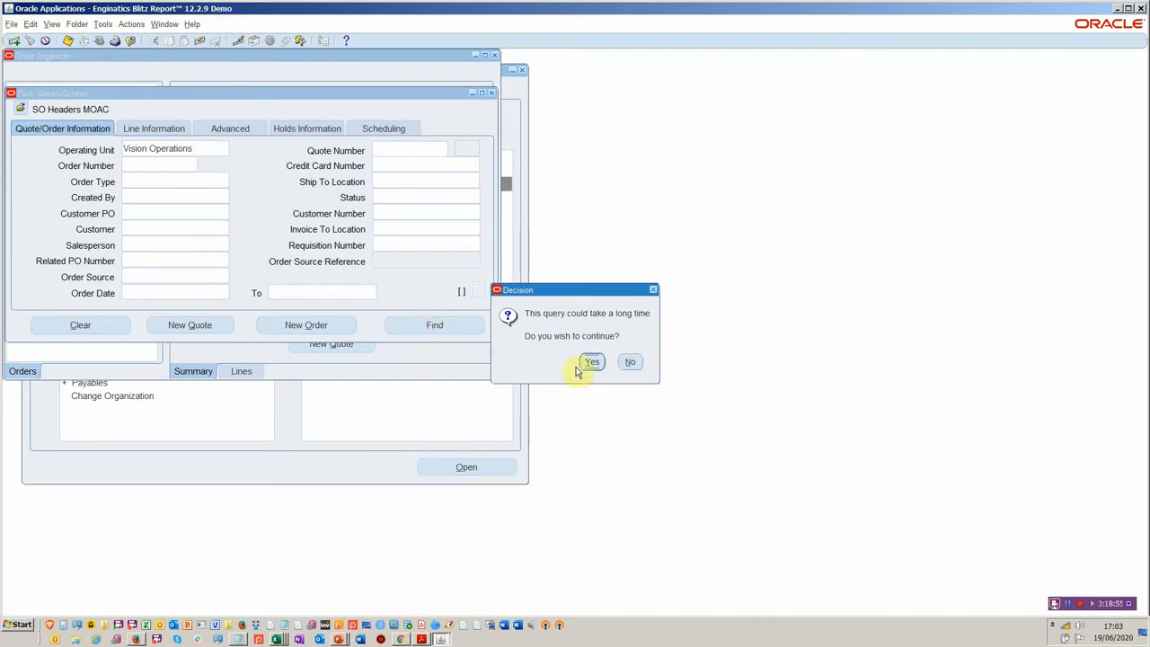
left_click(591, 361)
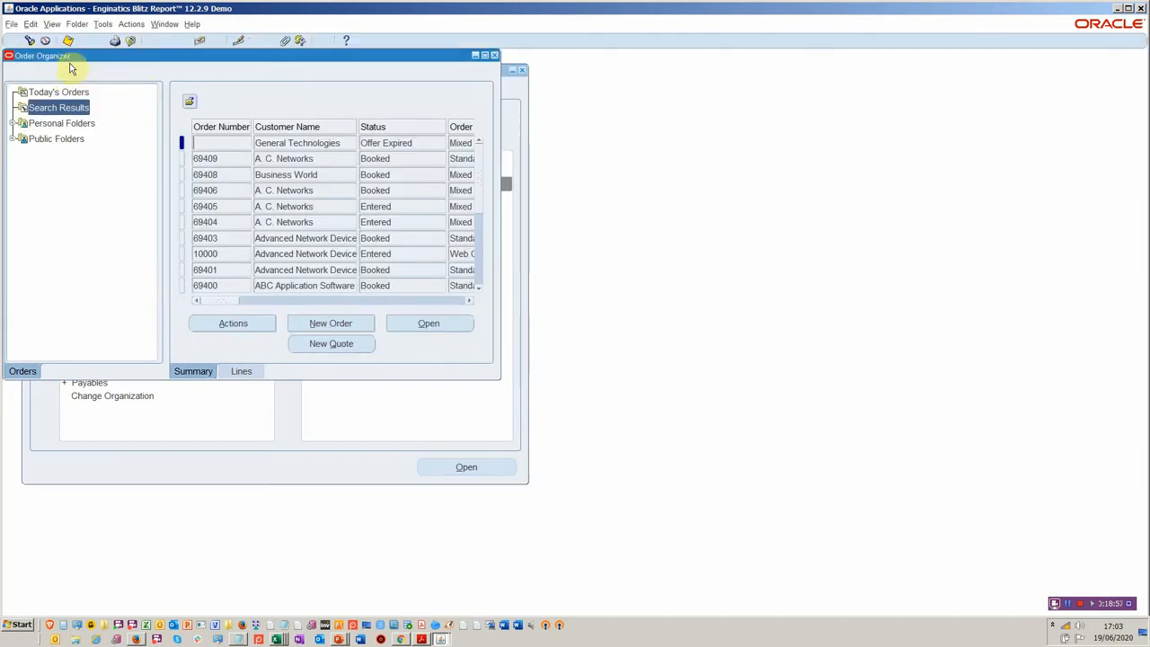
Launch the ONT Order Headers and Lines Blitz Report from the Order Organizer menu.
left_click(12, 24)
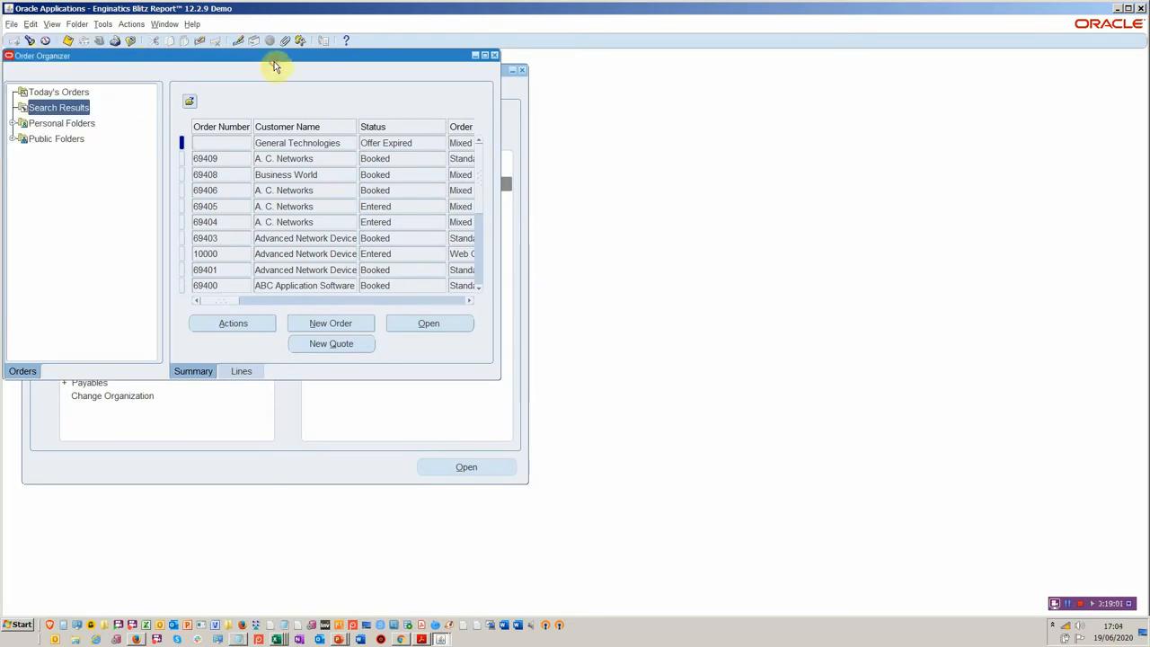
left_click(133, 24)
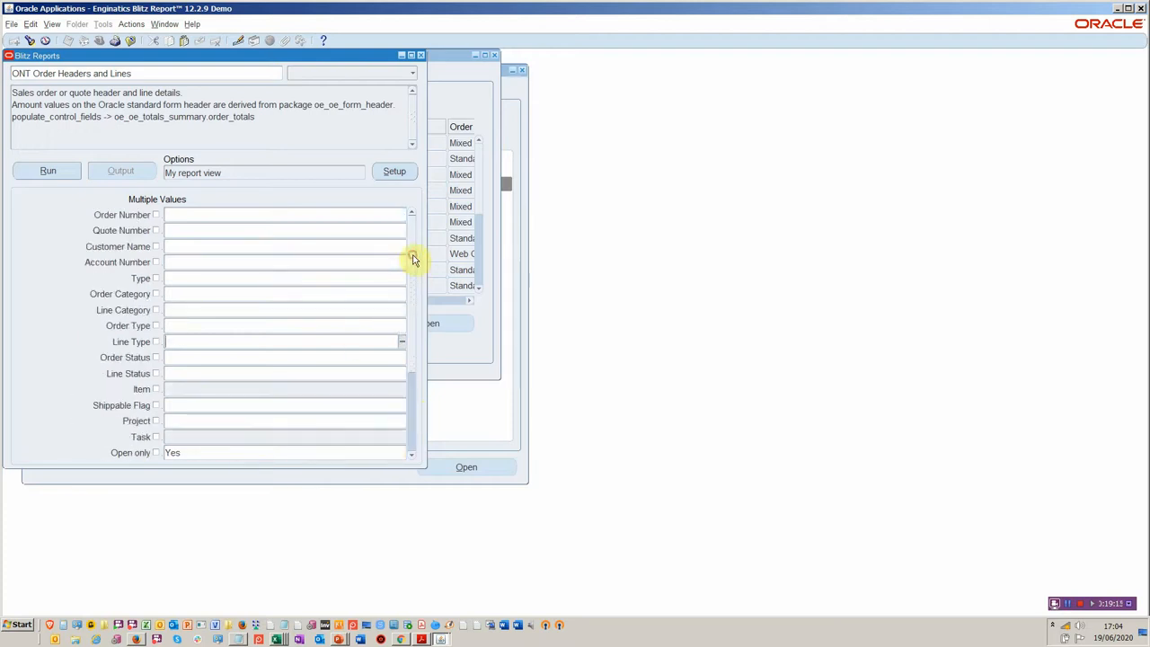
Run the ONT Order Headers and Lines report from the Blitz Reports form.
left_click(44, 170)
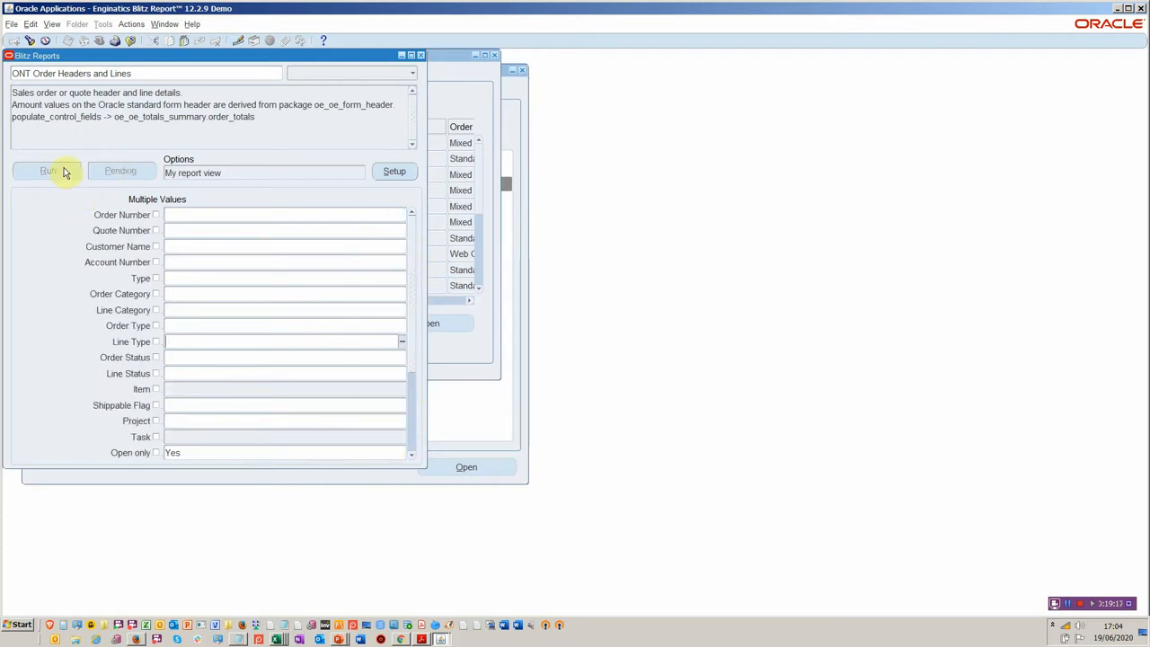
left_click(47, 170)
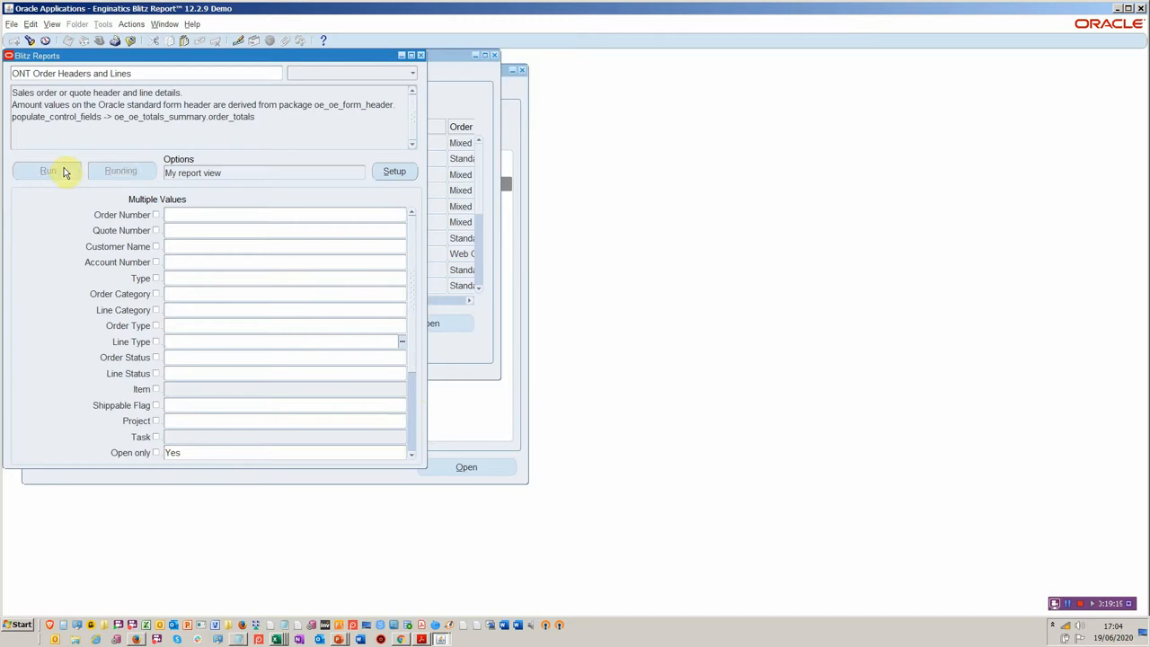
left_click(47, 171)
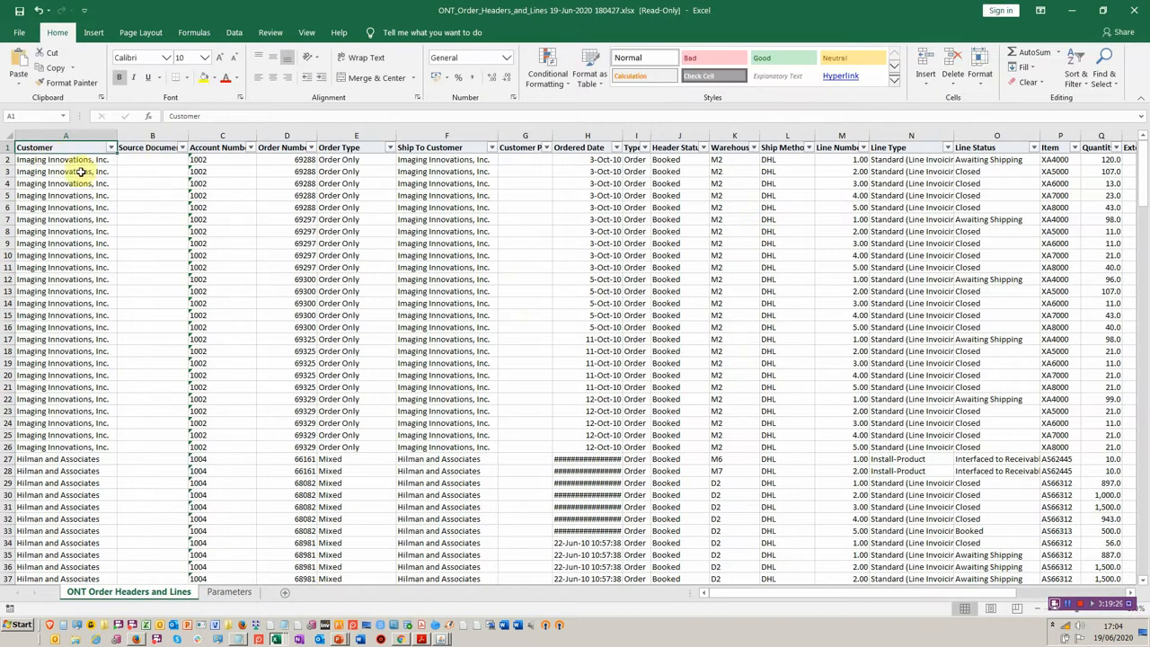
Inspect the customer data and the row 2 order Type value in the exported workbook.
left_click(54, 159)
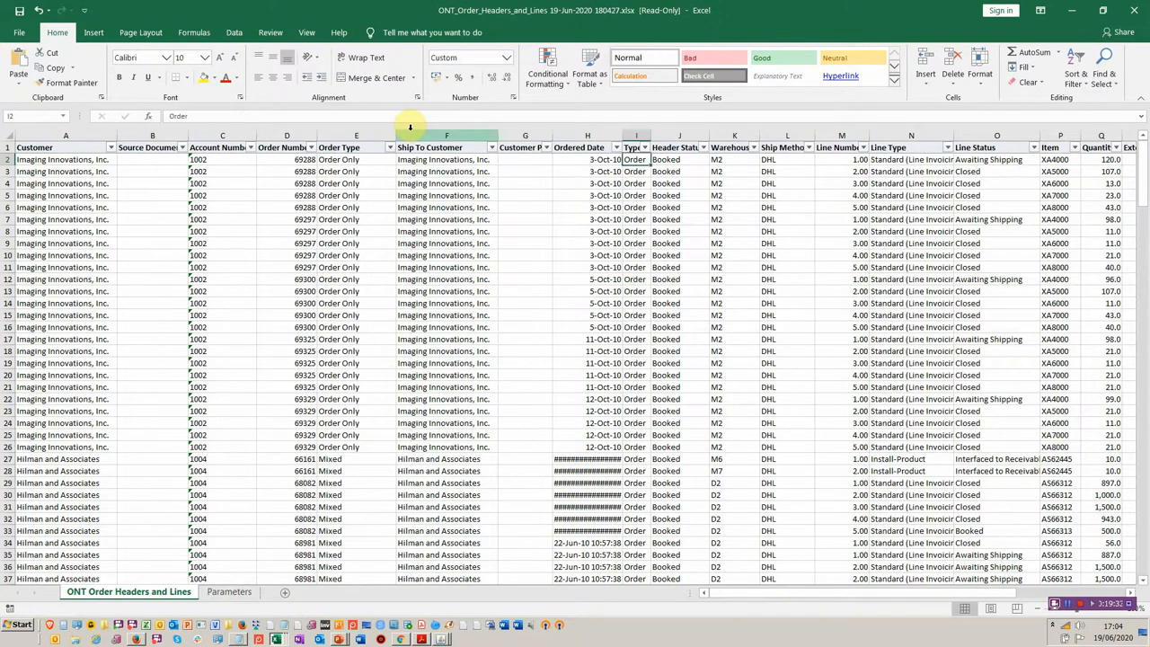
left_click(1111, 160)
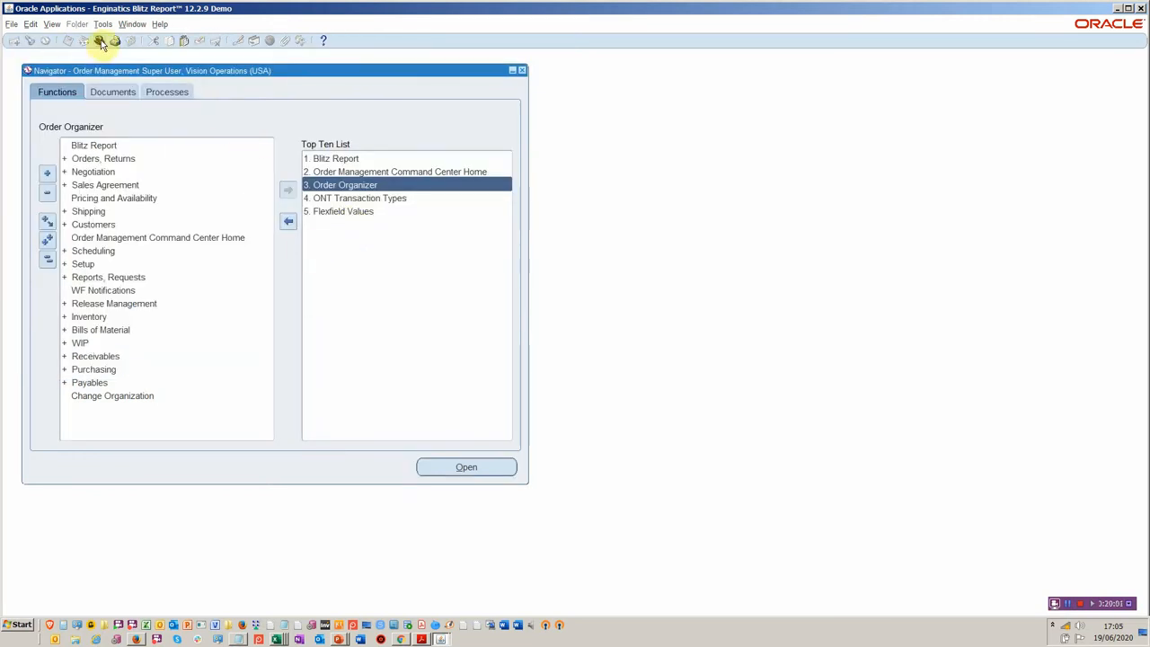
Switch responsibility to Advanced Supply Chain Planner (filter a%) and open Supply Chain Plan > Workbench.
left_click(97, 41)
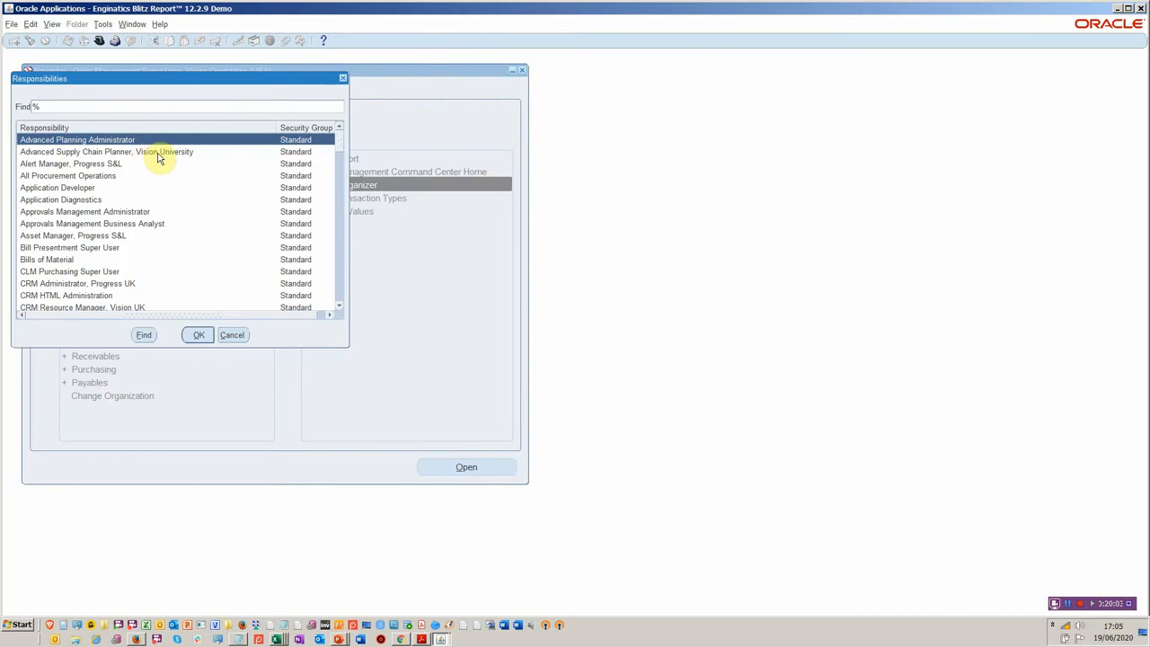
type("a")
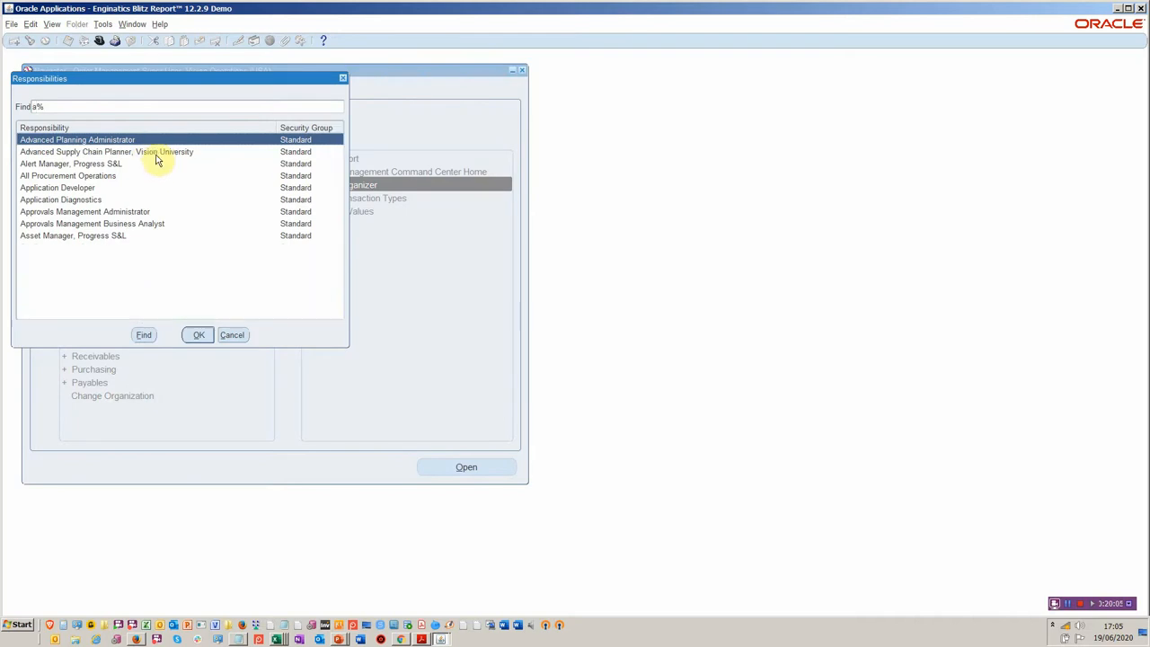
left_click(197, 334)
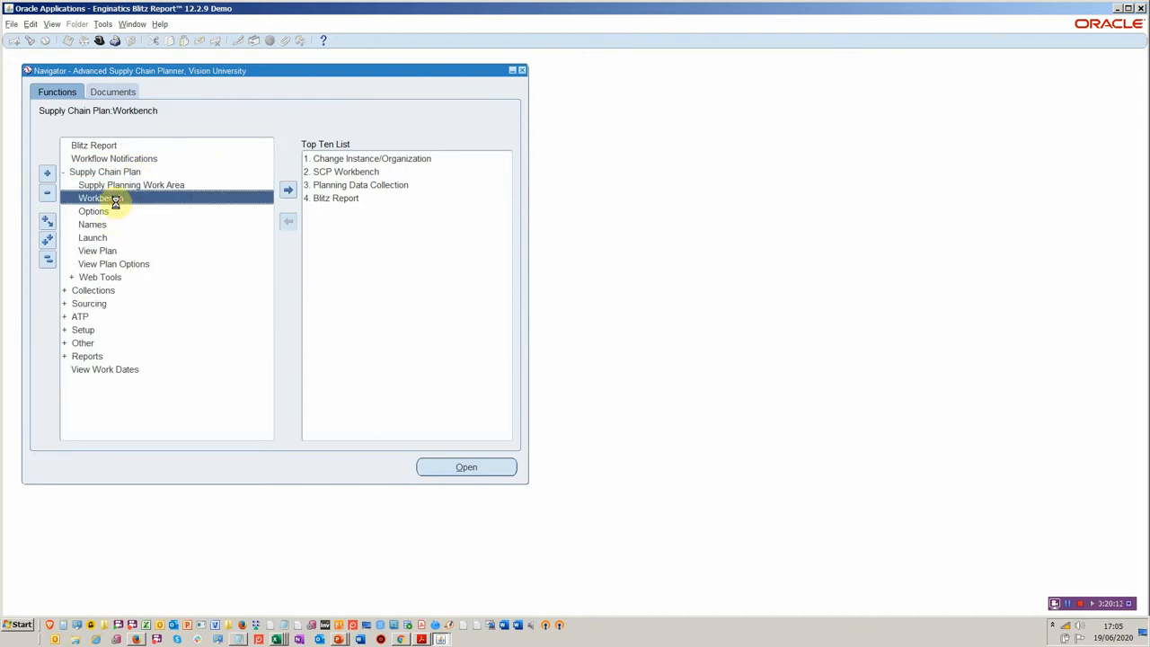
double_click(99, 198)
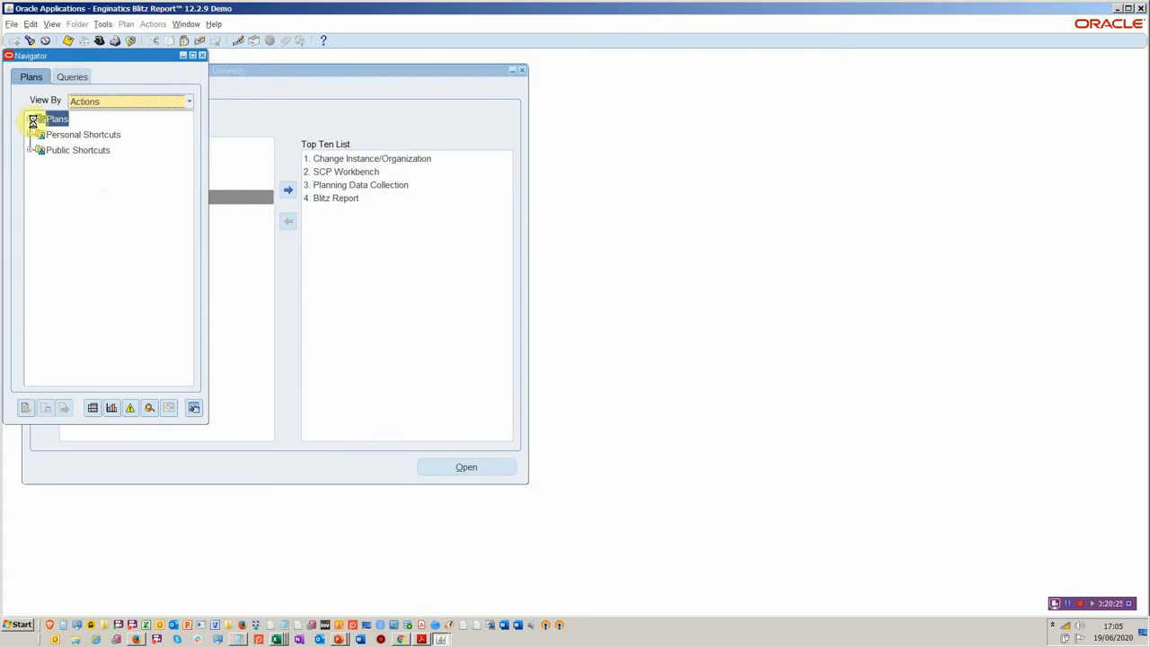
Expand Plans and open Supply and Demand for the ATP plan, finding all records.
left_click(28, 119)
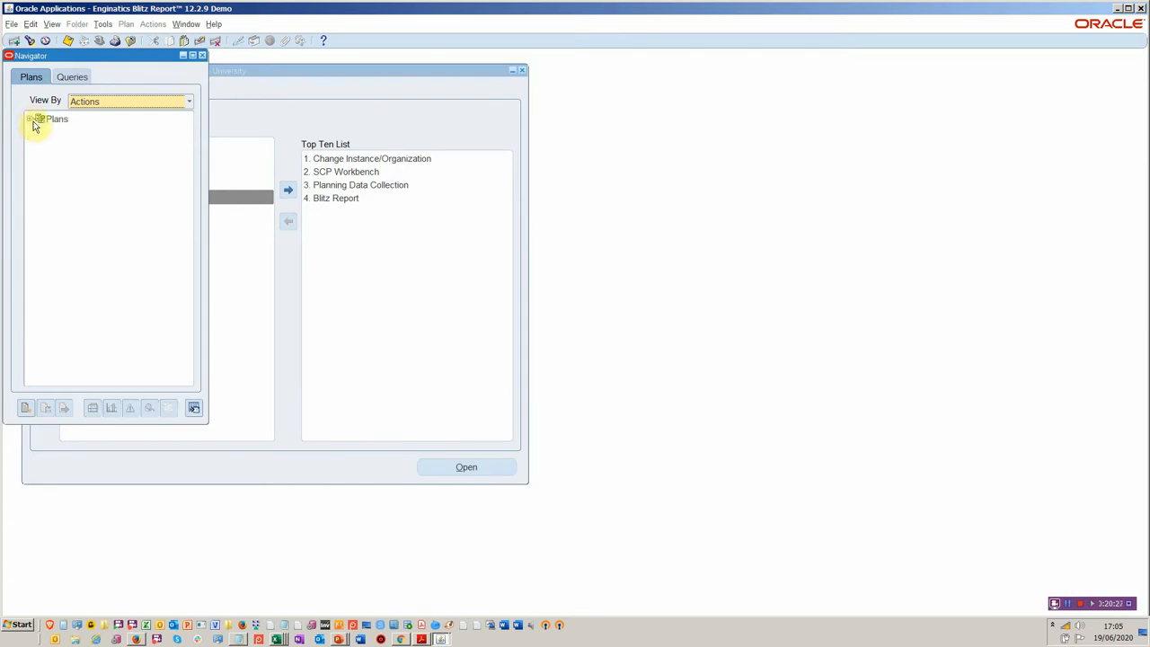
left_click(33, 119)
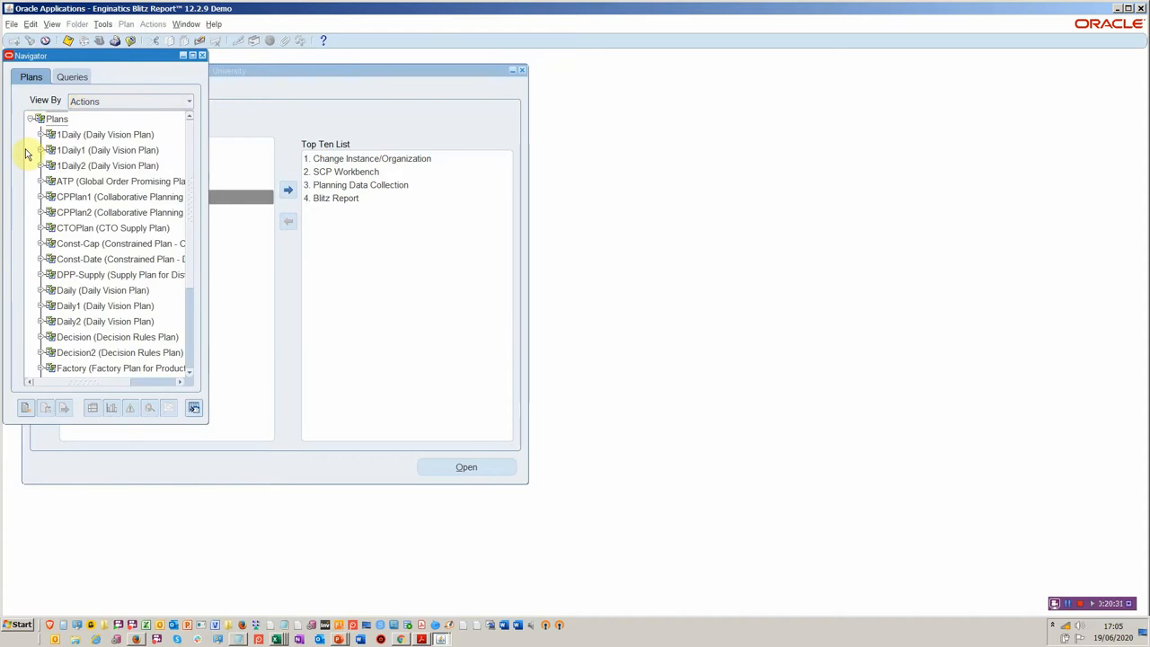
left_click(120, 180)
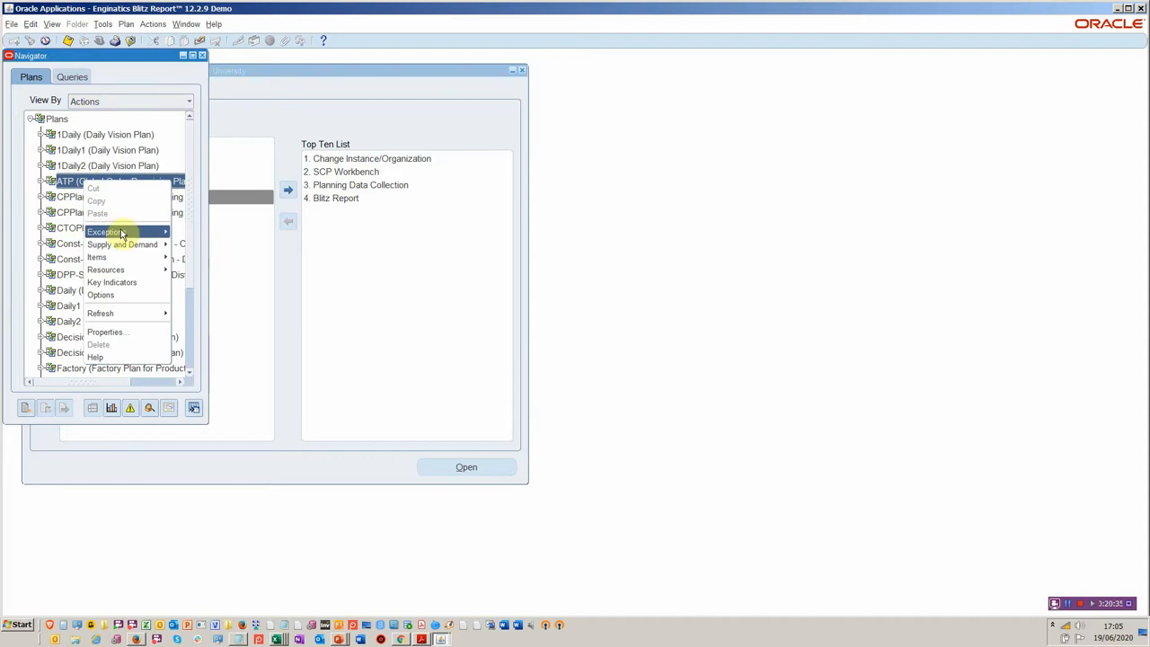
left_click(120, 245)
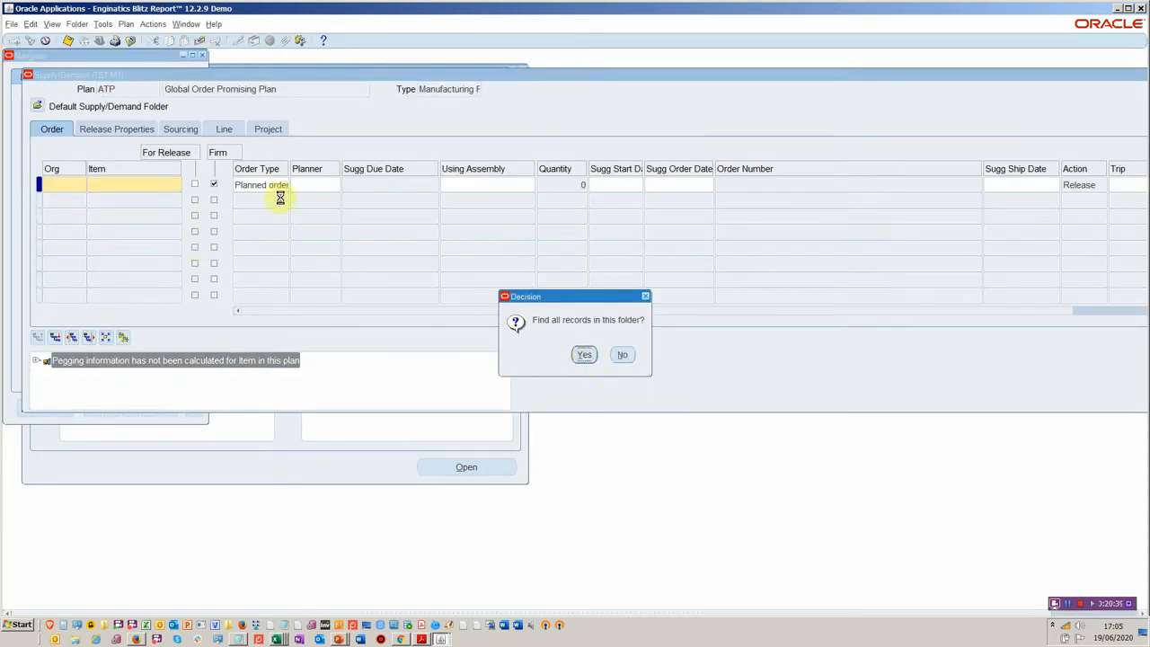
left_click(584, 354)
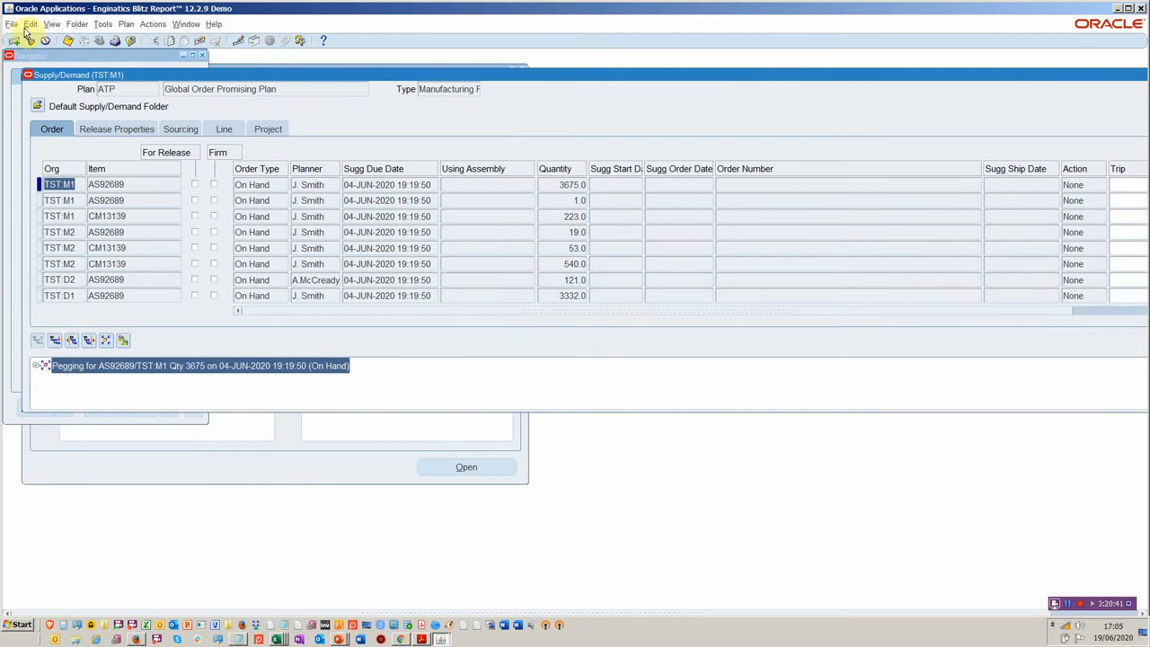
mouse_move(355, 94)
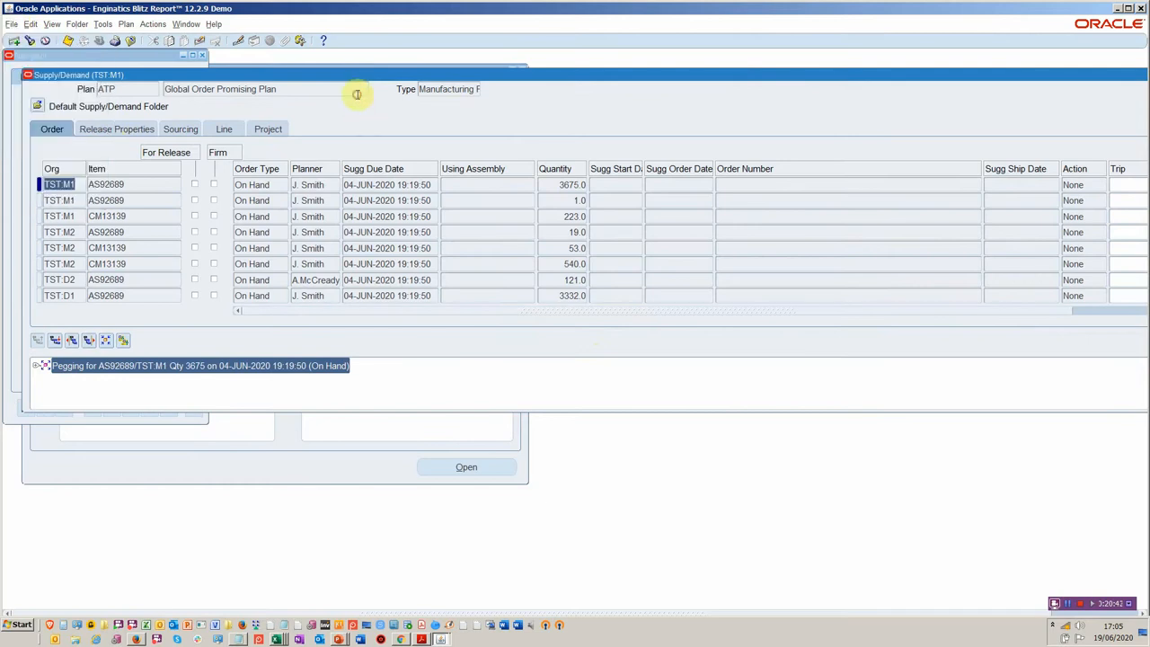
left_click(158, 24)
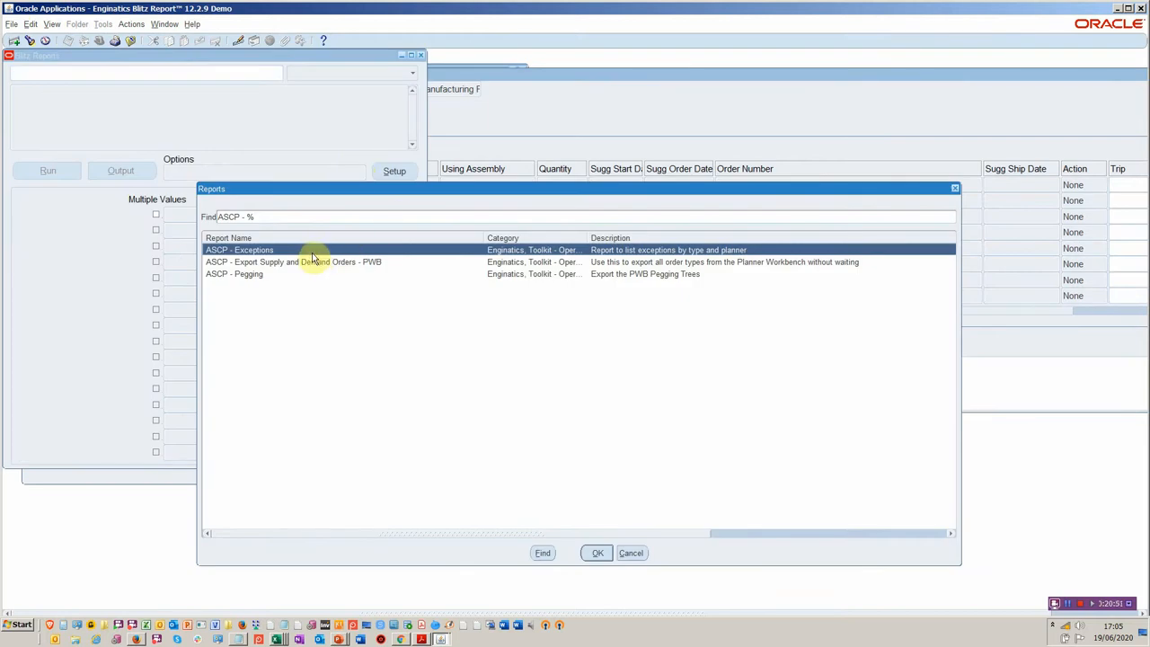
mouse_move(319, 269)
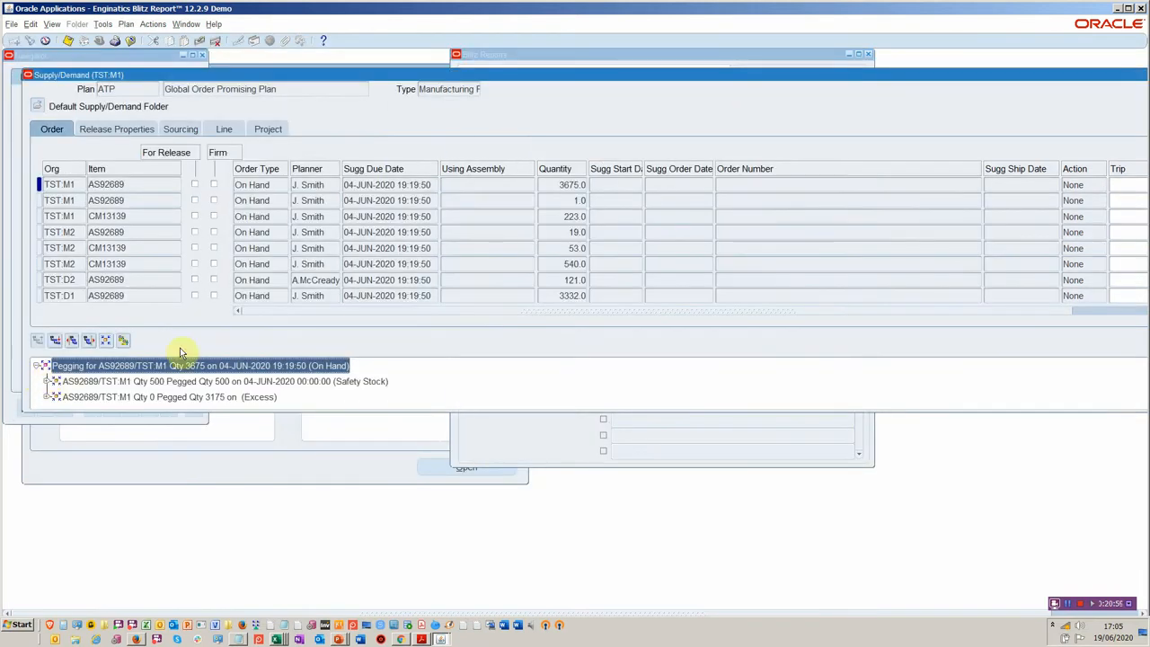
mouse_move(535, 86)
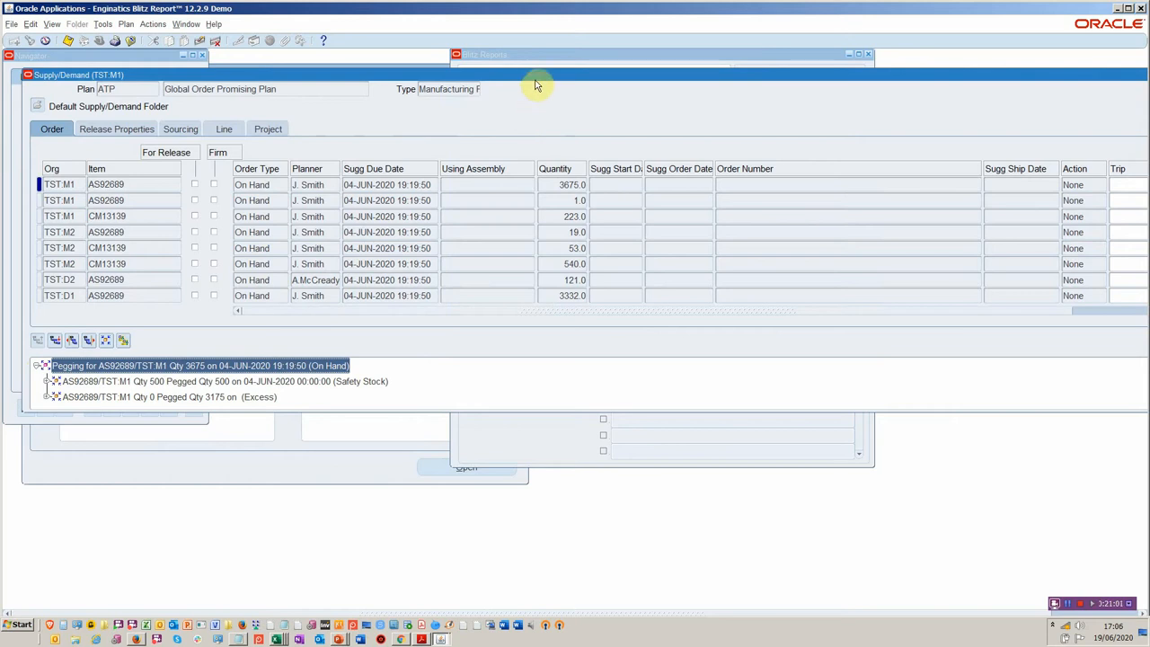
mouse_move(575, 56)
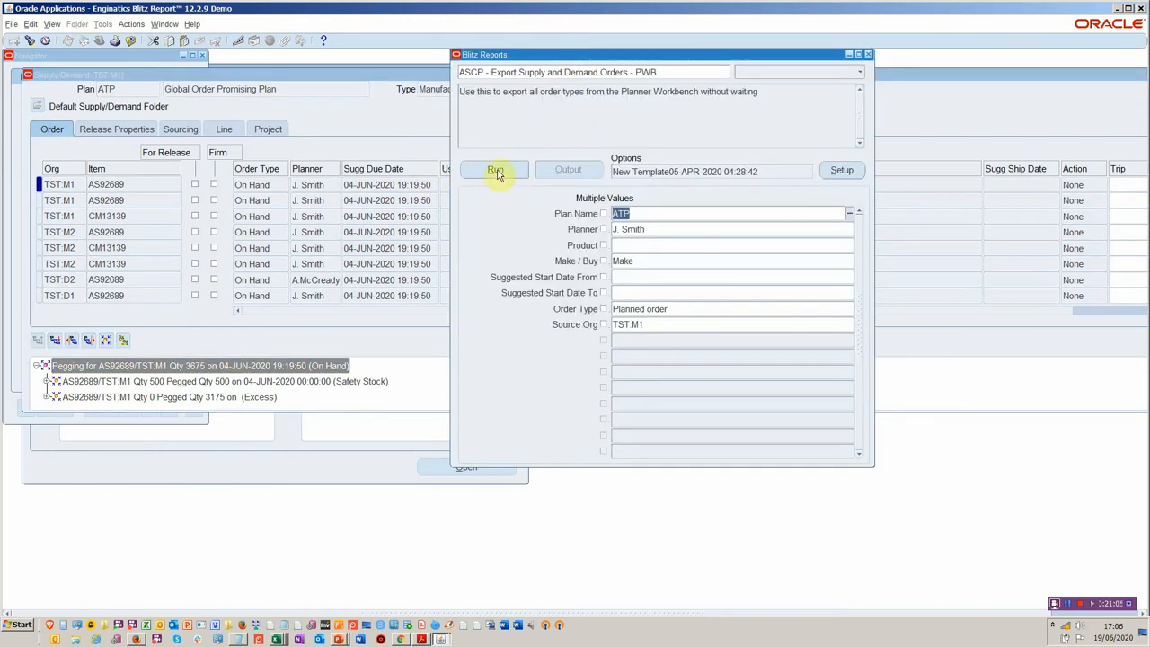
Run ASCP Export Supply and Demand Orders - PWB, dismiss the error, clear Planner and rerun.
left_click(495, 169)
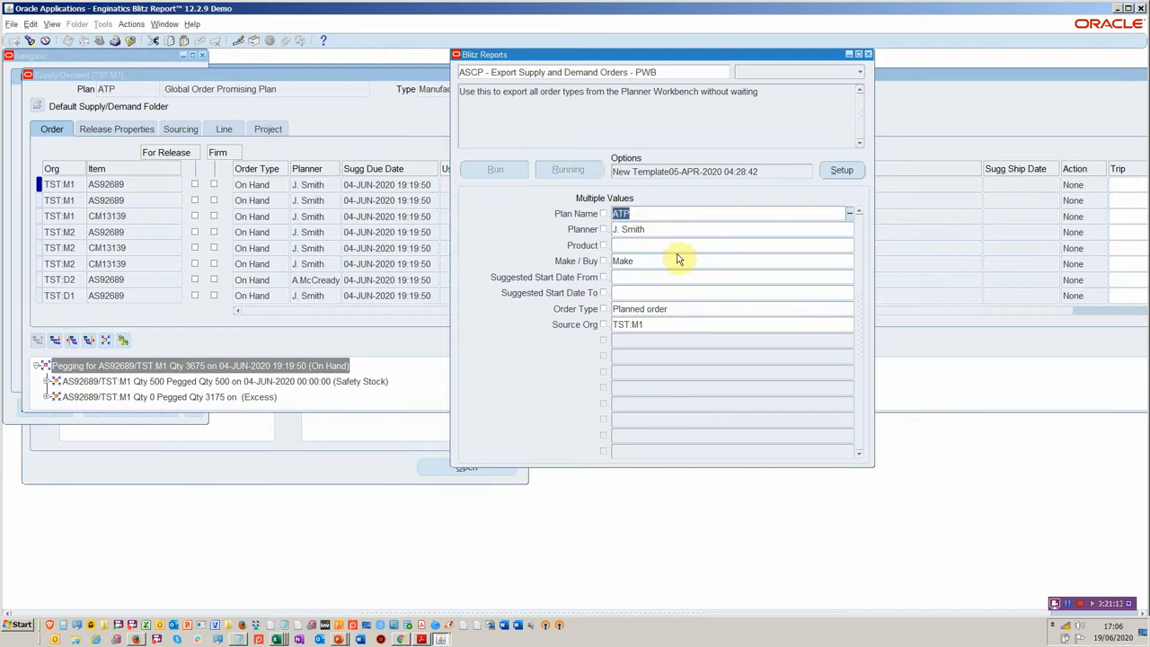
left_click(495, 169)
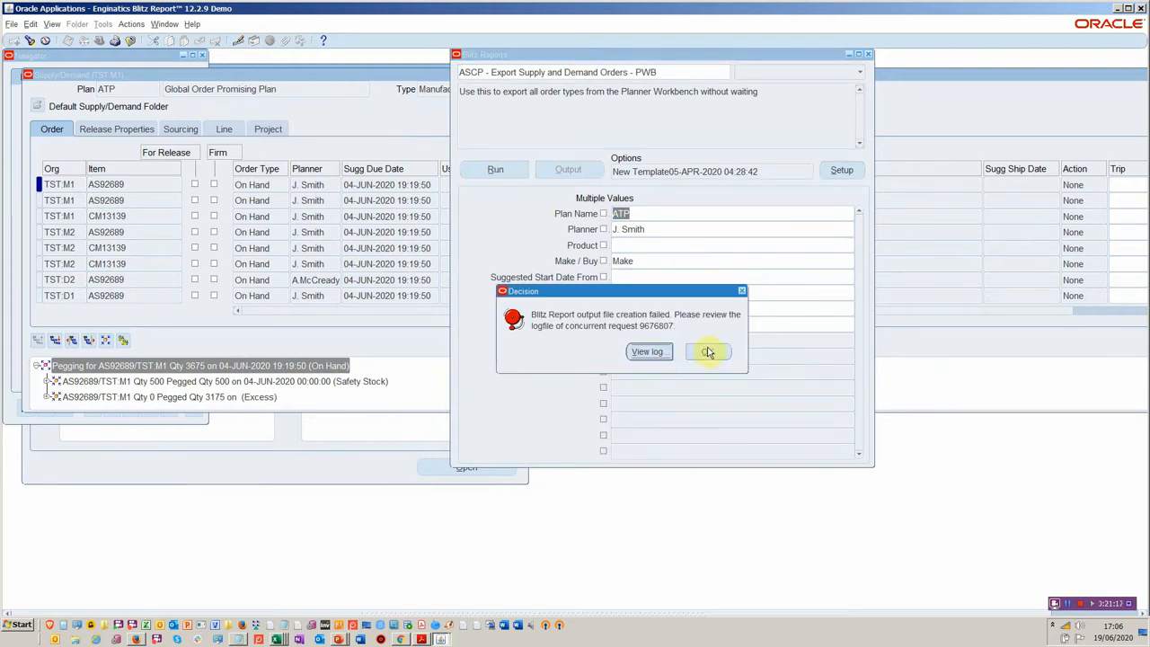
left_click(708, 351)
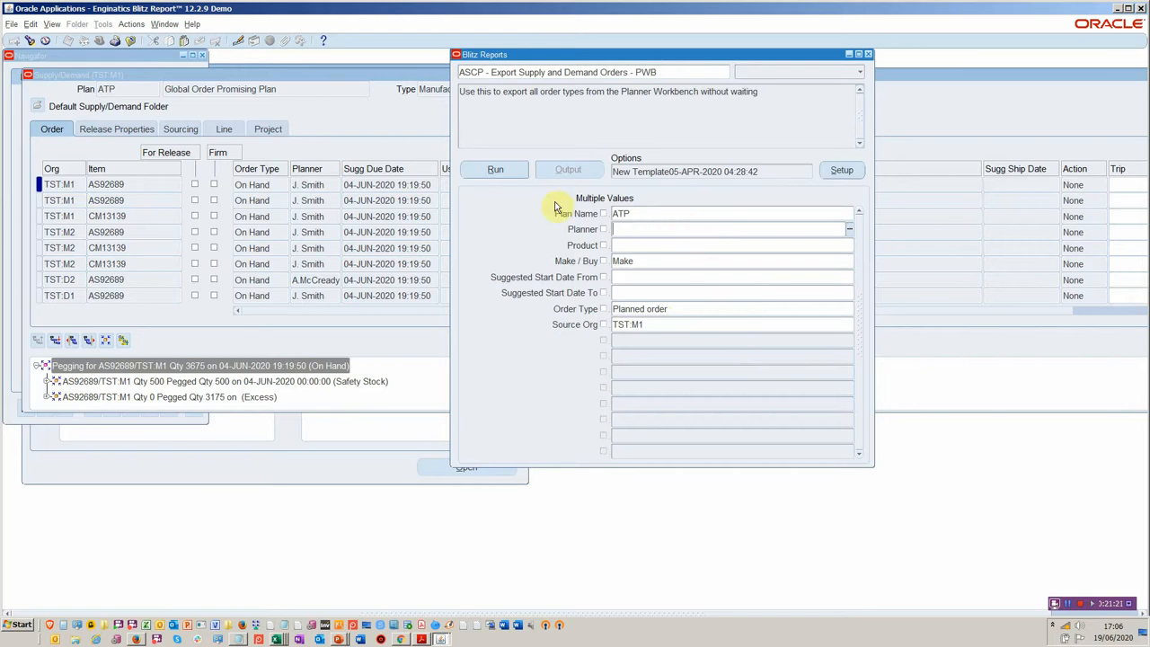
left_click(495, 170)
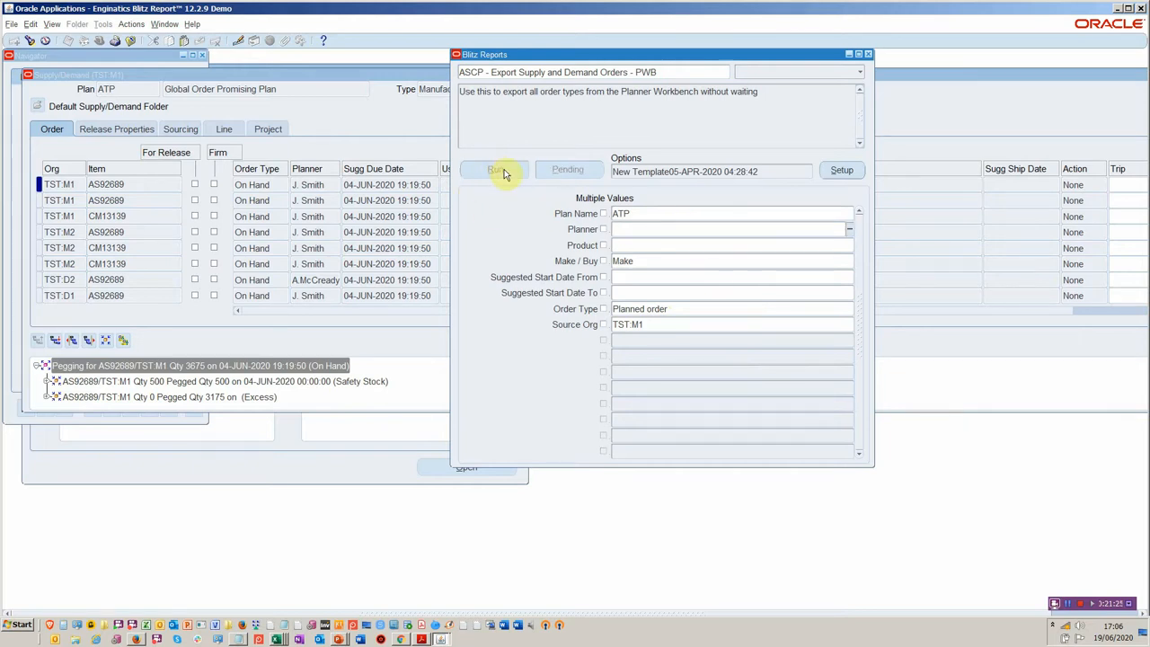
left_click(494, 169)
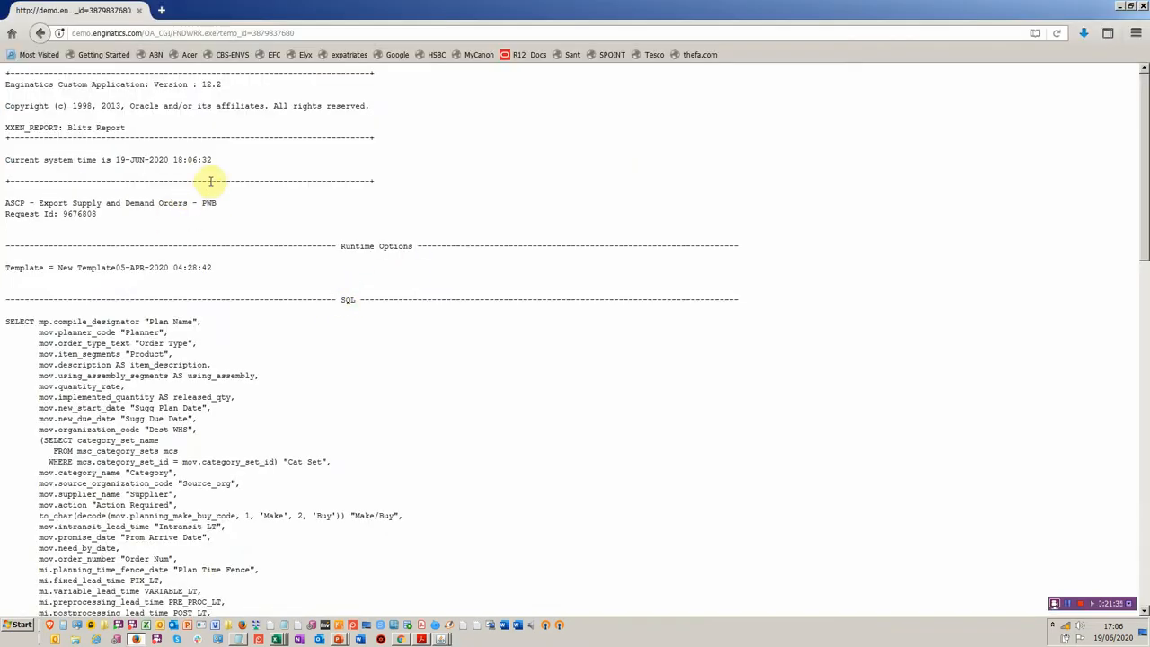
scroll("down", 3)
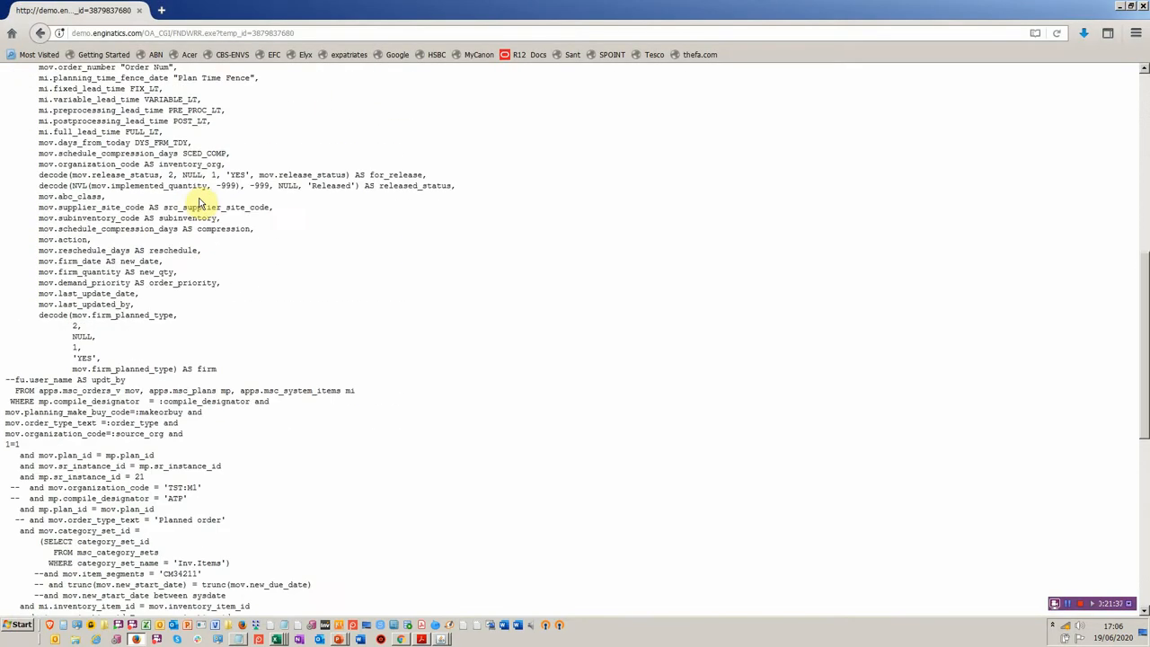
scroll("down", 3)
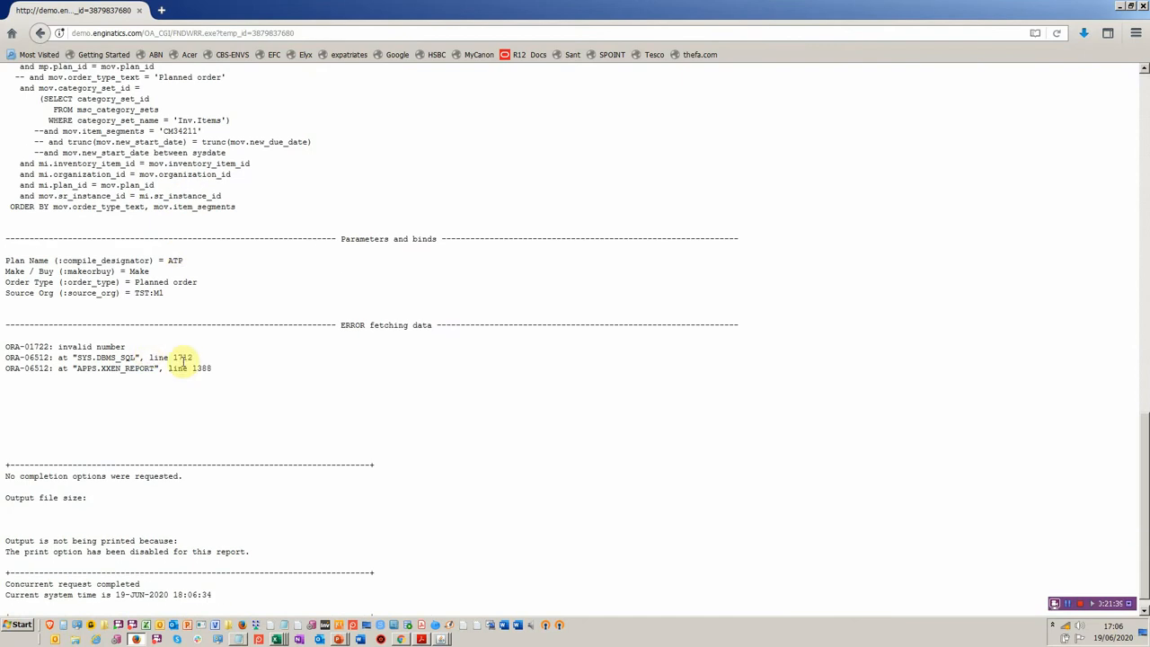
scroll("down", 3)
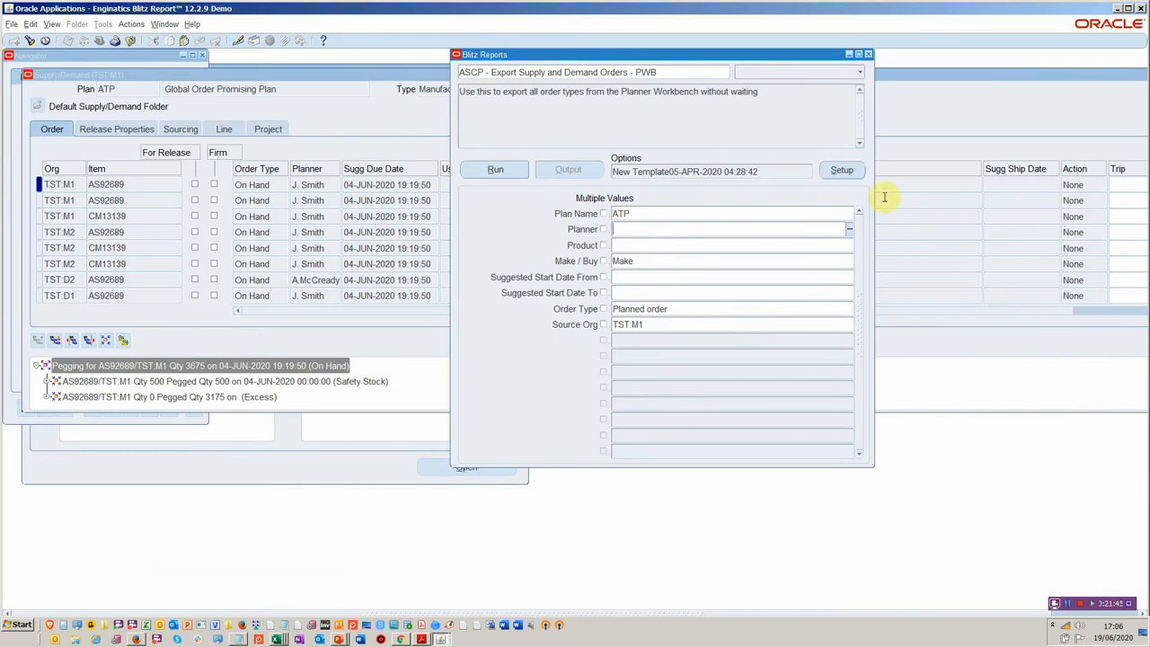
In the report Setup Parameters, set the Source Org default value to TST:M1.
left_click(842, 169)
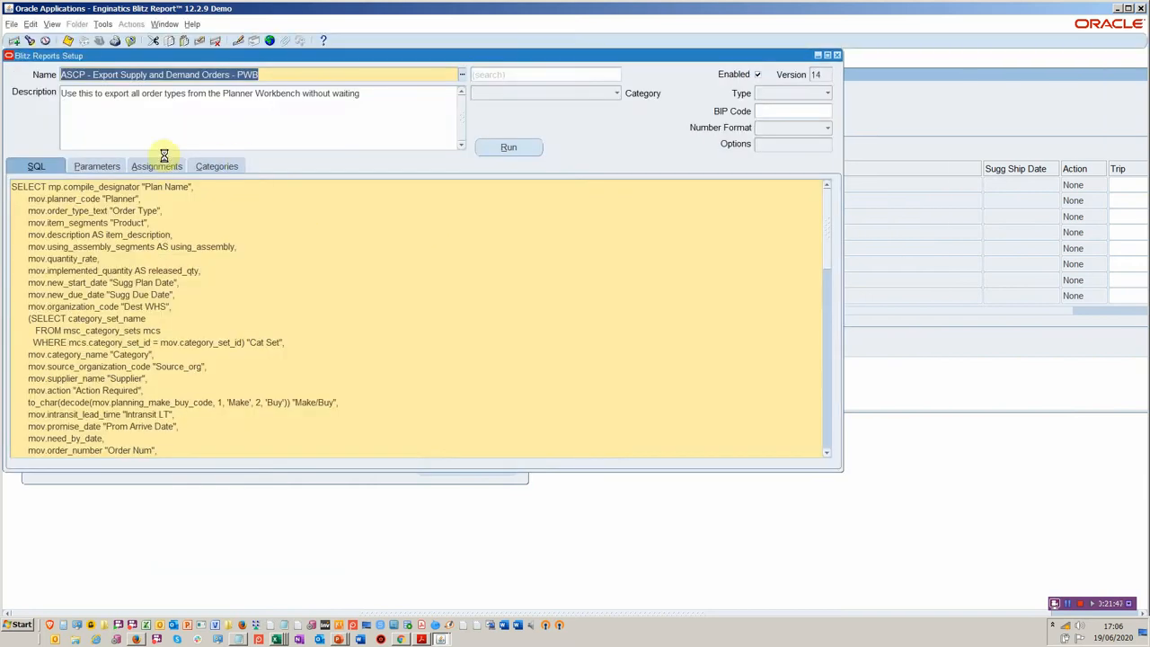
left_click(98, 165)
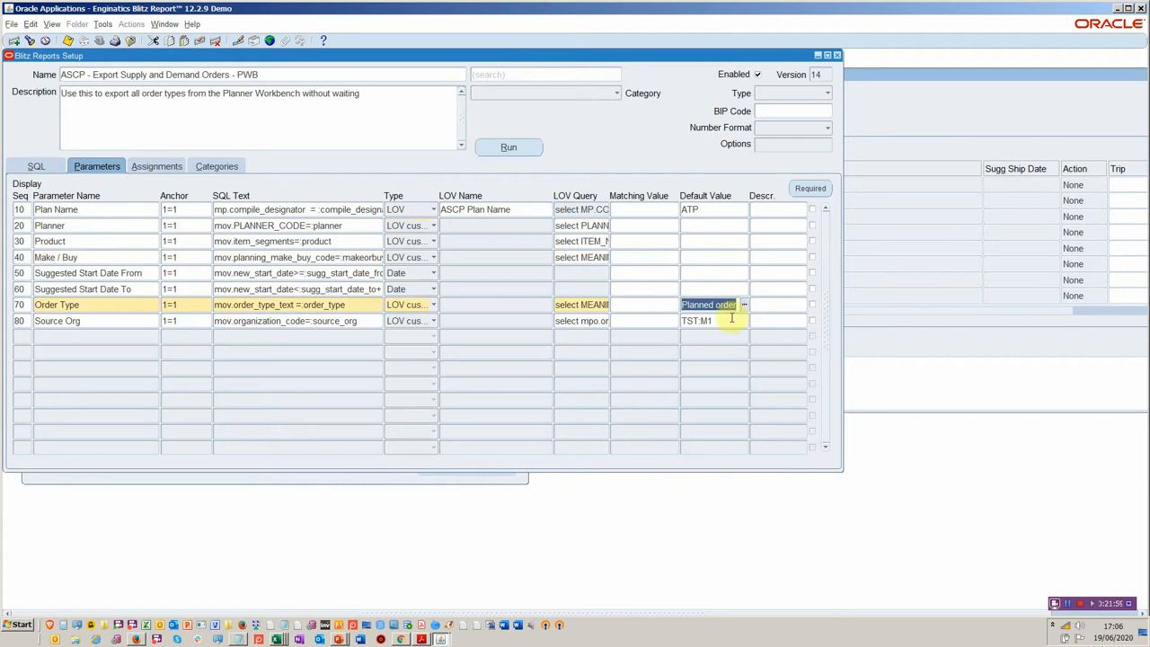
left_click(710, 320)
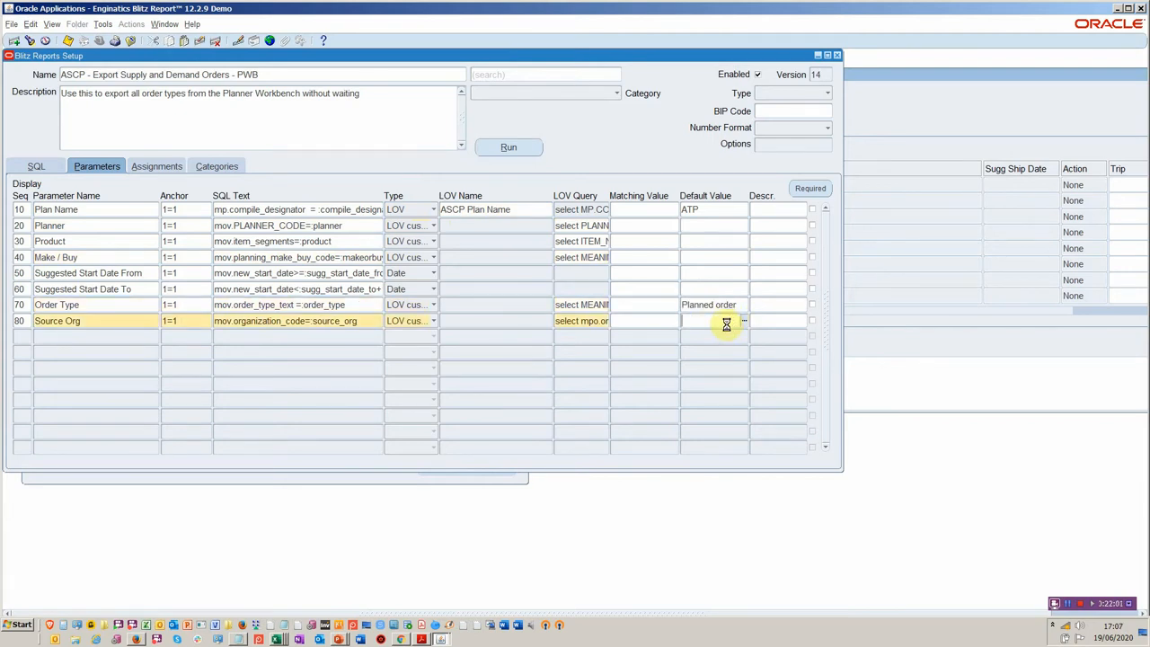
left_click(744, 321)
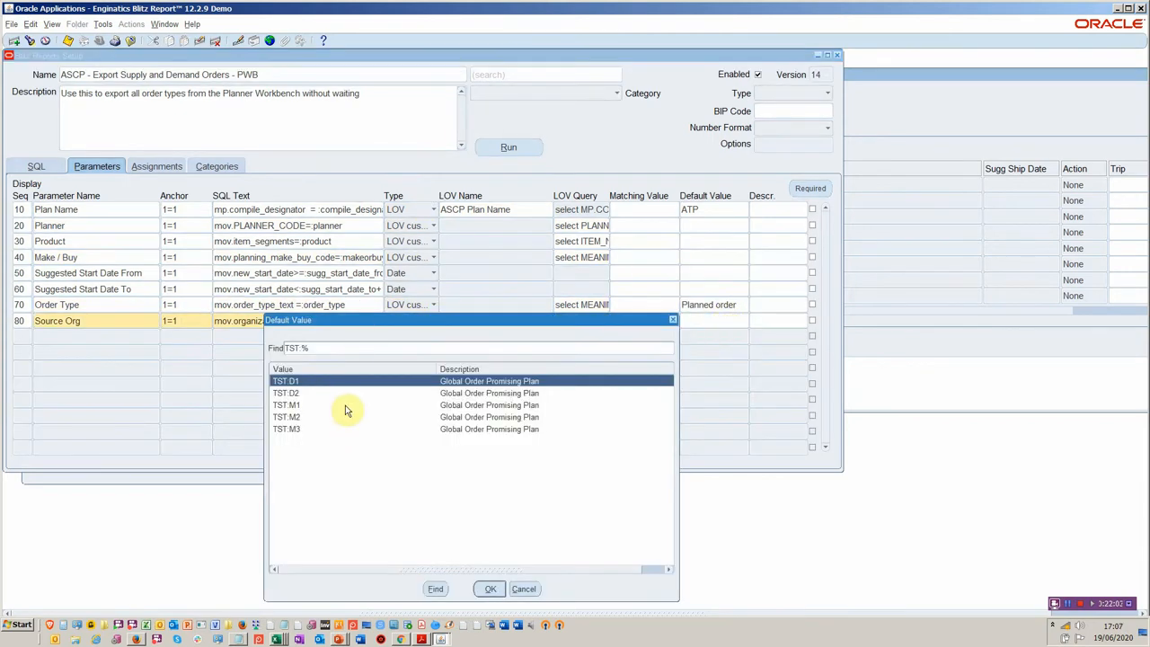
left_click(489, 588)
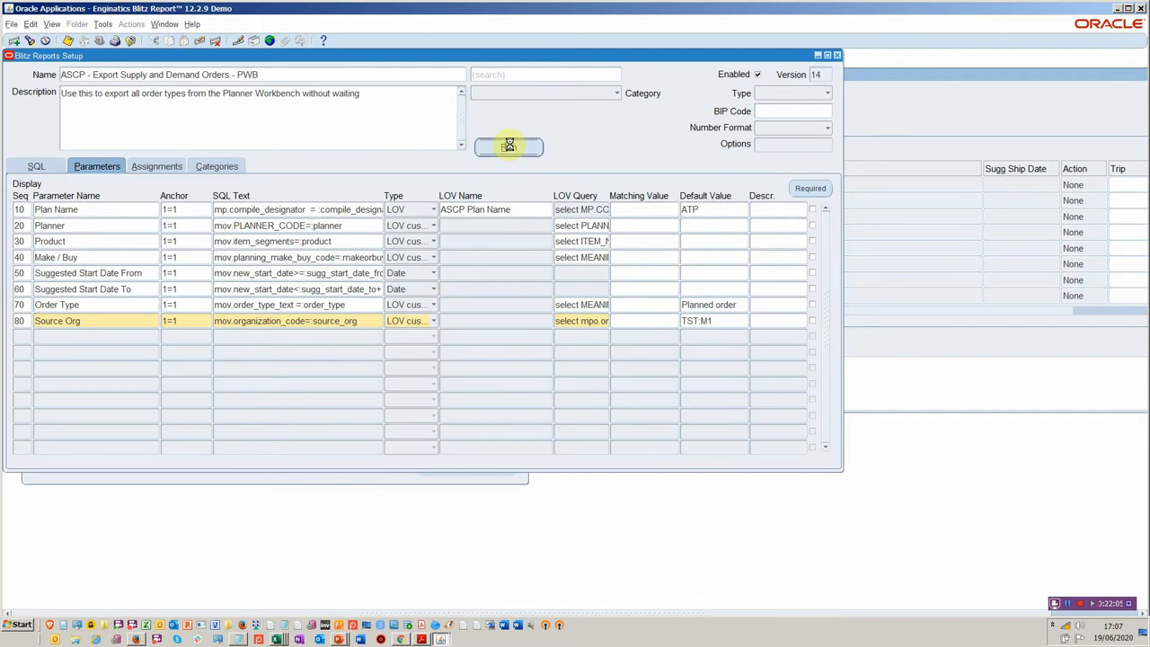
Submit the supply and demand orders export for plan ATP with Planned order type.
left_click(508, 146)
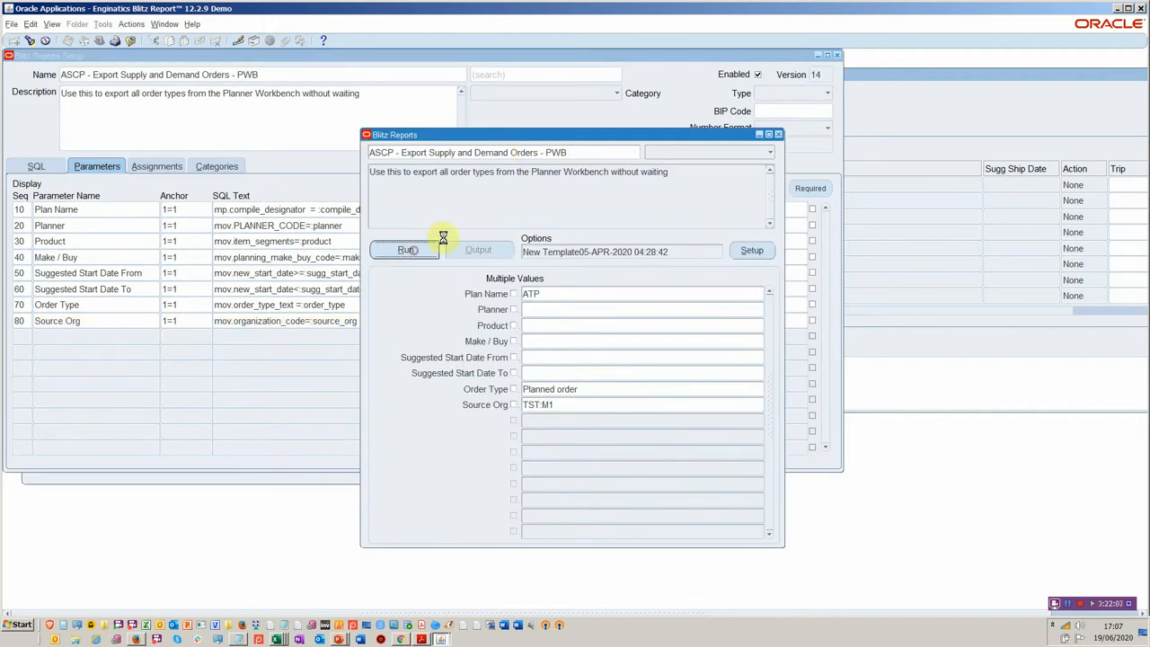
left_click(406, 250)
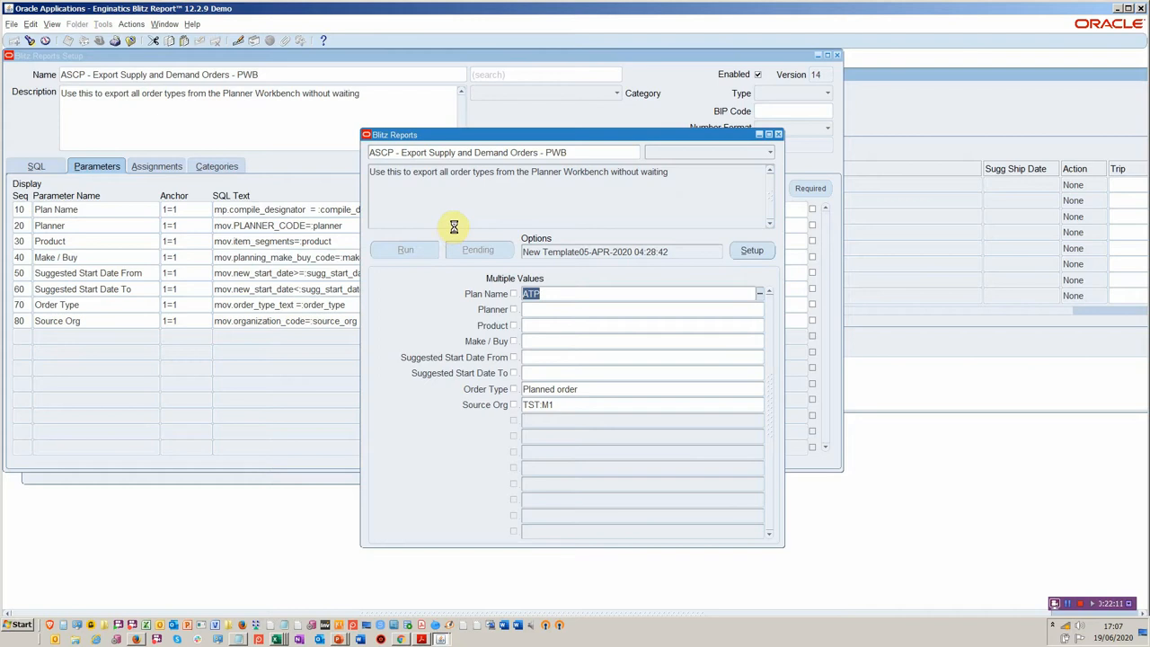
mouse_move(456, 232)
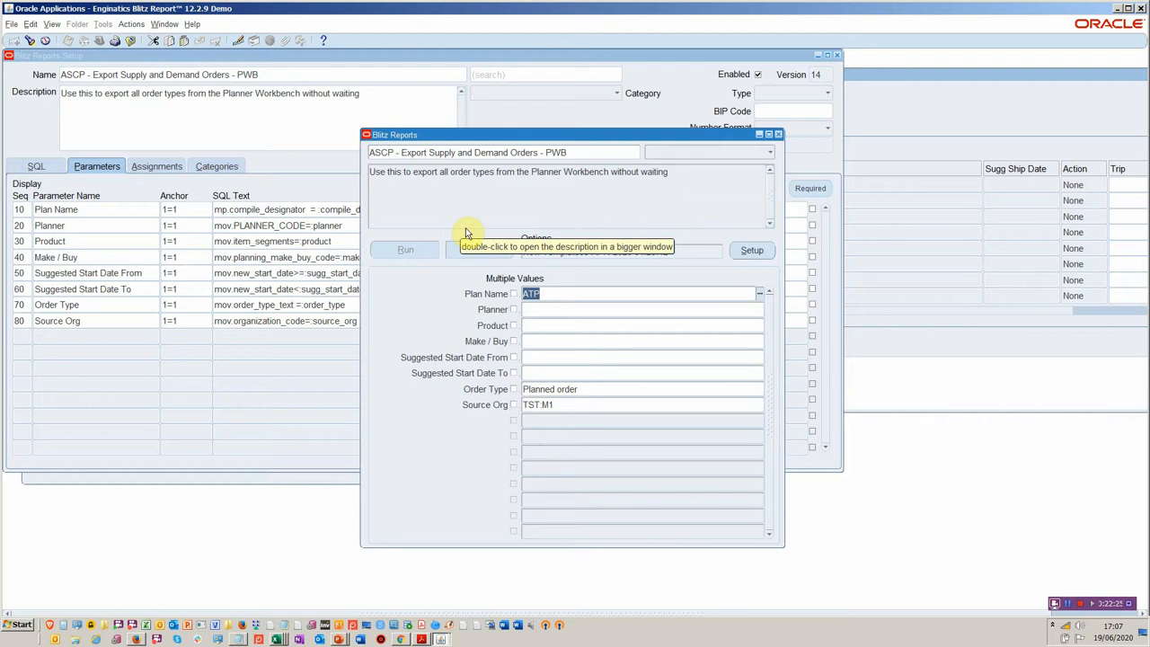
mouse_move(466, 226)
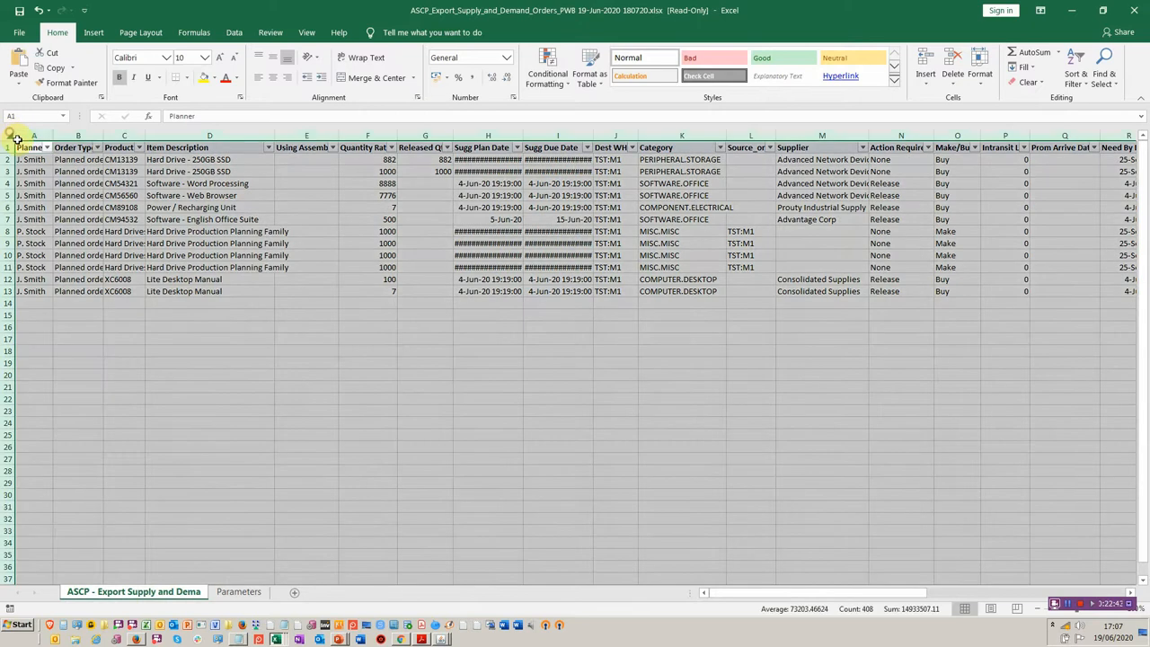
Autofit all column widths on the planned orders sheet and review the columns to the right.
left_click(210, 135)
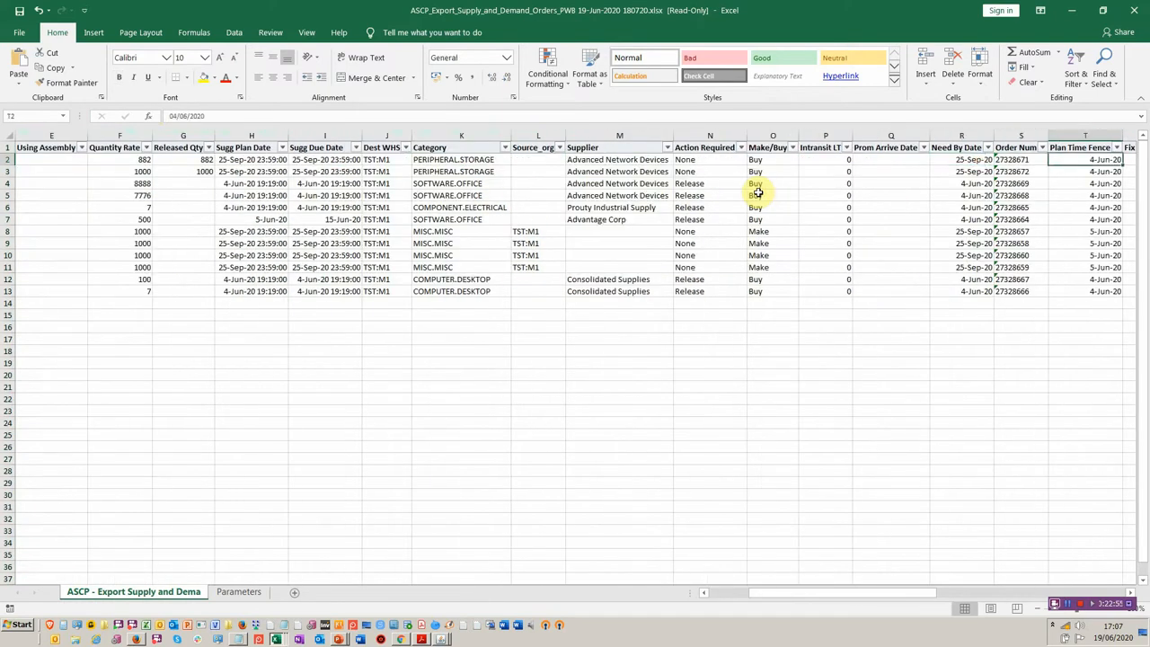
scroll("right", 3)
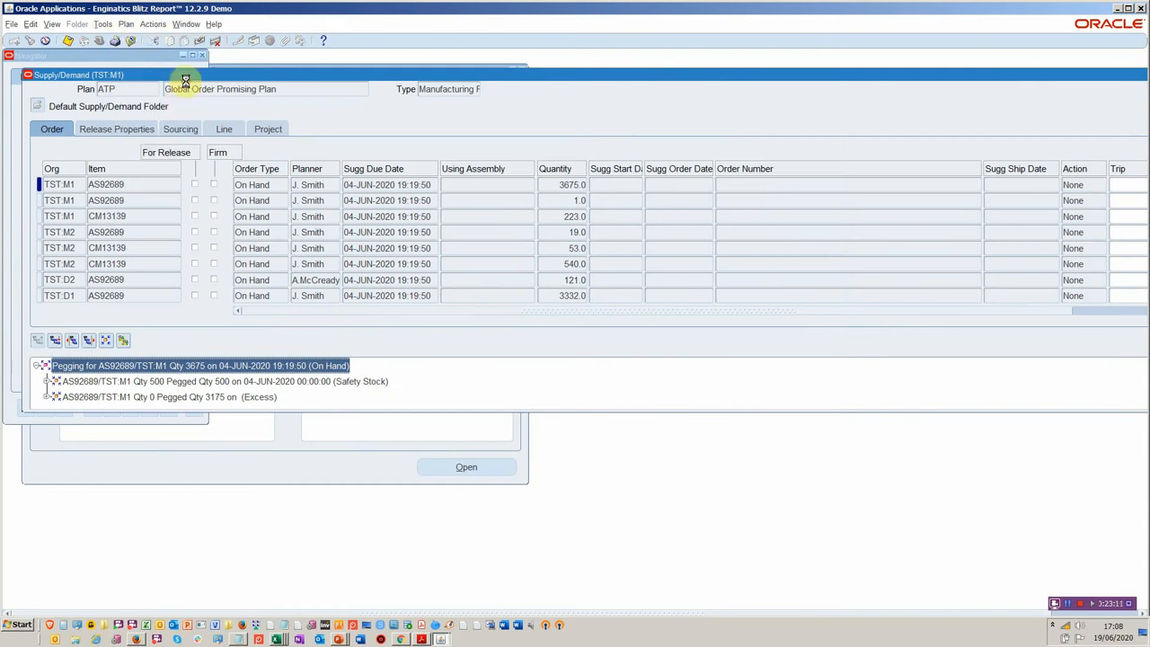
mouse_move(327, 186)
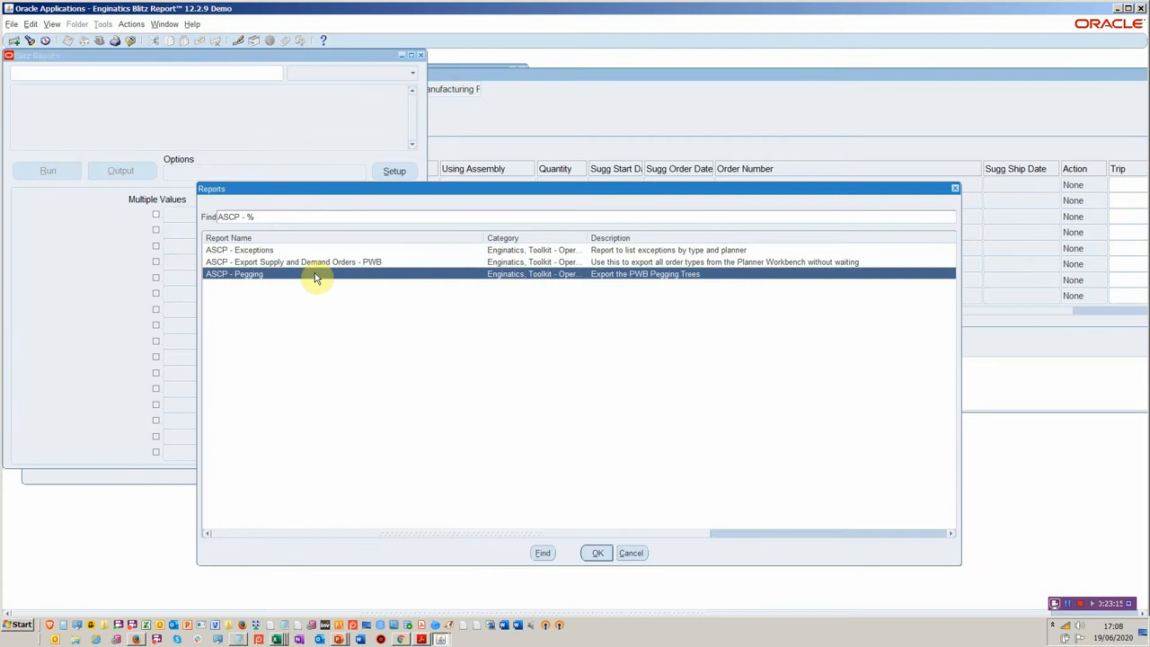
Choose the ASCP - Pegging report, run it for plan ATP and bring up its finished output.
left_click(596, 553)
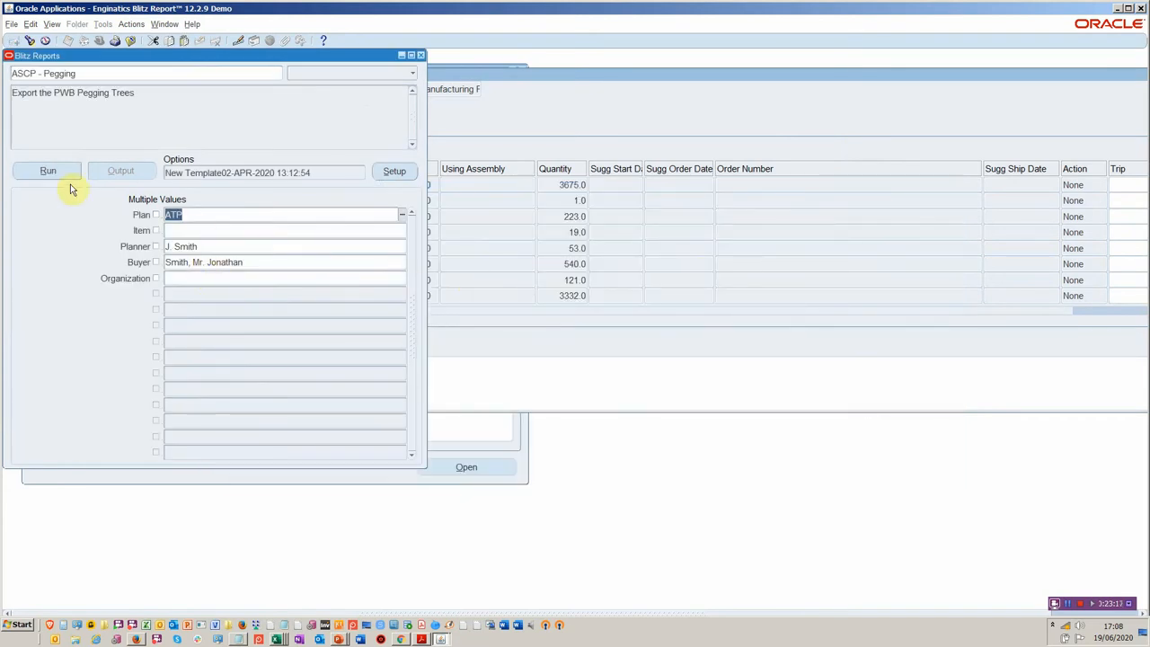
mouse_move(65, 179)
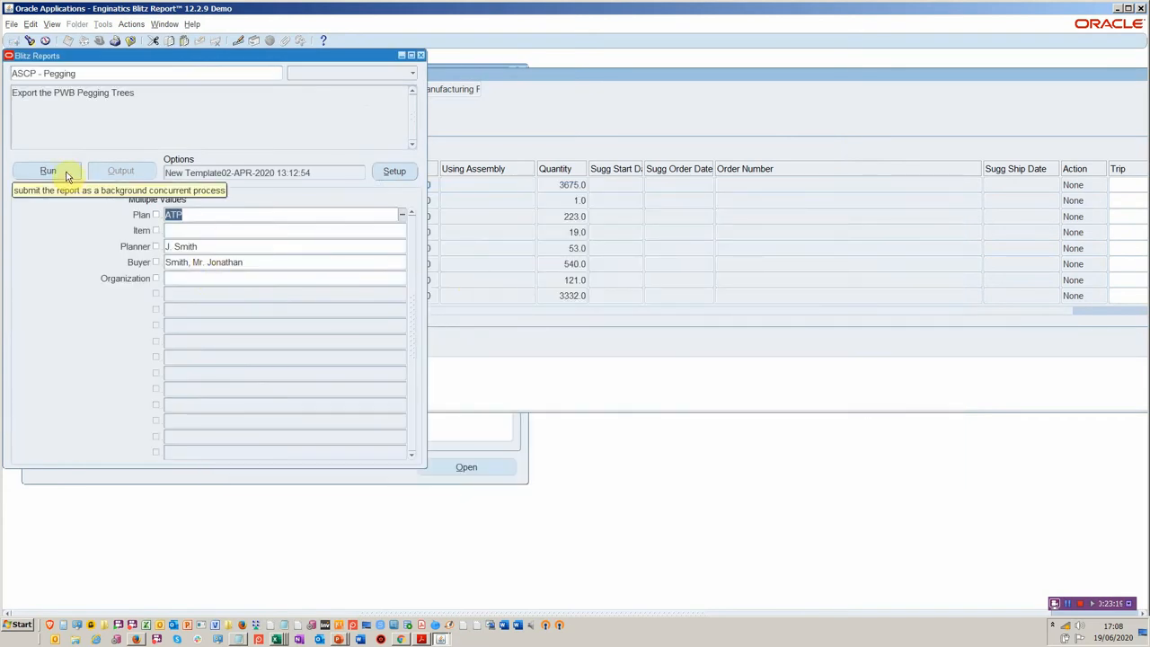
left_click(46, 171)
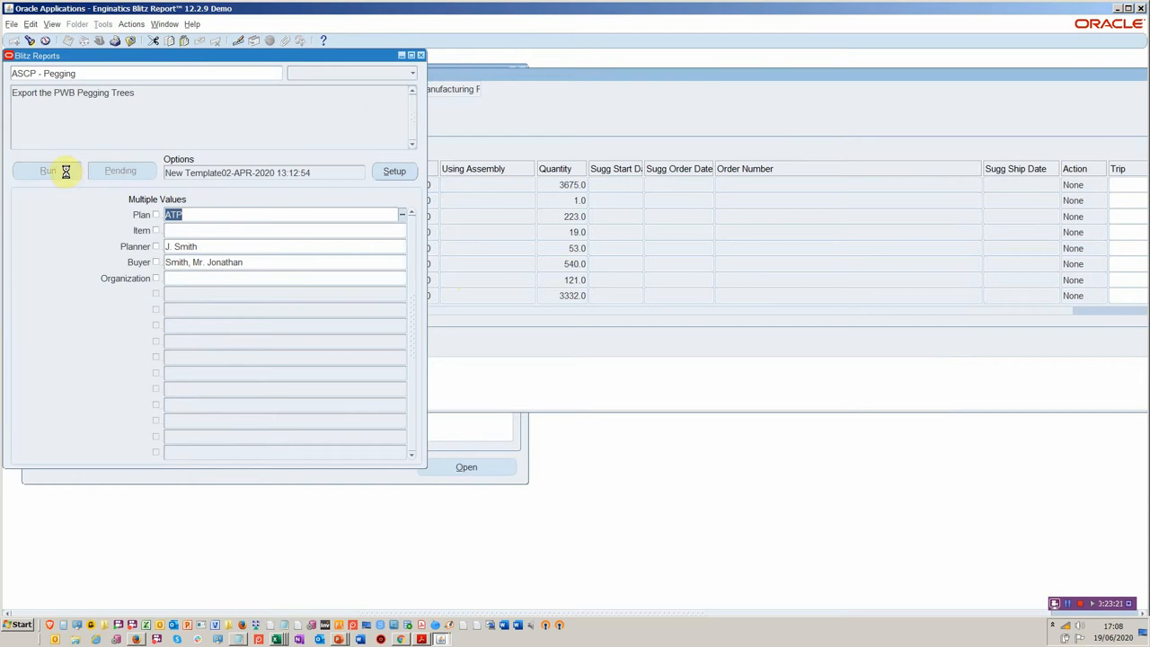
left_click(44, 170)
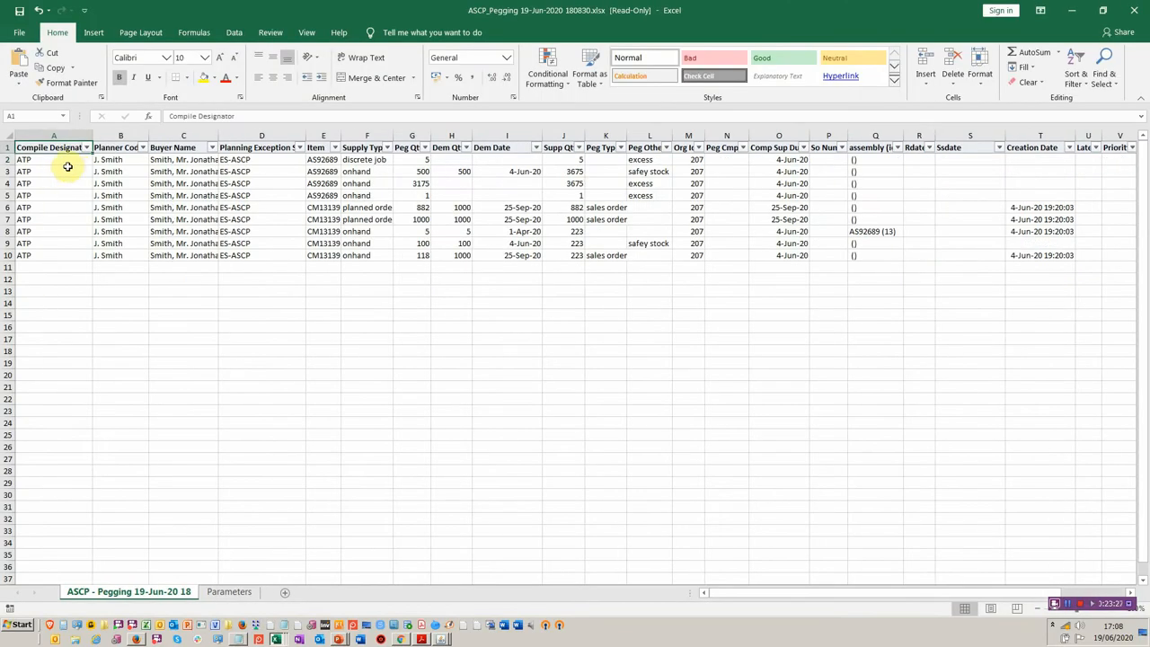
mouse_move(288, 165)
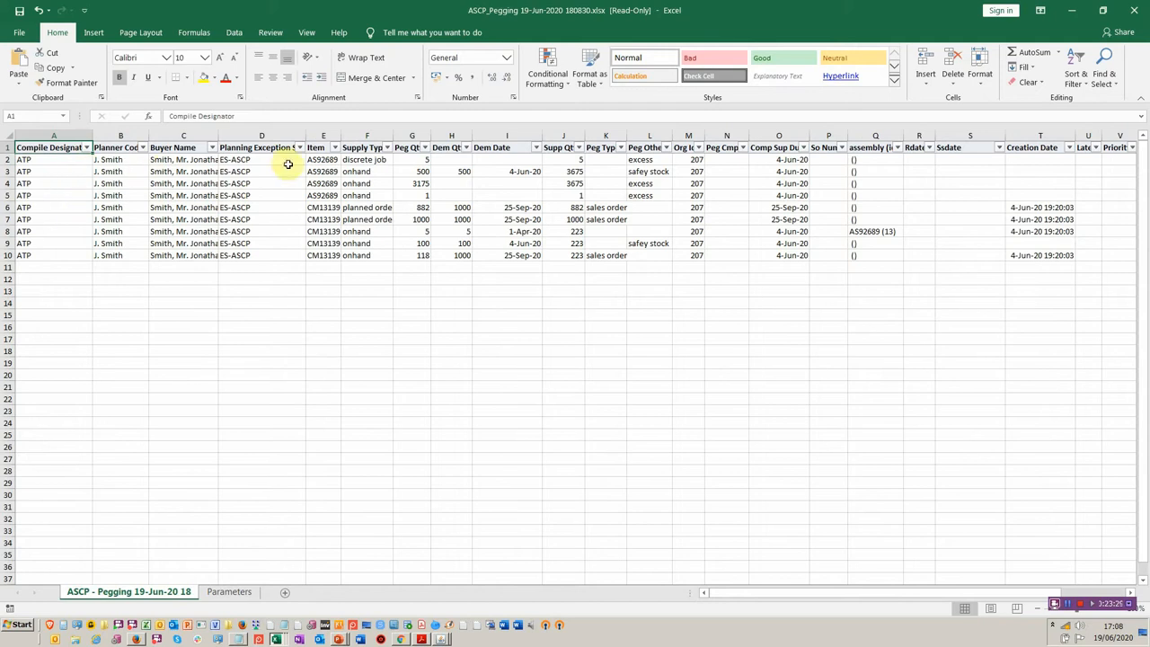
Review the first Peg Qty, a sales order peg type and the safety stock peg entry.
left_click(261, 159)
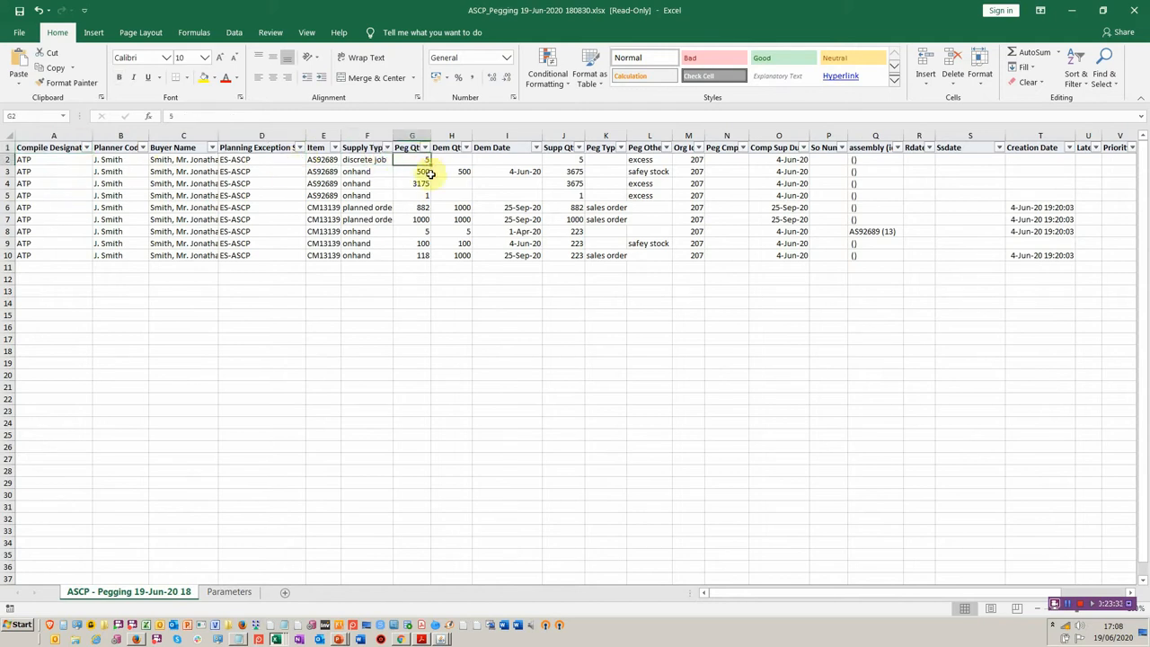
left_click(606, 206)
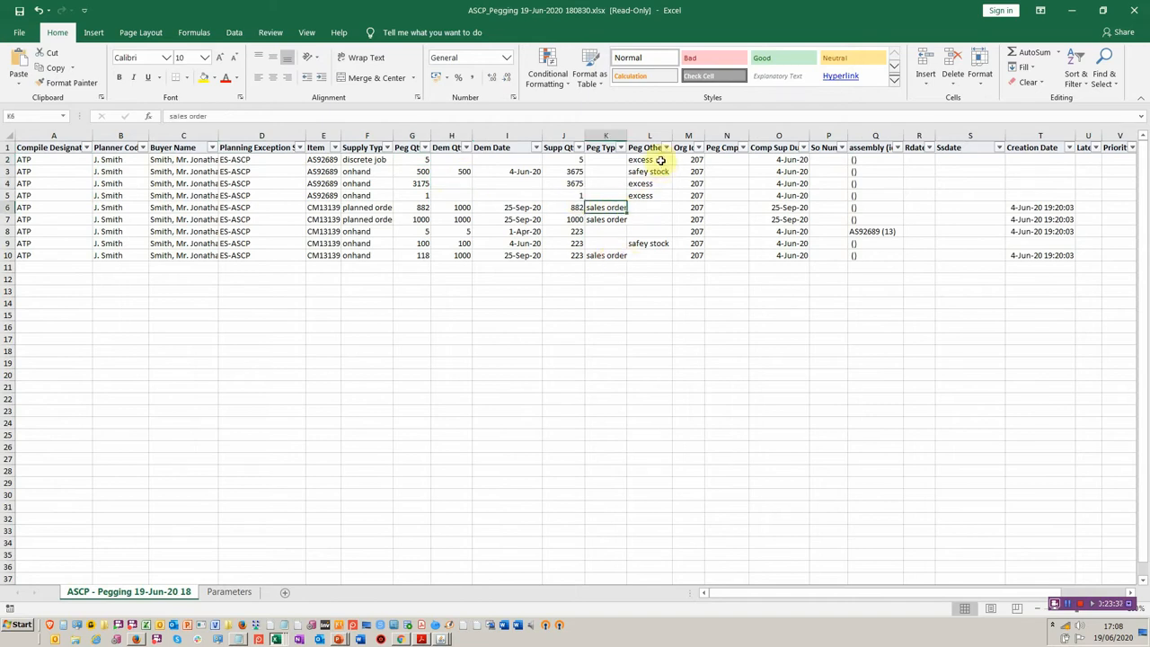
left_click(647, 171)
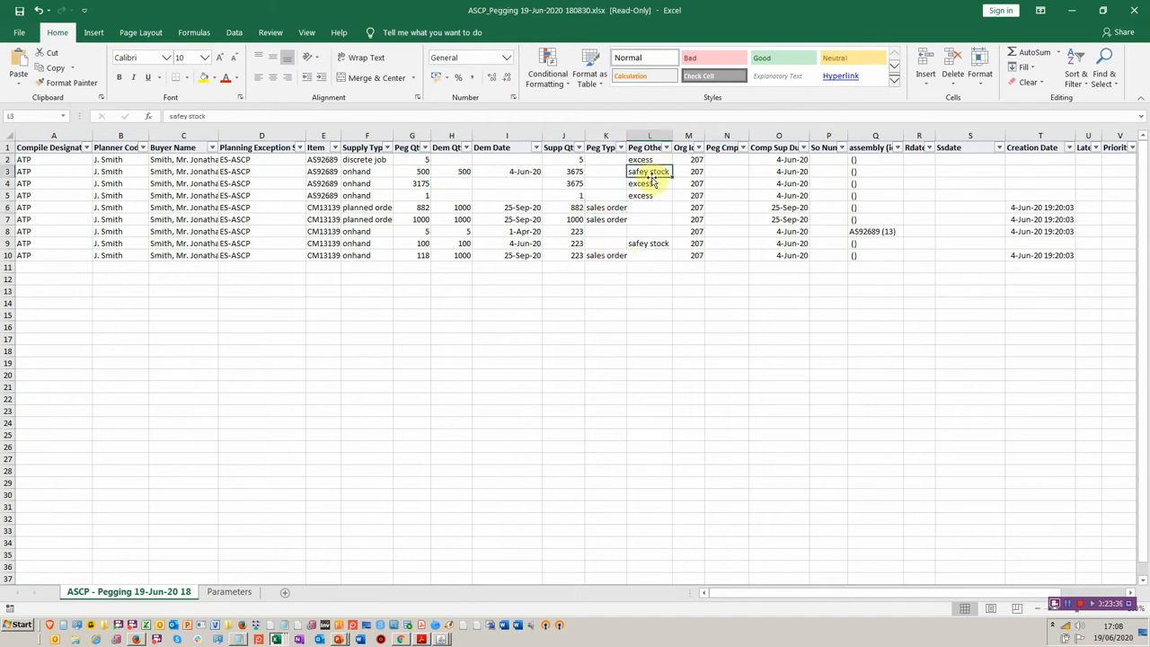